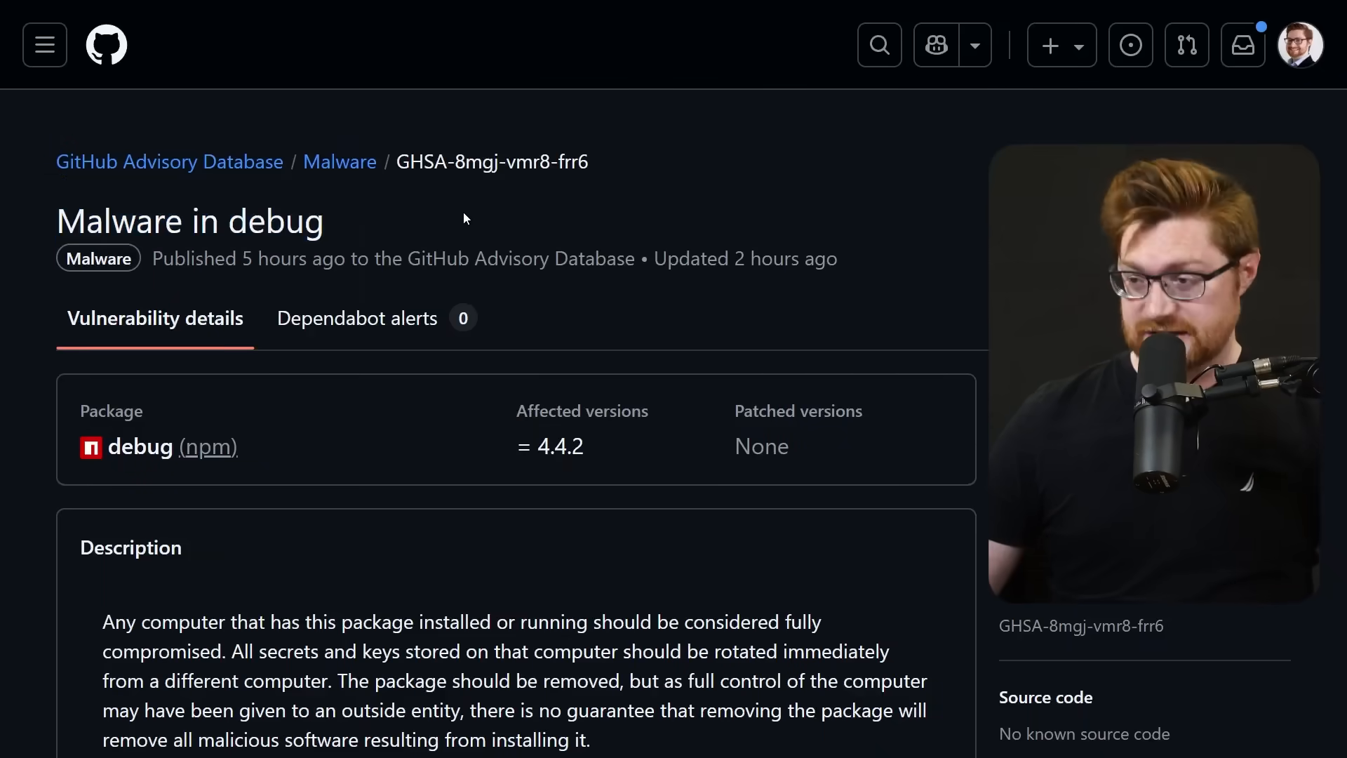
Step: Scroll into the Aikido article and highlight the sentence about compromised computers
scroll("down", 3)
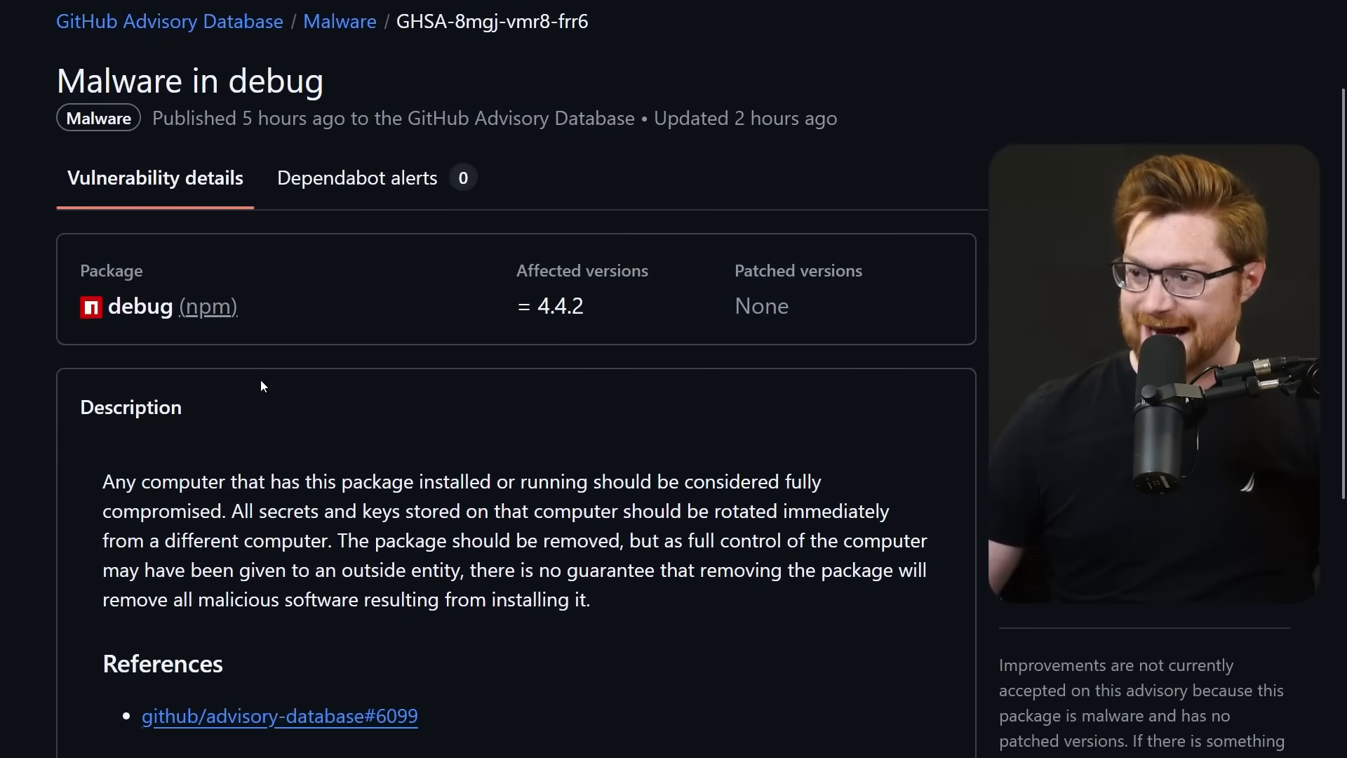
scroll("down", 3)
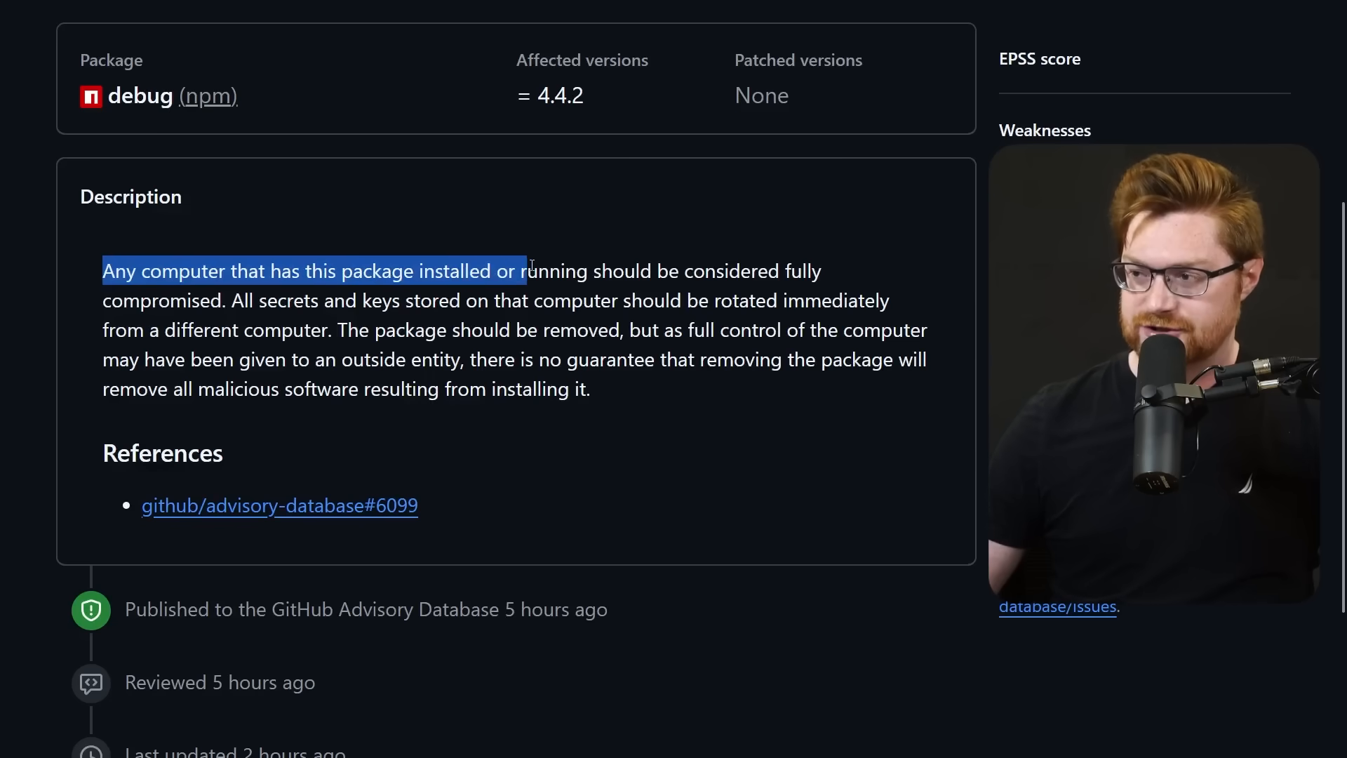
left_click_drag(525, 271, 399, 301)
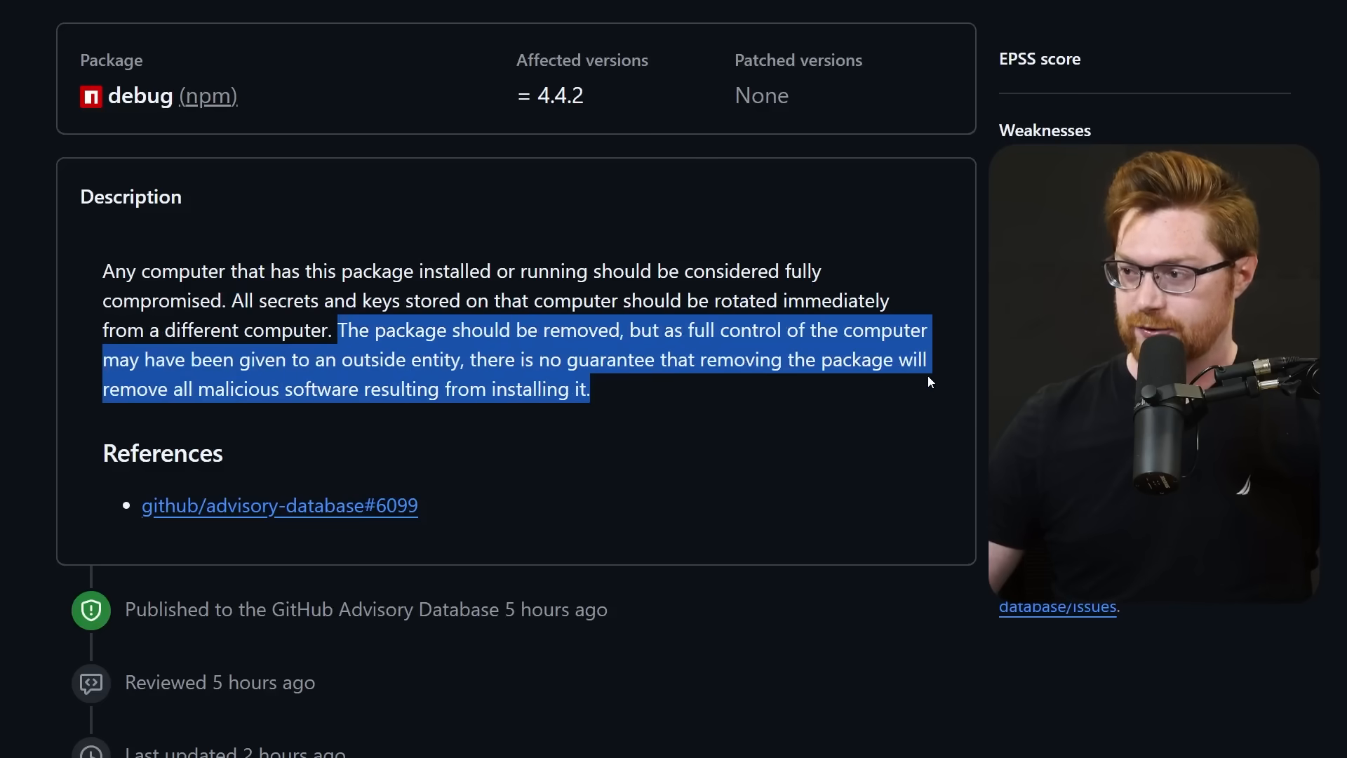
mouse_move(888, 405)
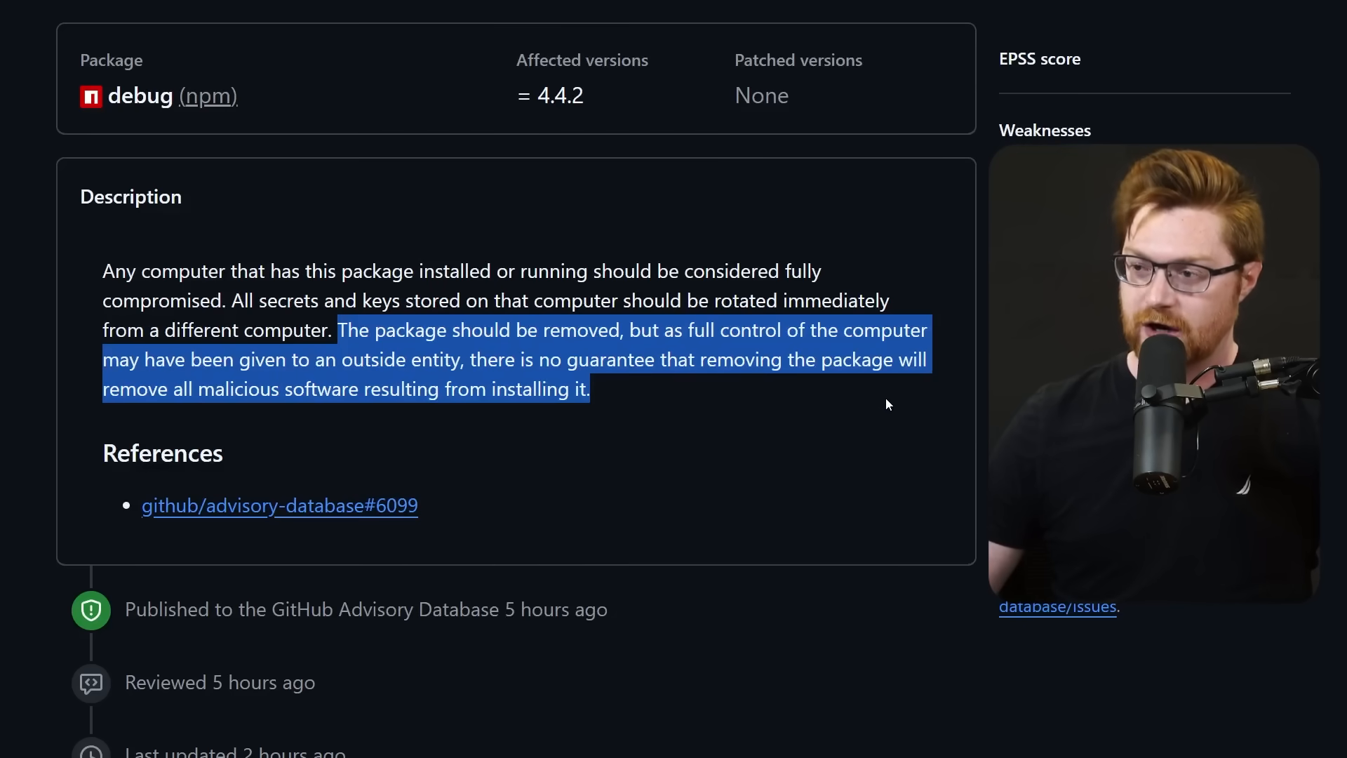
mouse_move(893, 441)
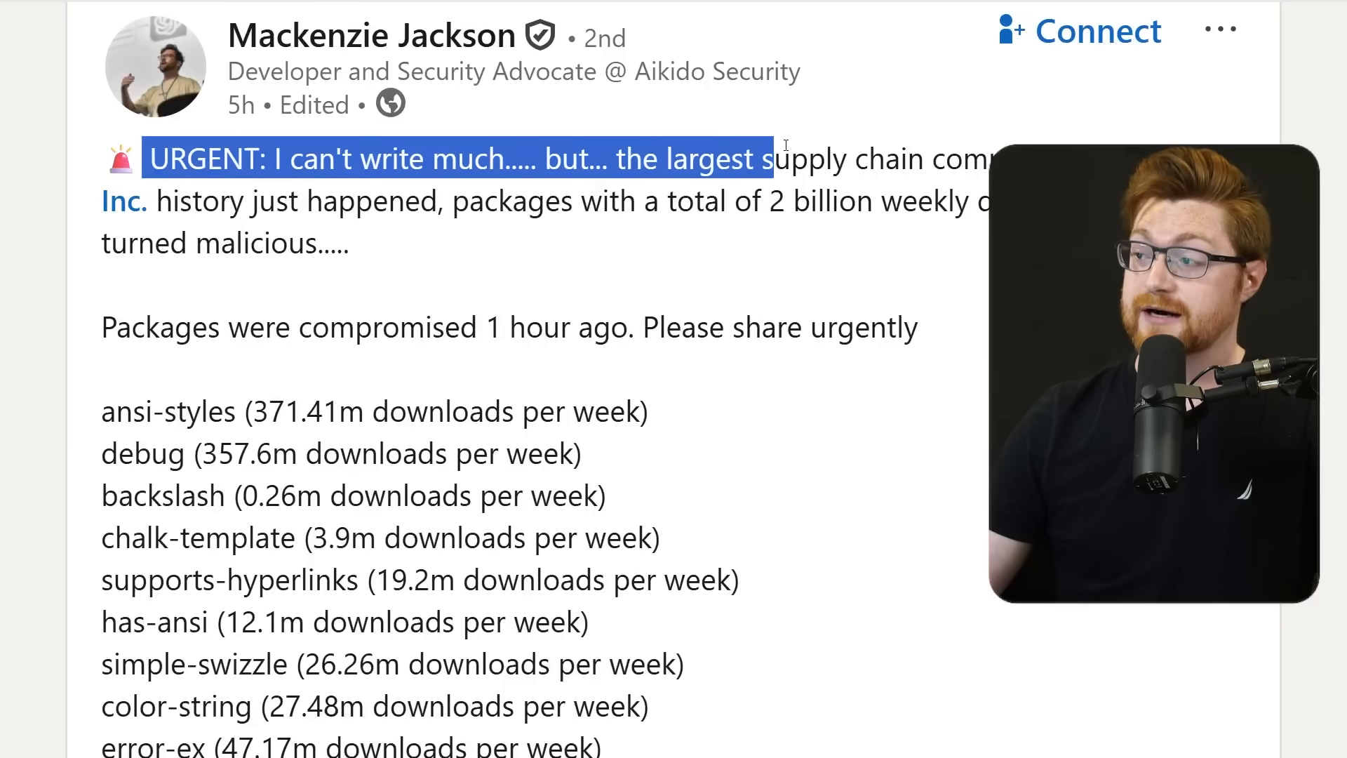
Step: Find and highlight debug's 357.6m weekly downloads figure
scroll("down", 3)
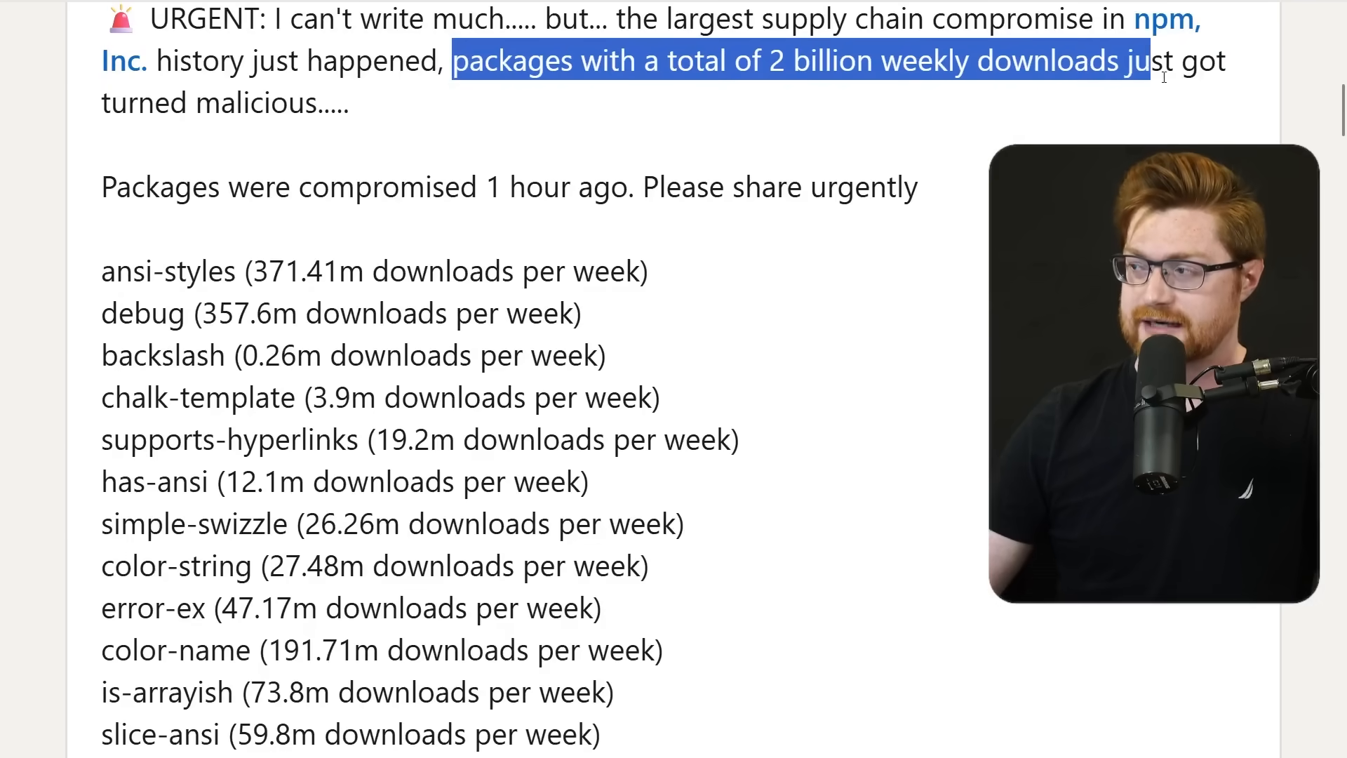
scroll("down", 3)
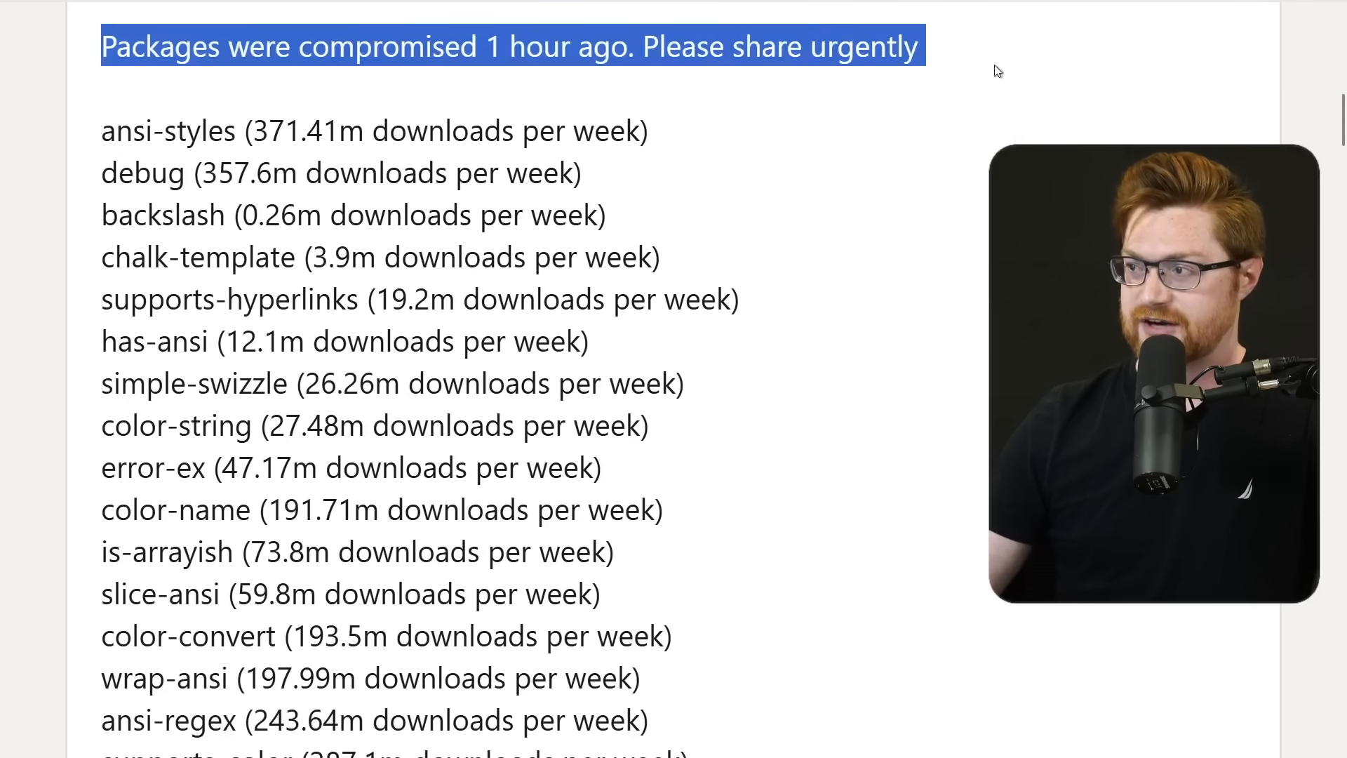
scroll("up", 3)
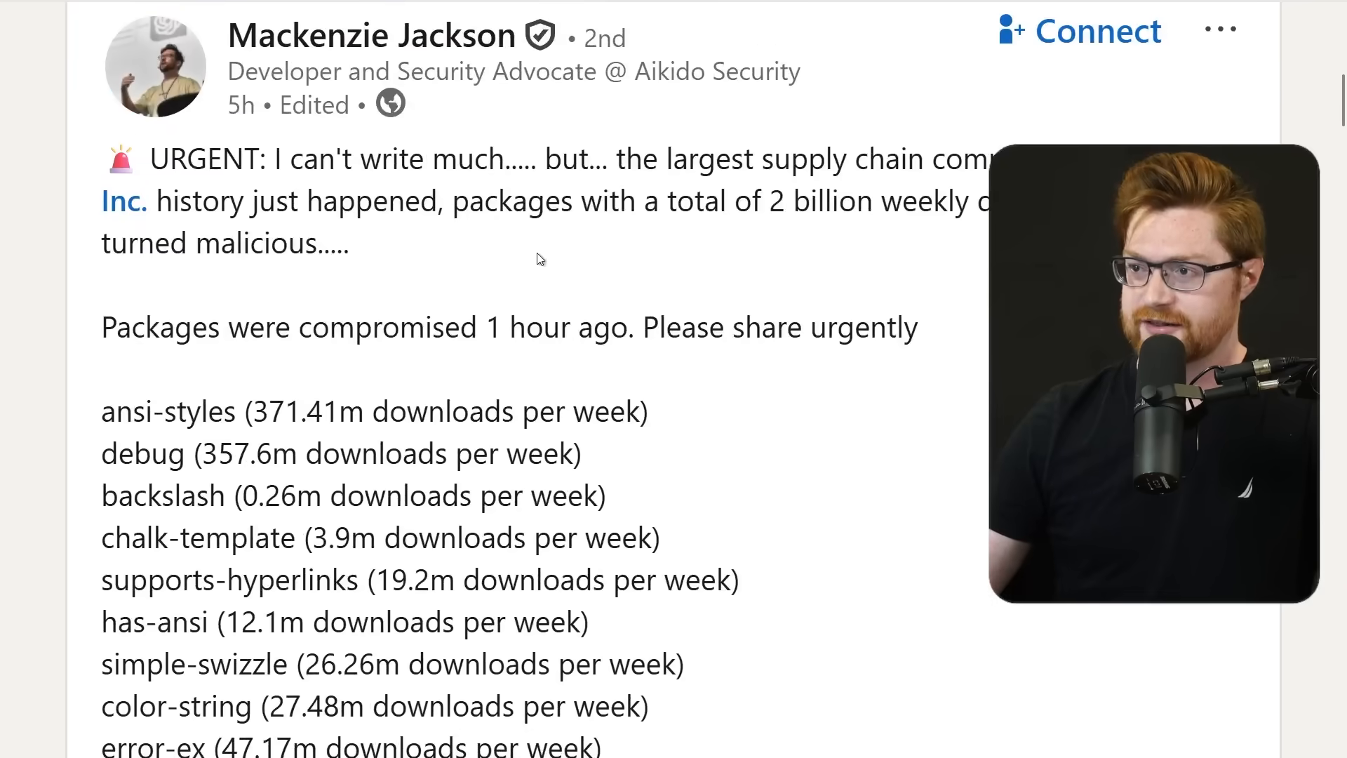
scroll("down", 3)
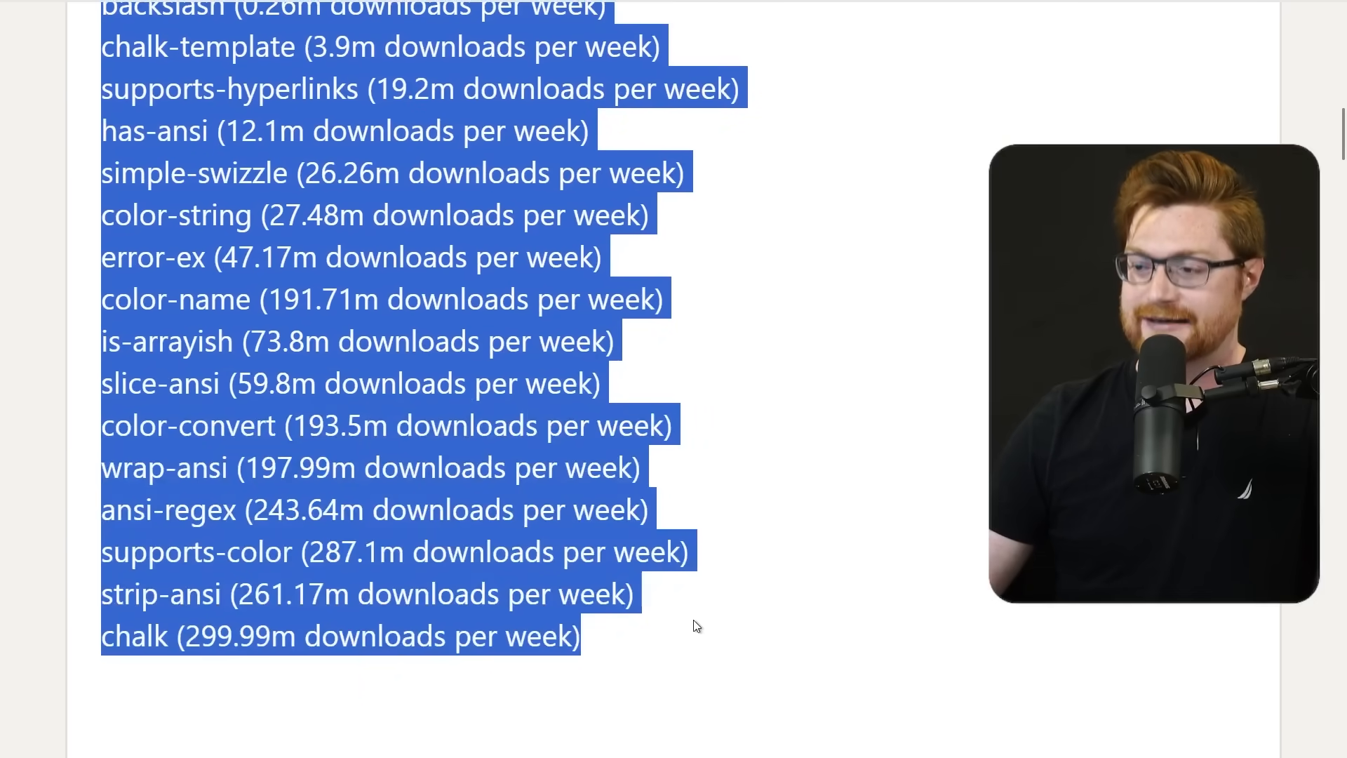
scroll("up", 3)
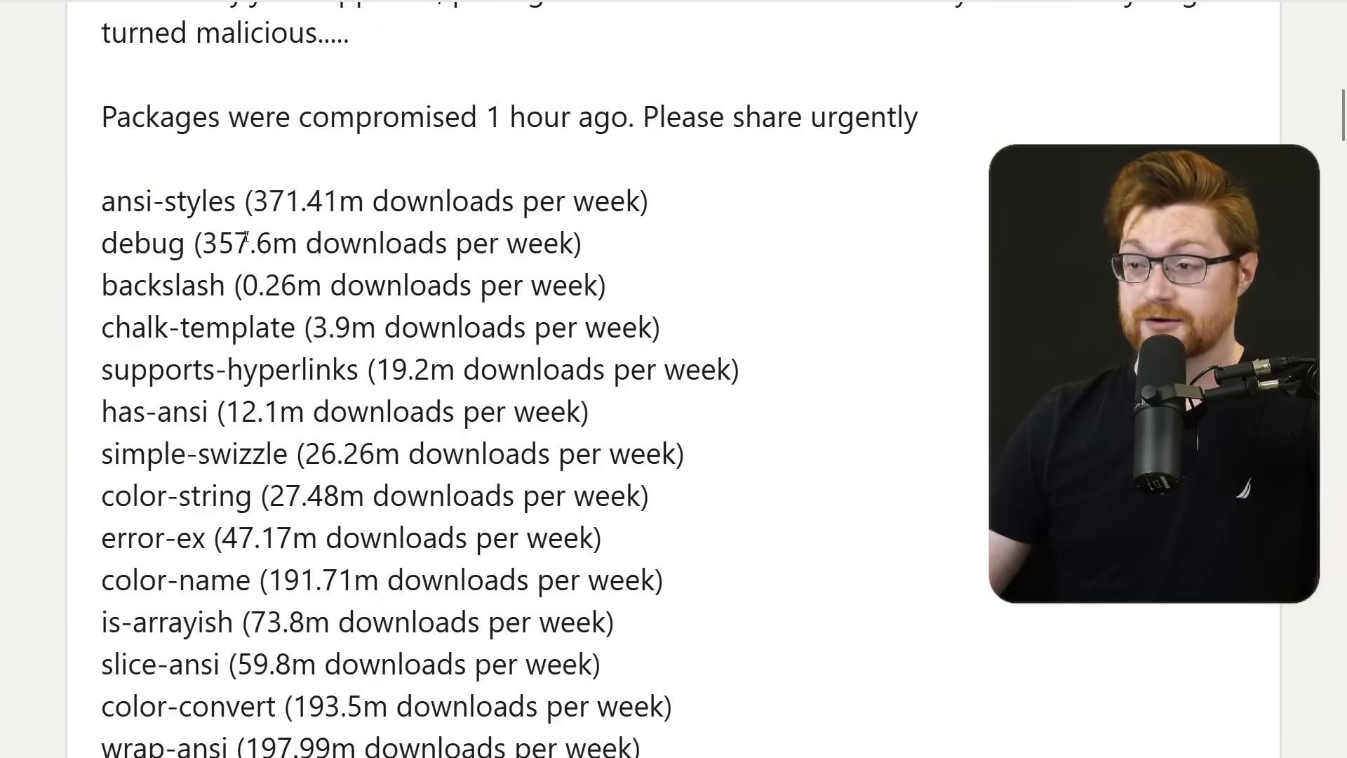
left_click_drag(204, 243, 490, 243)
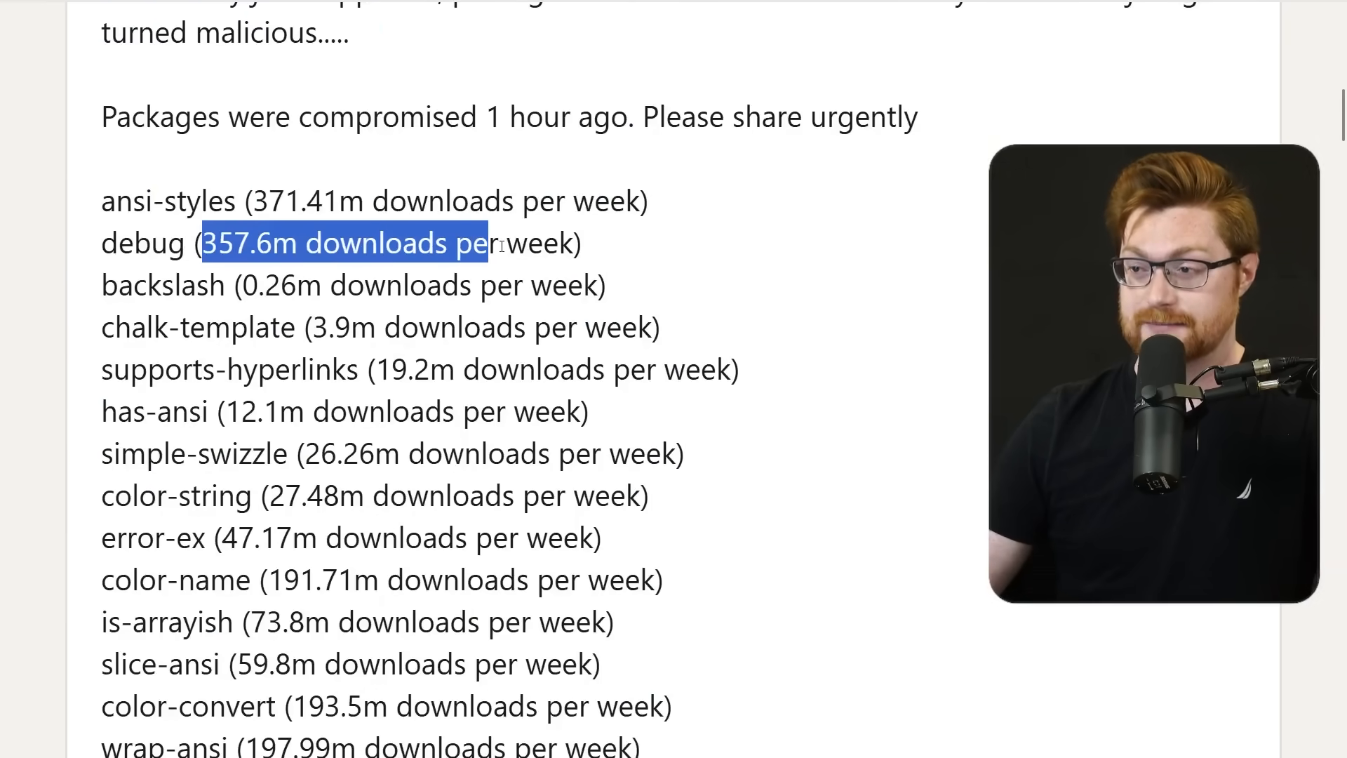
Step: Scroll through the compromised package list and highlight the affected package versions
scroll("down", 3)
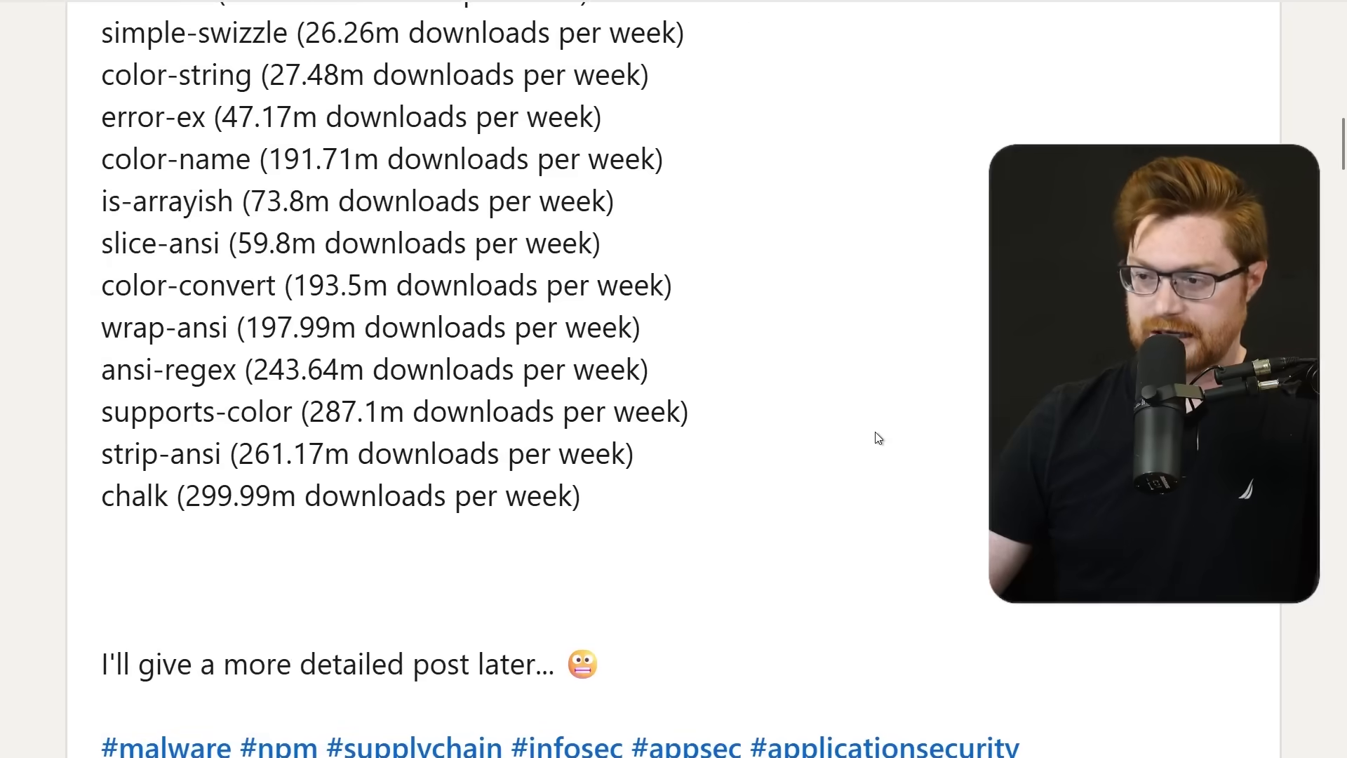
scroll("down", 3)
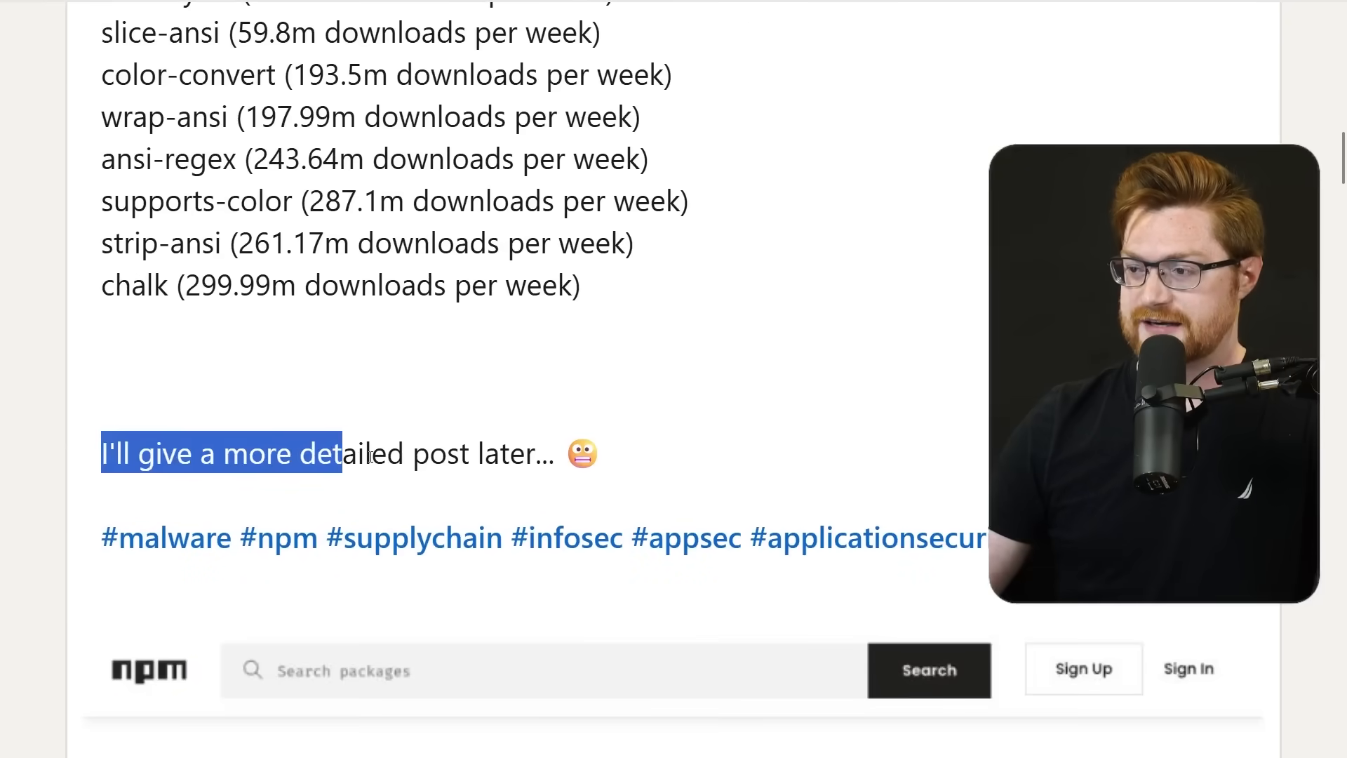
scroll("down", 3)
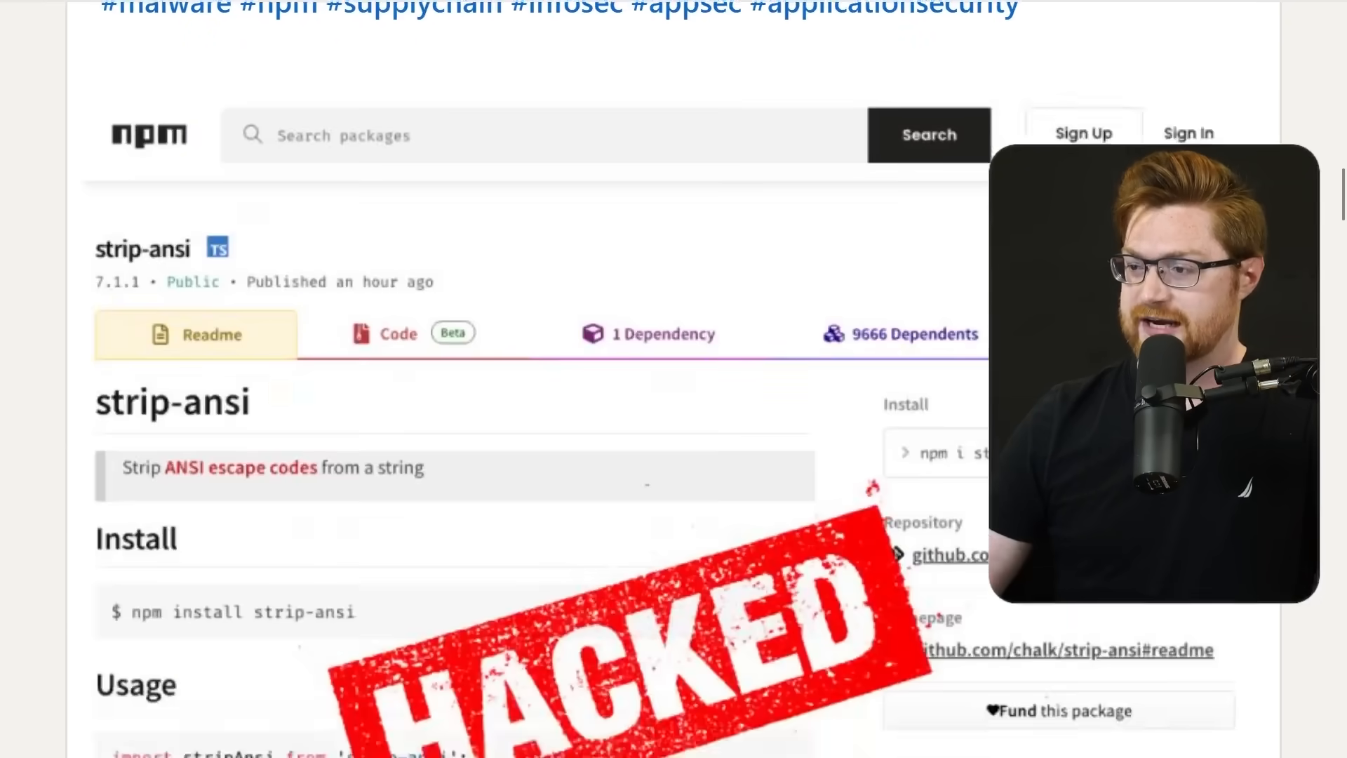
scroll("down", 3)
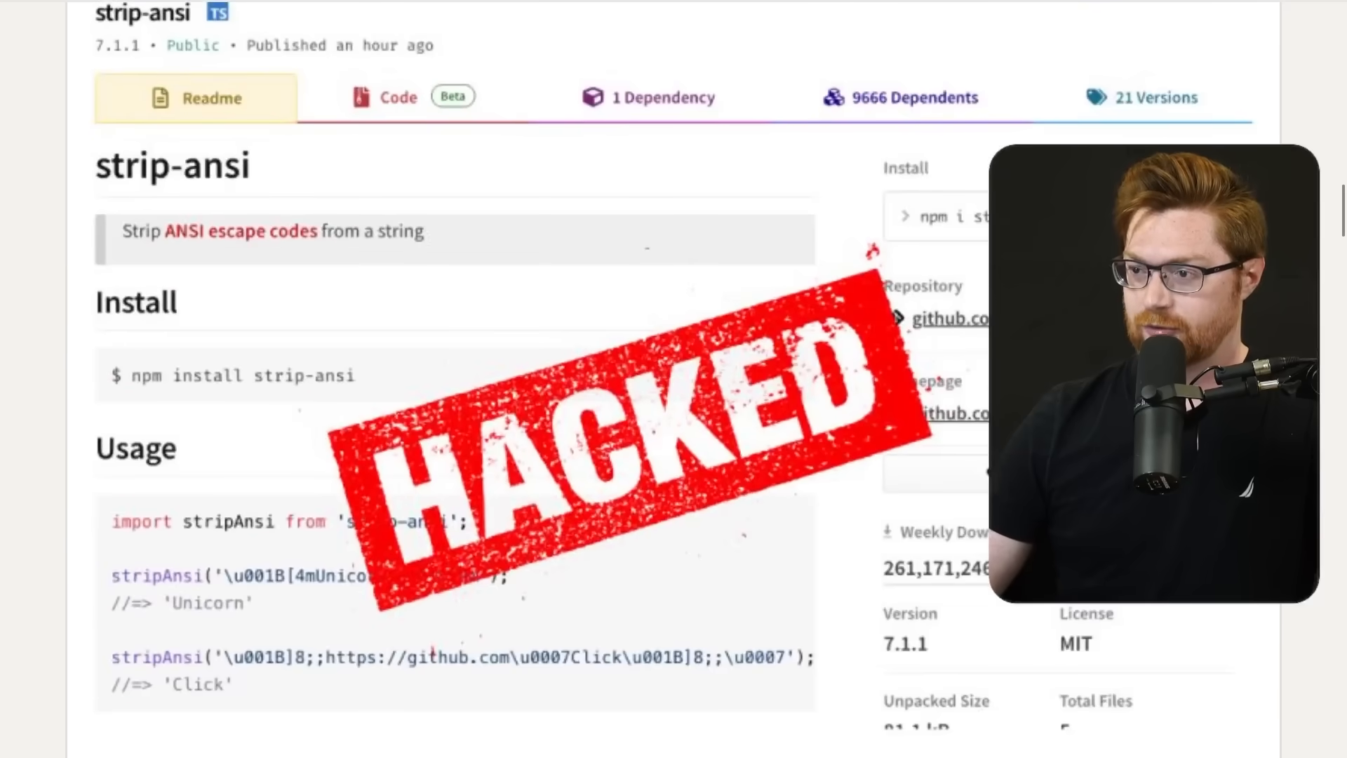
scroll("down", 3)
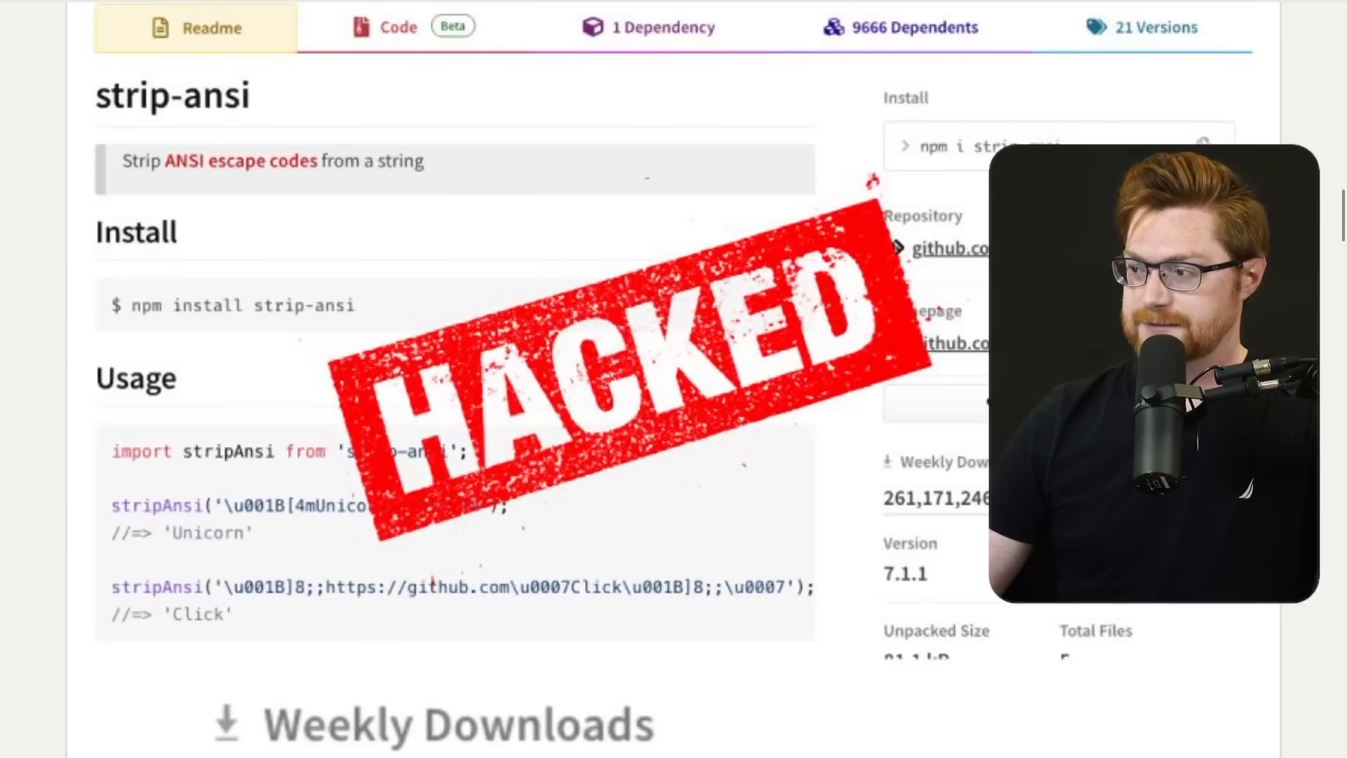
scroll("down", 3)
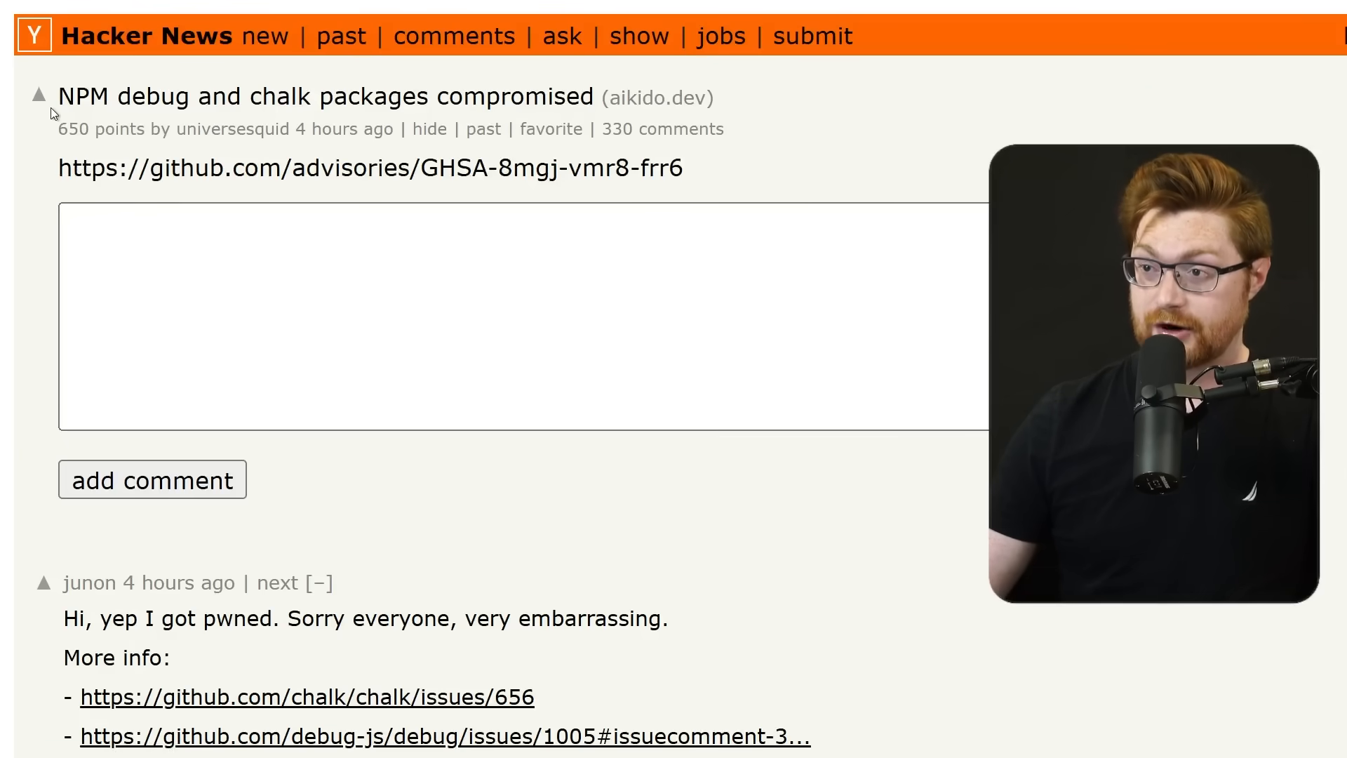
left_click_drag(60, 96, 498, 95)
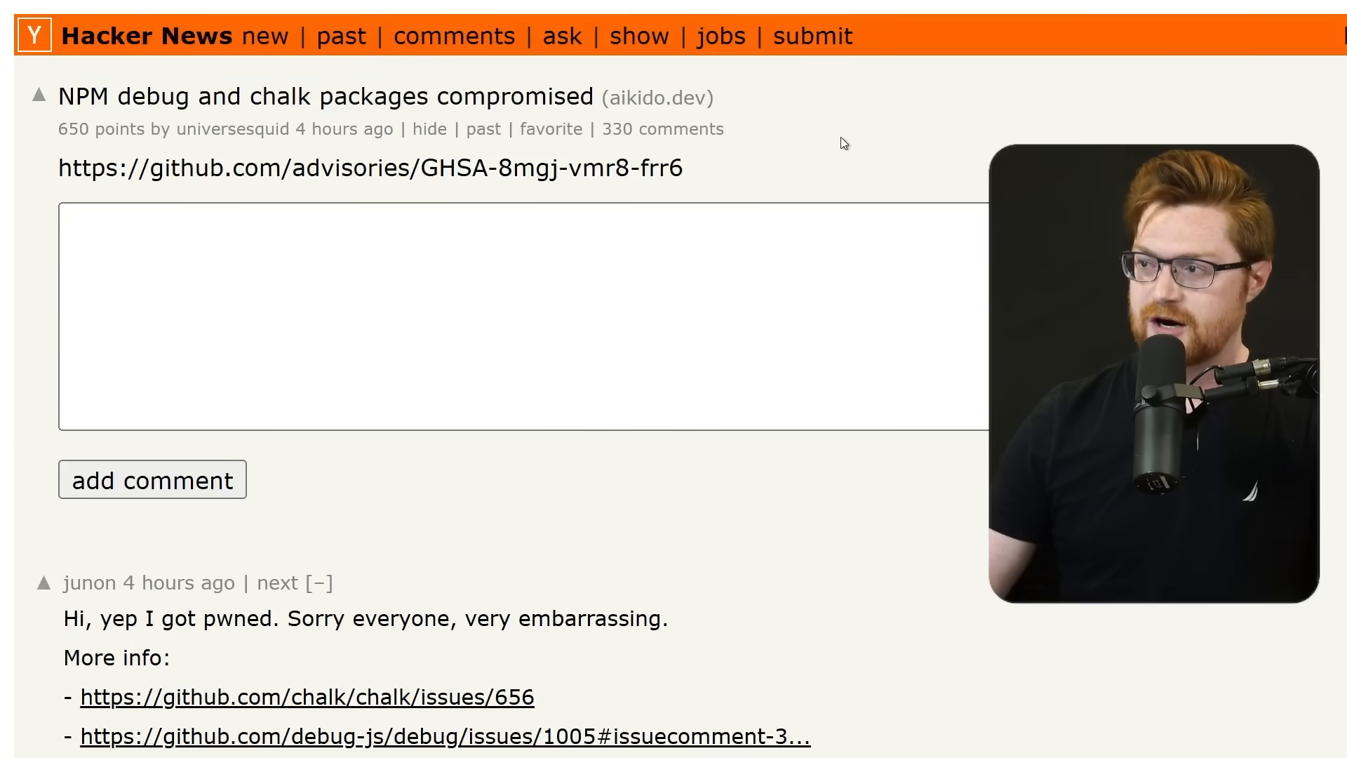
scroll("down", 3)
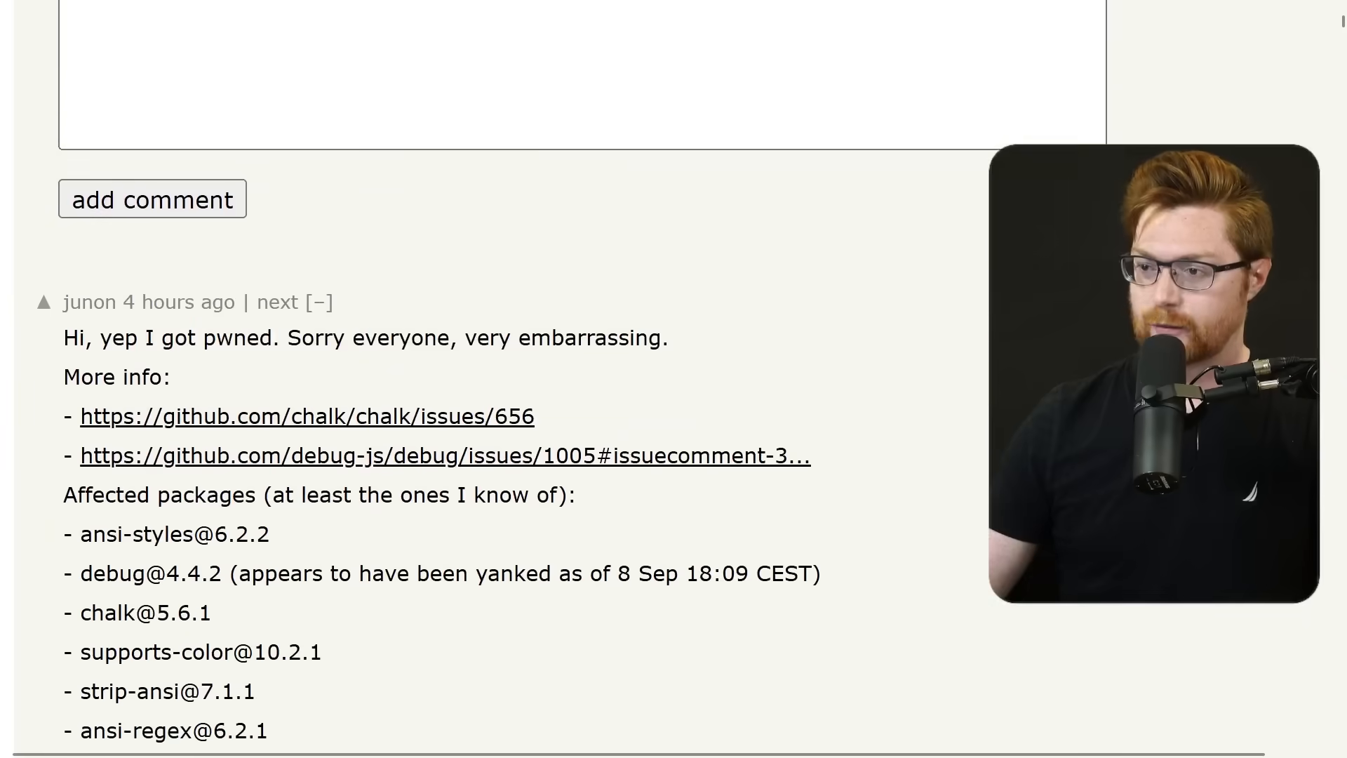
scroll("down", 3)
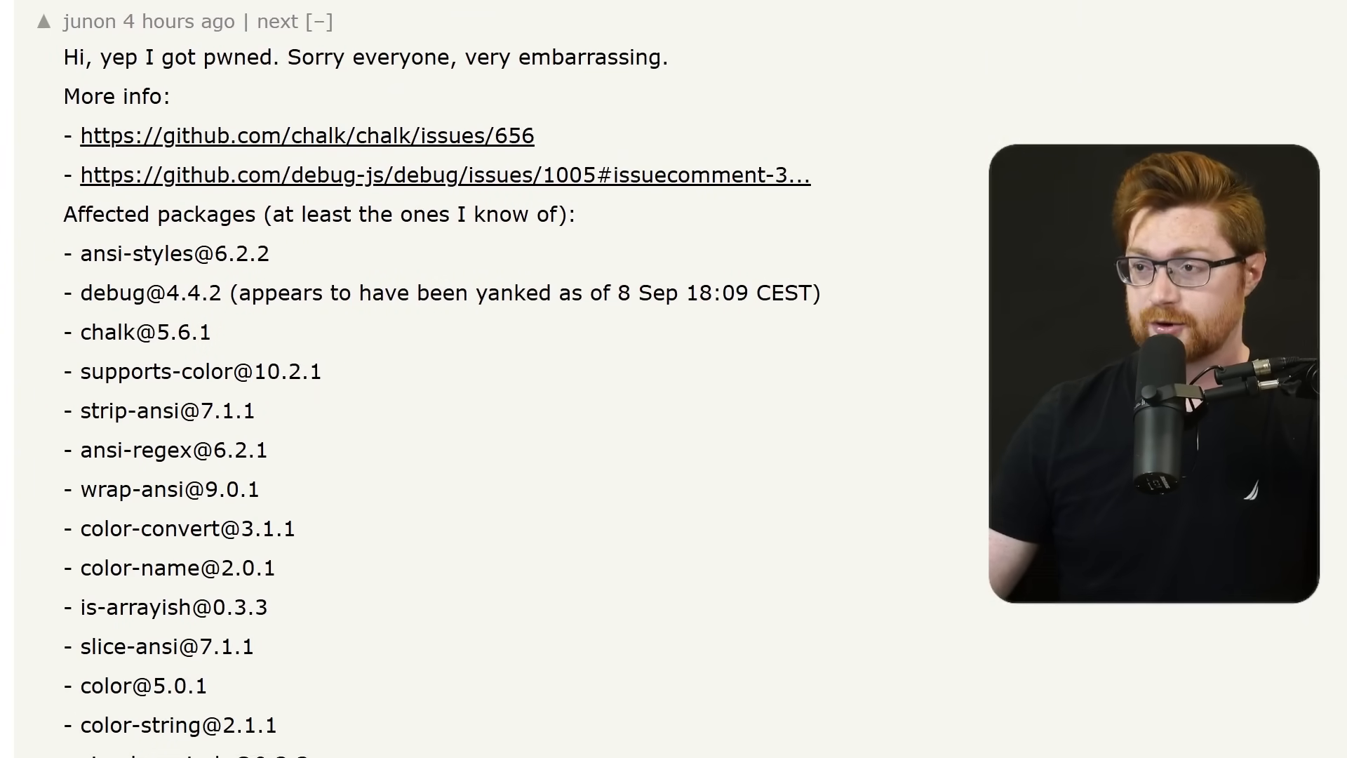
left_click_drag(65, 22, 168, 96)
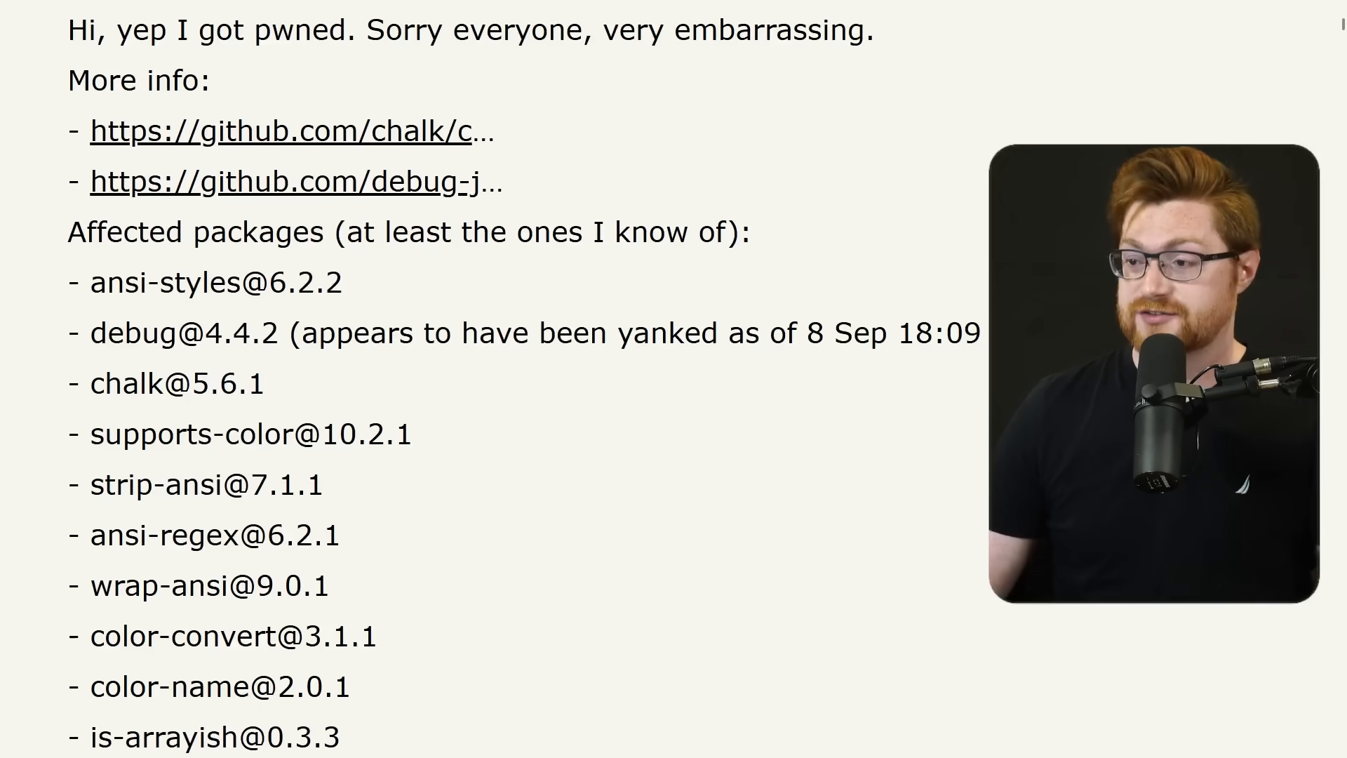
Step: Clear the package list highlight and continue reading down the article
scroll("down", 3)
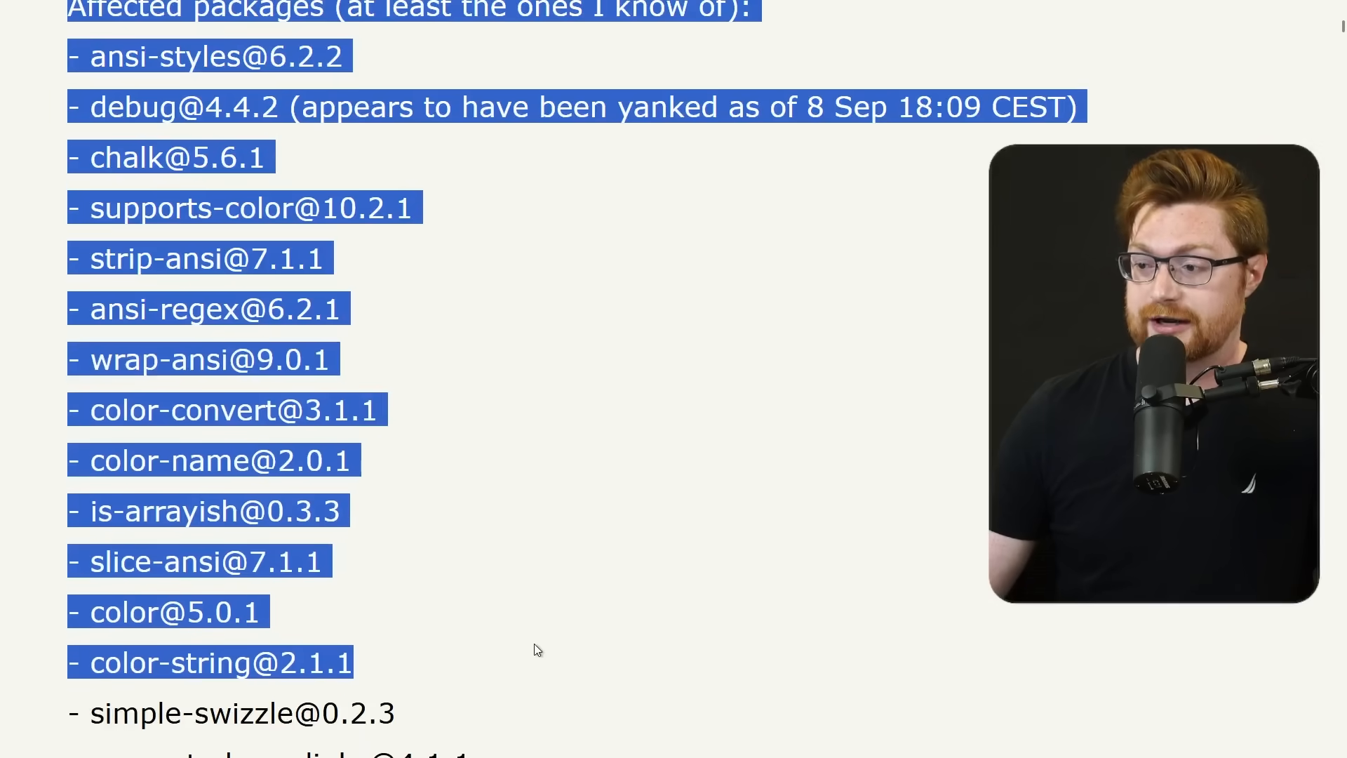
scroll("down", 3)
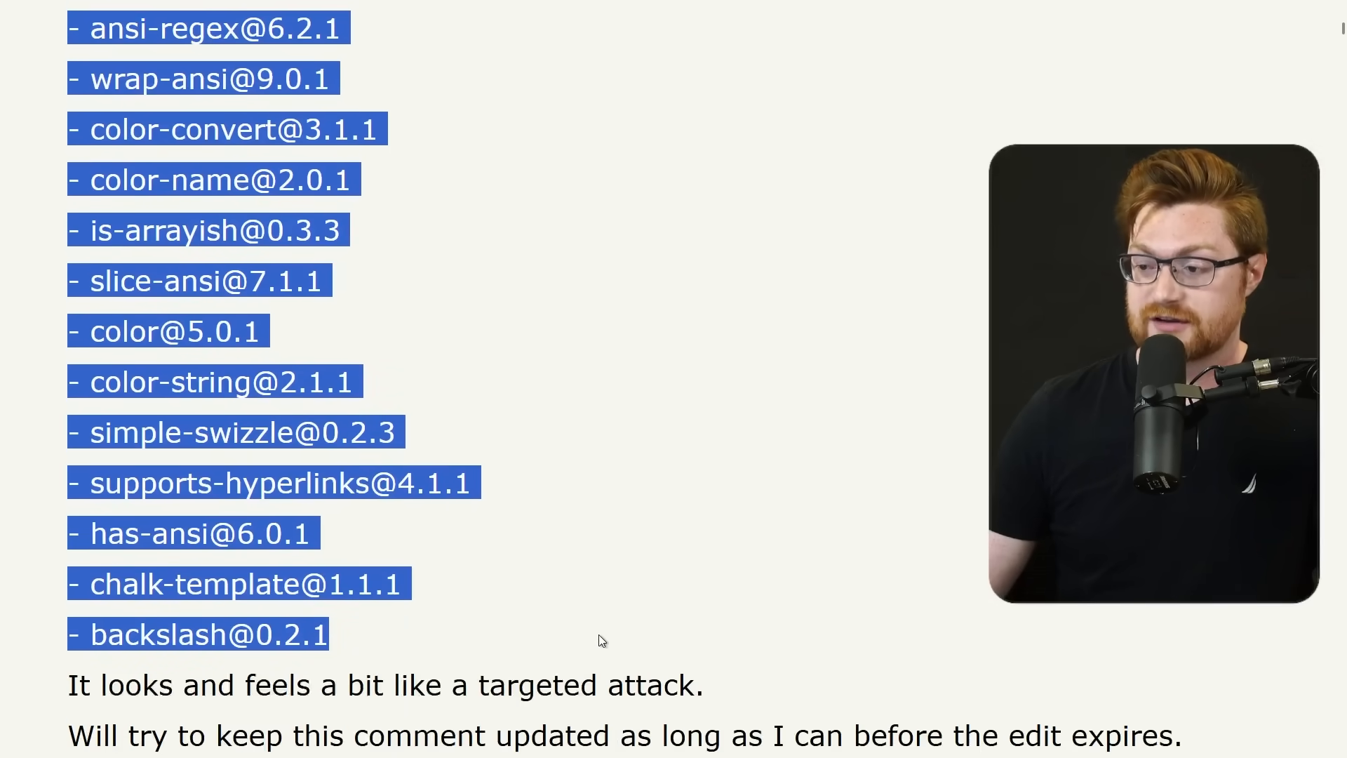
left_click(601, 640)
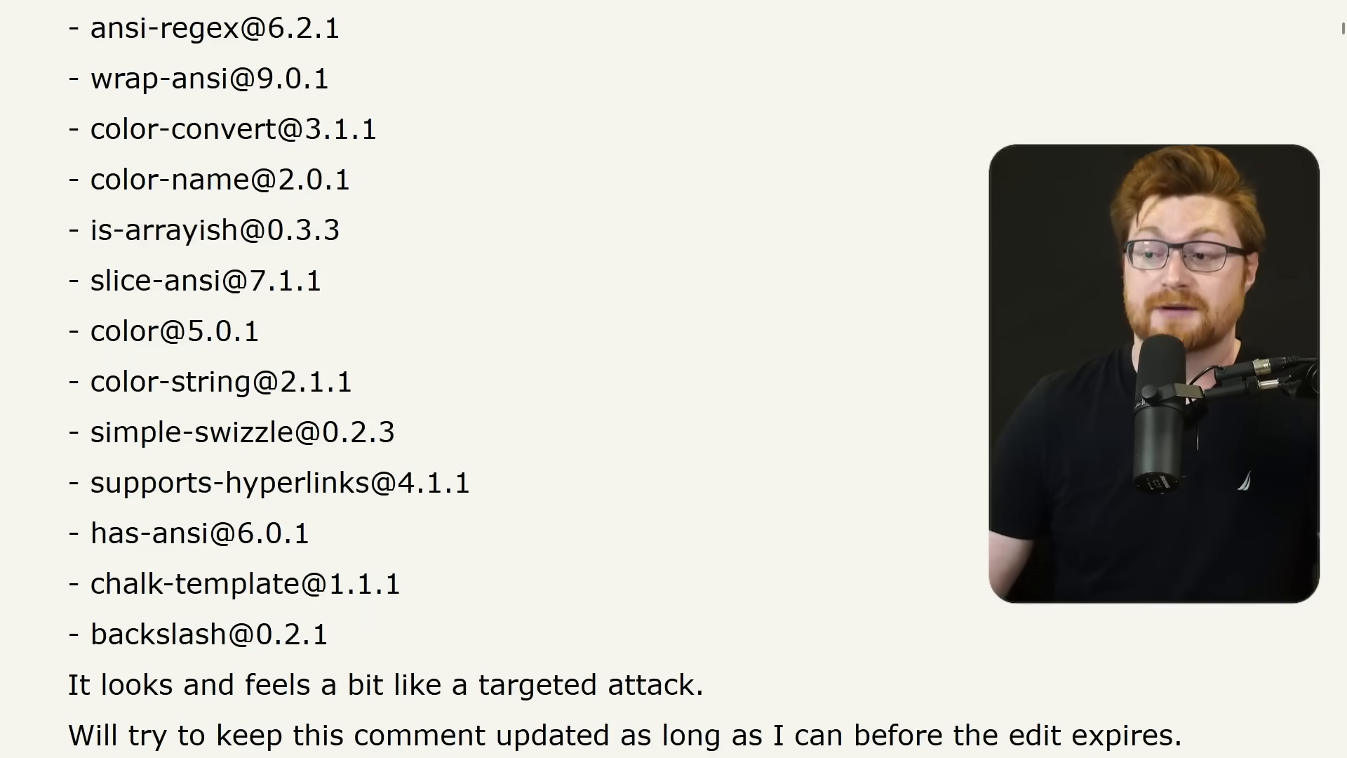
scroll("down", 3)
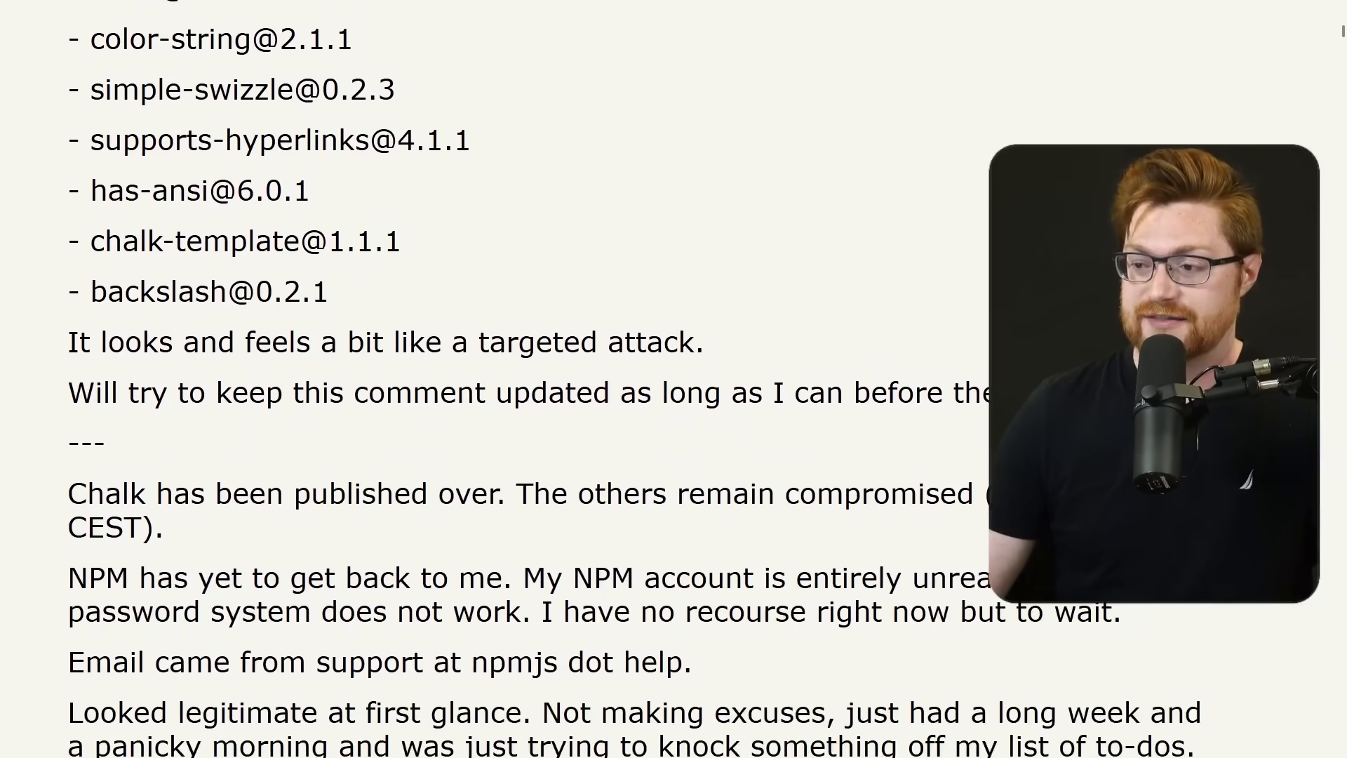
scroll("down", 3)
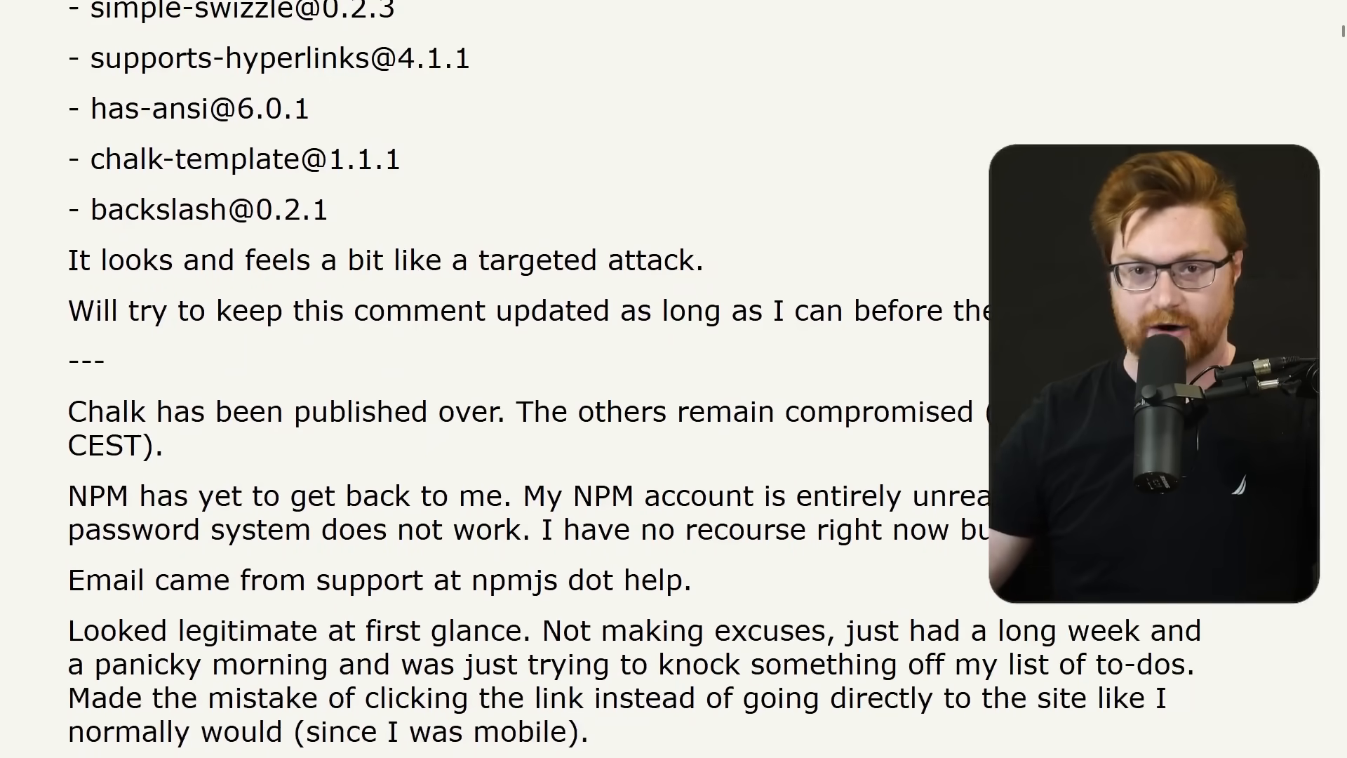
scroll("down", 3)
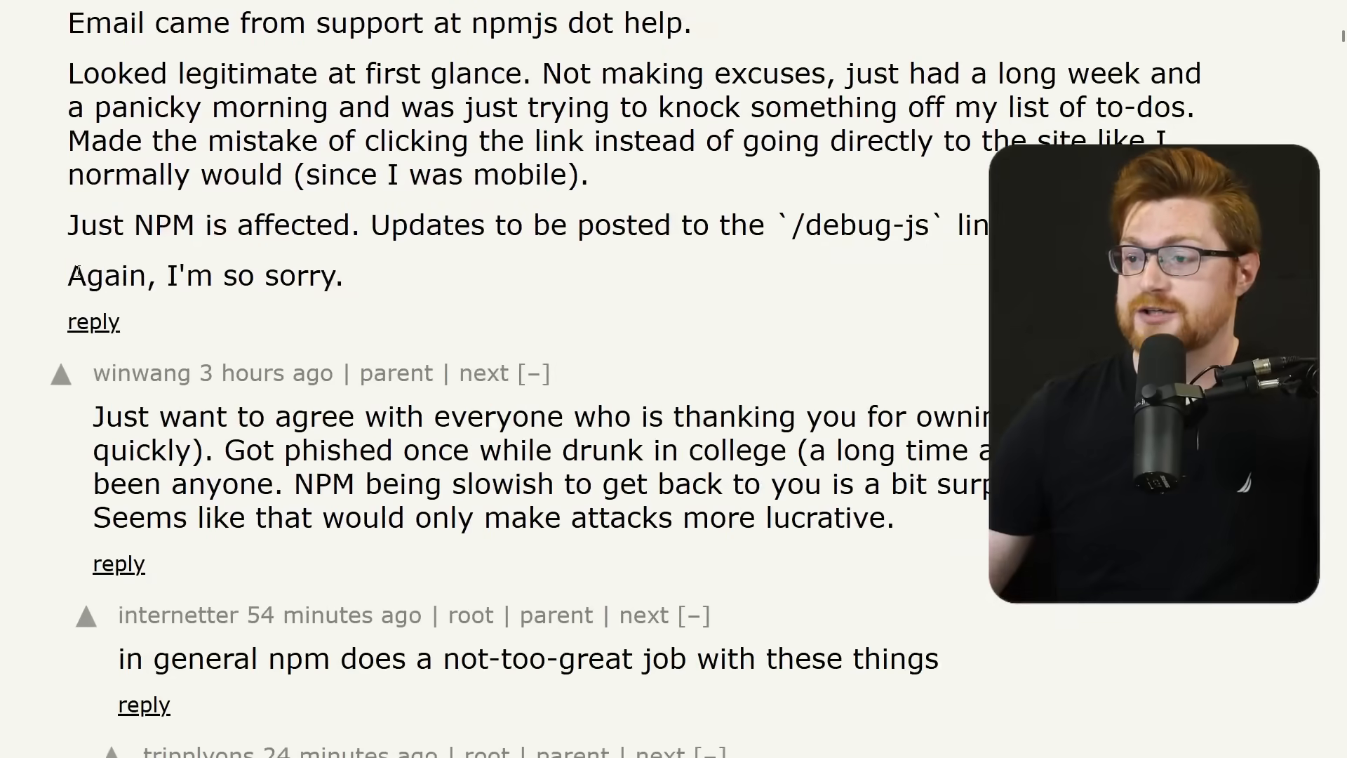
mouse_move(361, 283)
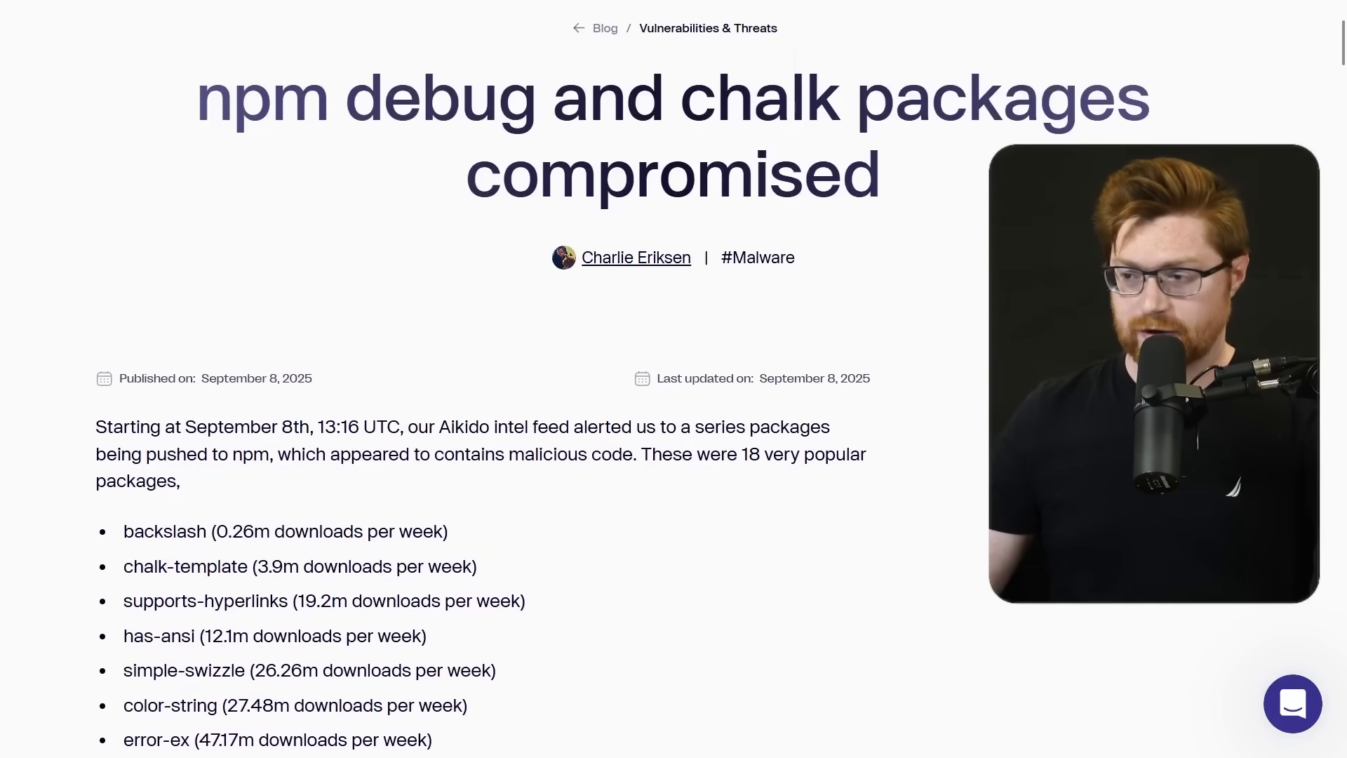
Step: Zoom in, clear the opening-sentence highlight, and reach the 'What happened?' is-arrayish section
key("ctrl+plus")
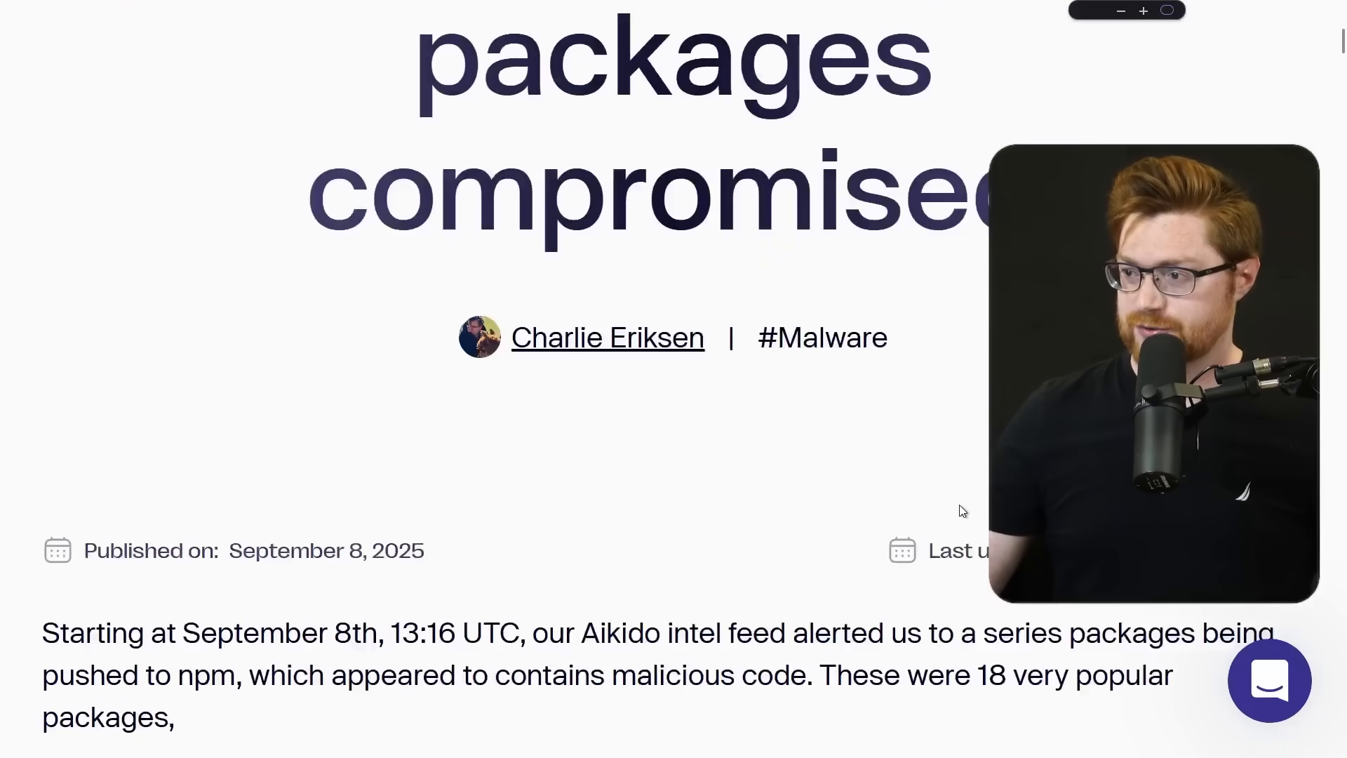
scroll("down", 3)
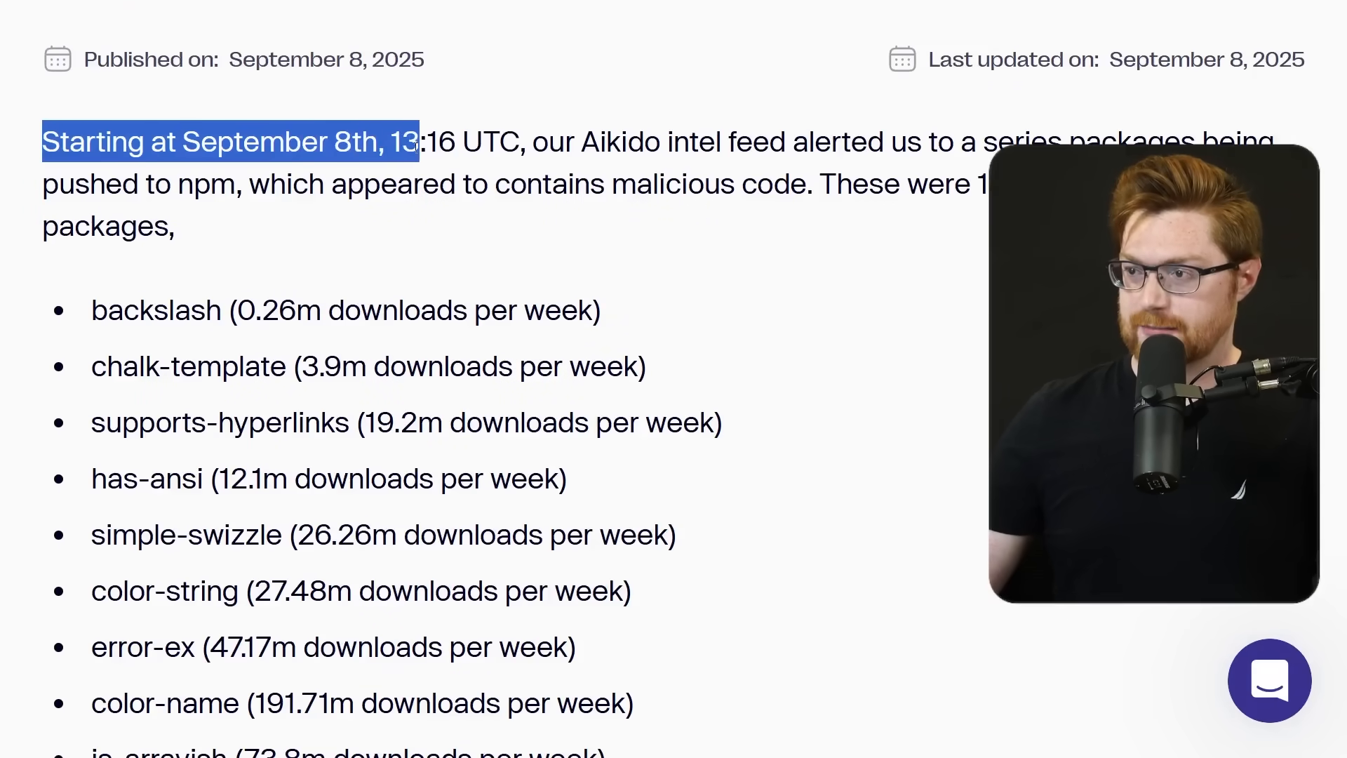
left_click(559, 141)
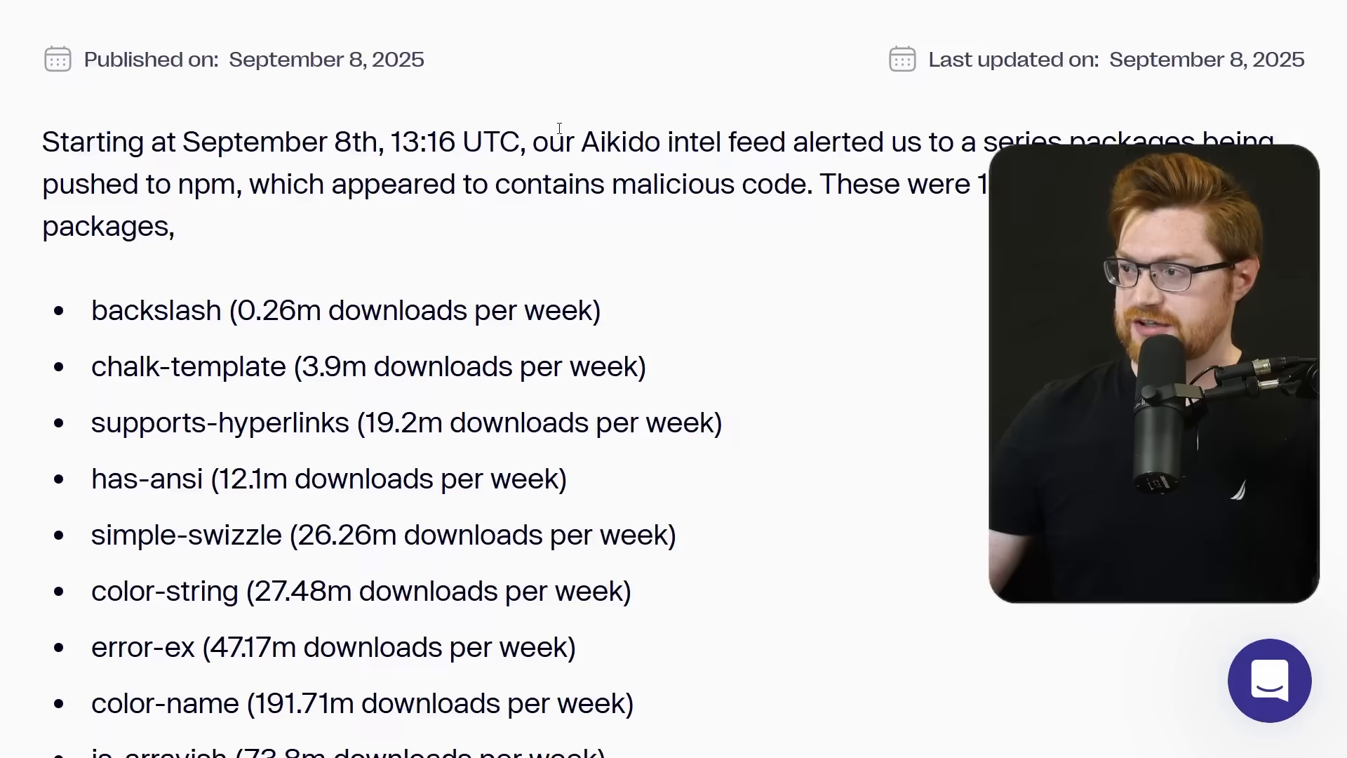
scroll("down", 3)
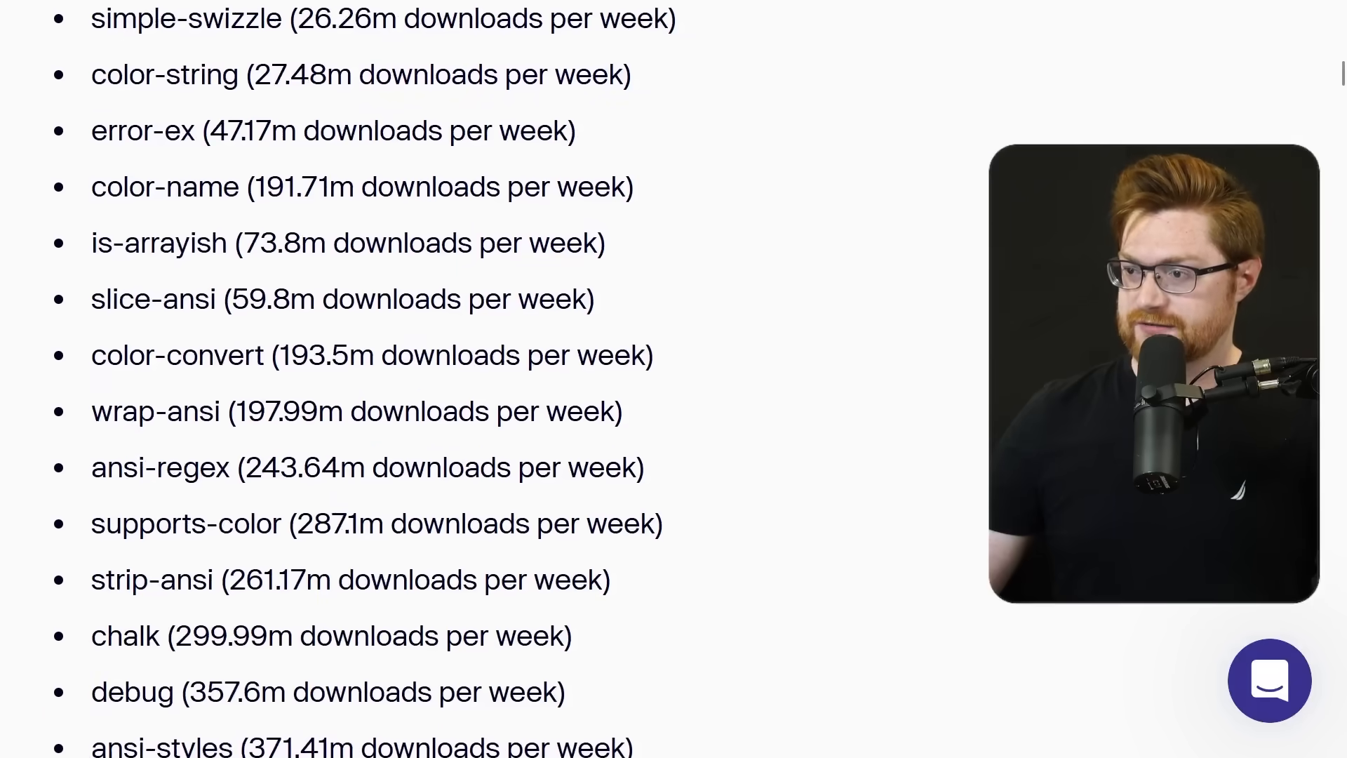
scroll("down", 3)
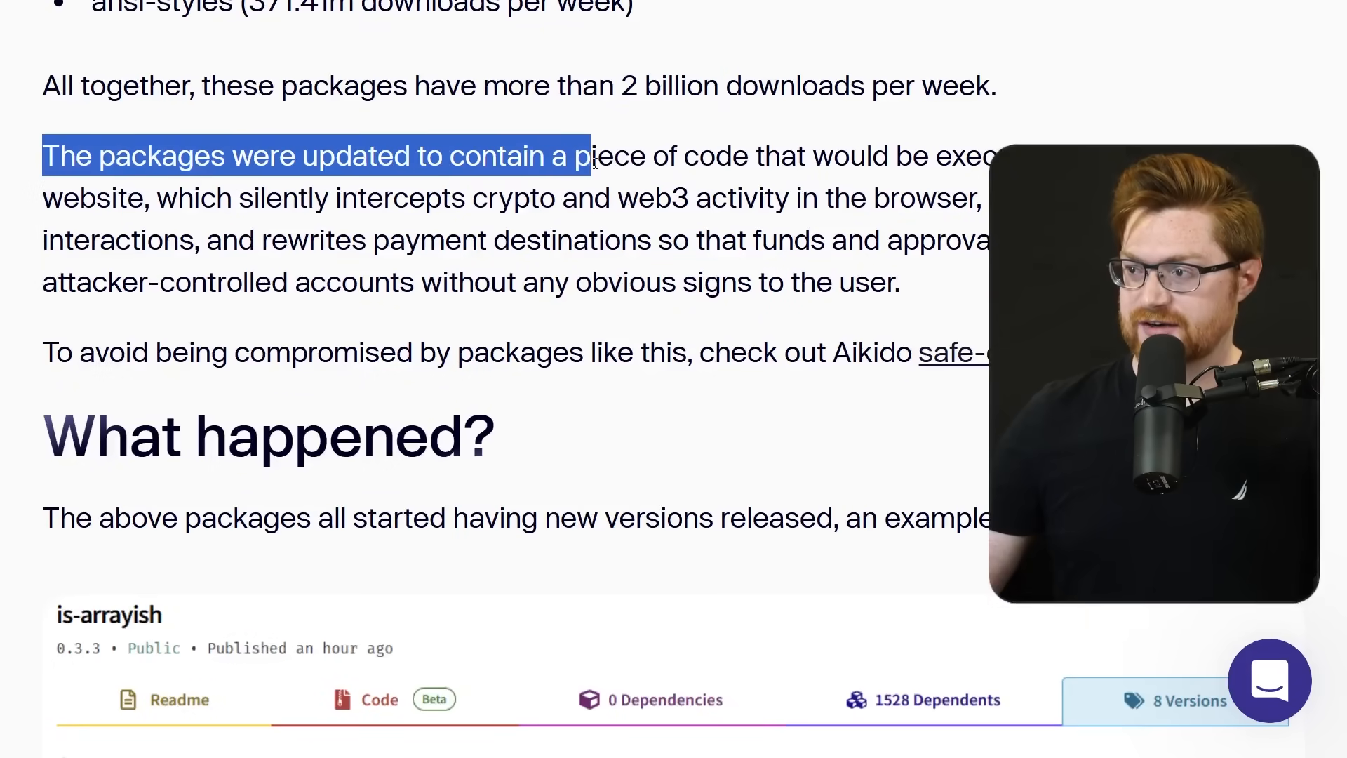
scroll("down", 3)
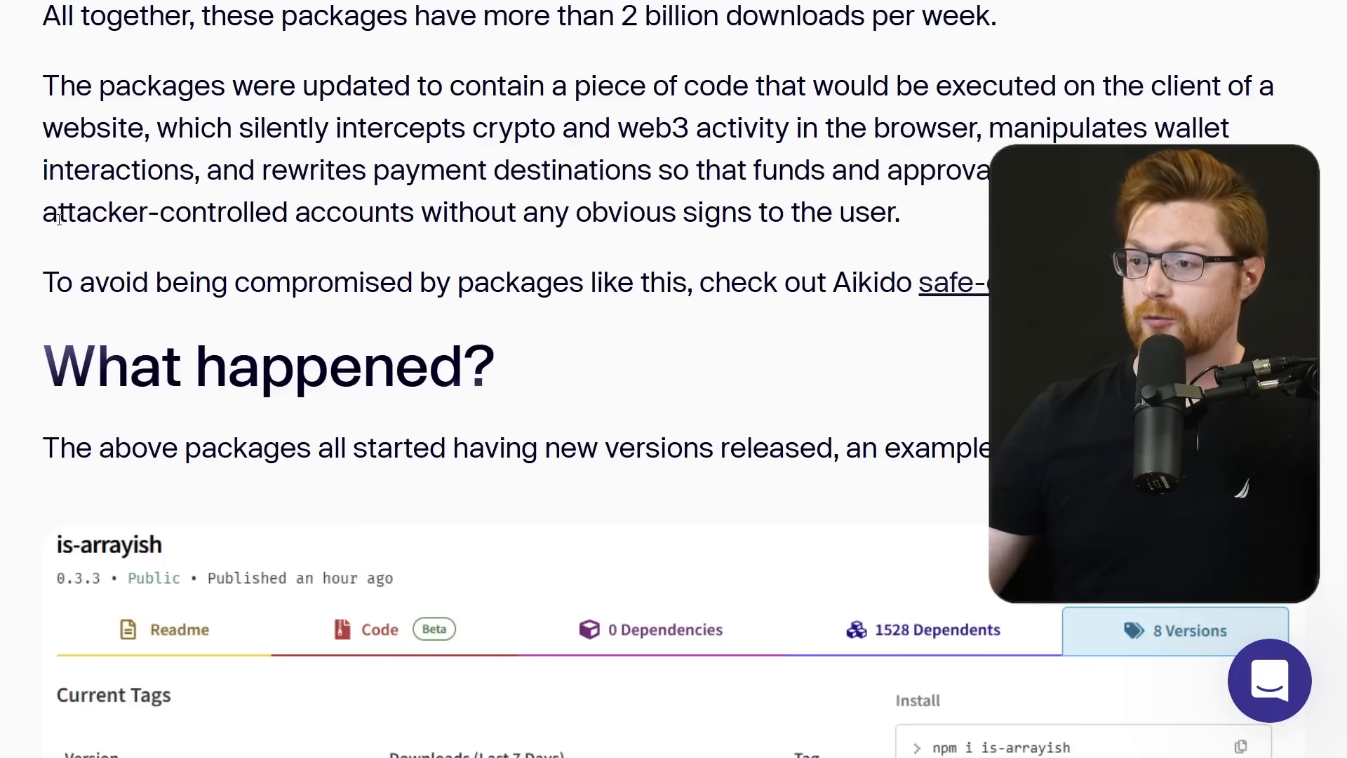
left_click_drag(42, 212, 519, 212)
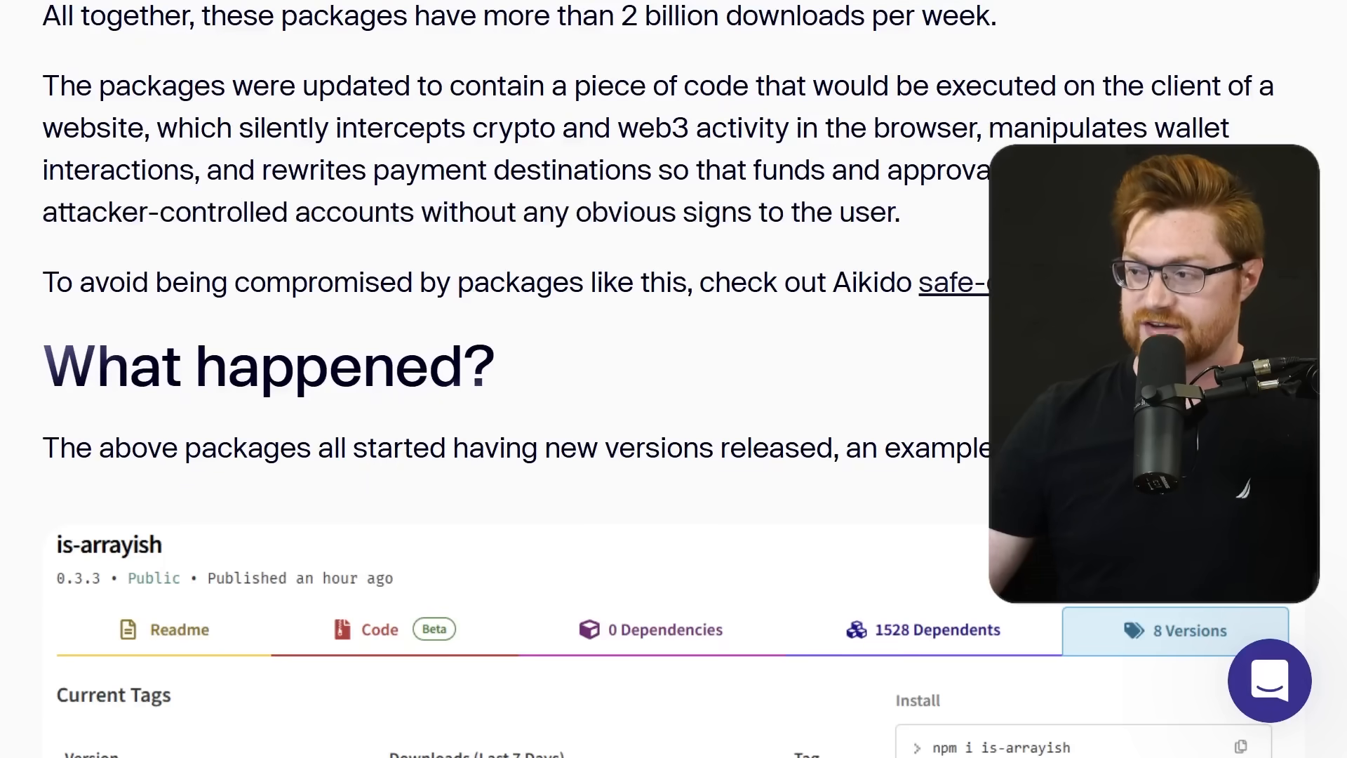
Step: Scroll past the is-arrayish index.js screenshot to the deobfuscated bitcoin, tron and ltc code
scroll("down", 3)
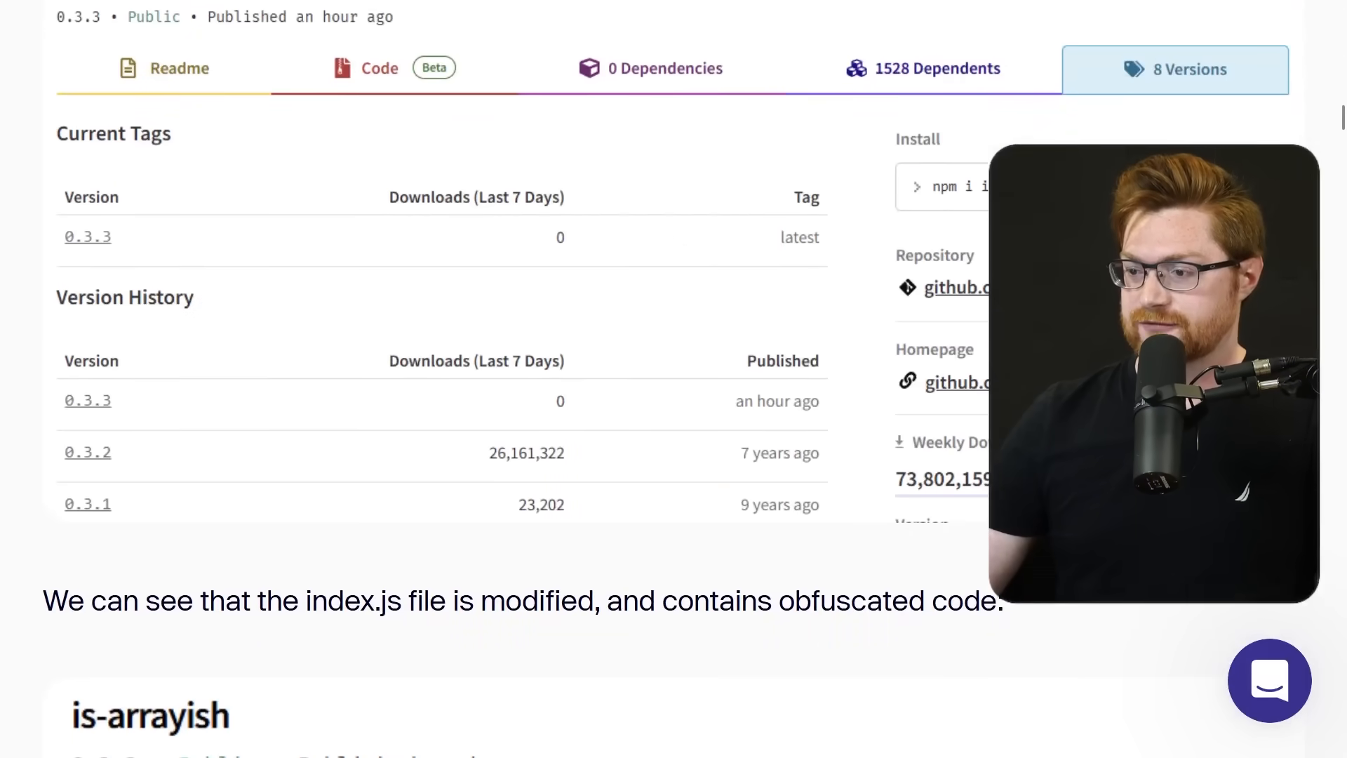
scroll("down", 3)
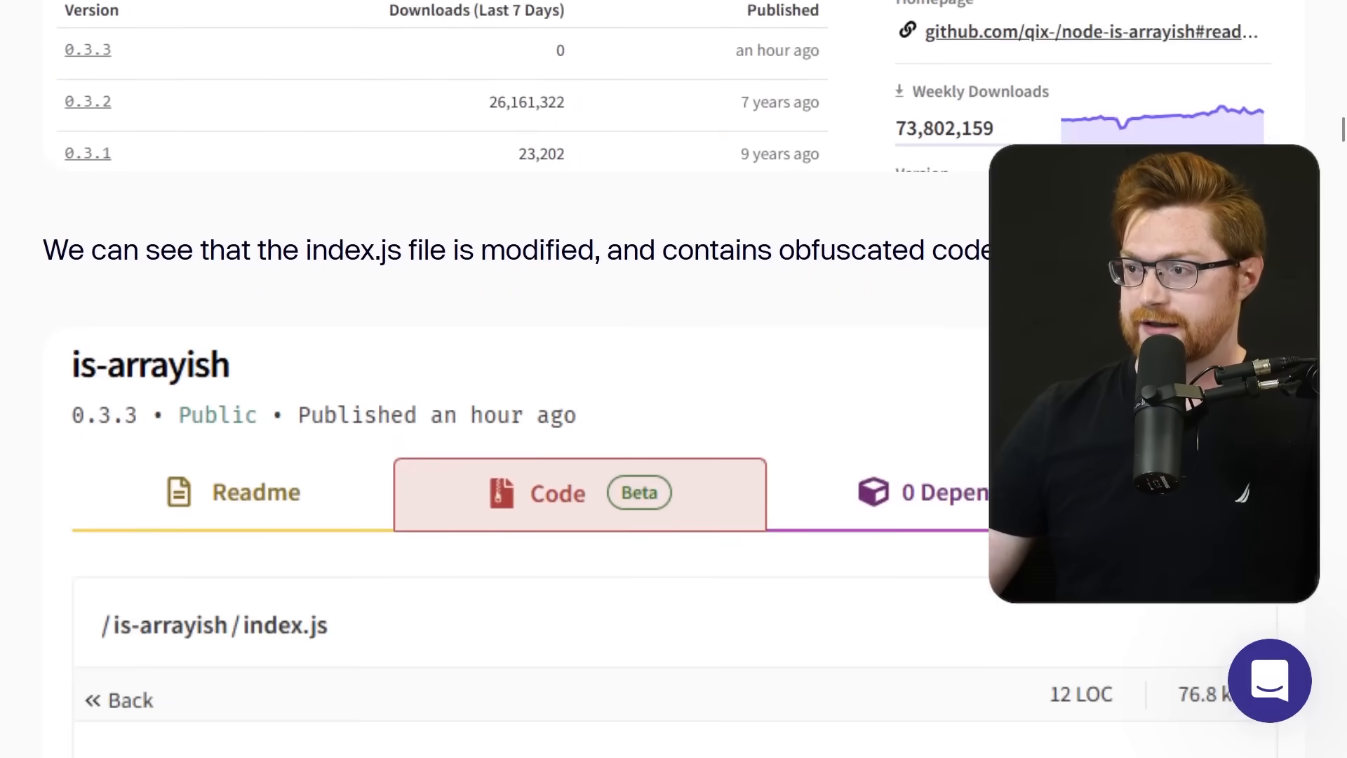
scroll("down", 3)
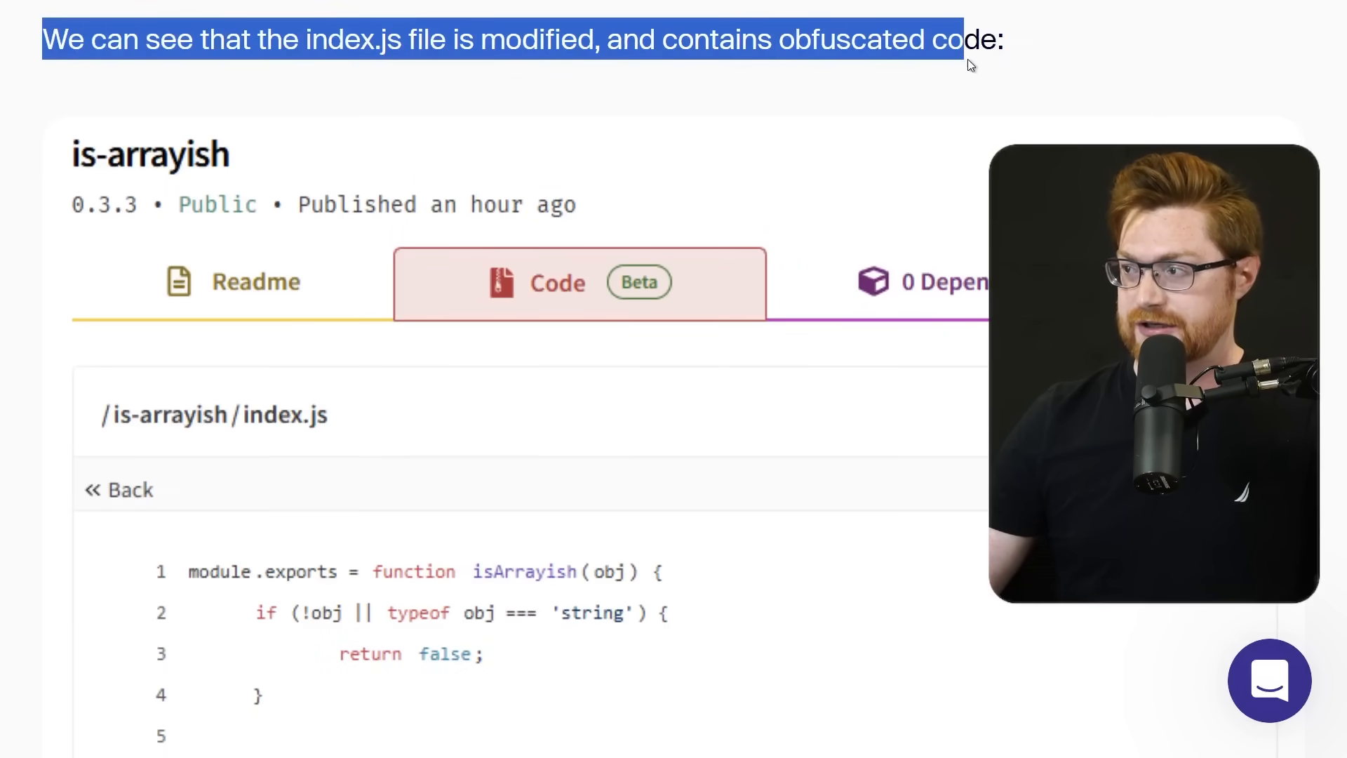
scroll("down", 3)
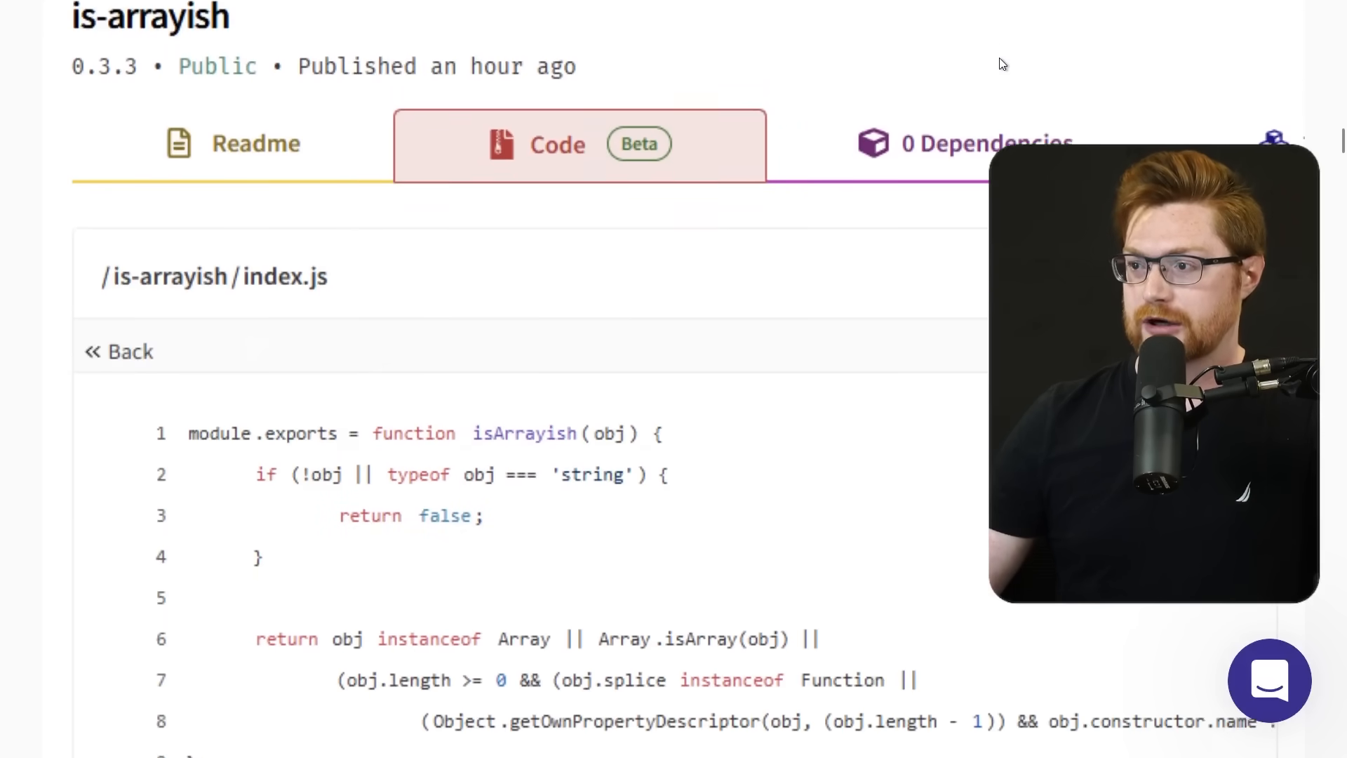
scroll("down", 3)
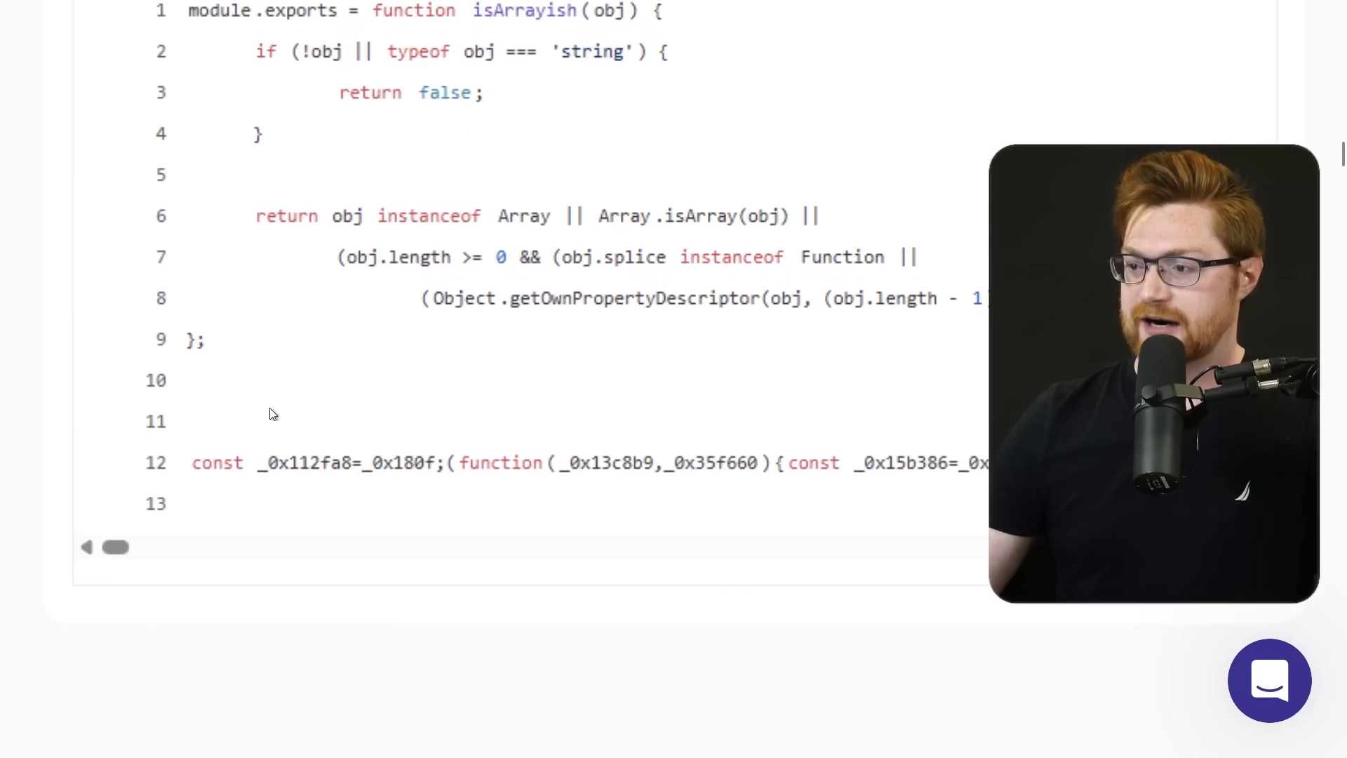
mouse_move(226, 474)
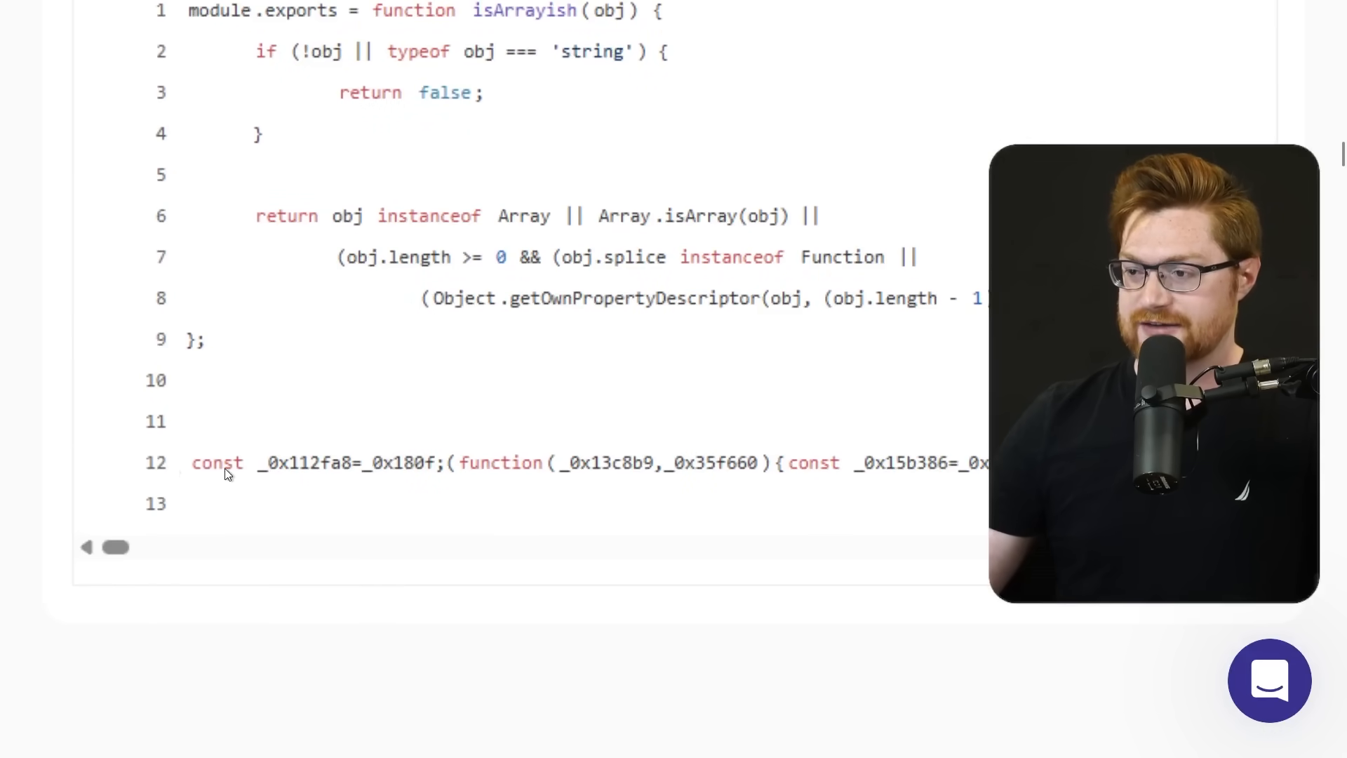
mouse_move(265, 479)
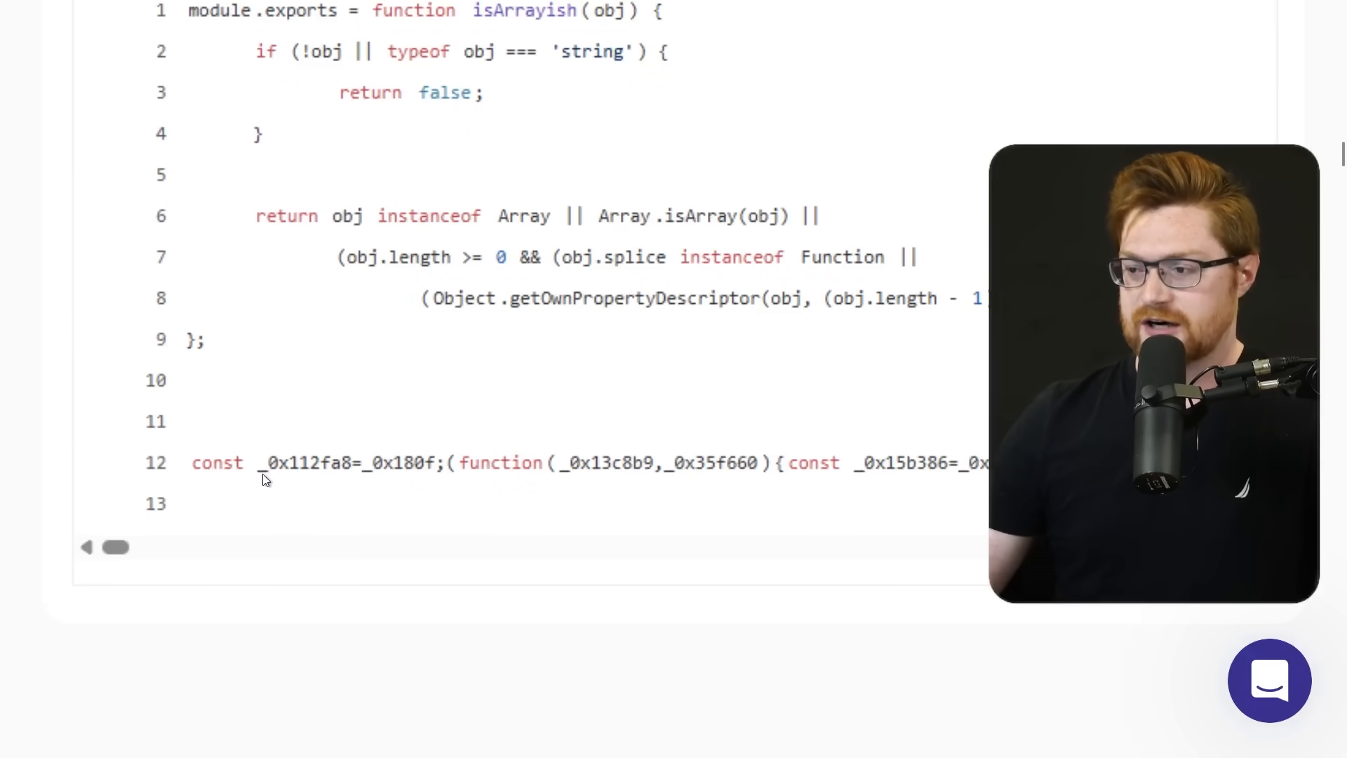
mouse_move(325, 479)
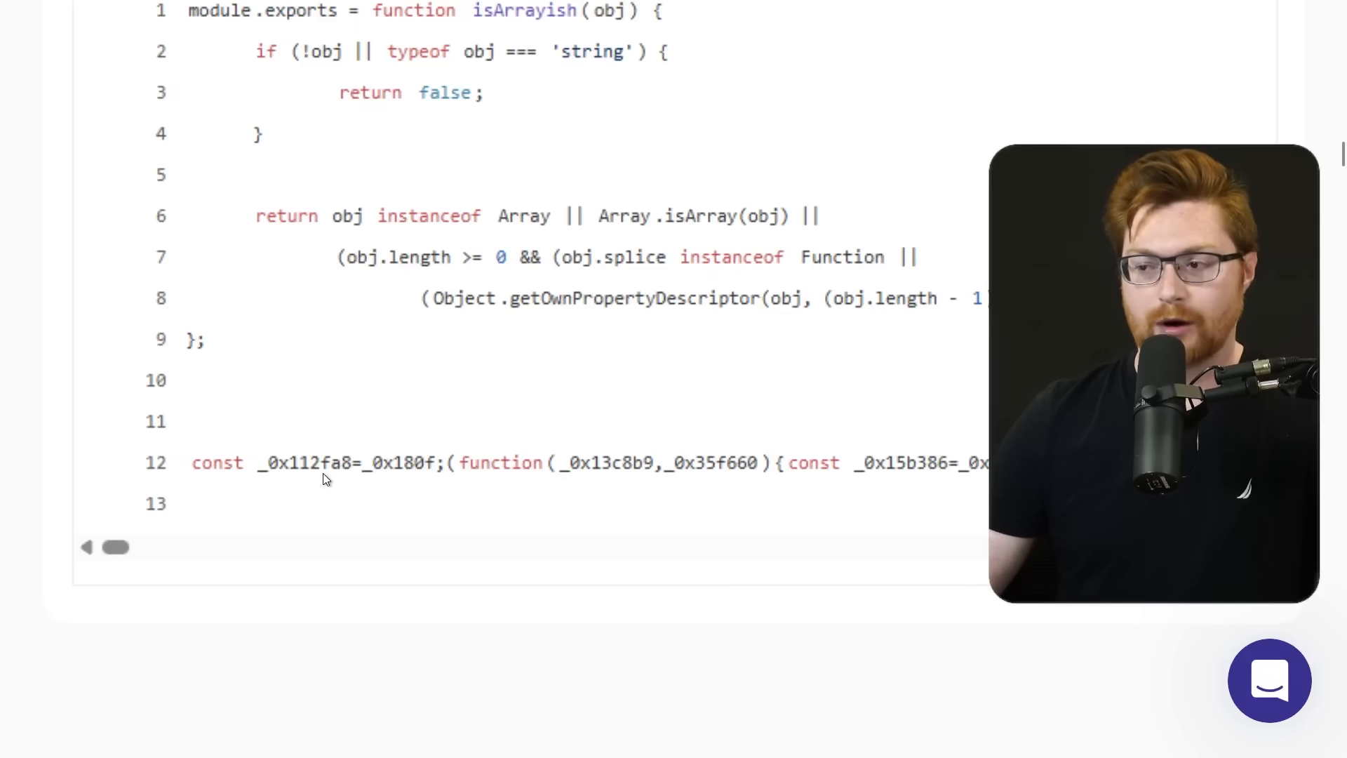
scroll("down", 3)
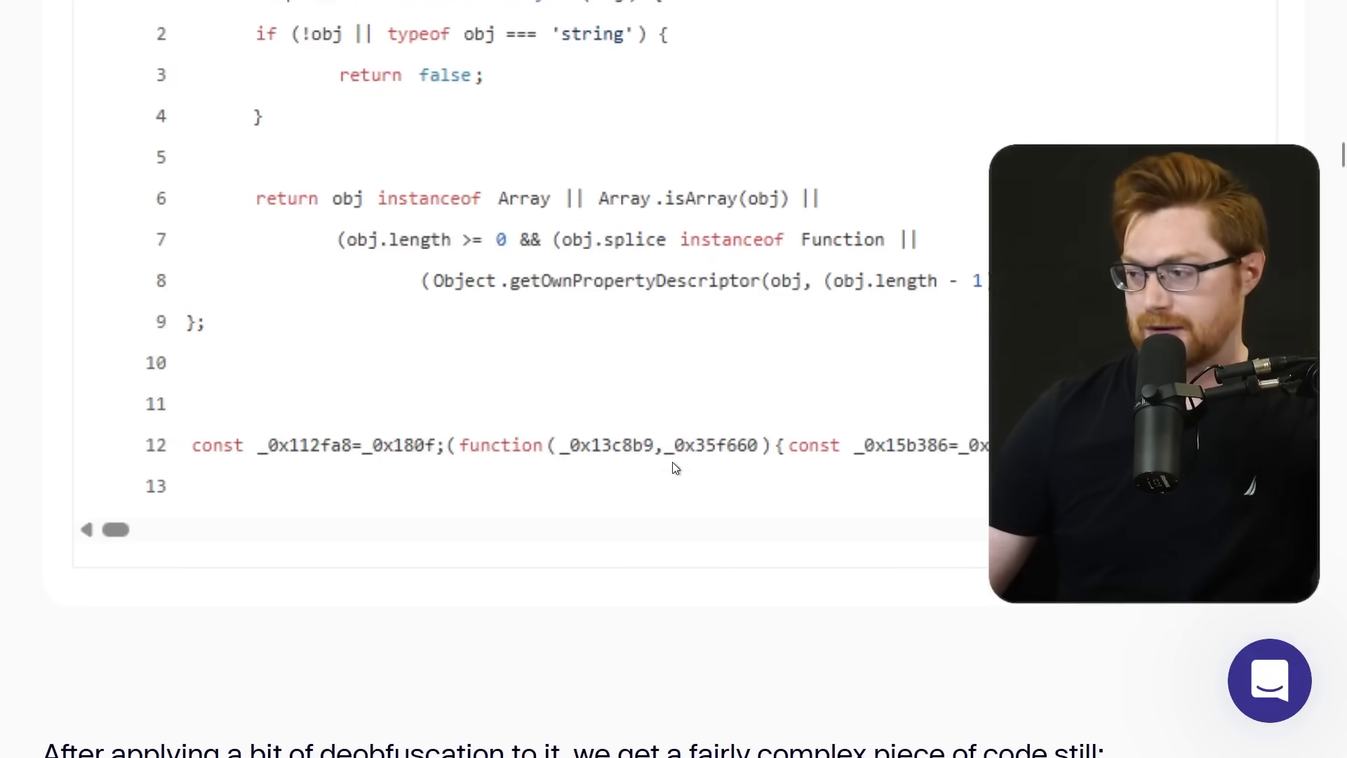
scroll("down", 3)
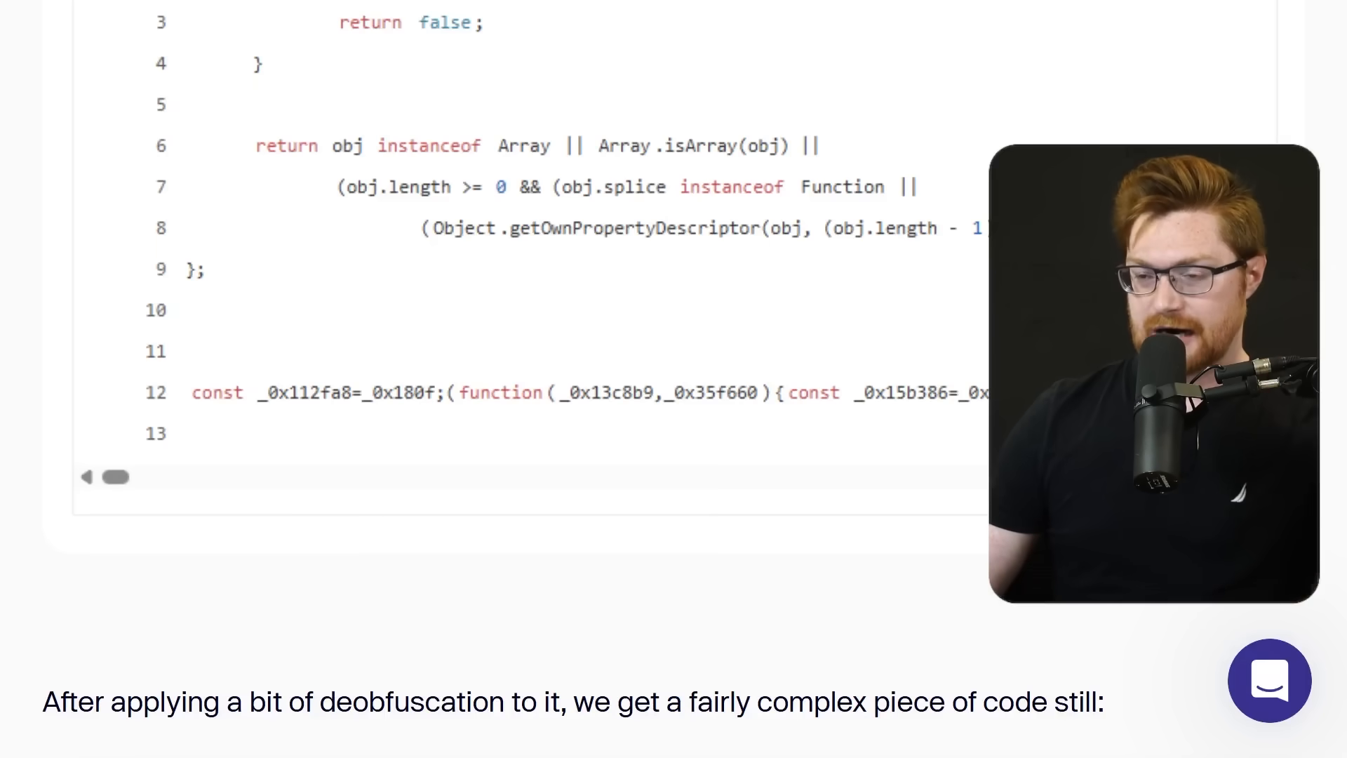
scroll("down", 3)
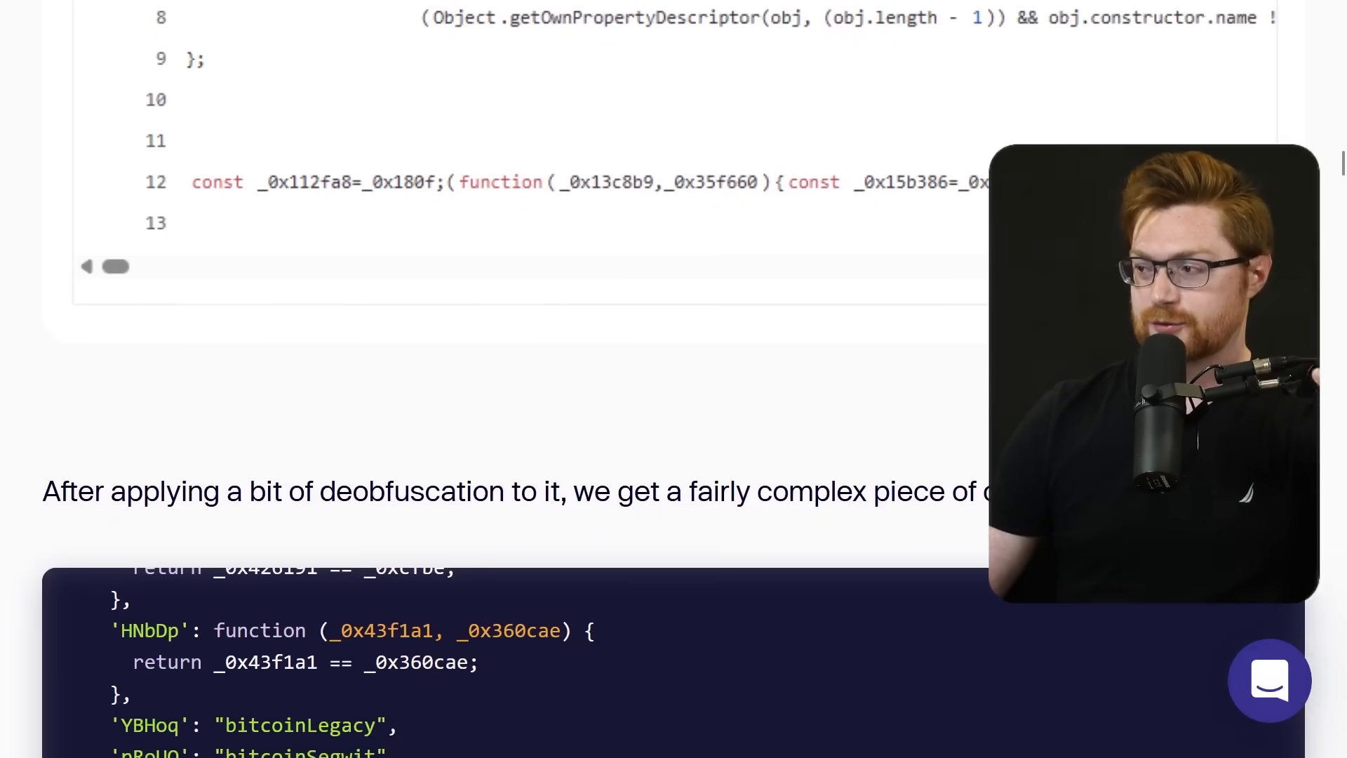
scroll("down", 3)
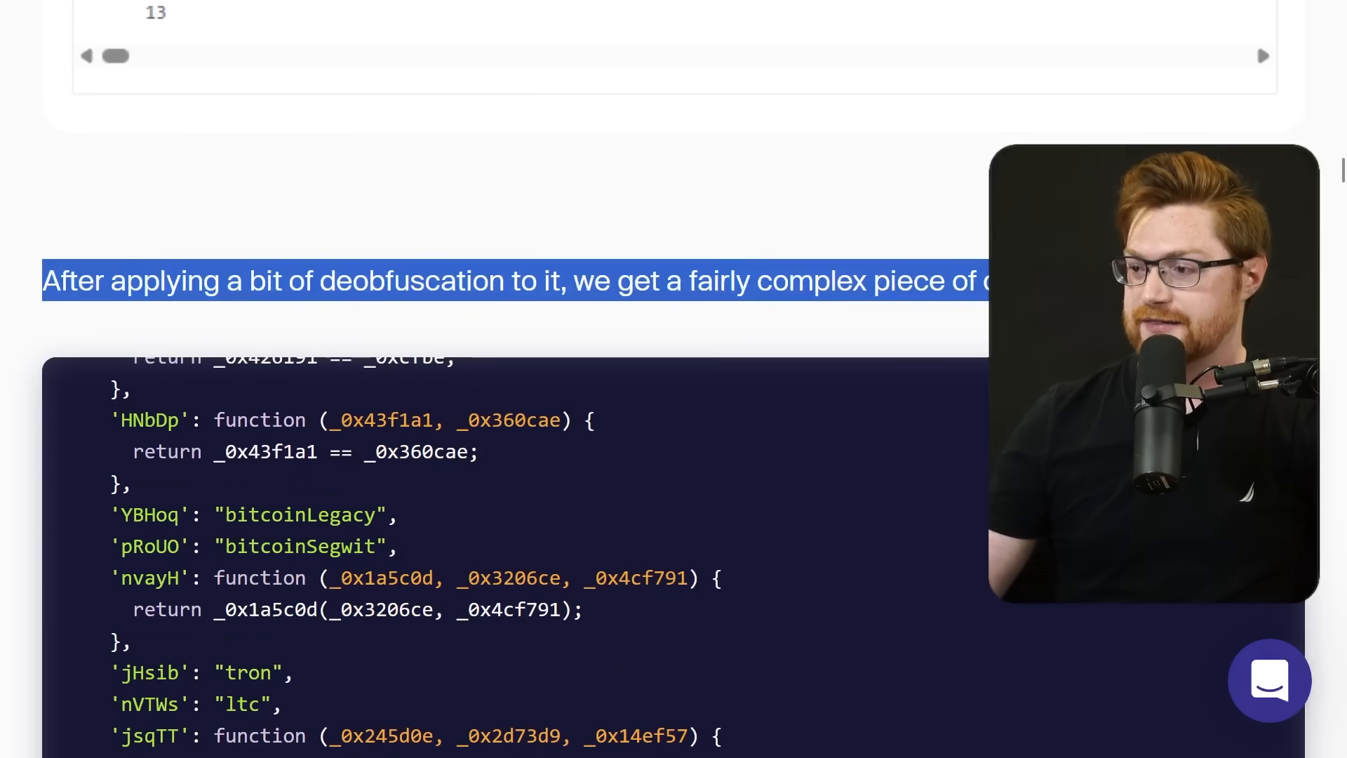
scroll("down", 3)
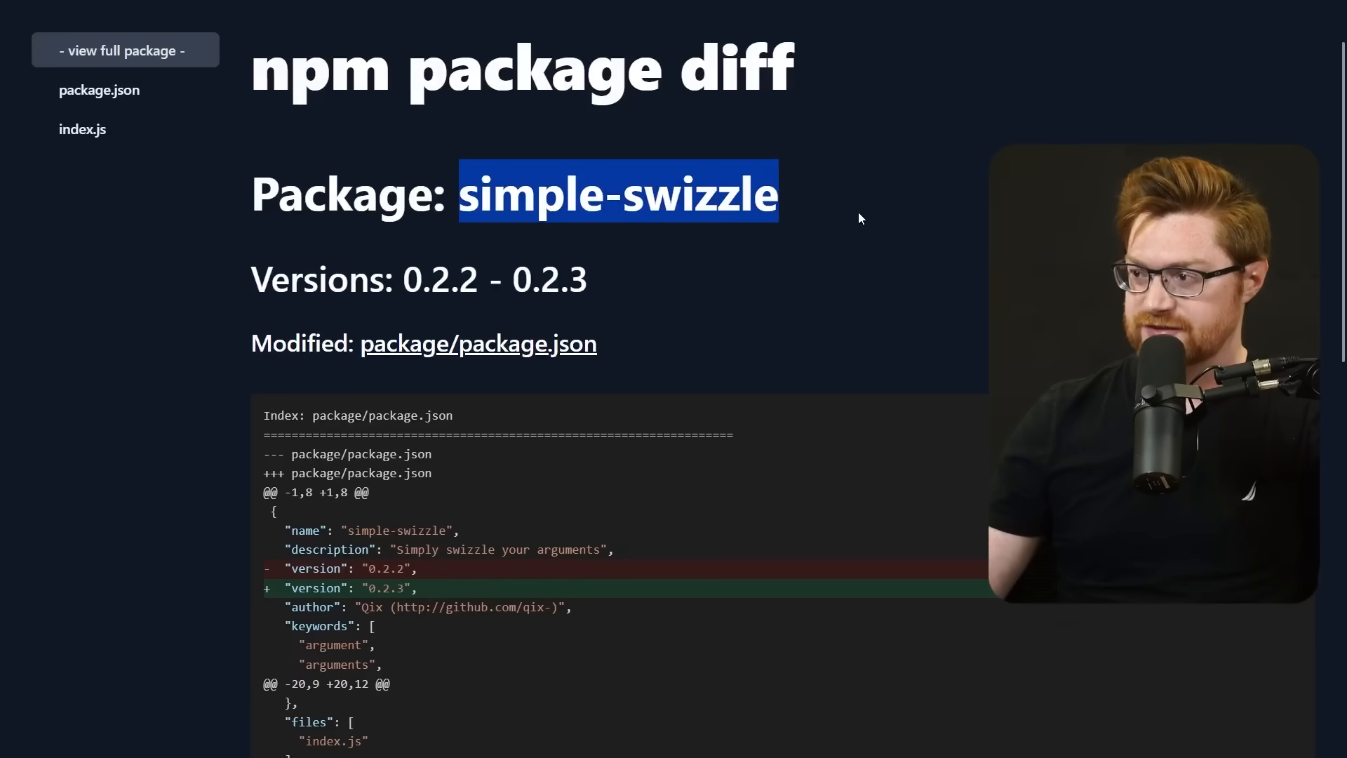
Step: Scroll the simple-swizzle 0.2.2–0.2.3 diff from package.json to the modified index.js
scroll("down", 3)
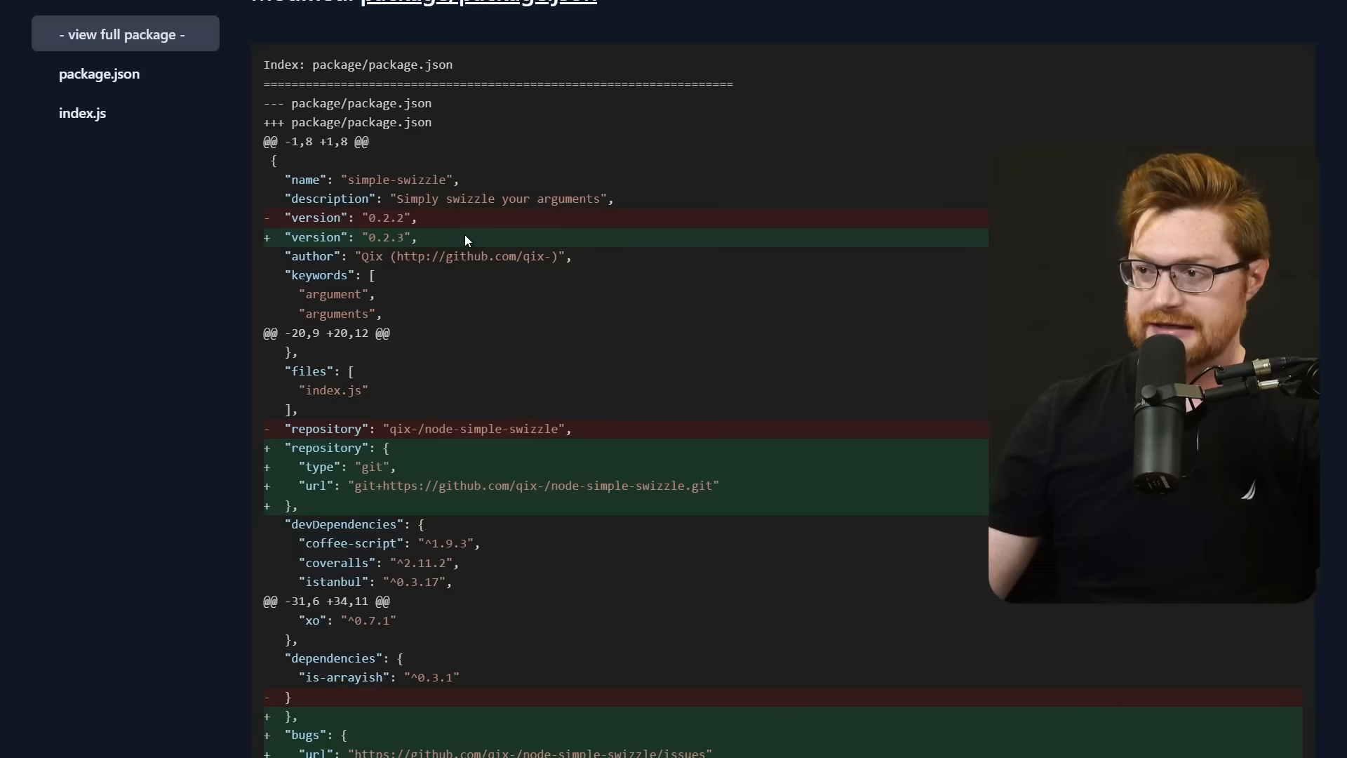
mouse_move(230, 248)
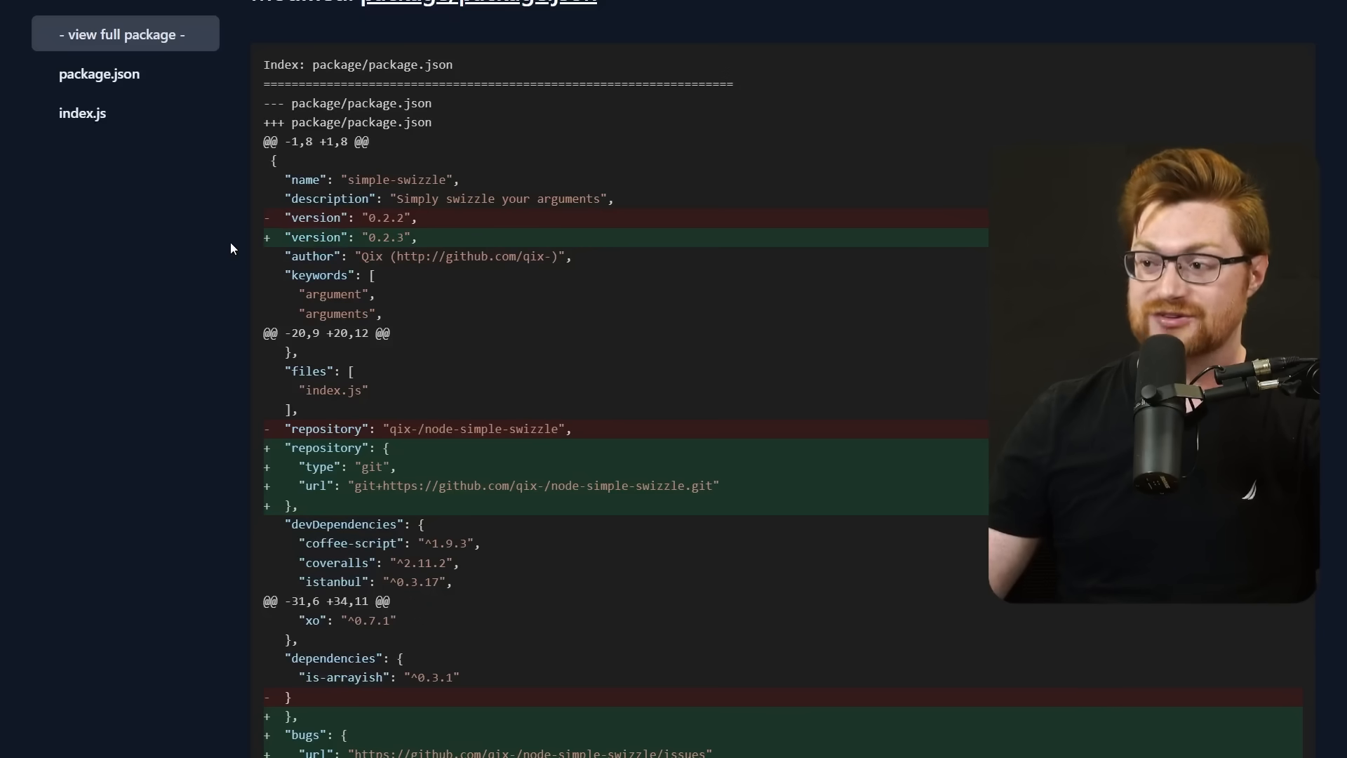
scroll("down", 3)
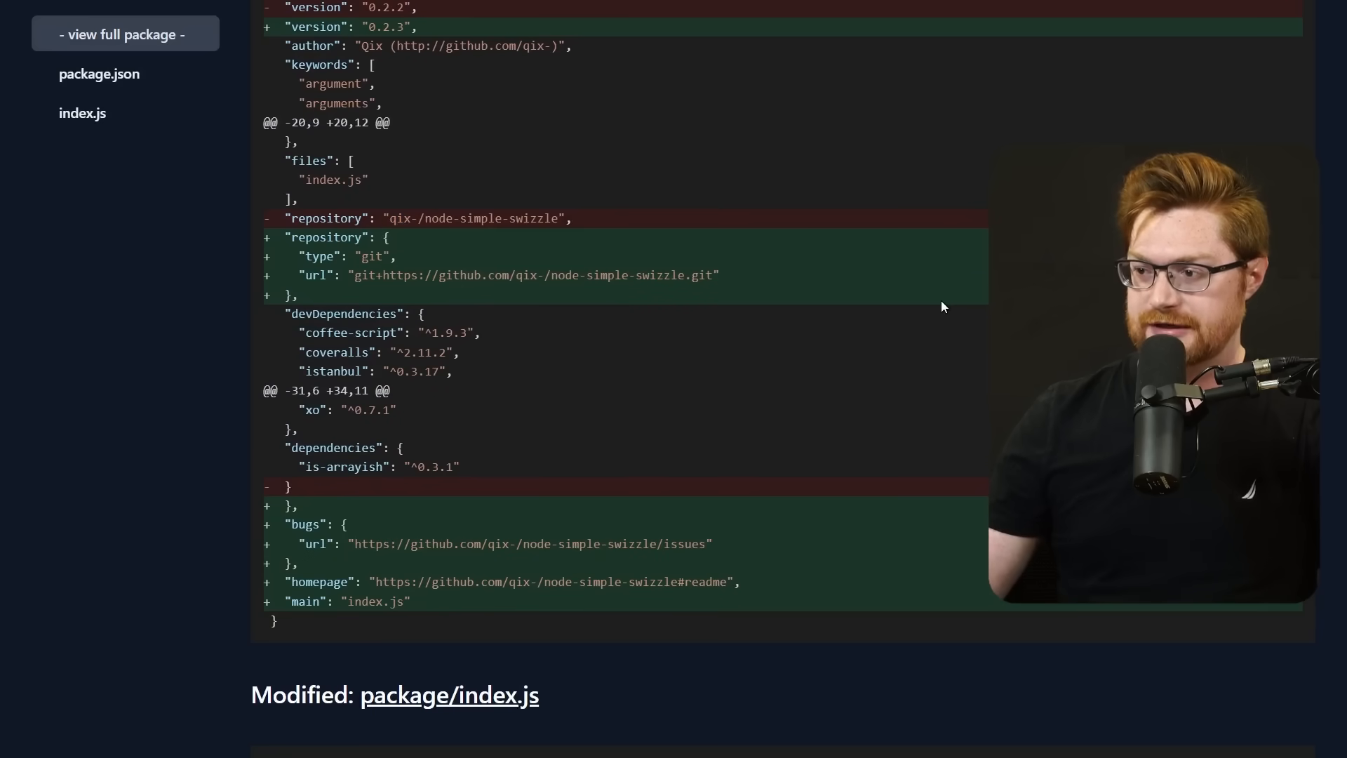
scroll("down", 3)
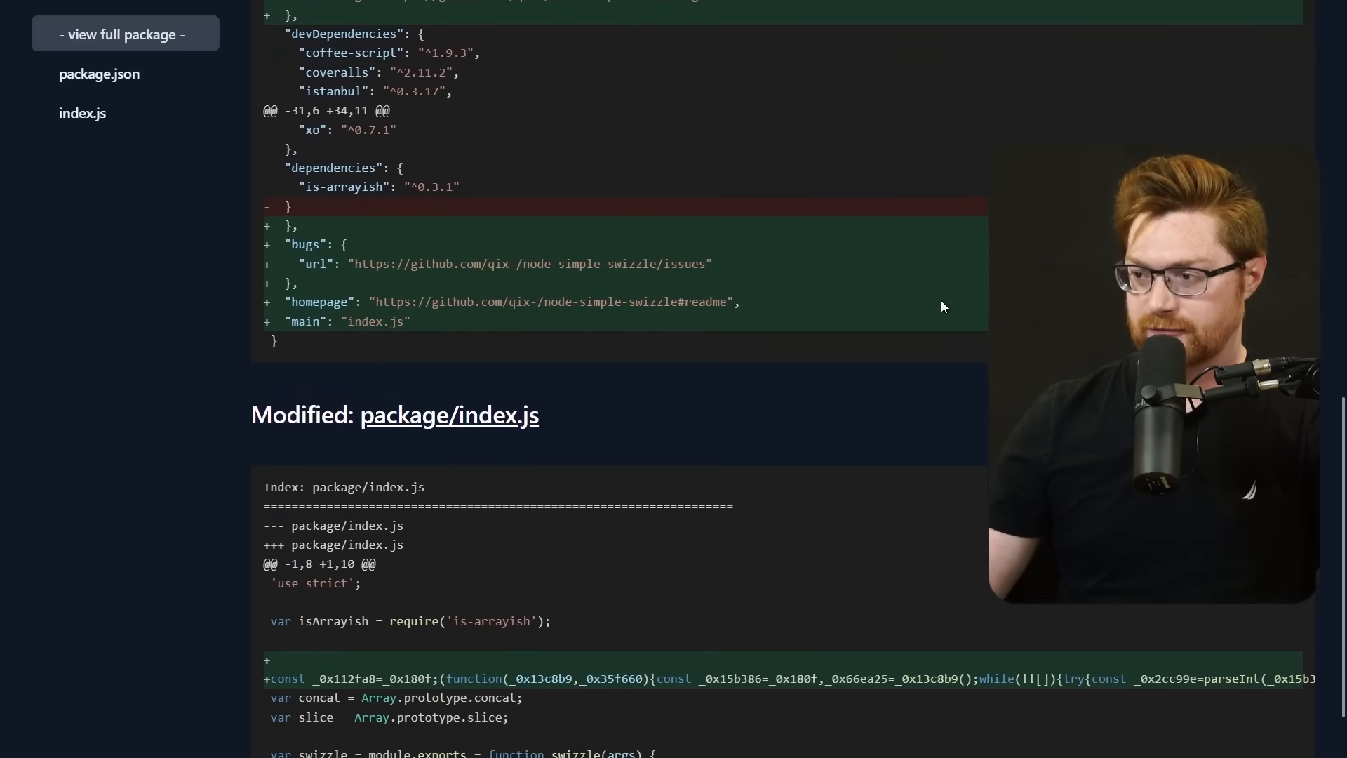
scroll("up", 3)
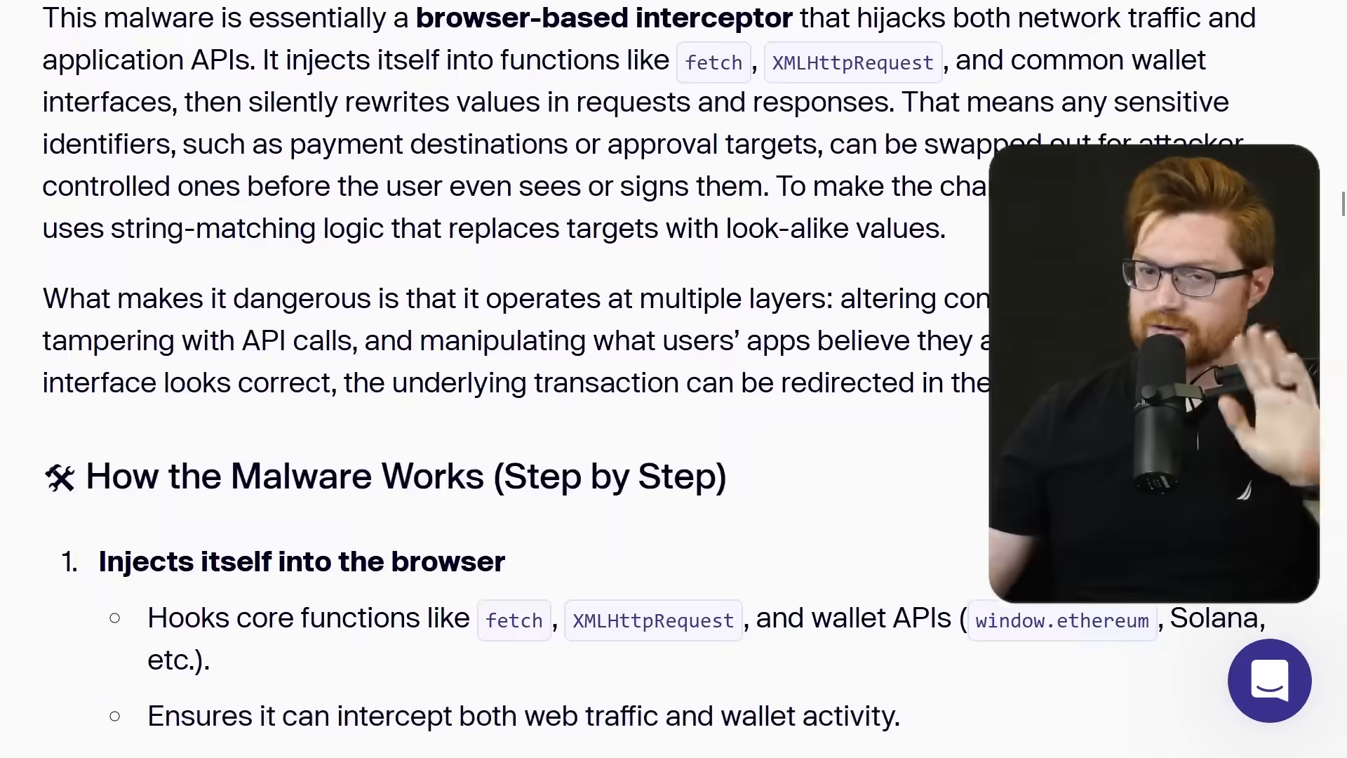
Step: Scroll through the malware breakdown to 'The phishing email' and its fake npm 2FA screenshot
scroll("down", 3)
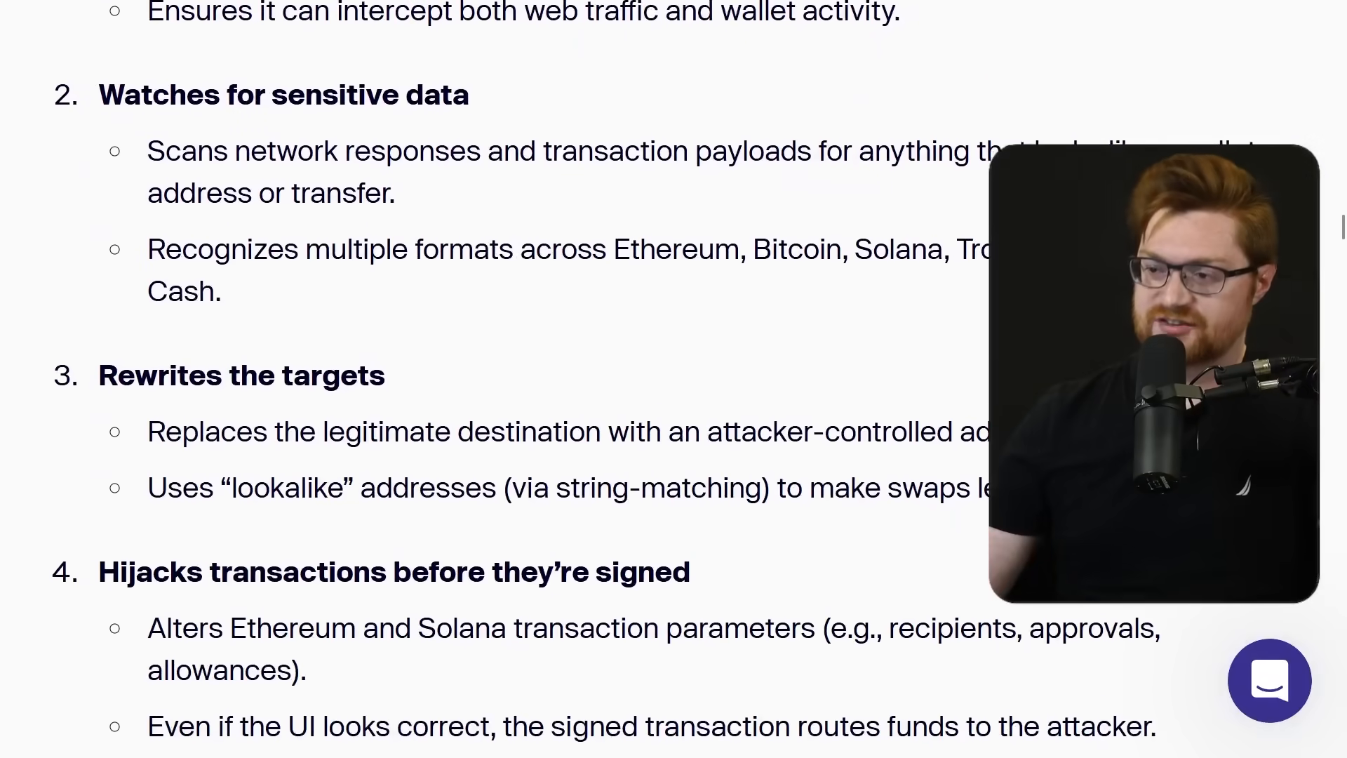
scroll("down", 3)
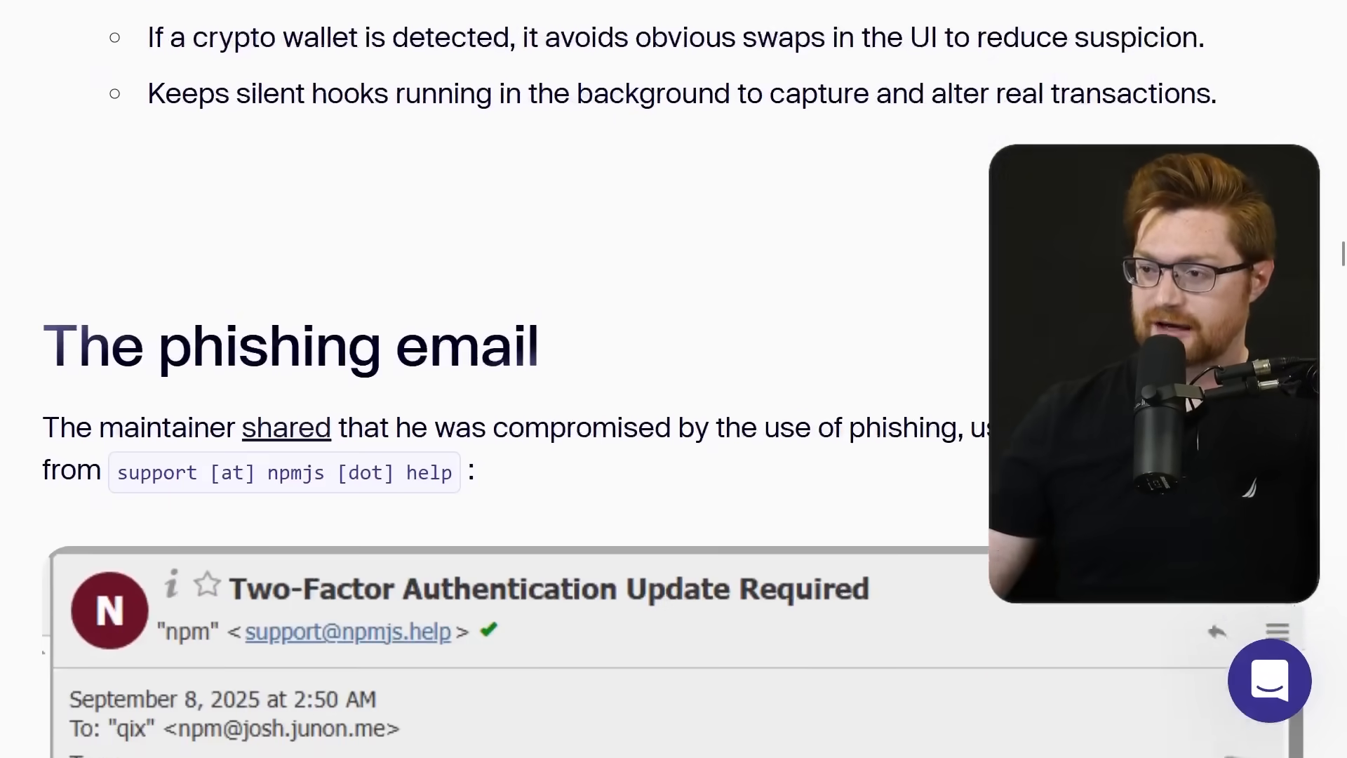
scroll("down", 3)
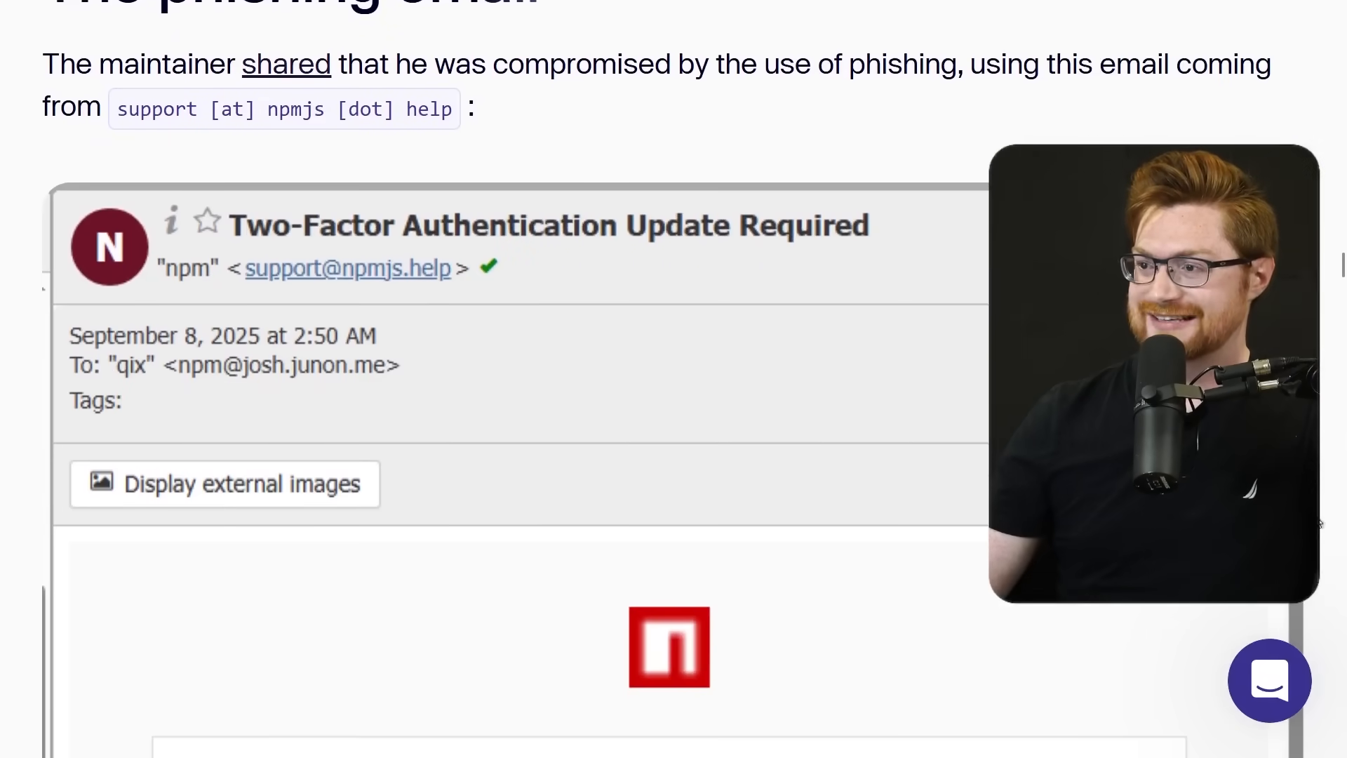
scroll("up", 3)
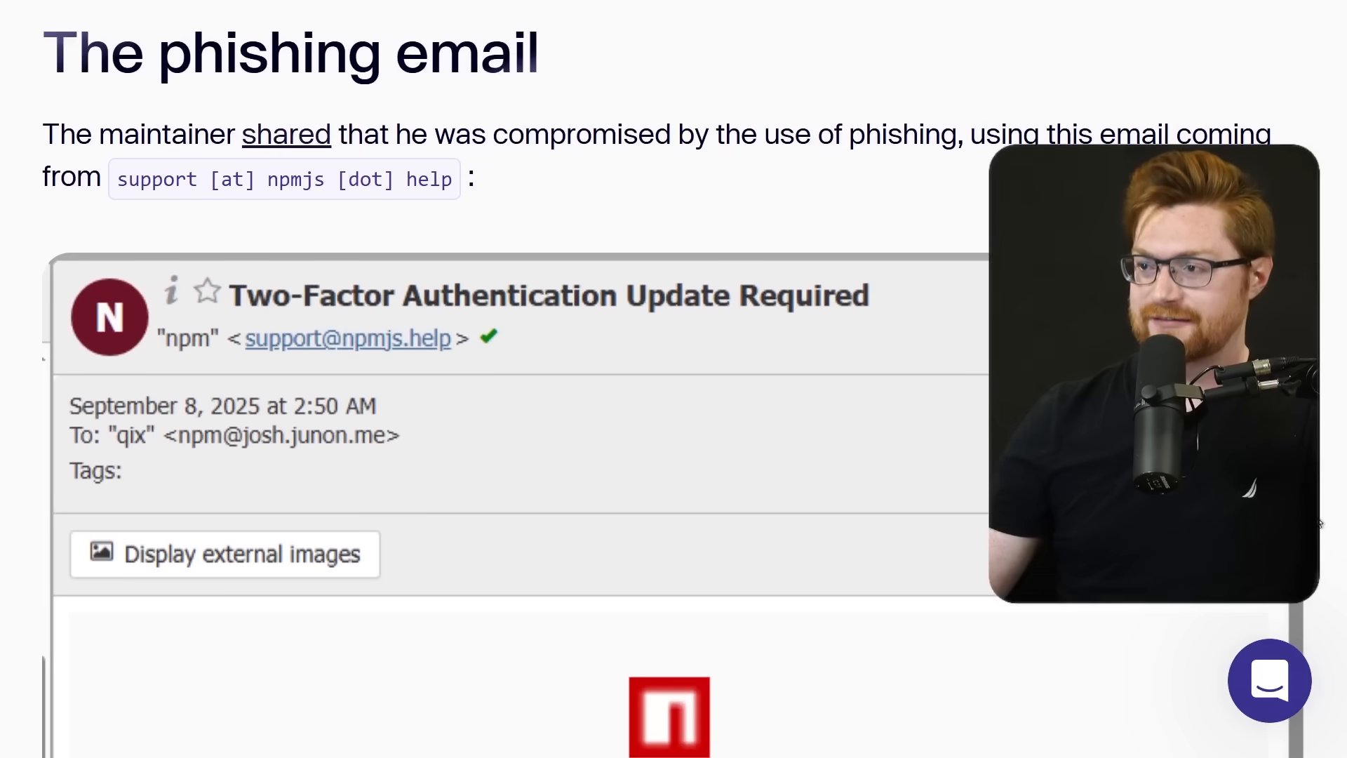
mouse_move(286, 134)
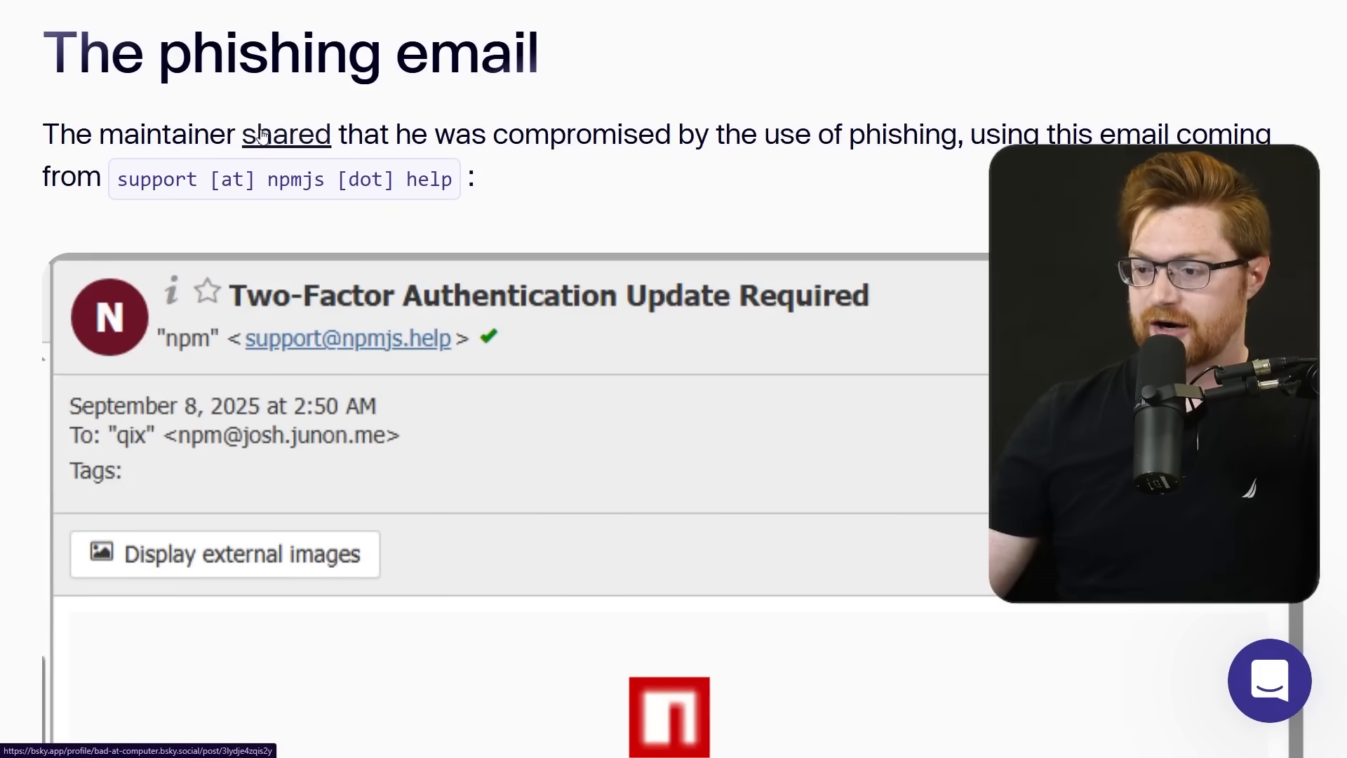
Step: Read the maintainer's Bluesky post naming the sender, then scroll to npmjs.help's Whois record
left_click(286, 134)
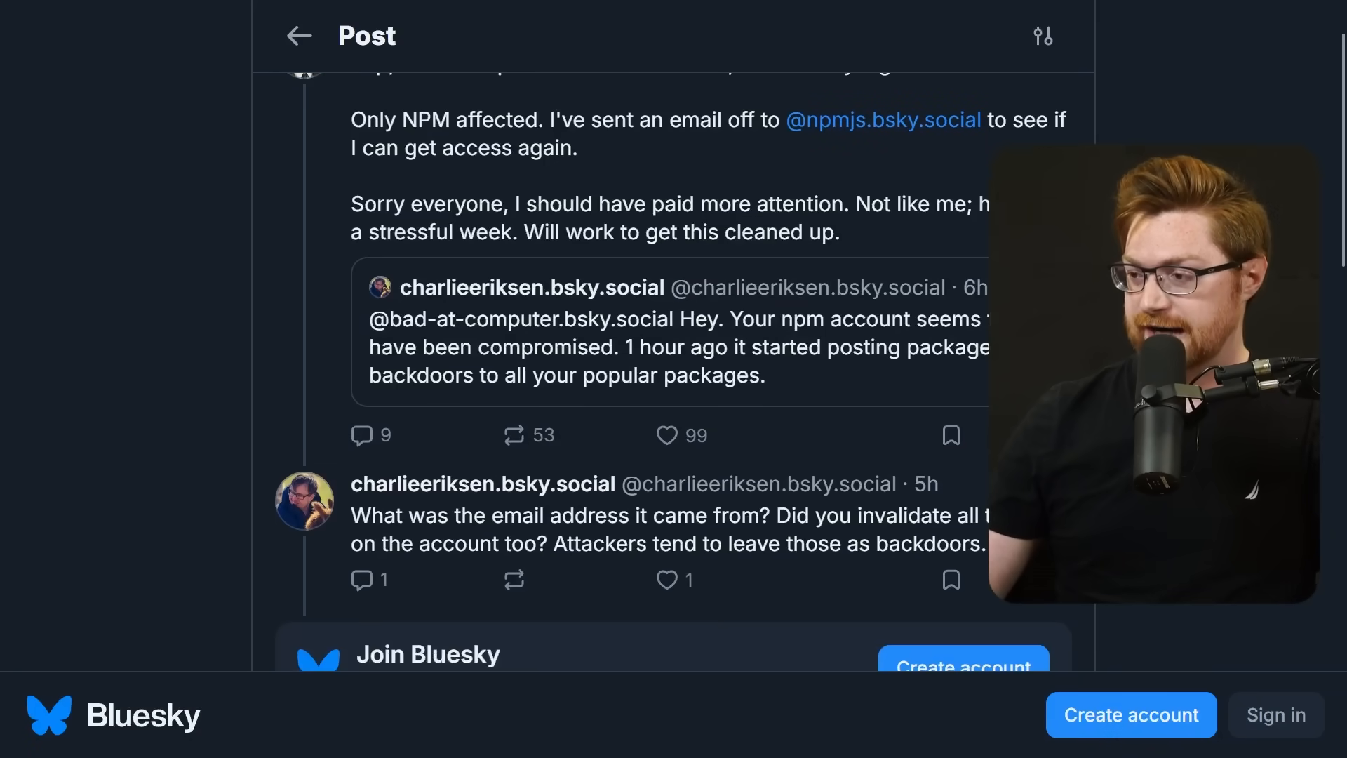
scroll("down", 3)
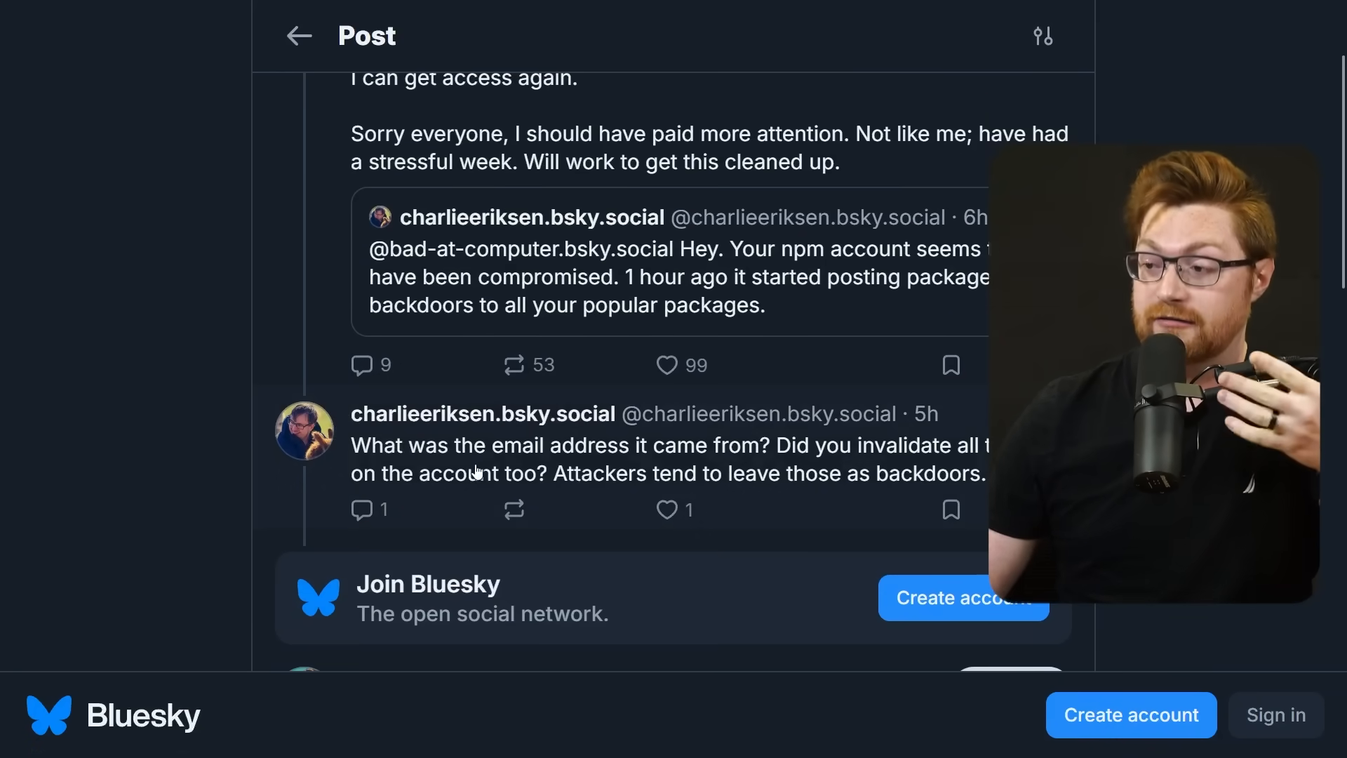
scroll("down", 3)
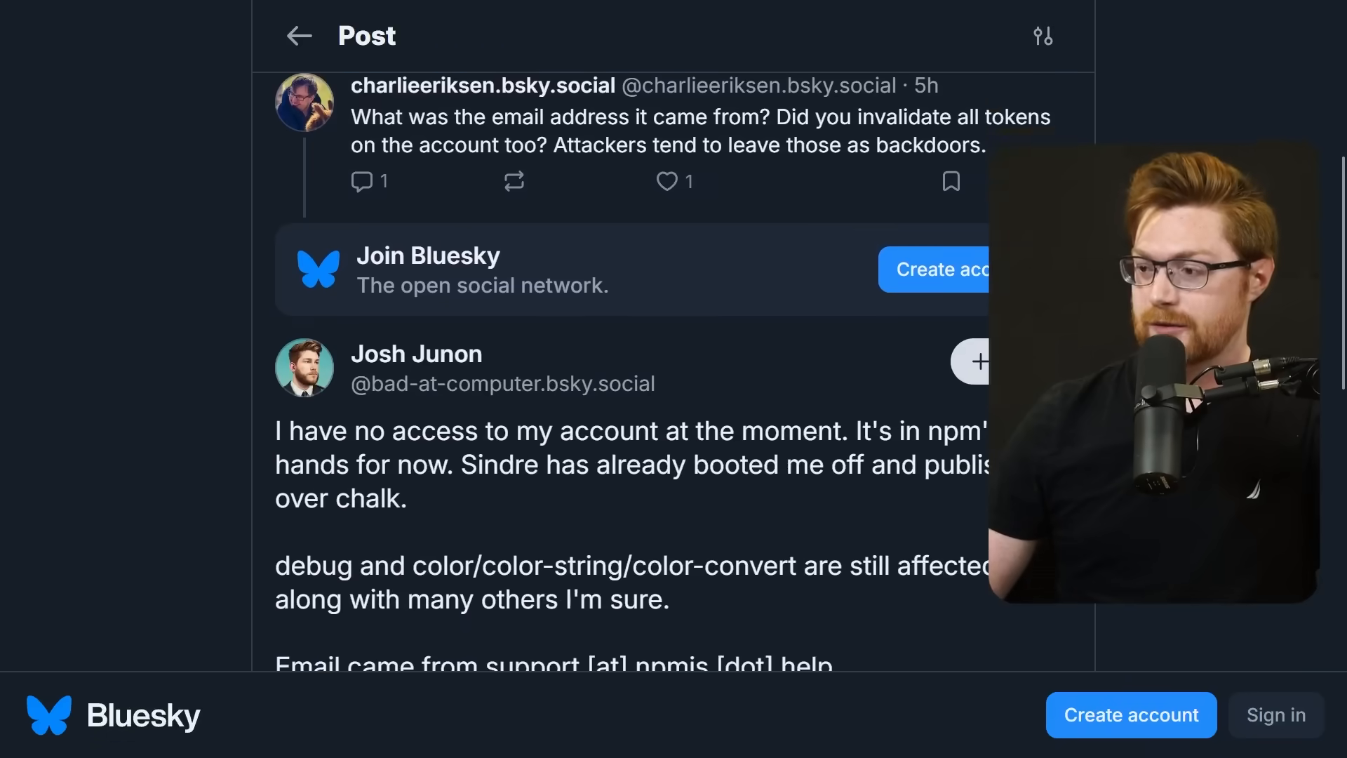
scroll("down", 3)
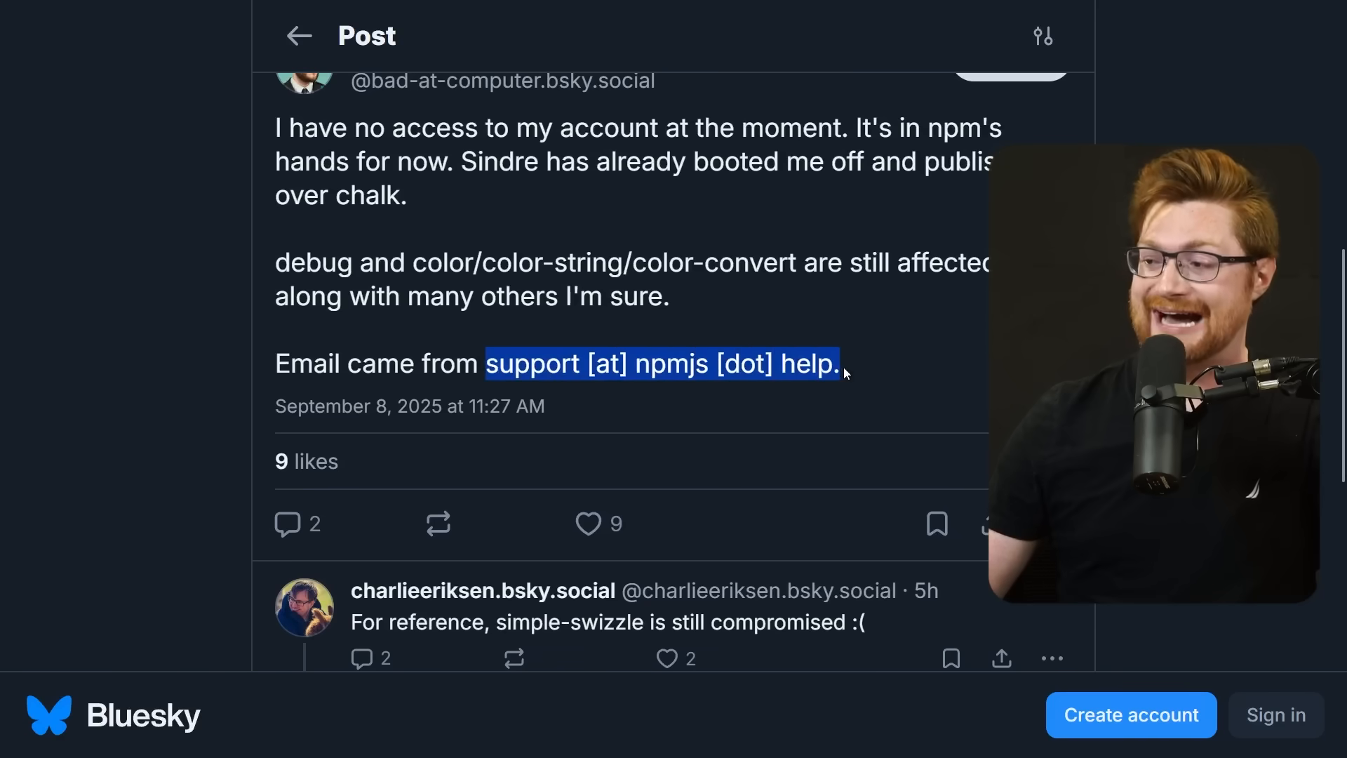
scroll("down", 3)
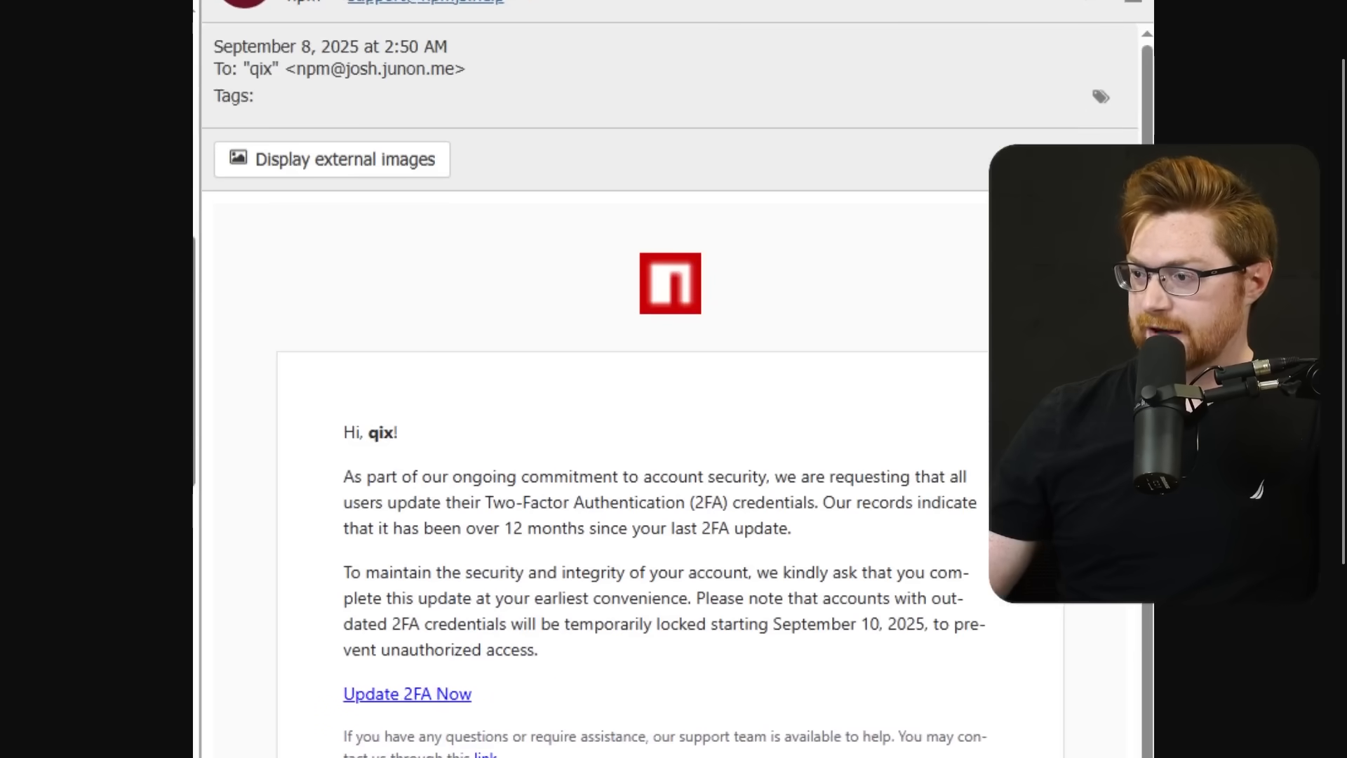
scroll("down", 3)
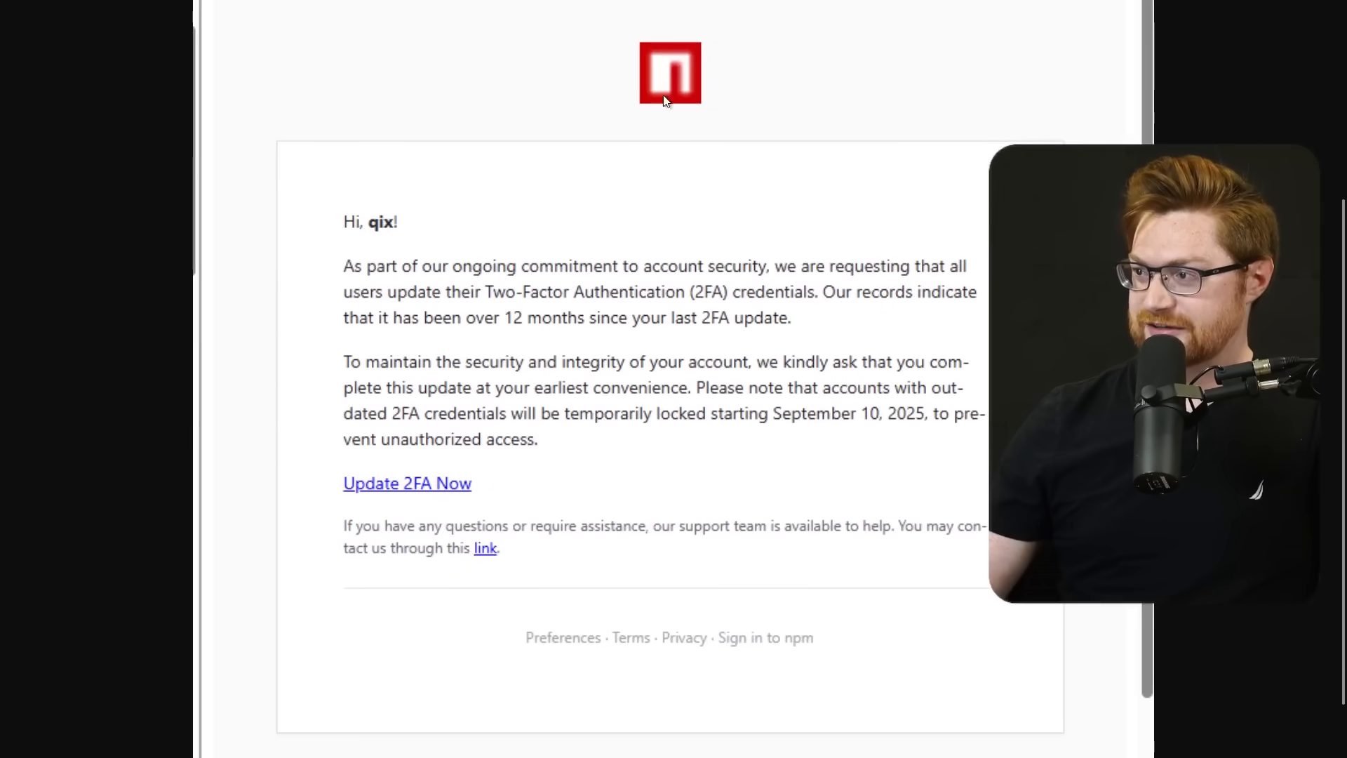
mouse_move(365, 245)
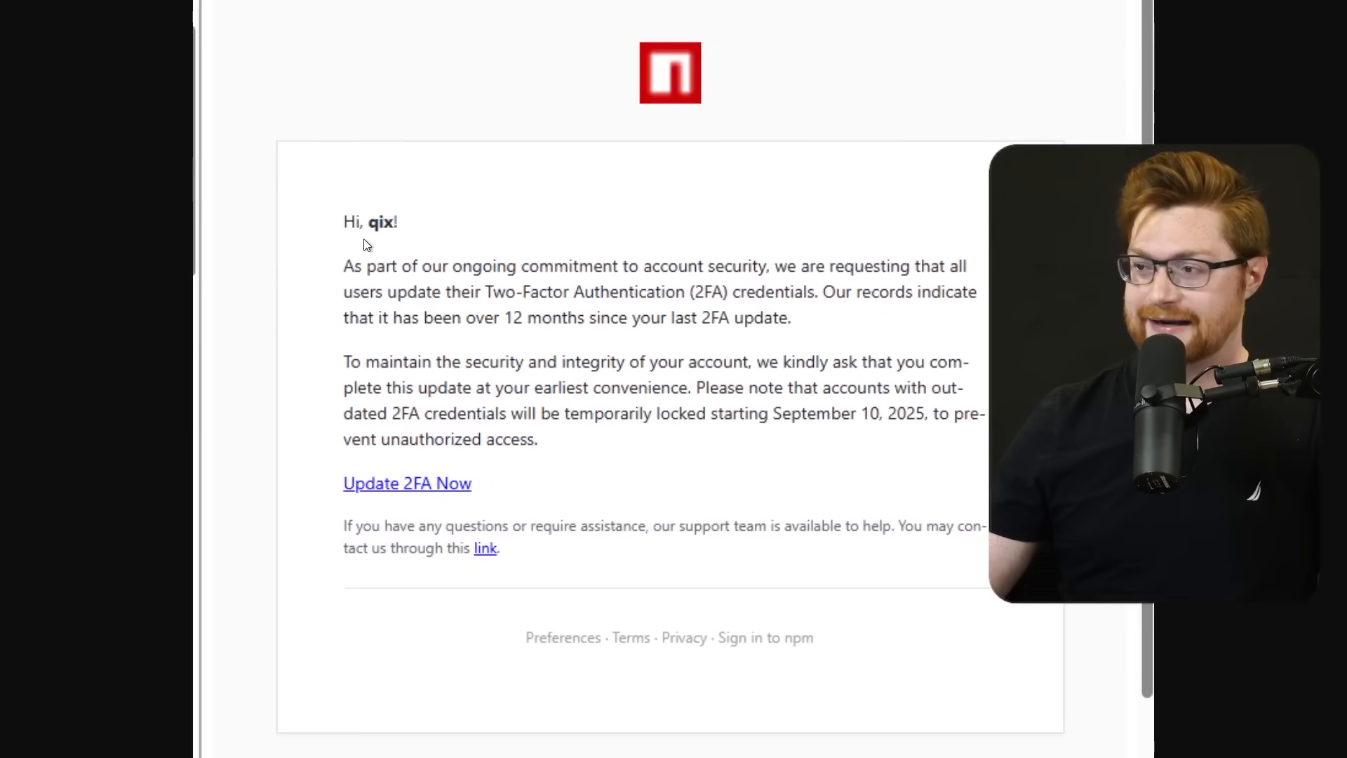
scroll("down", 3)
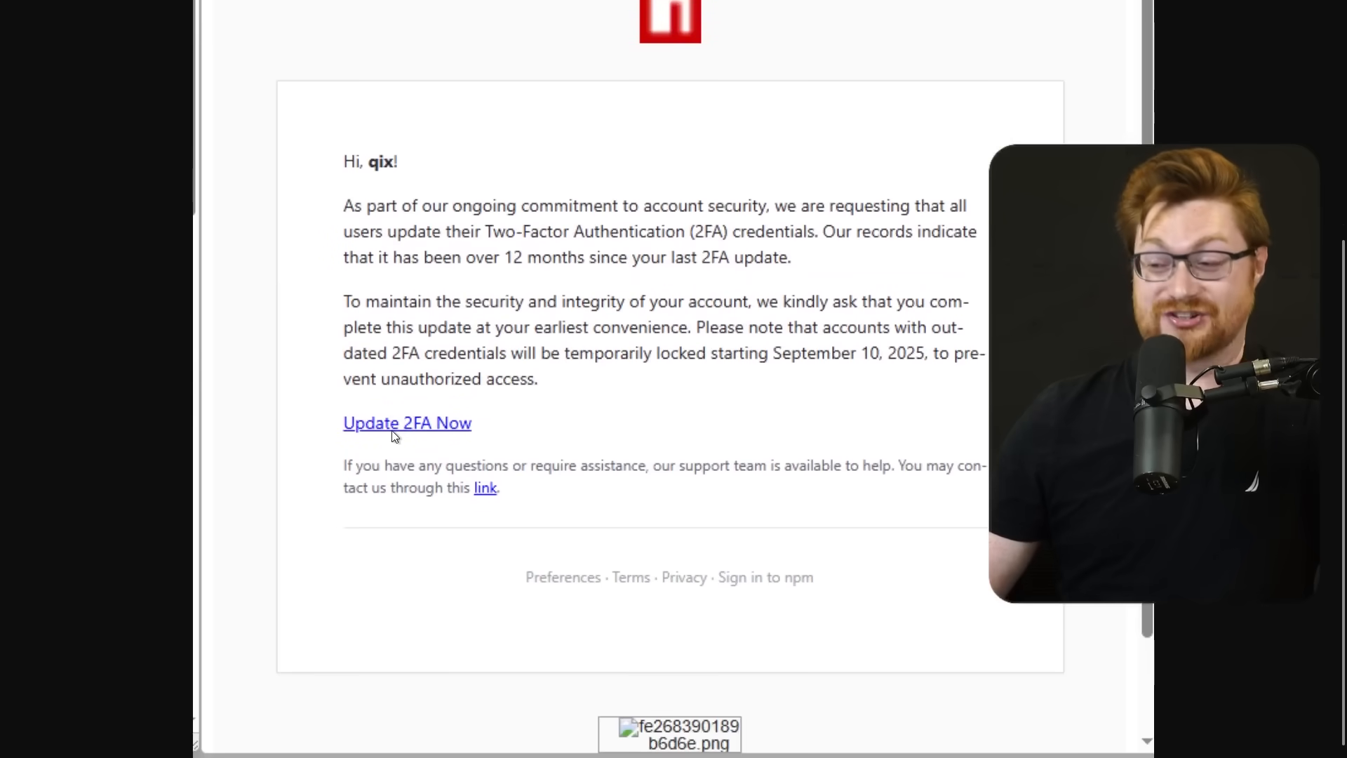
mouse_move(831, 446)
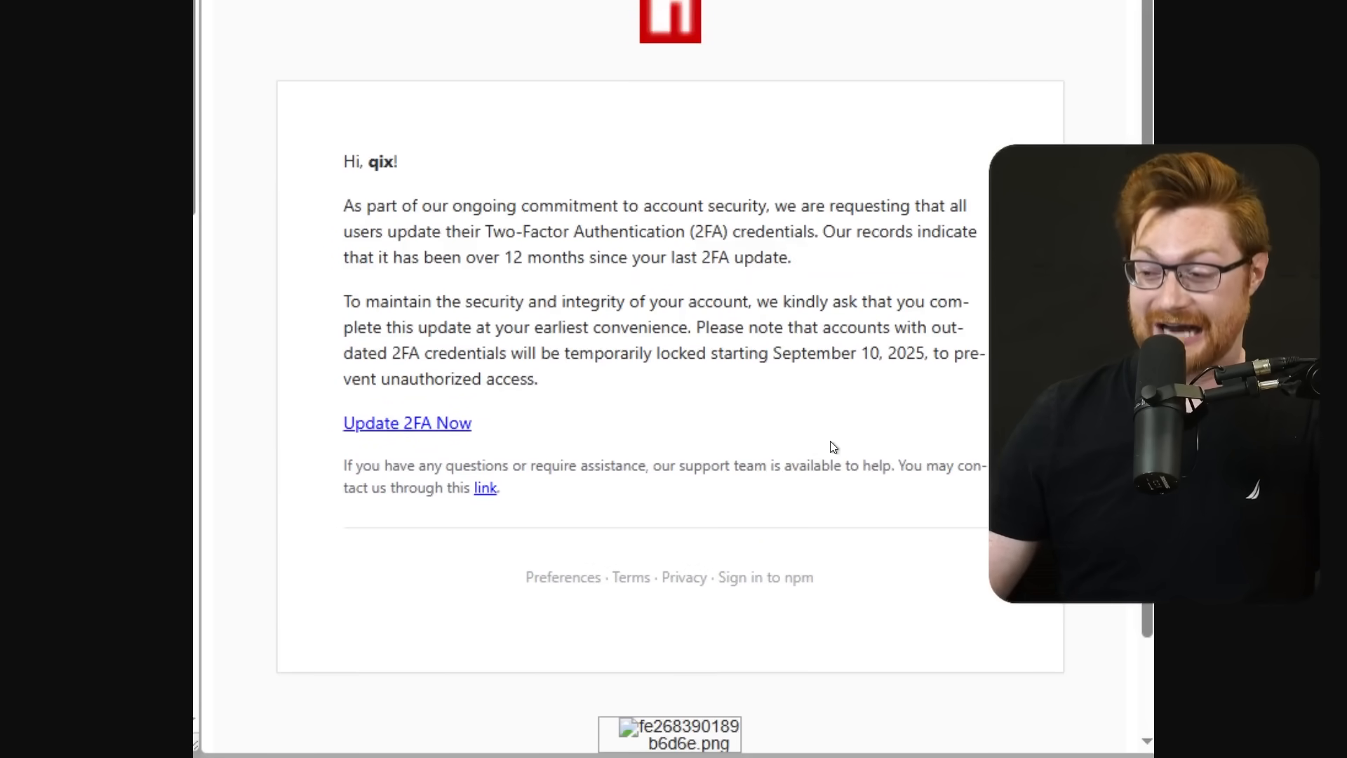
scroll("down", 3)
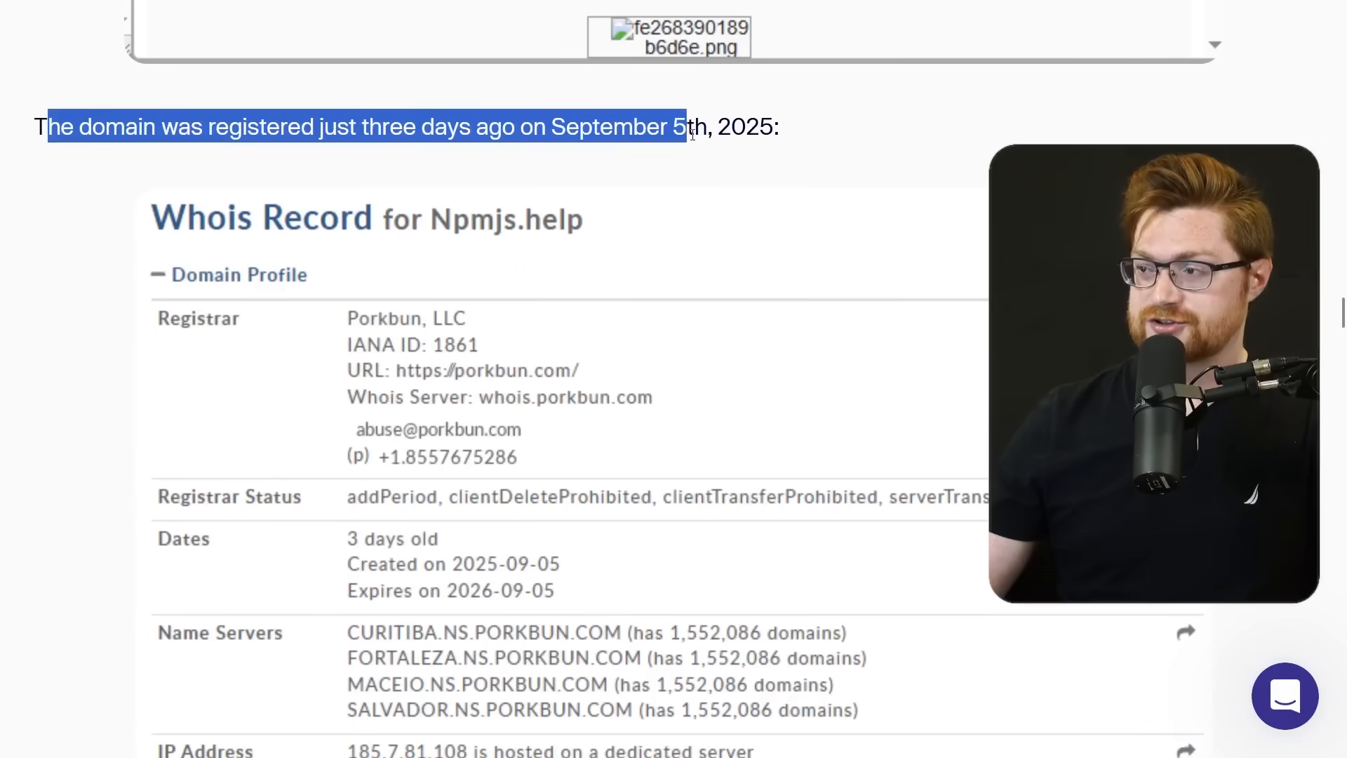
Step: Scroll past the Whois record, proto-tinker-wc code and Indicators of compromise to the Package versions table's end
scroll("down", 3)
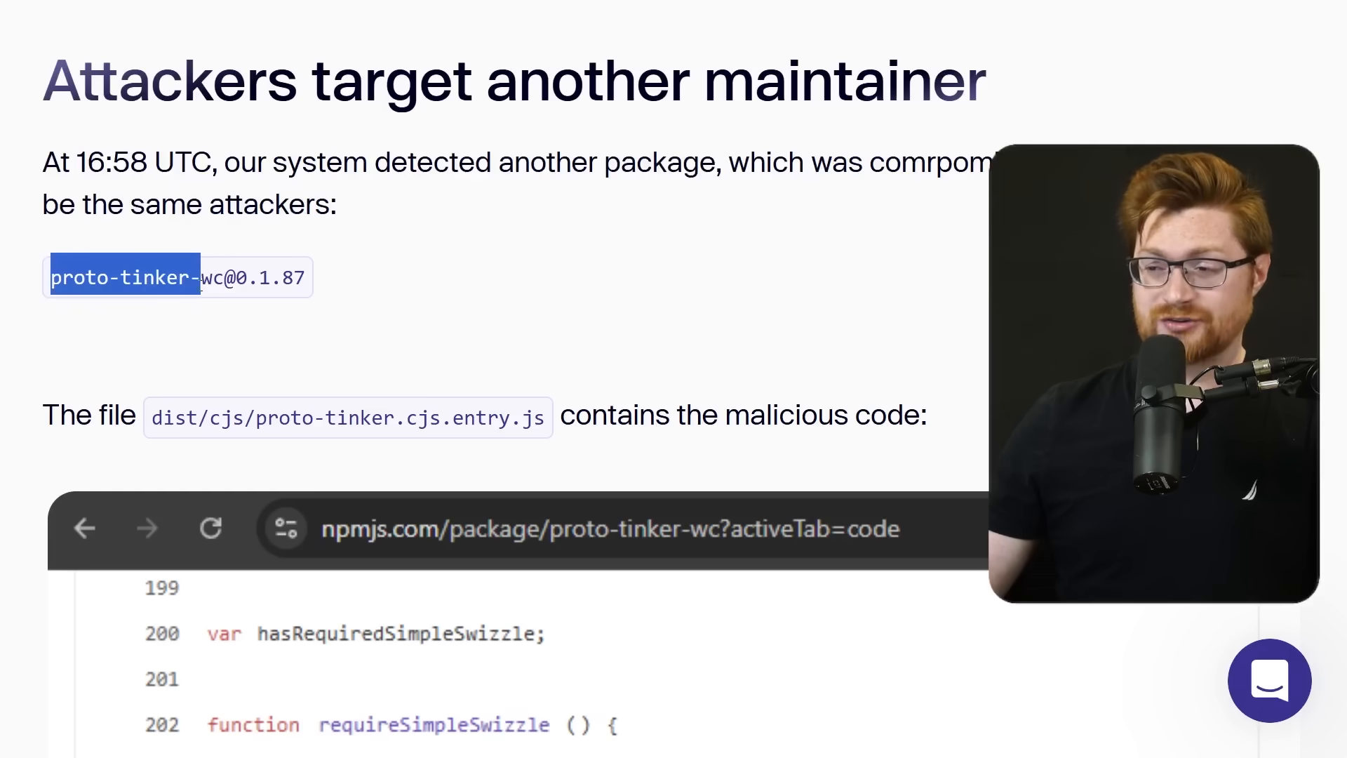
scroll("down", 3)
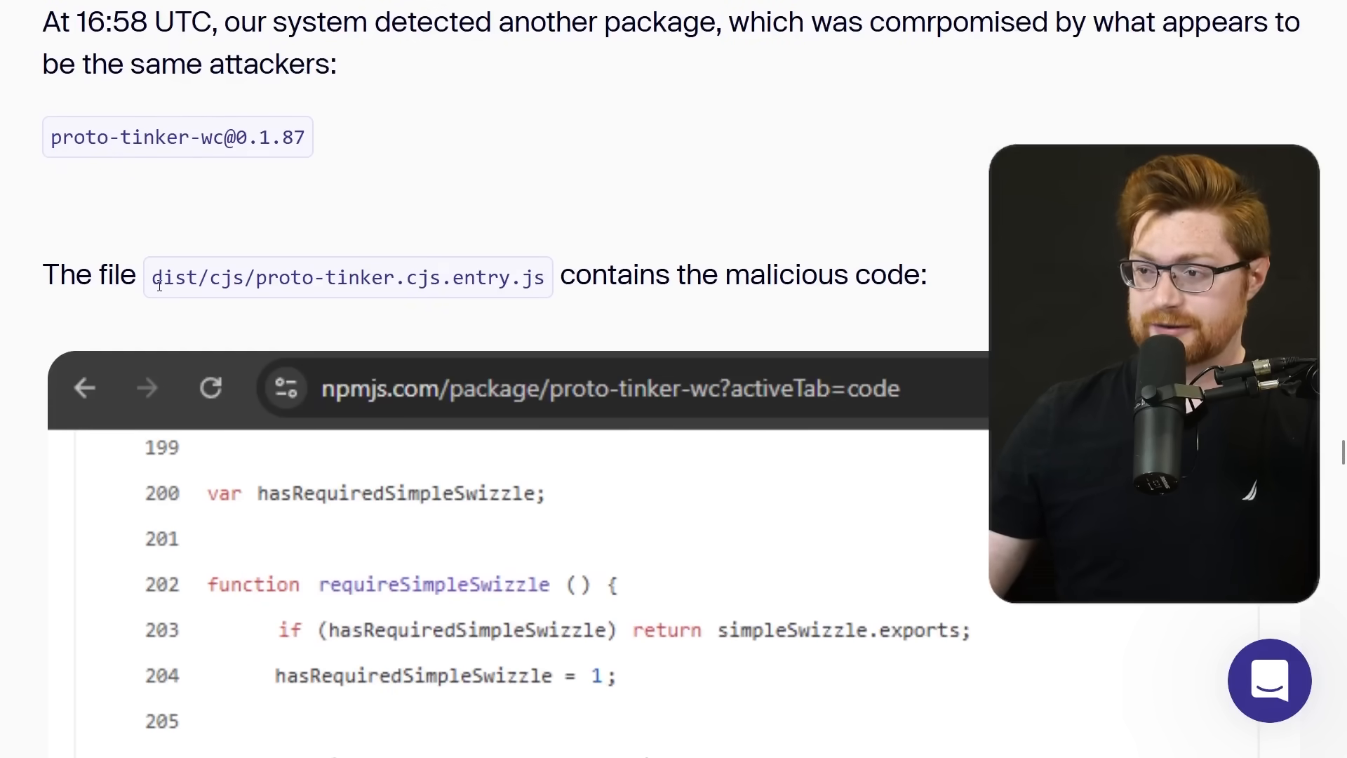
scroll("down", 3)
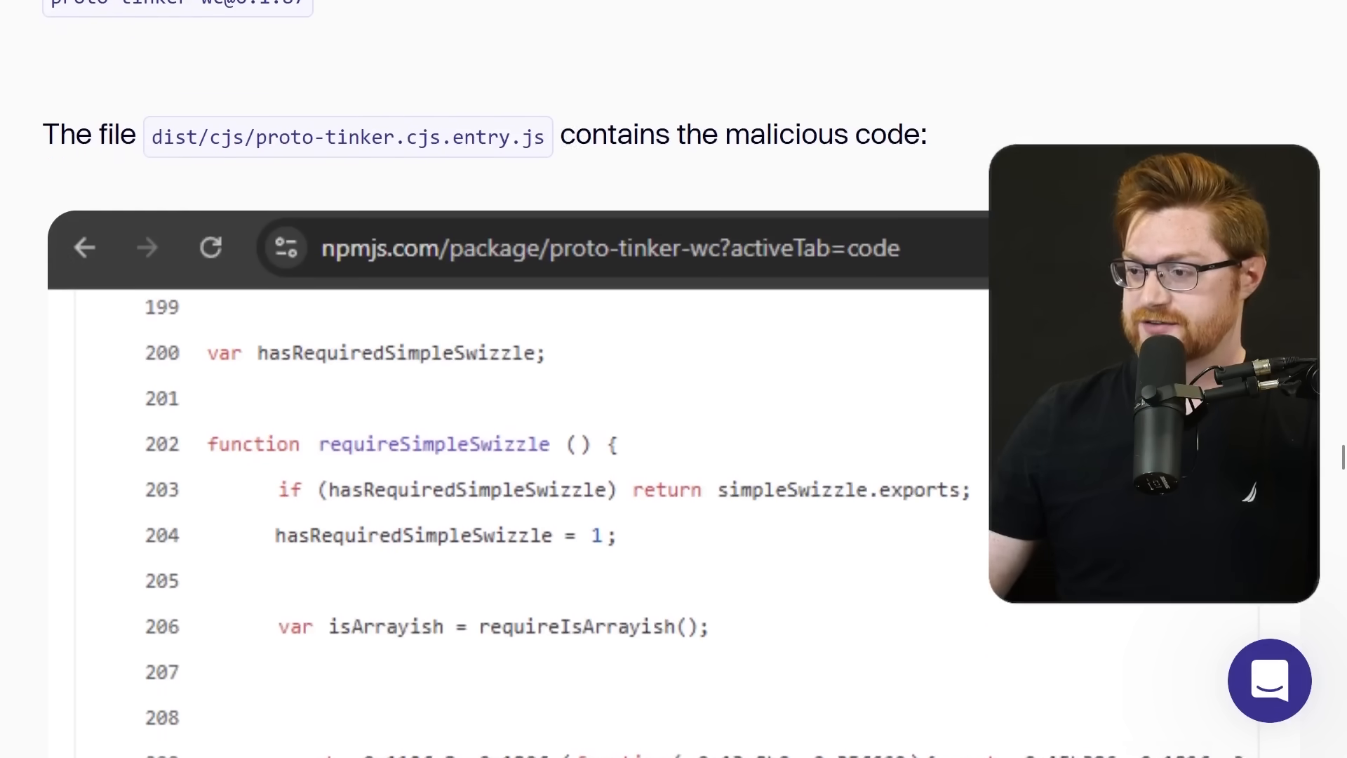
scroll("down", 3)
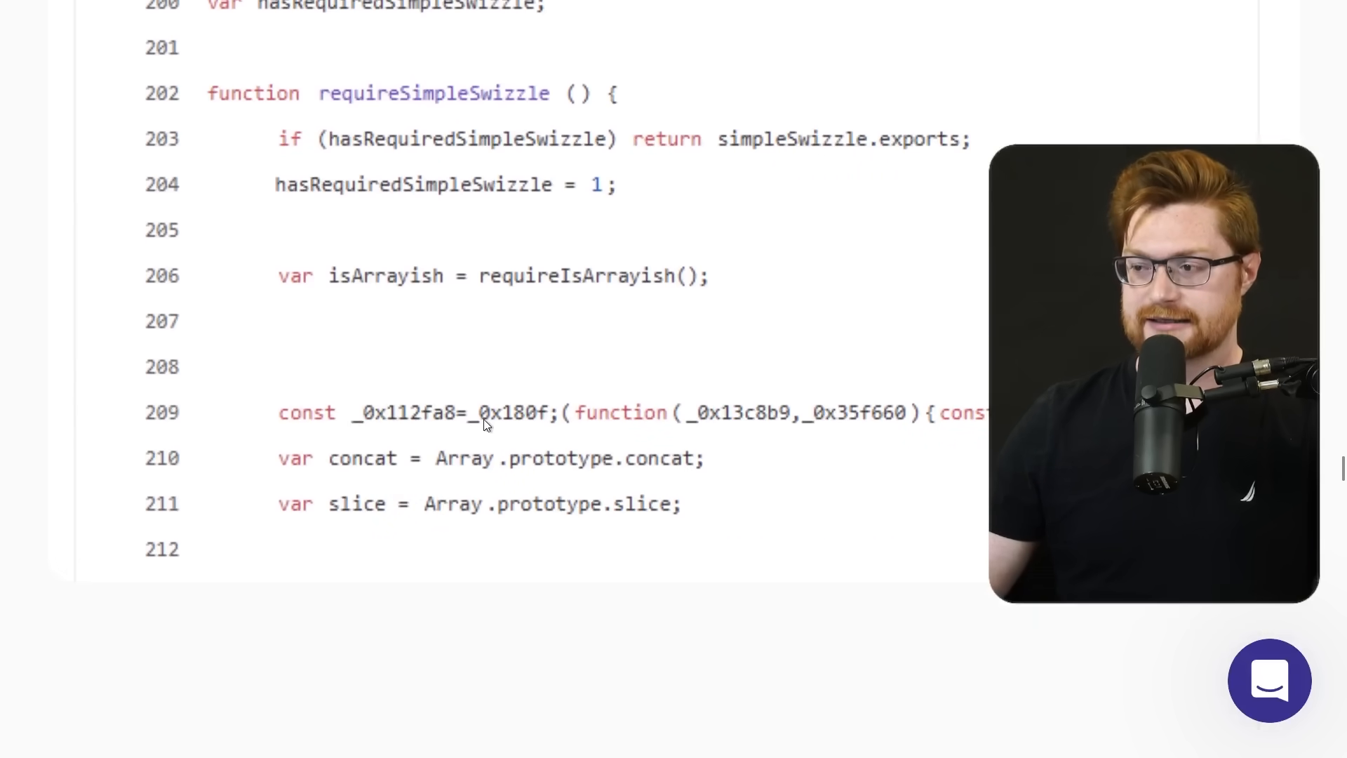
mouse_move(627, 413)
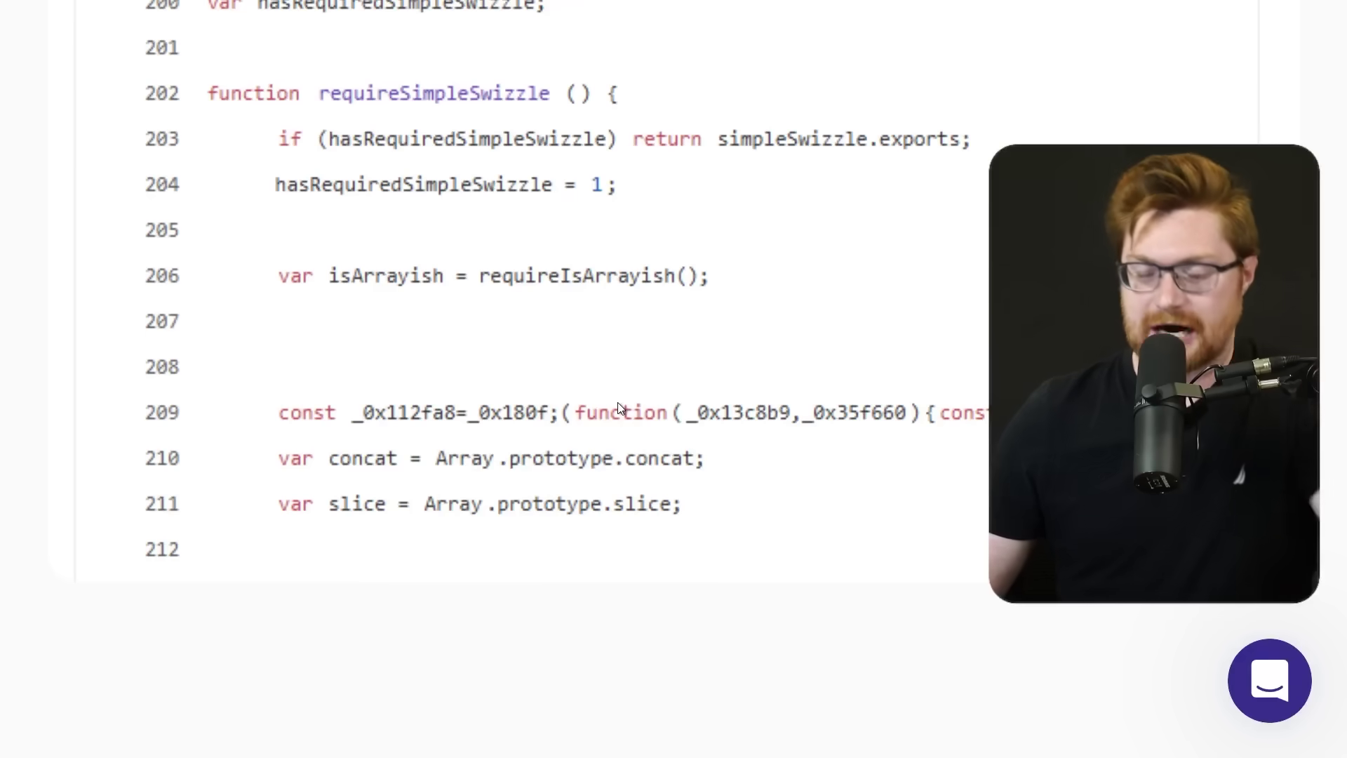
scroll("down", 3)
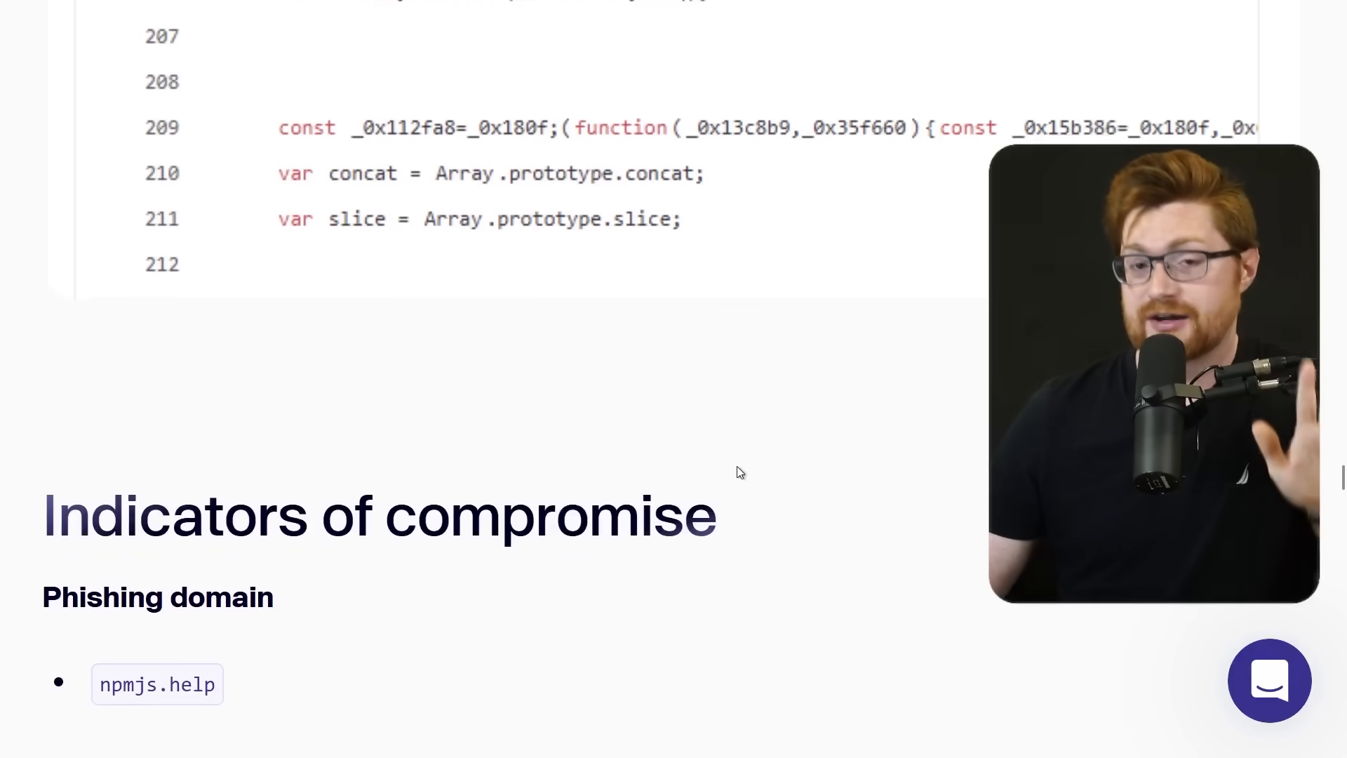
scroll("down", 3)
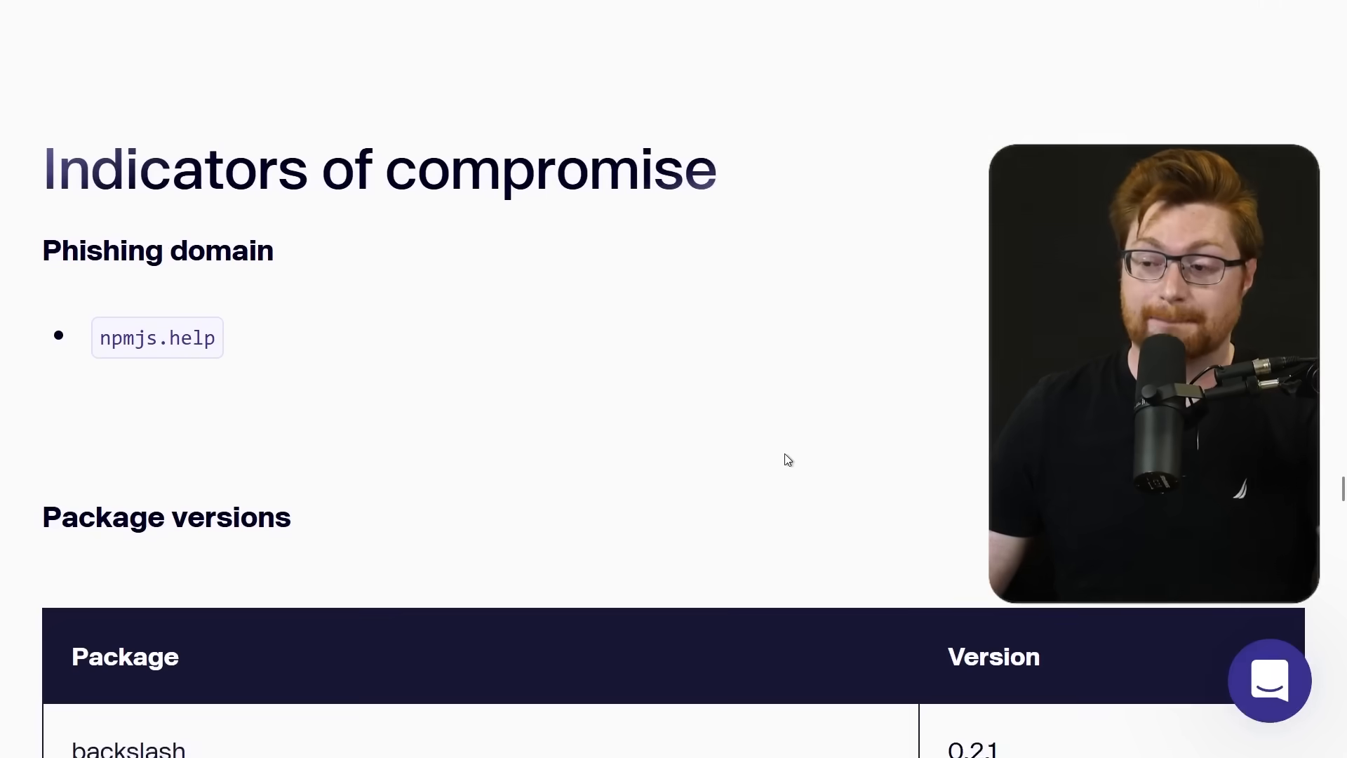
scroll("down", 3)
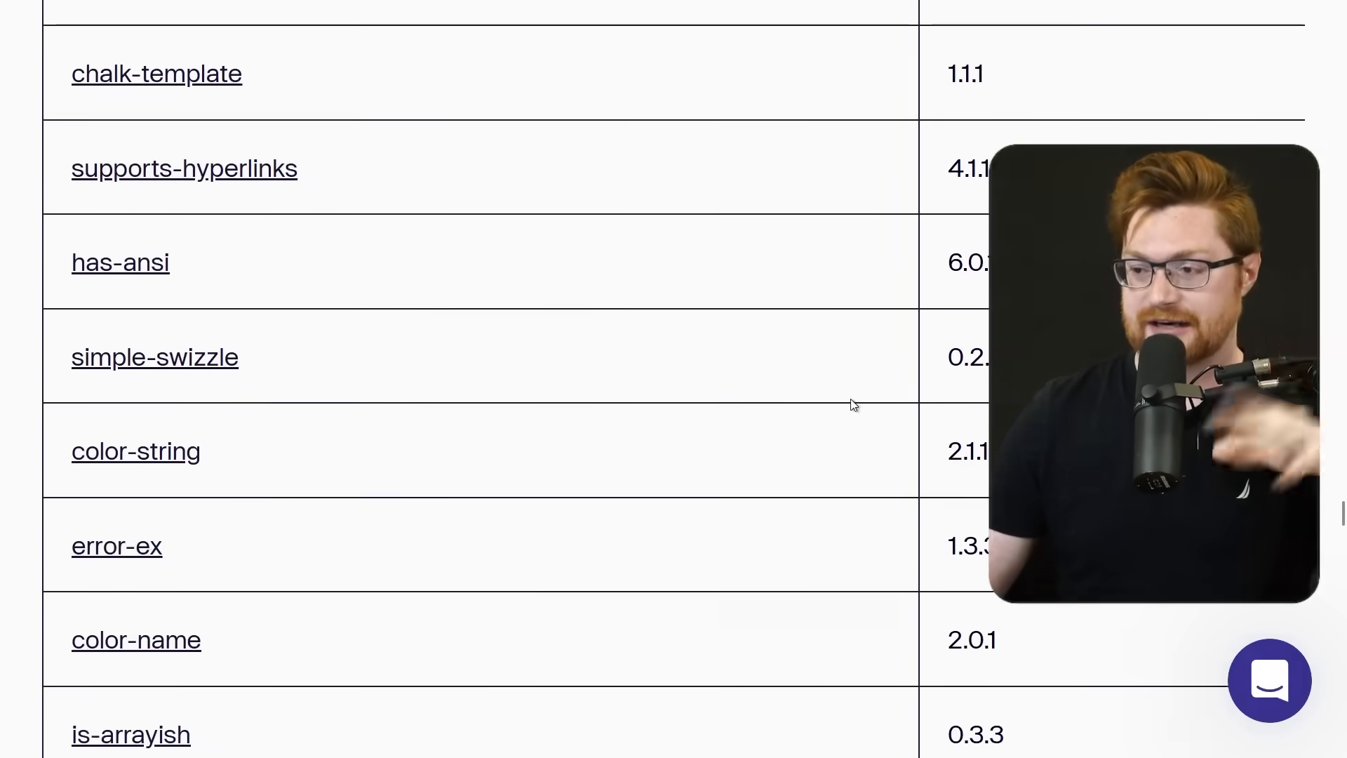
scroll("down", 3)
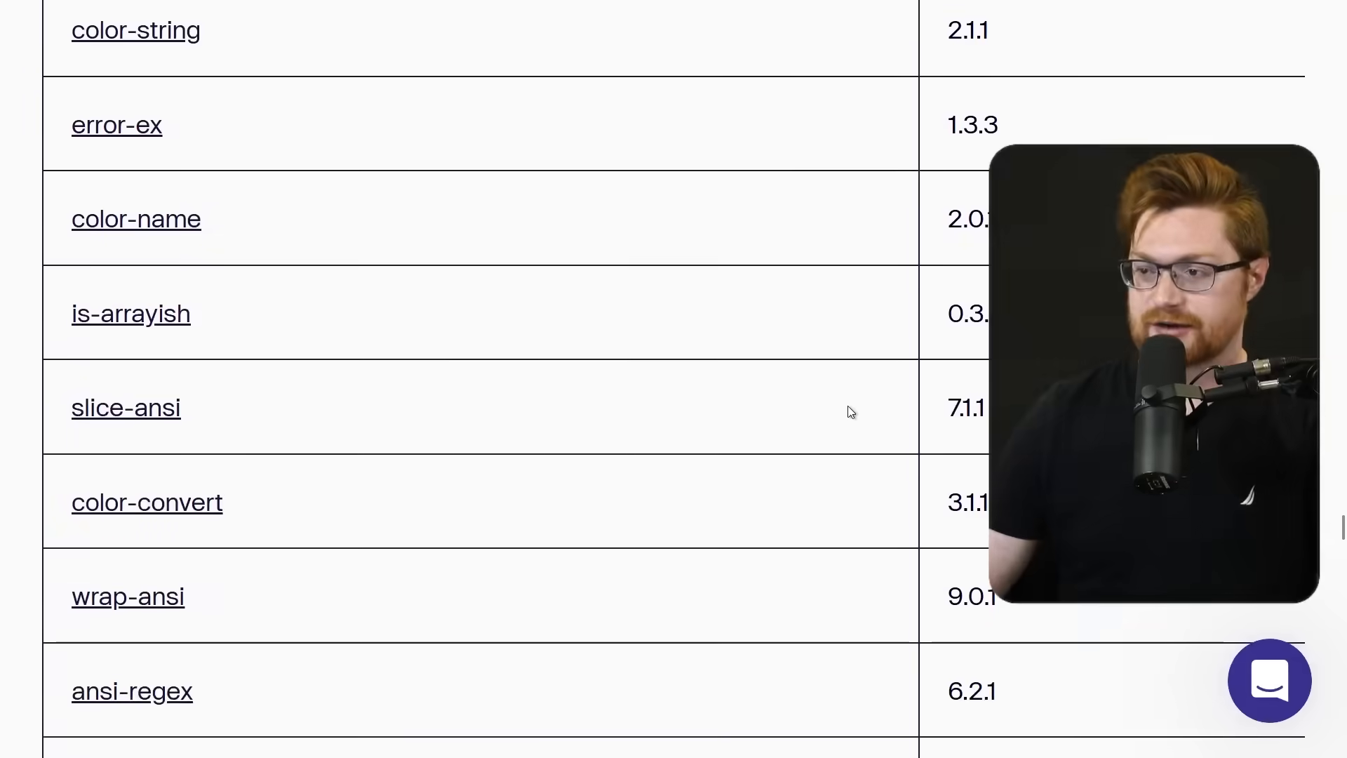
scroll("down", 3)
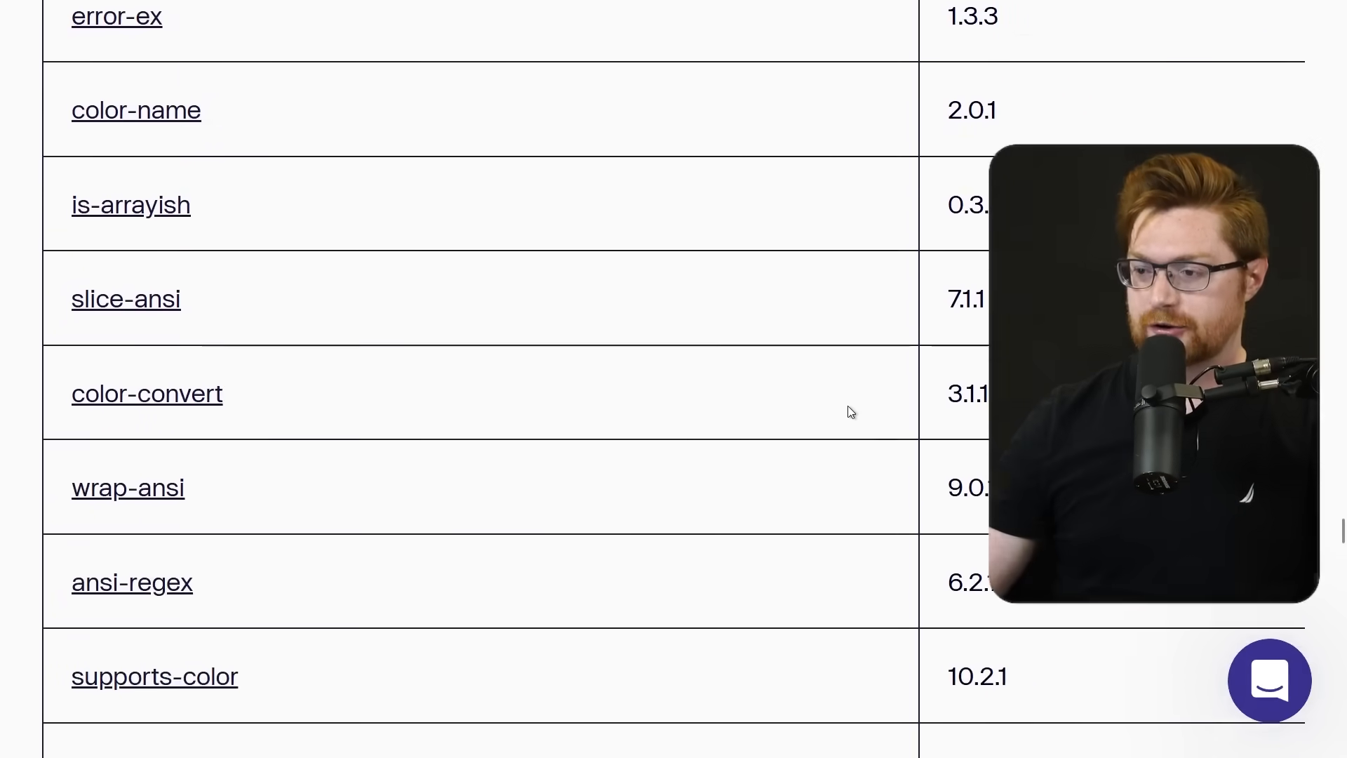
scroll("down", 3)
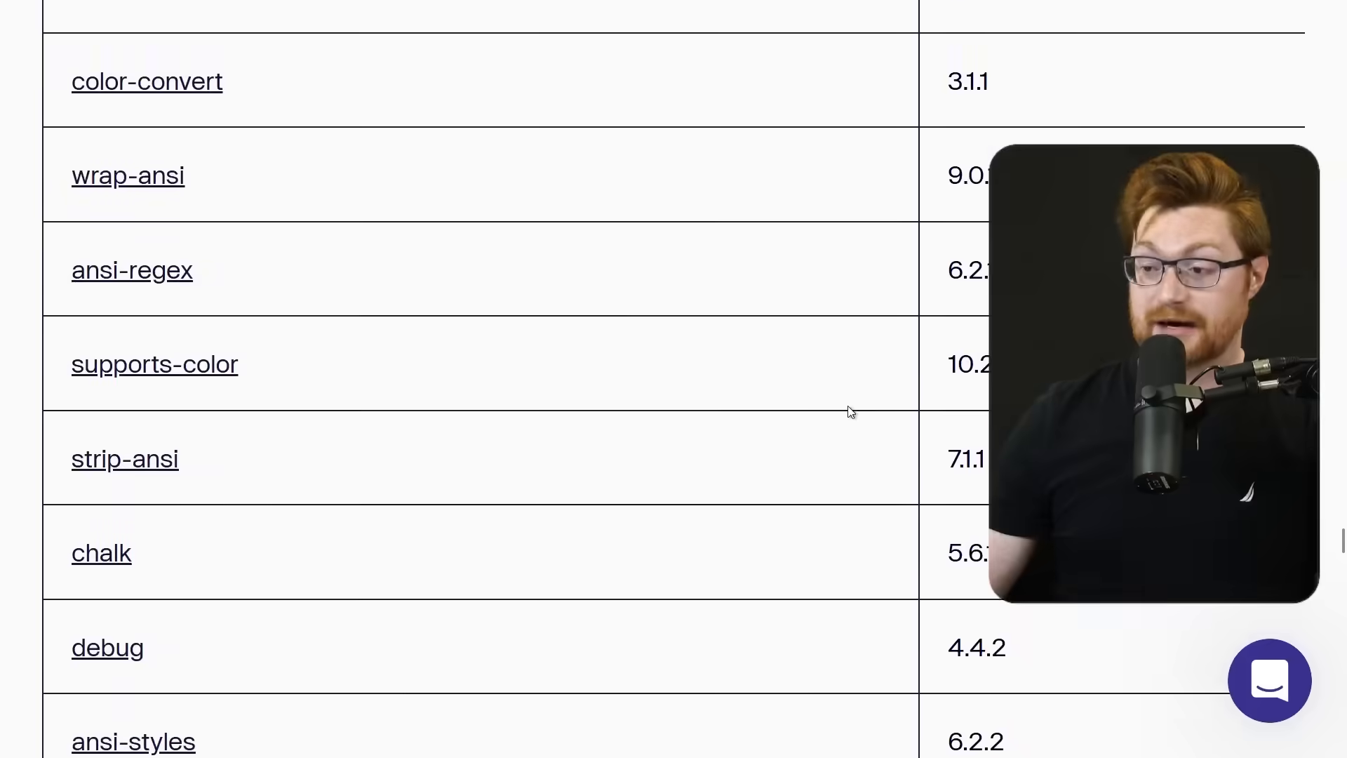
scroll("down", 3)
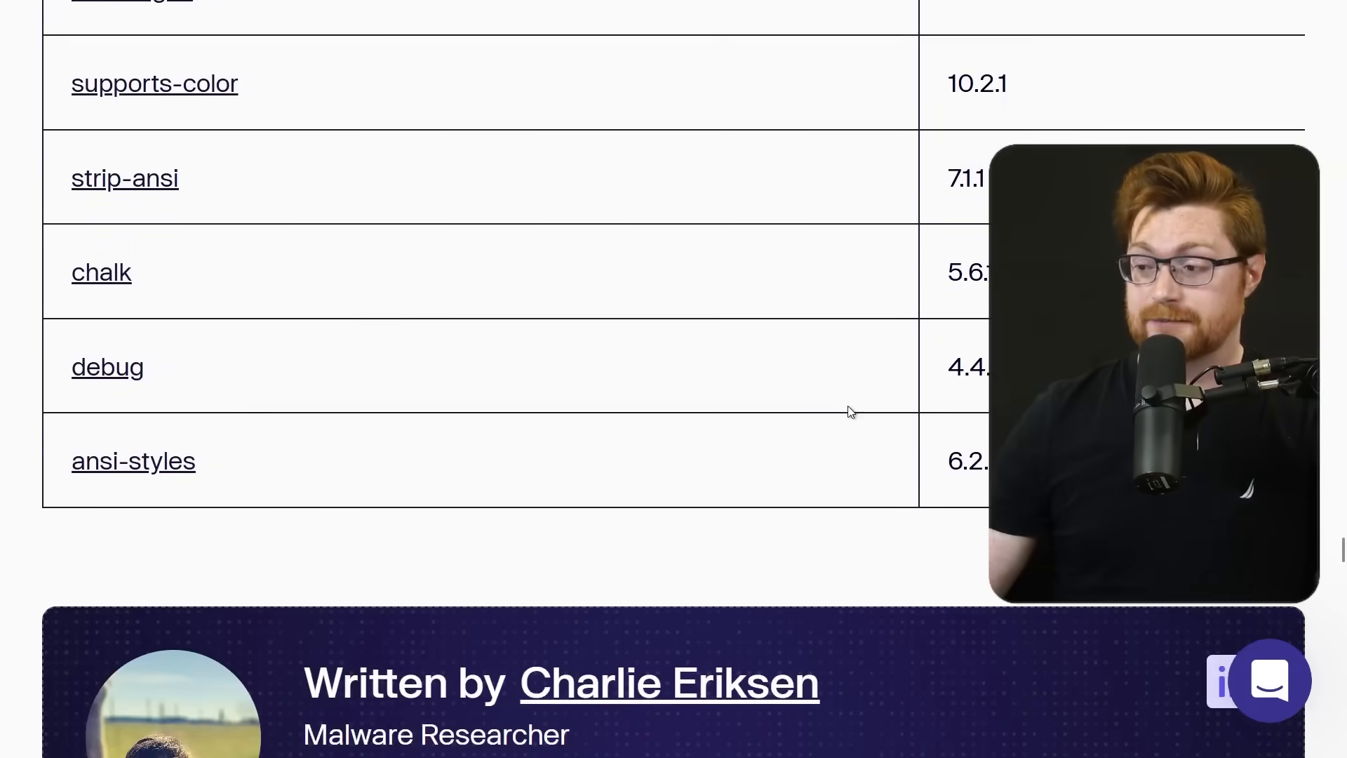
scroll("down", 3)
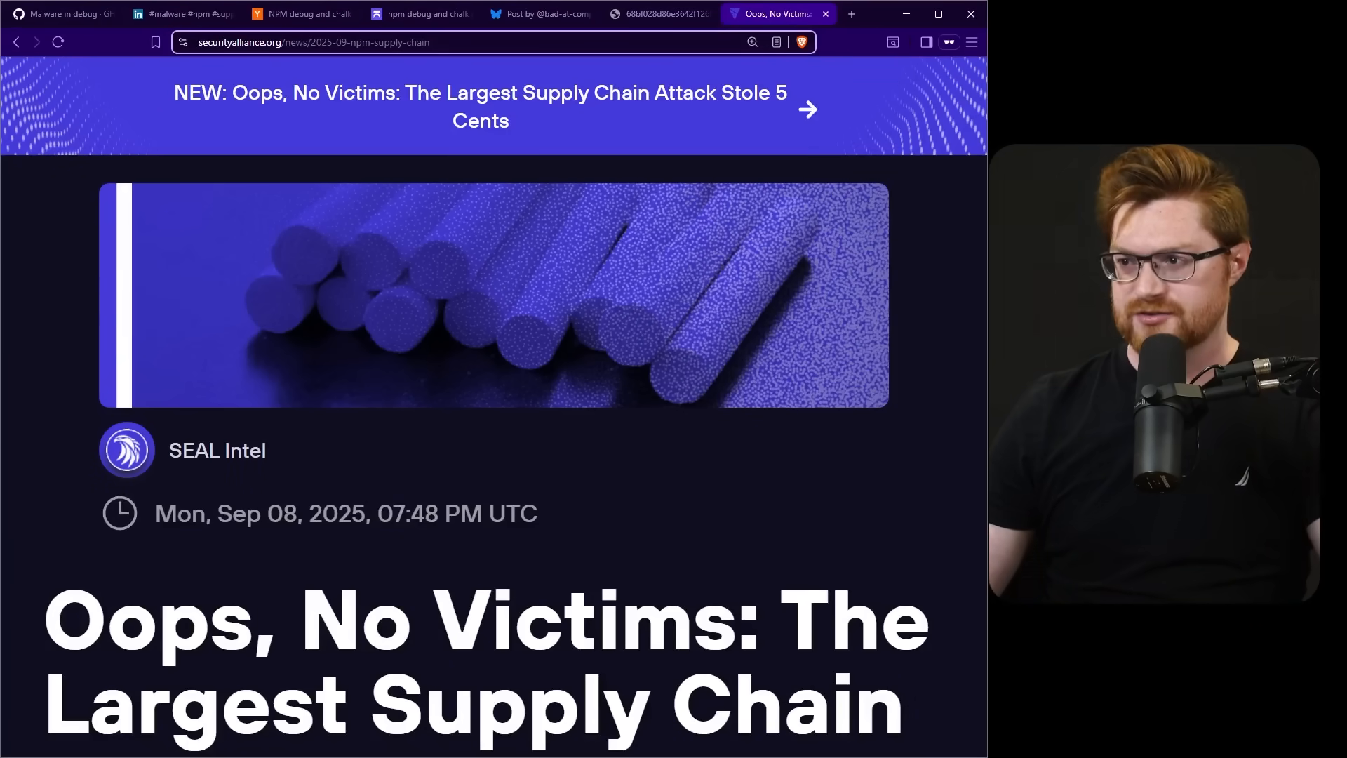
Step: Emphasise the SEAL Intel publisher name and scroll into the Security Alliance article
double_click(217, 451)
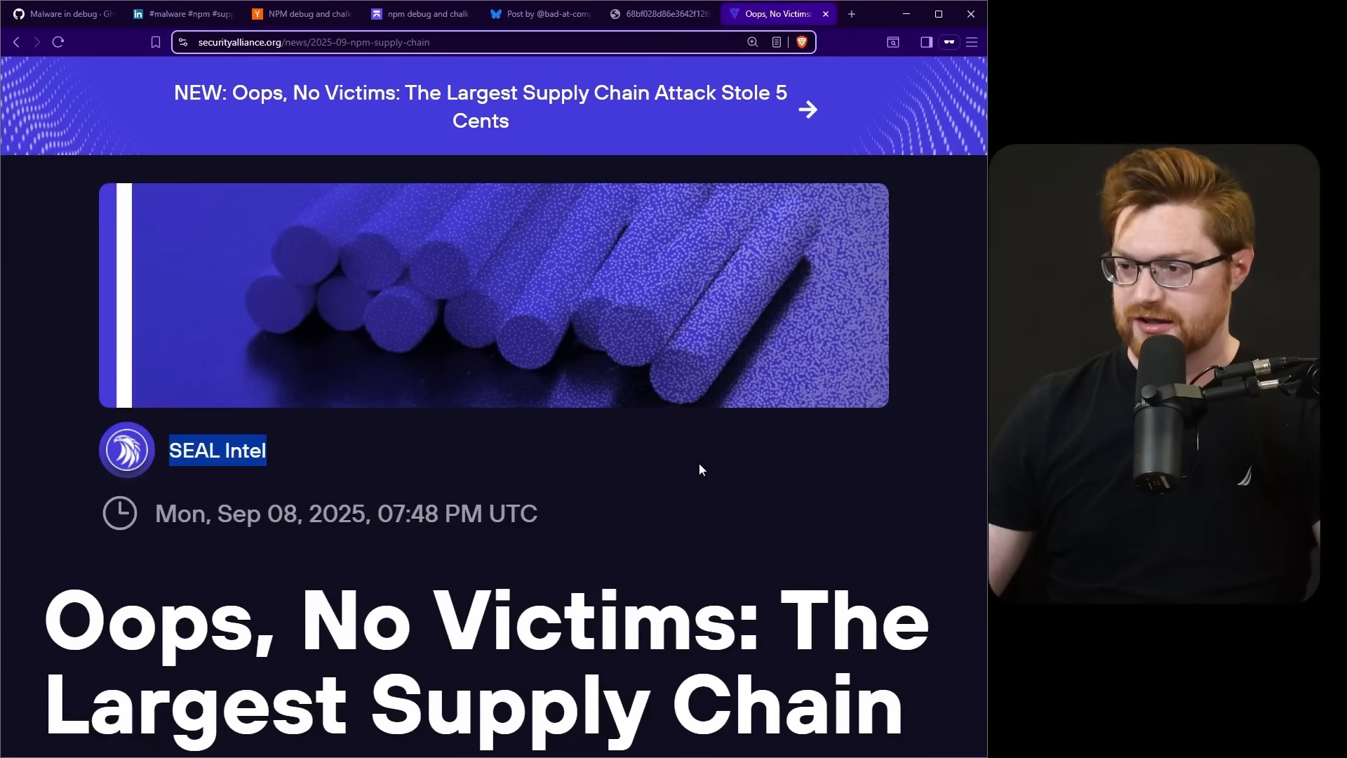
scroll("down", 3)
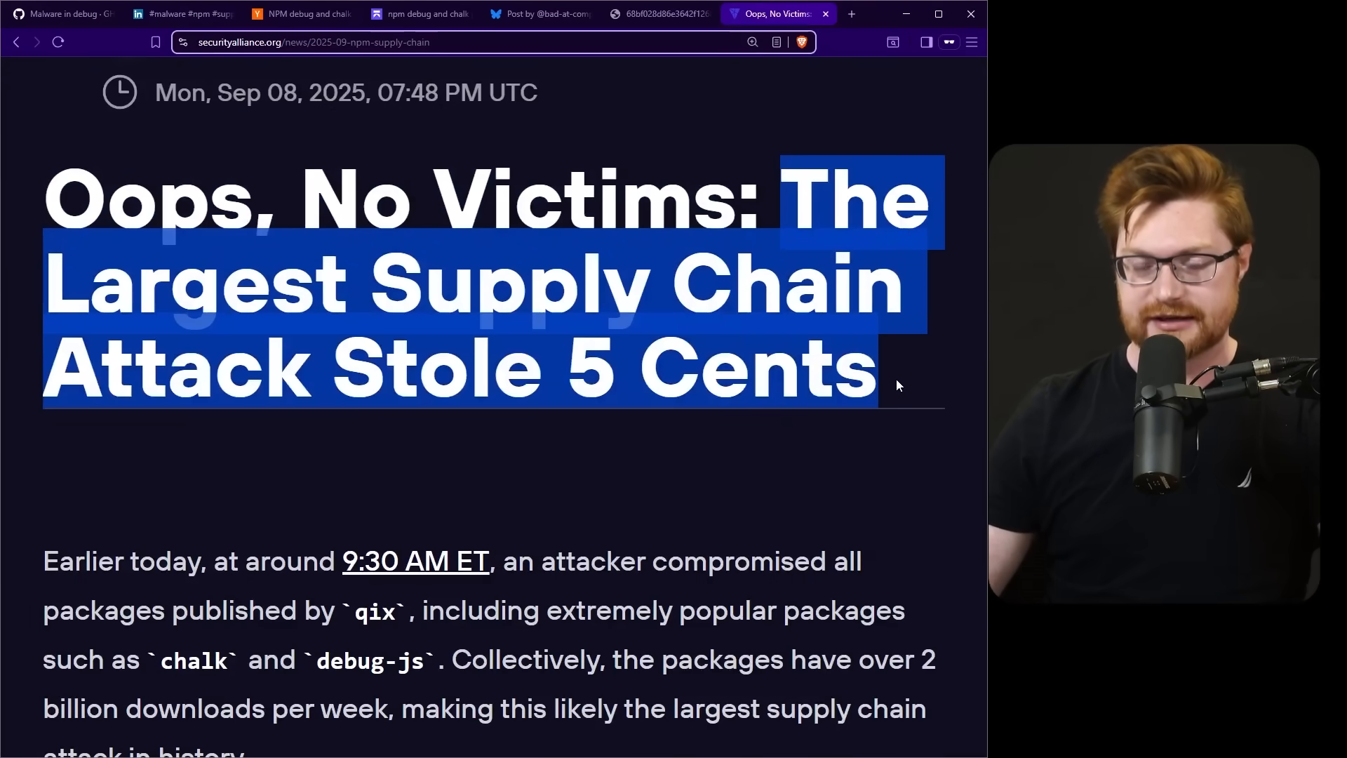
scroll("down", 3)
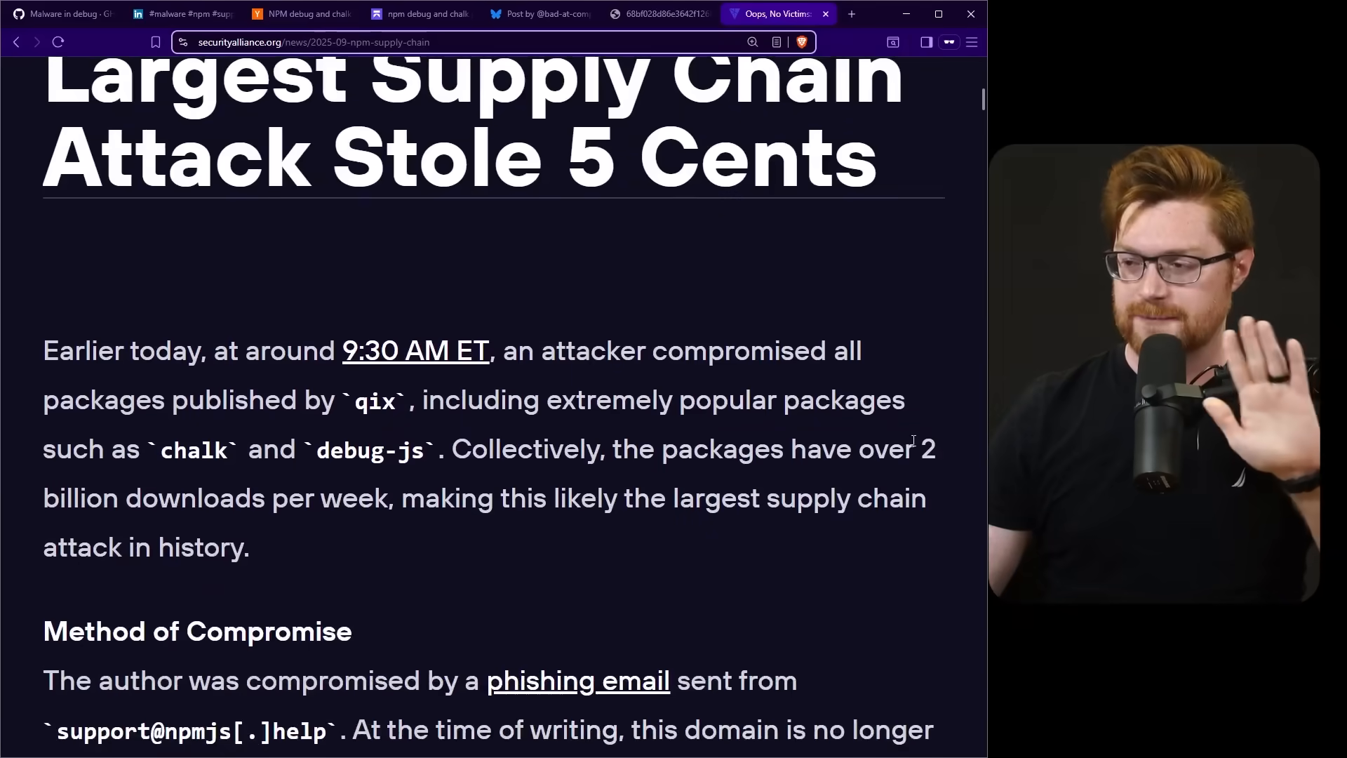
scroll("down", 3)
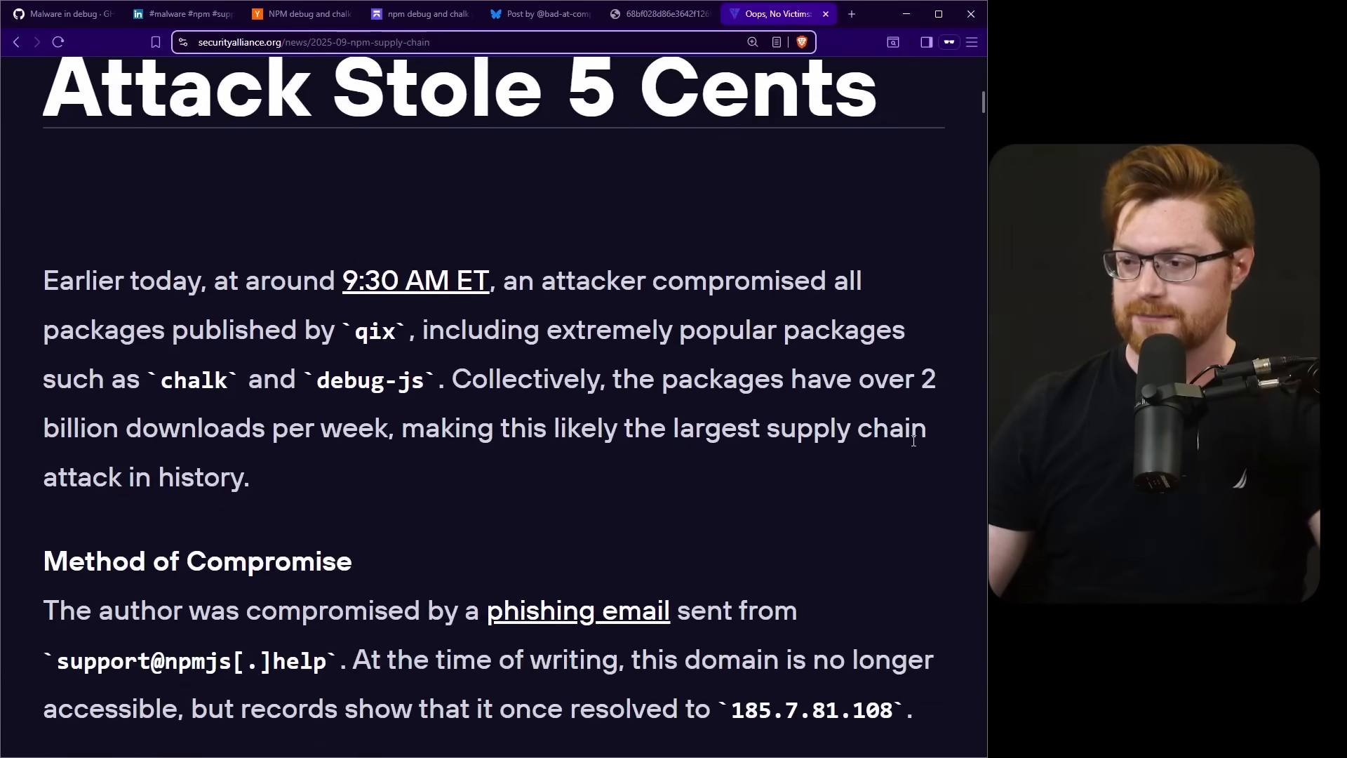
scroll("down", 3)
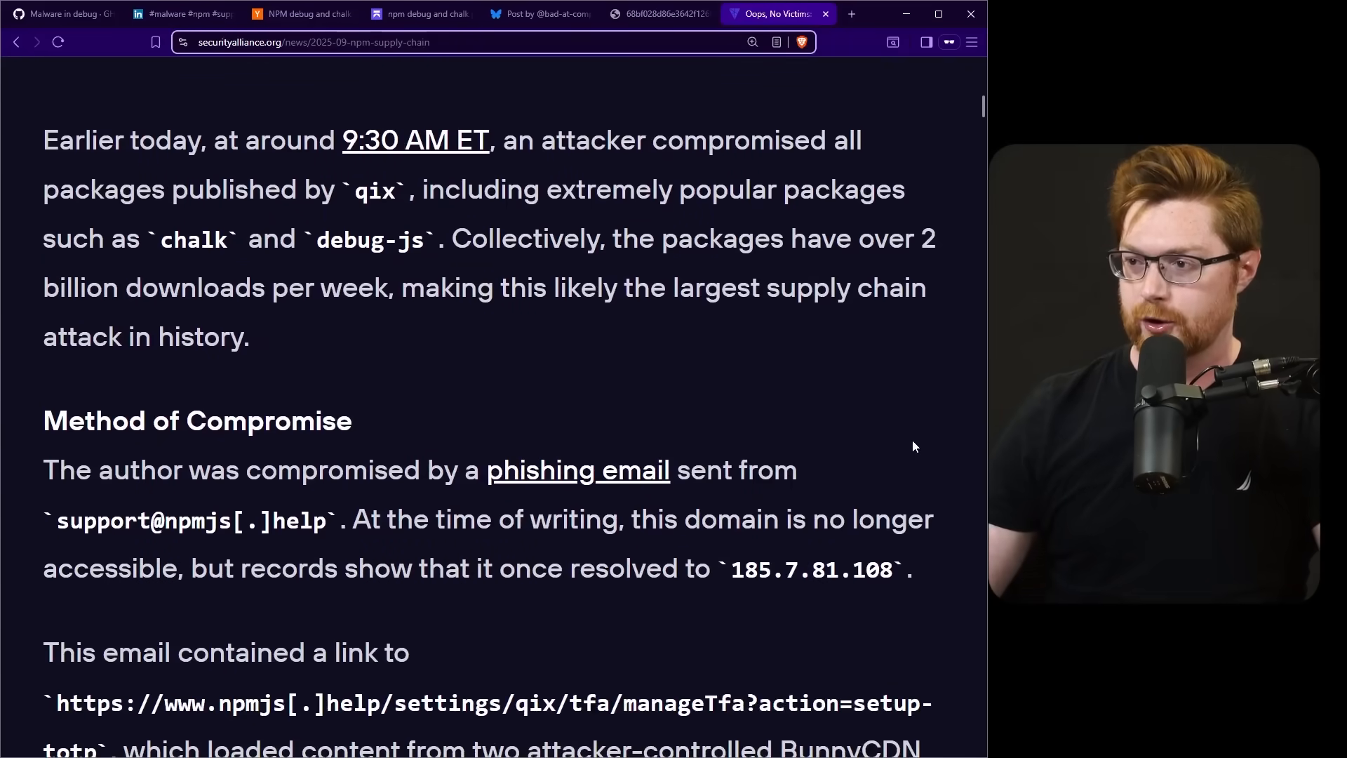
mouse_move(901, 422)
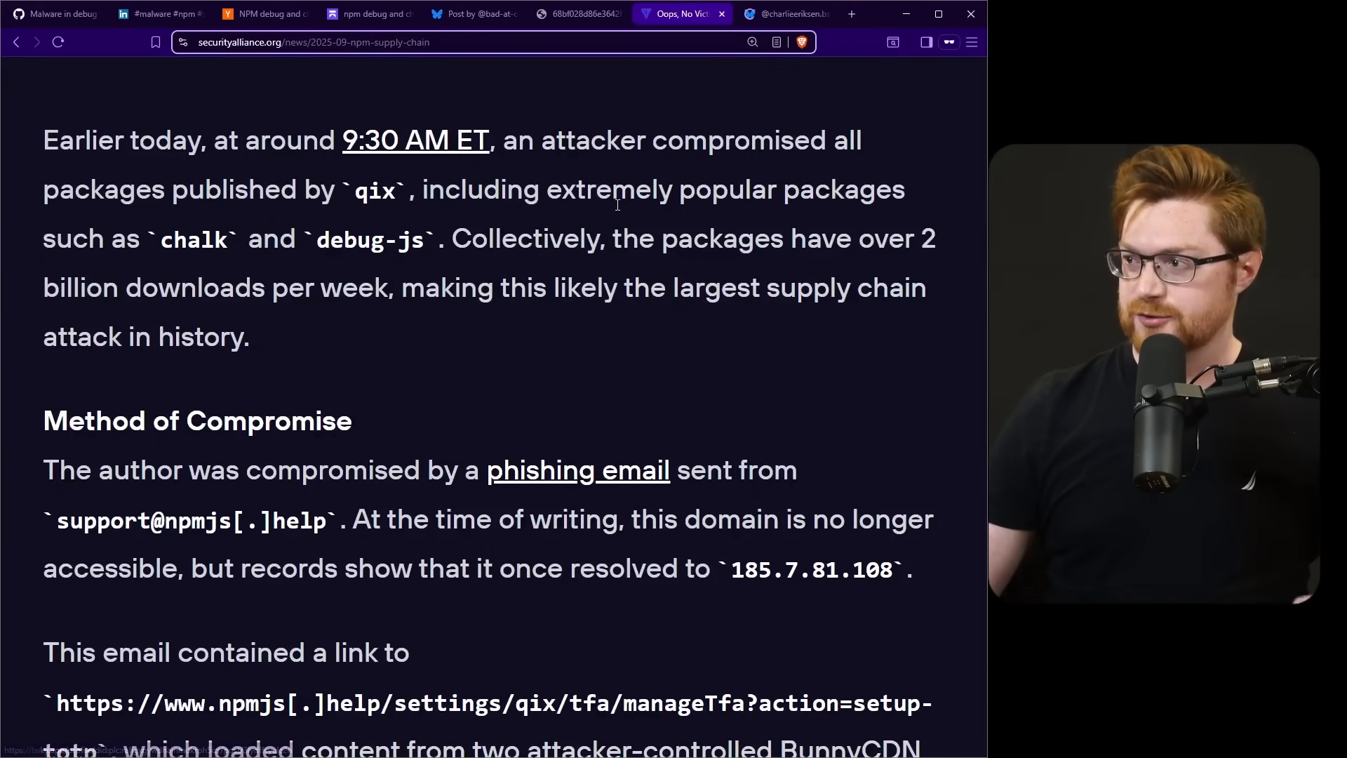
Step: Read the Bluesky post reporting the compromised account
left_click(784, 14)
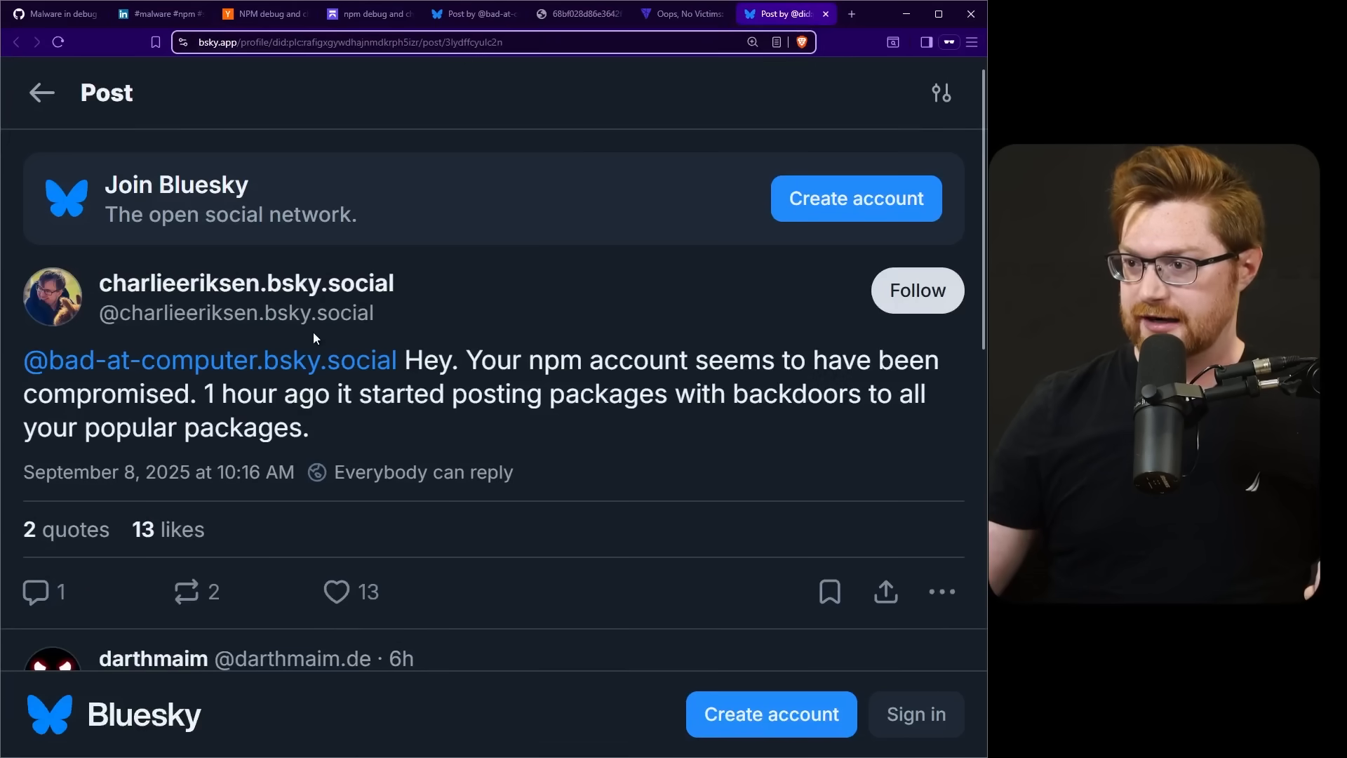
scroll("down", 3)
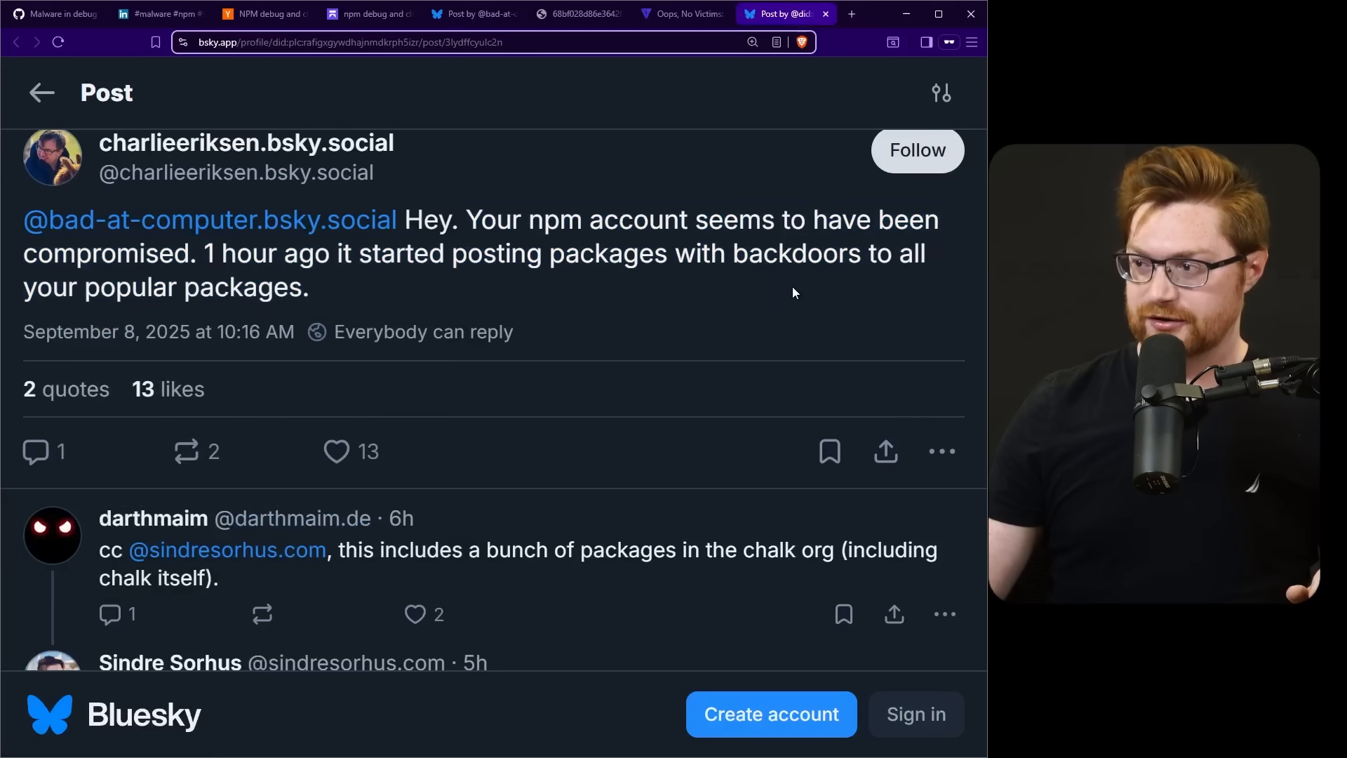
scroll("down", 3)
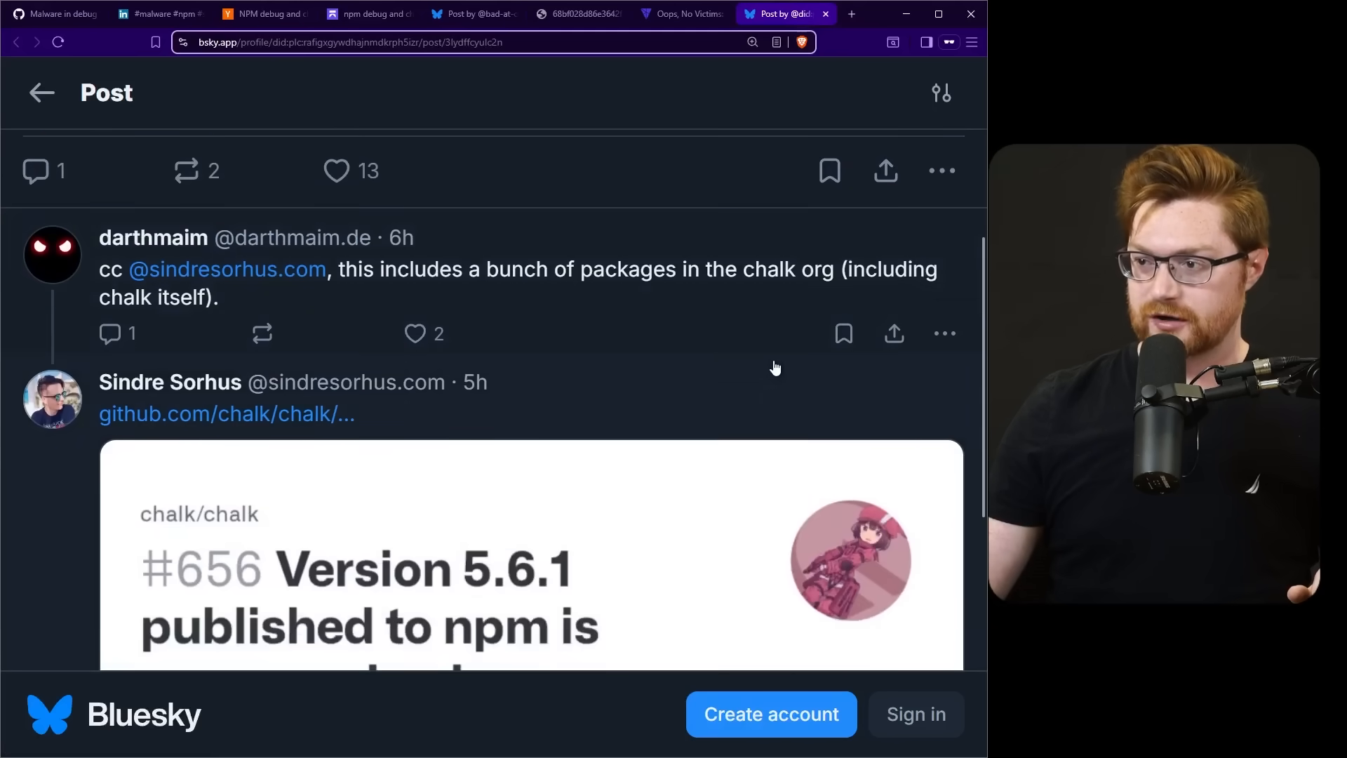
Step: Back in the article, mark the two-billion weekly downloads sentence and scroll to 'Method of Compromise'
left_click(682, 14)
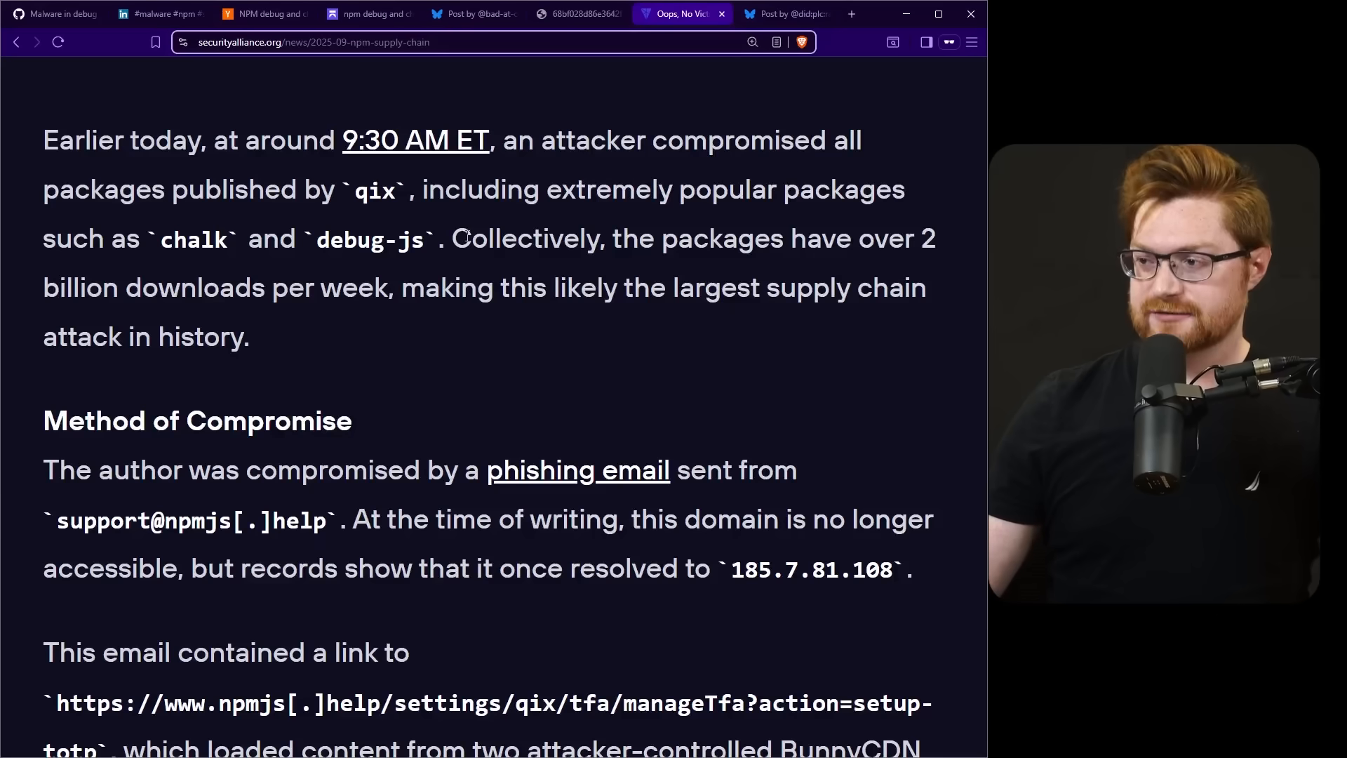
left_click_drag(452, 237, 453, 287)
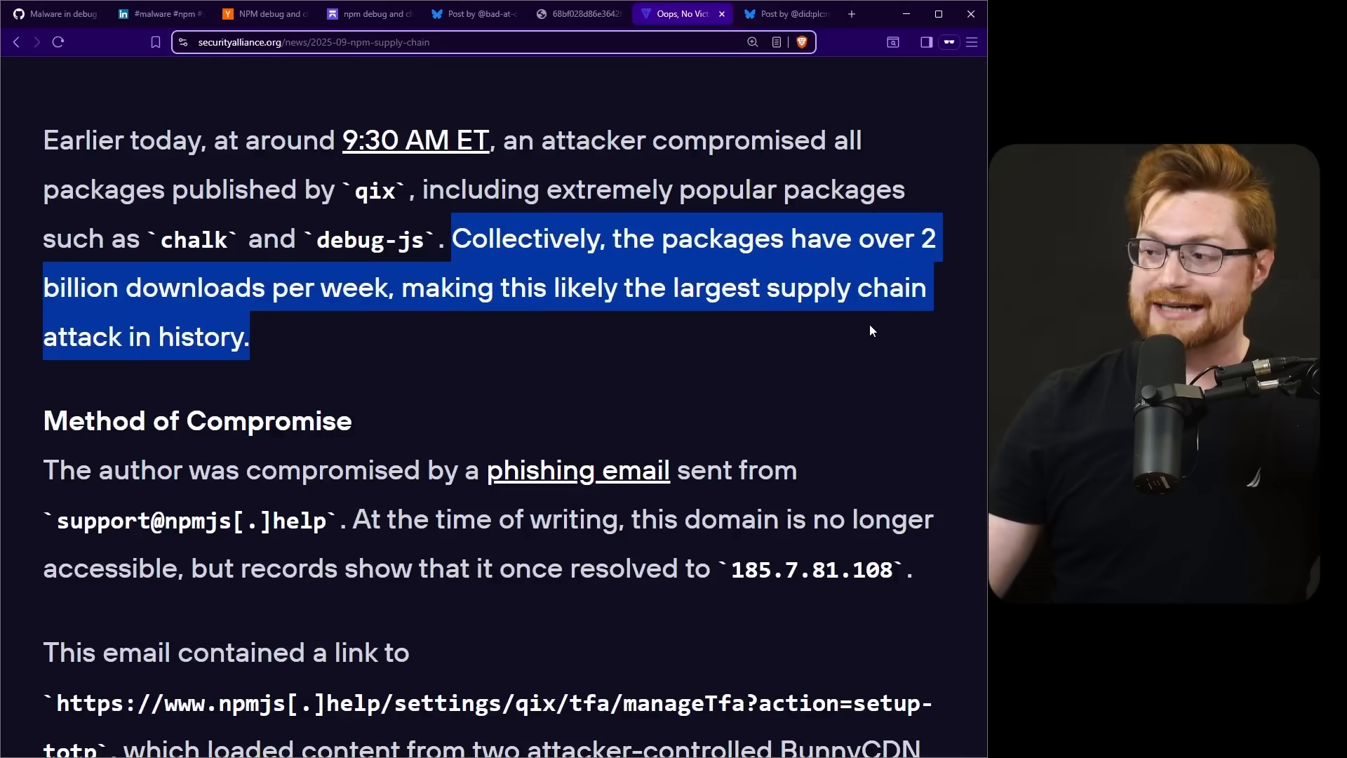
left_click(885, 413)
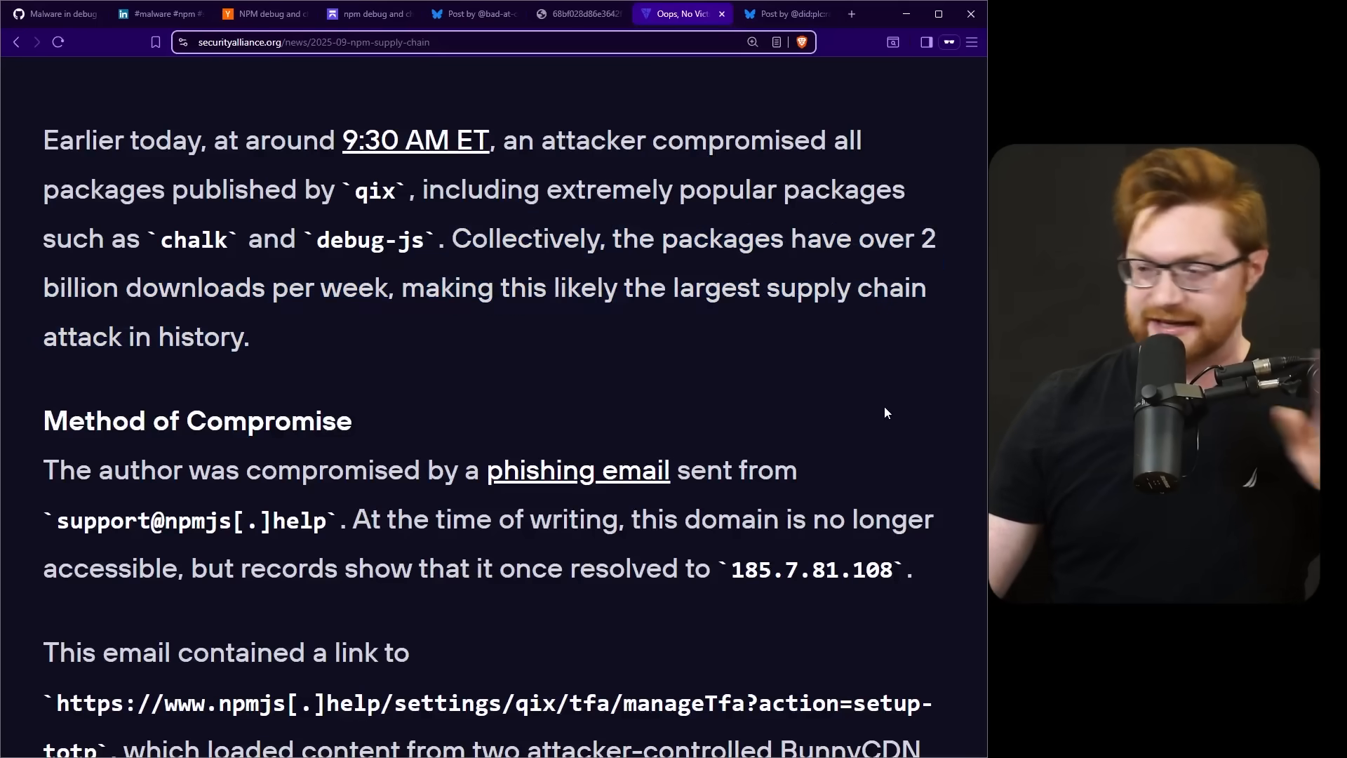
scroll("down", 3)
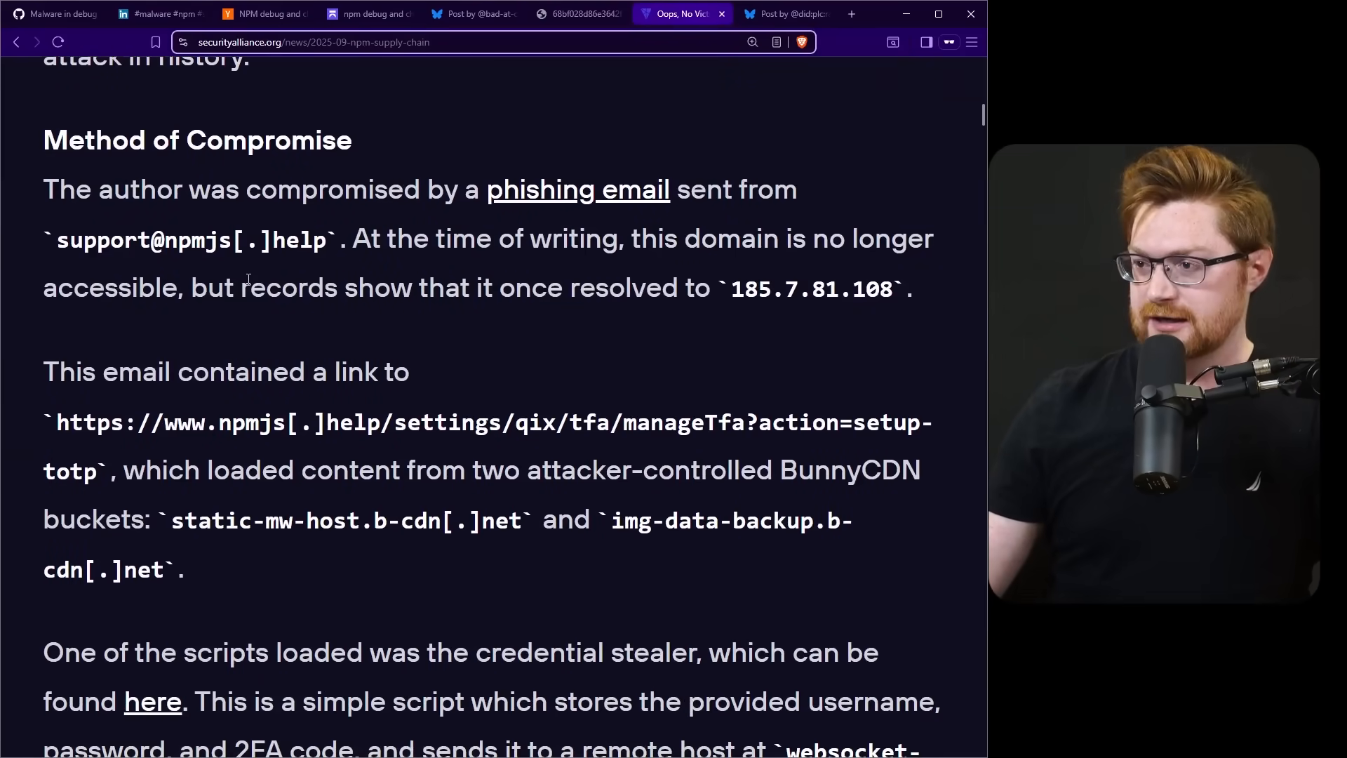
mouse_move(332, 248)
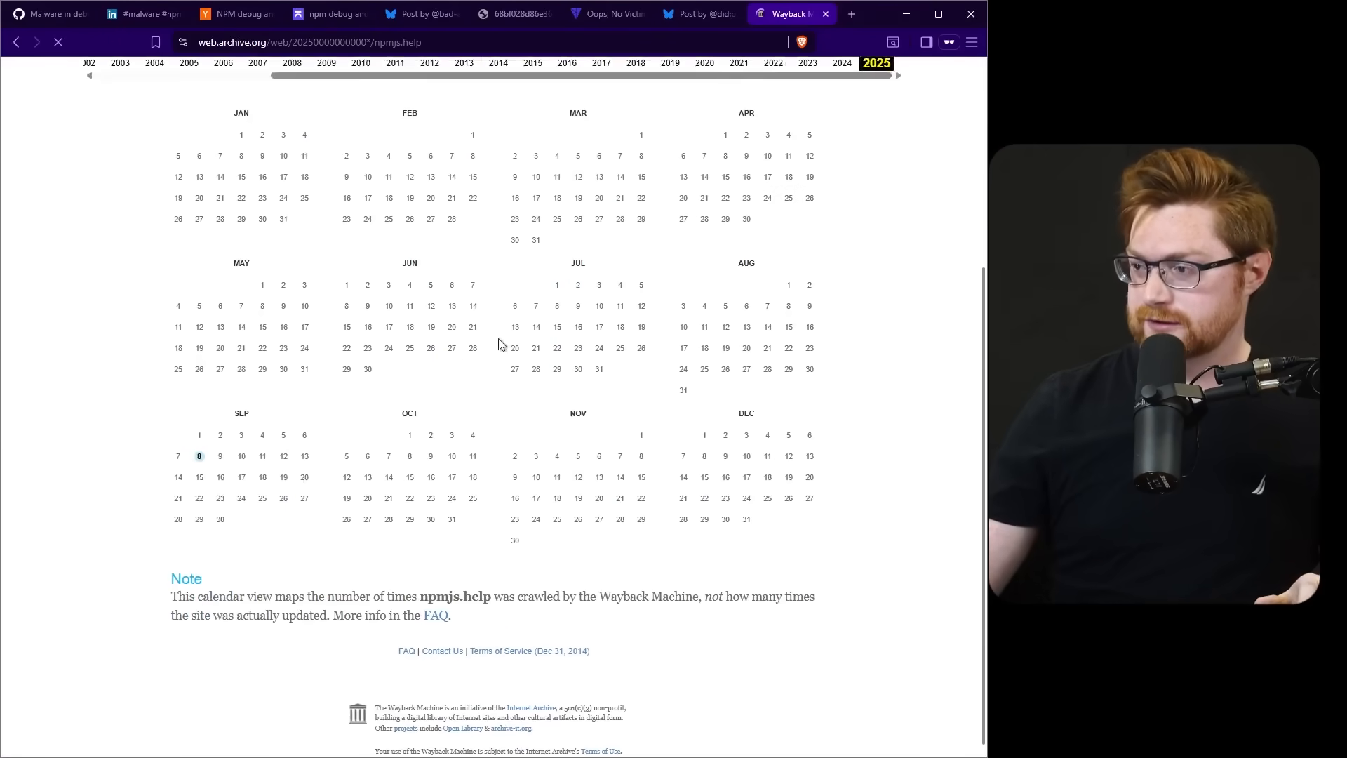
Step: Open the September 8, 2025 npmjs.help capture and scroll the copied npm homepage
left_click(199, 456)
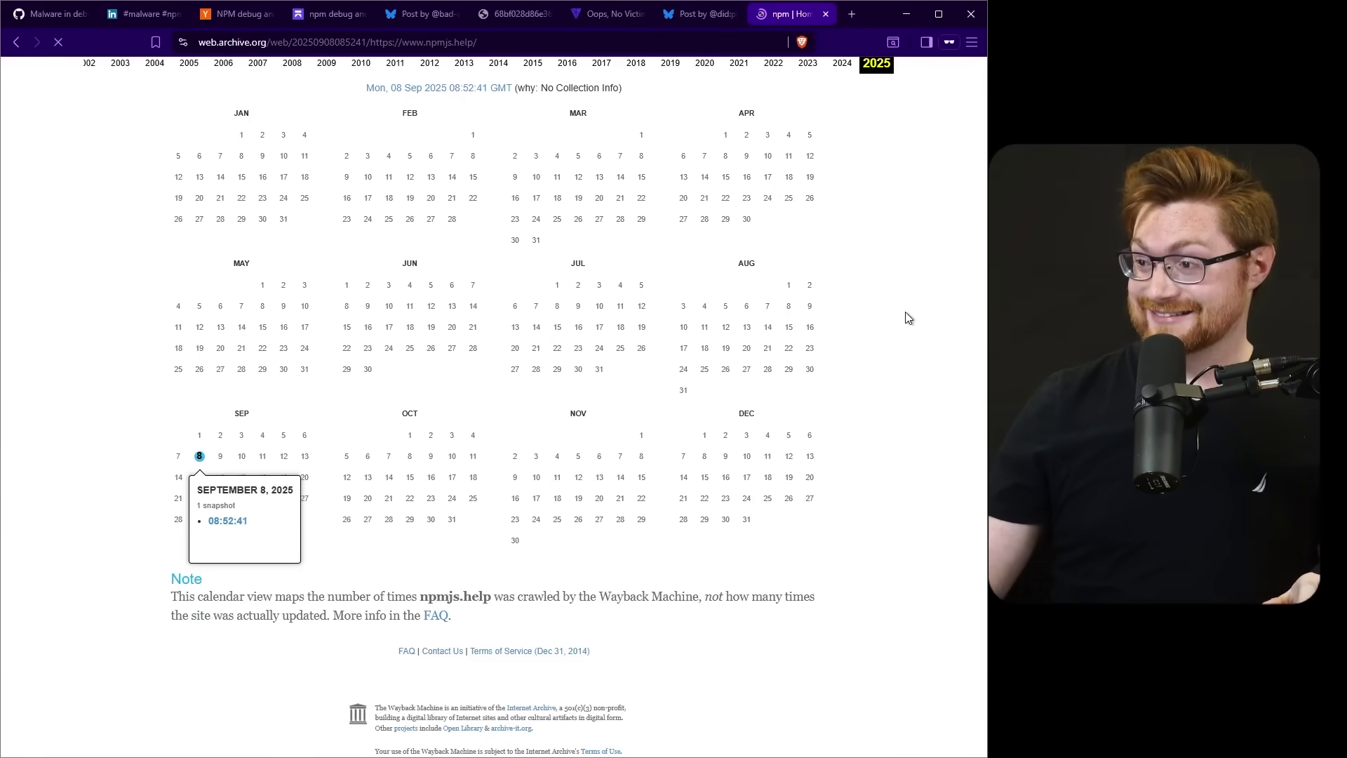
left_click(227, 520)
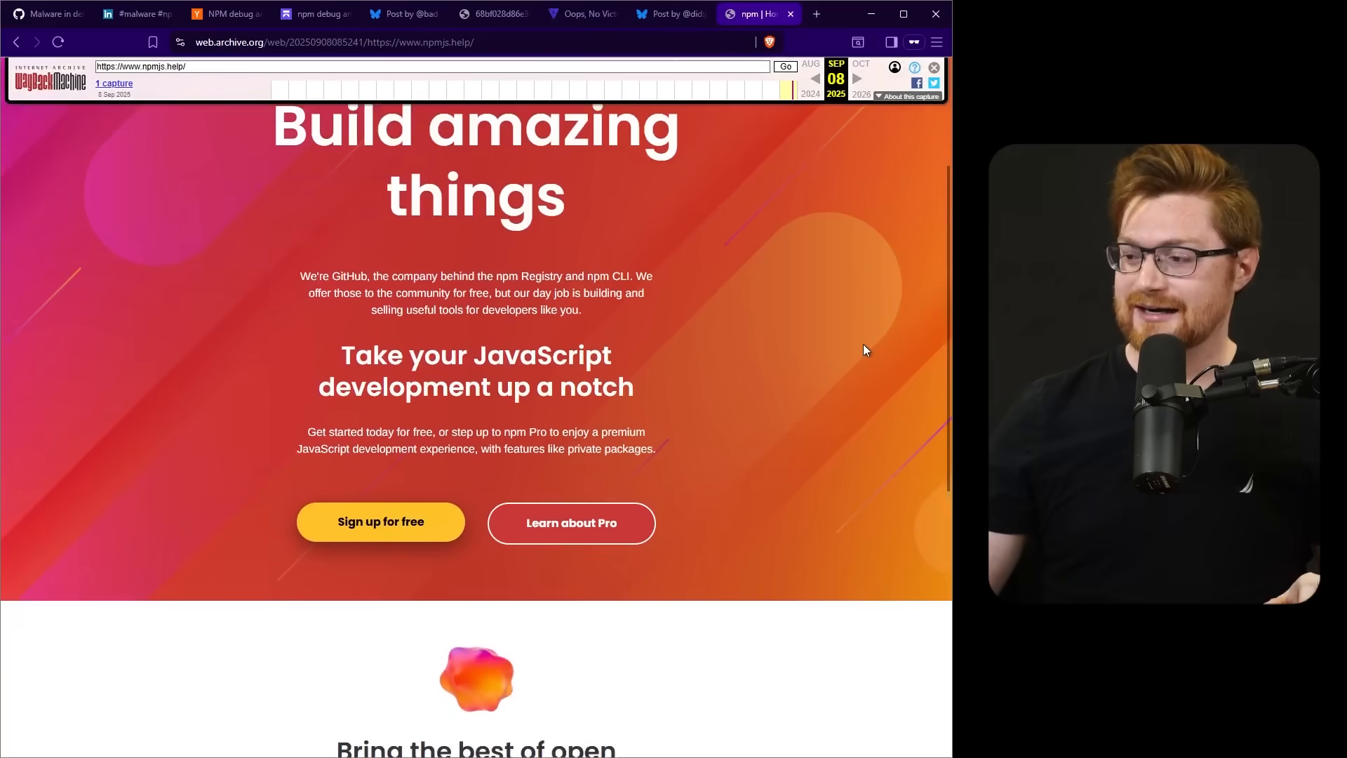
scroll("down", 3)
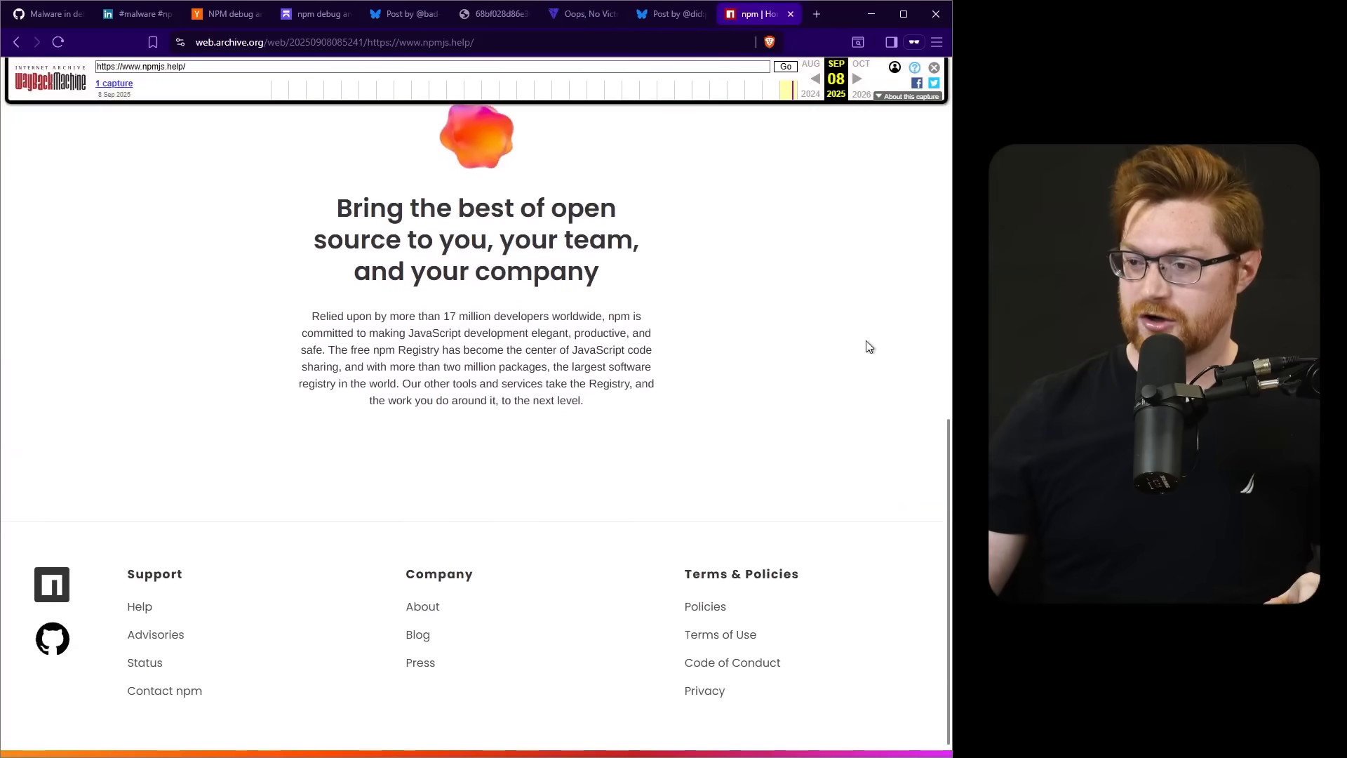
scroll("up", 3)
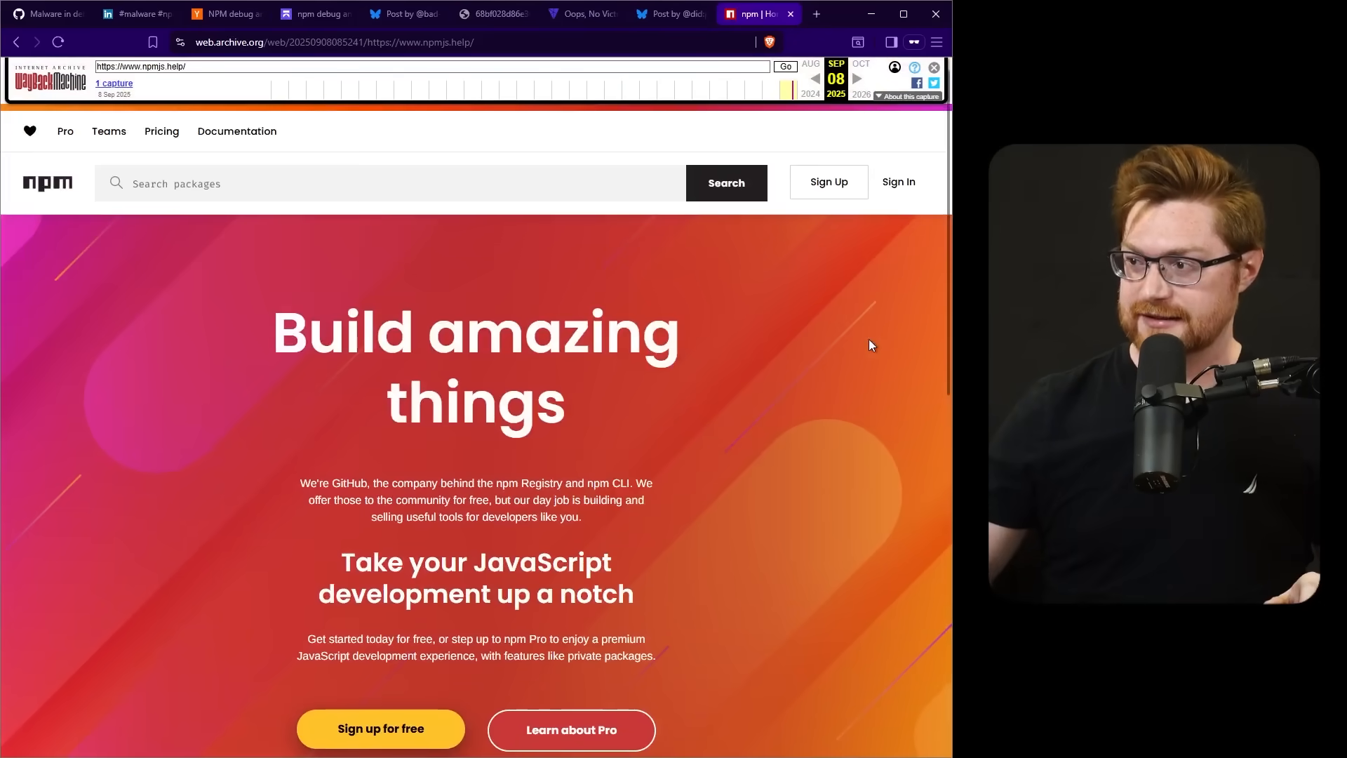
mouse_move(536, 285)
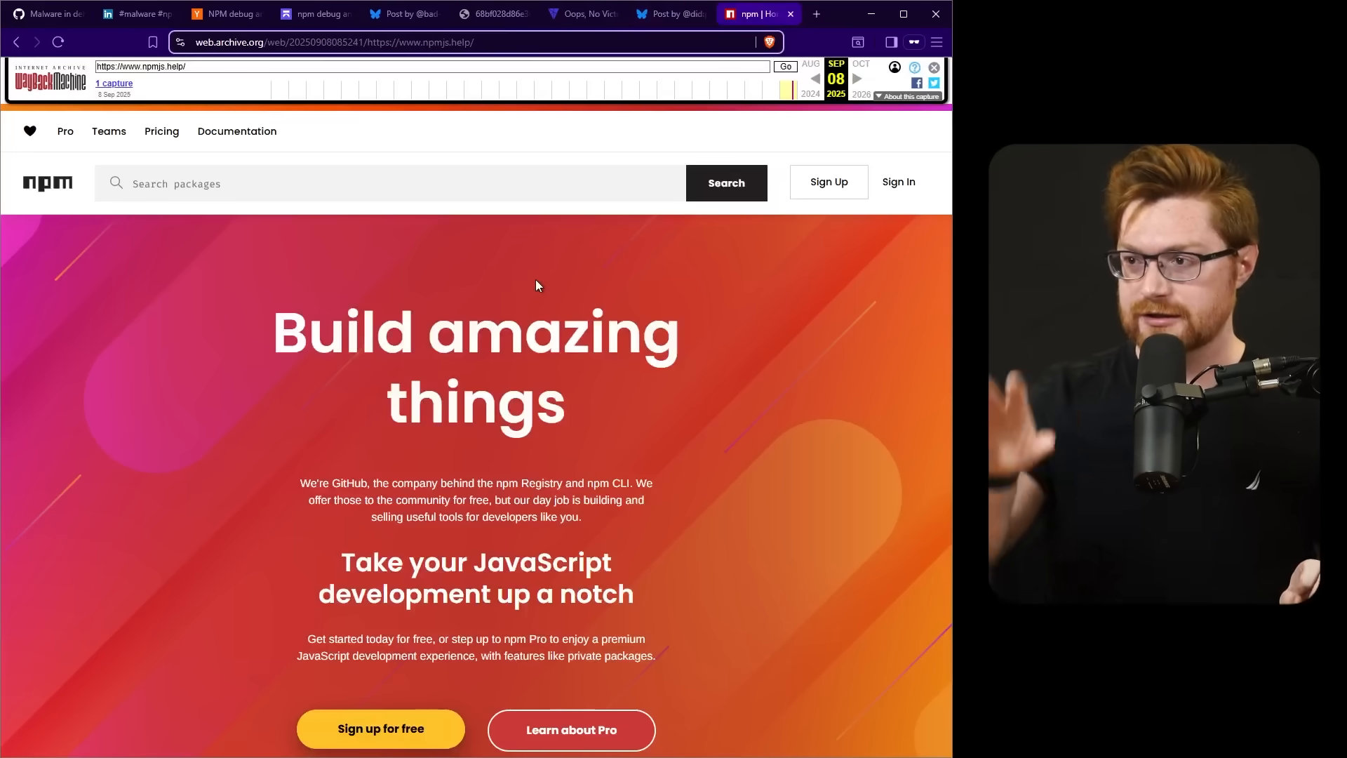
Step: Clear the past-DNS-records highlight in the SEAL article and check the unarchived manageTfa link
left_click(582, 14)
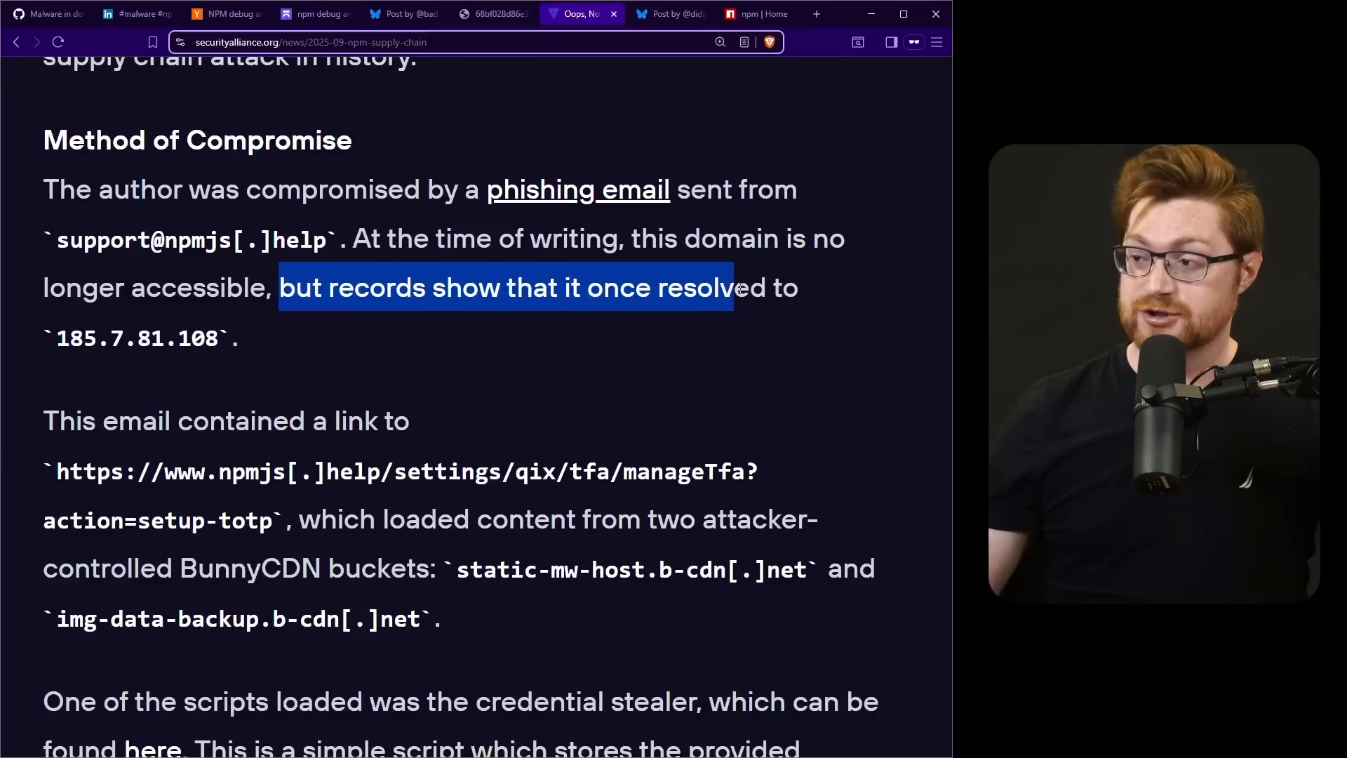
left_click(62, 337)
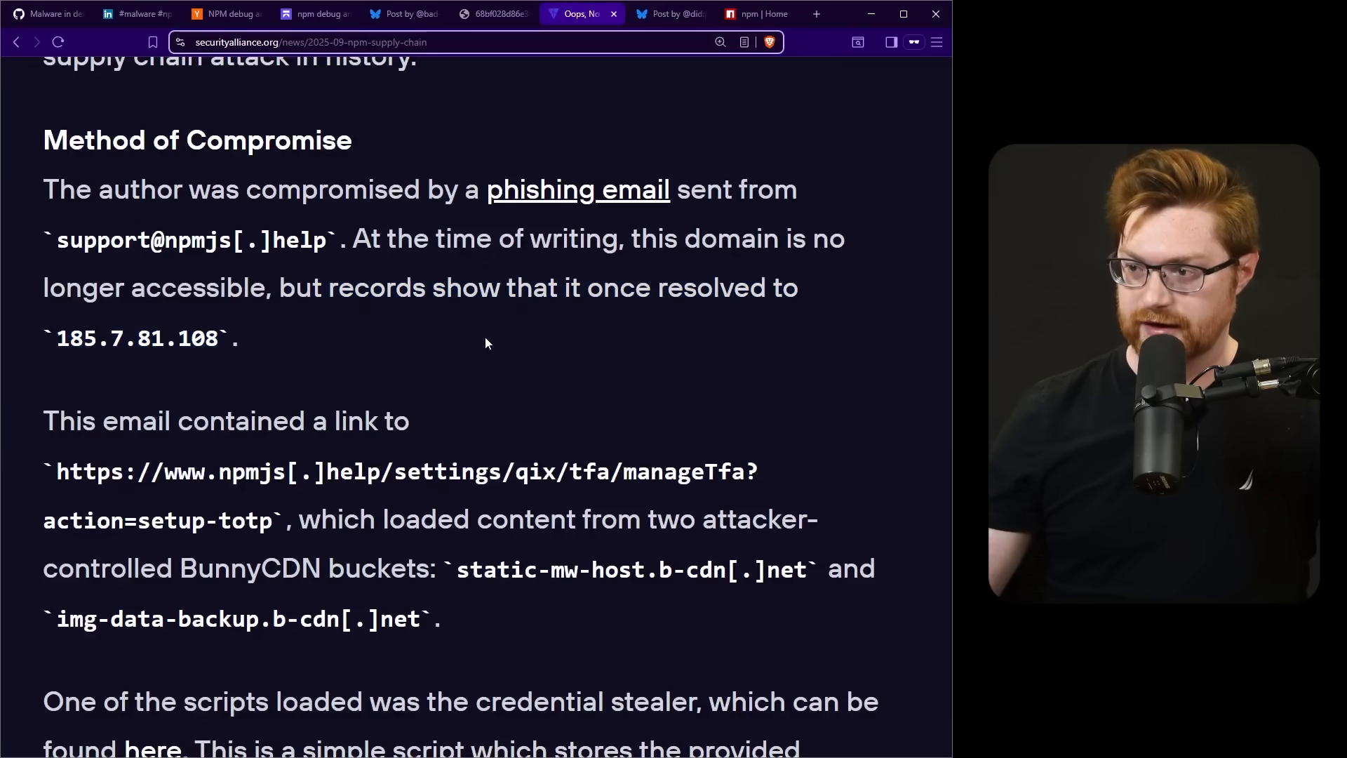
scroll("down", 3)
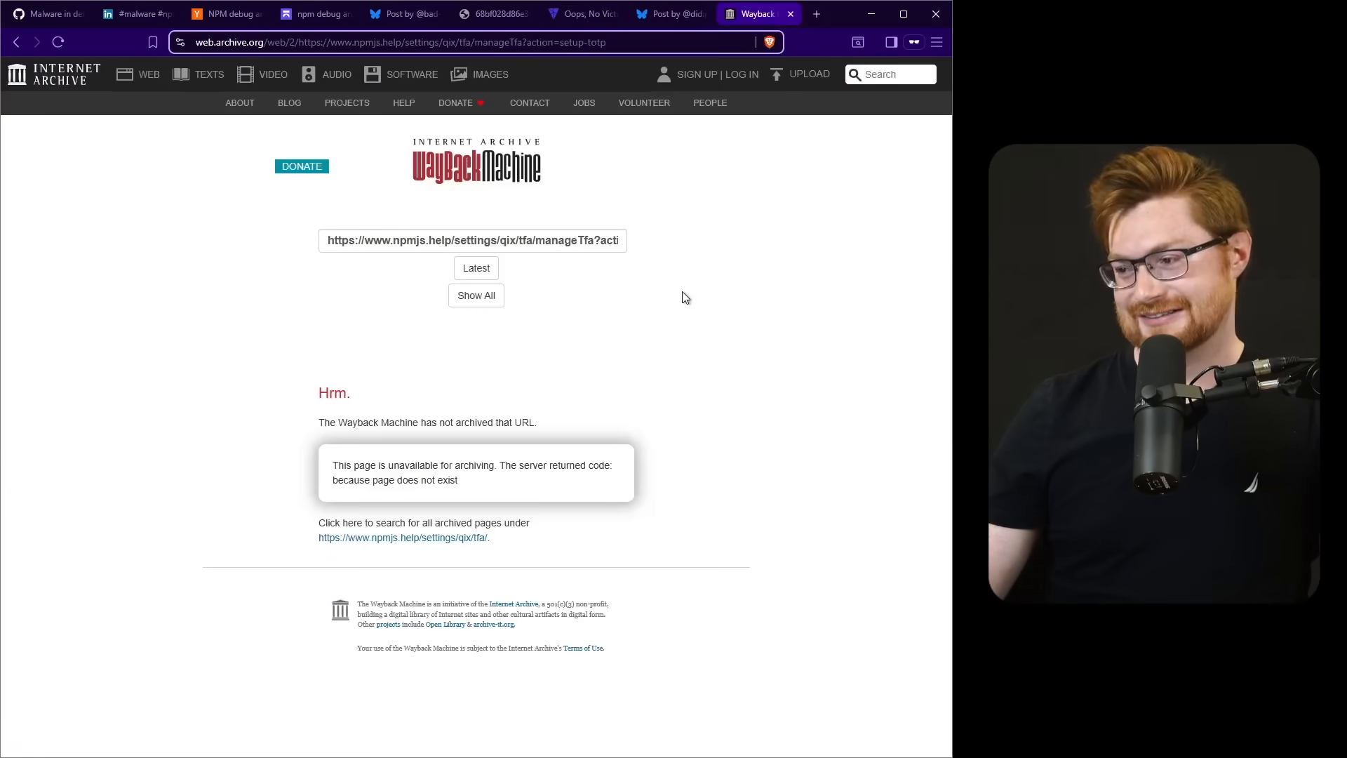
left_click(516, 14)
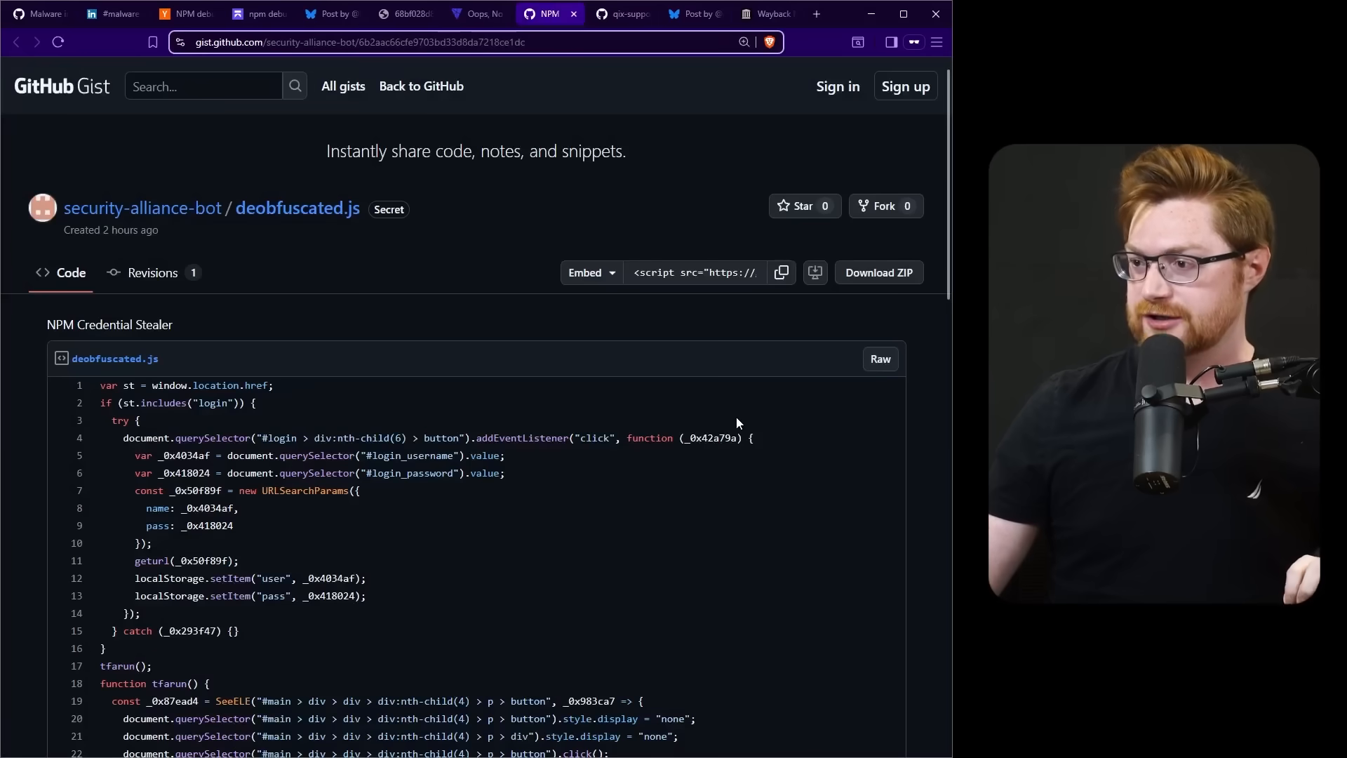
Step: Scroll through the gist's stealer code and clear the iframe code block highlight
scroll("down", 3)
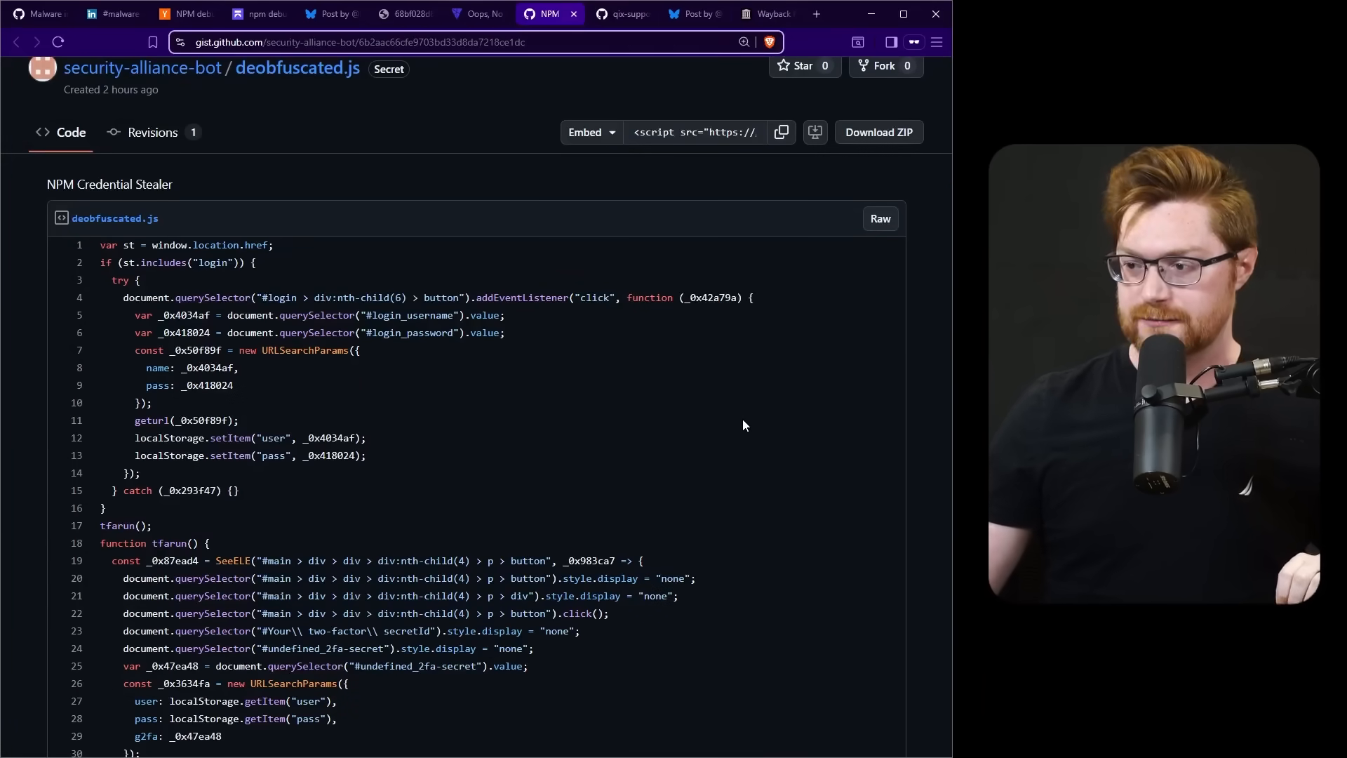
scroll("down", 3)
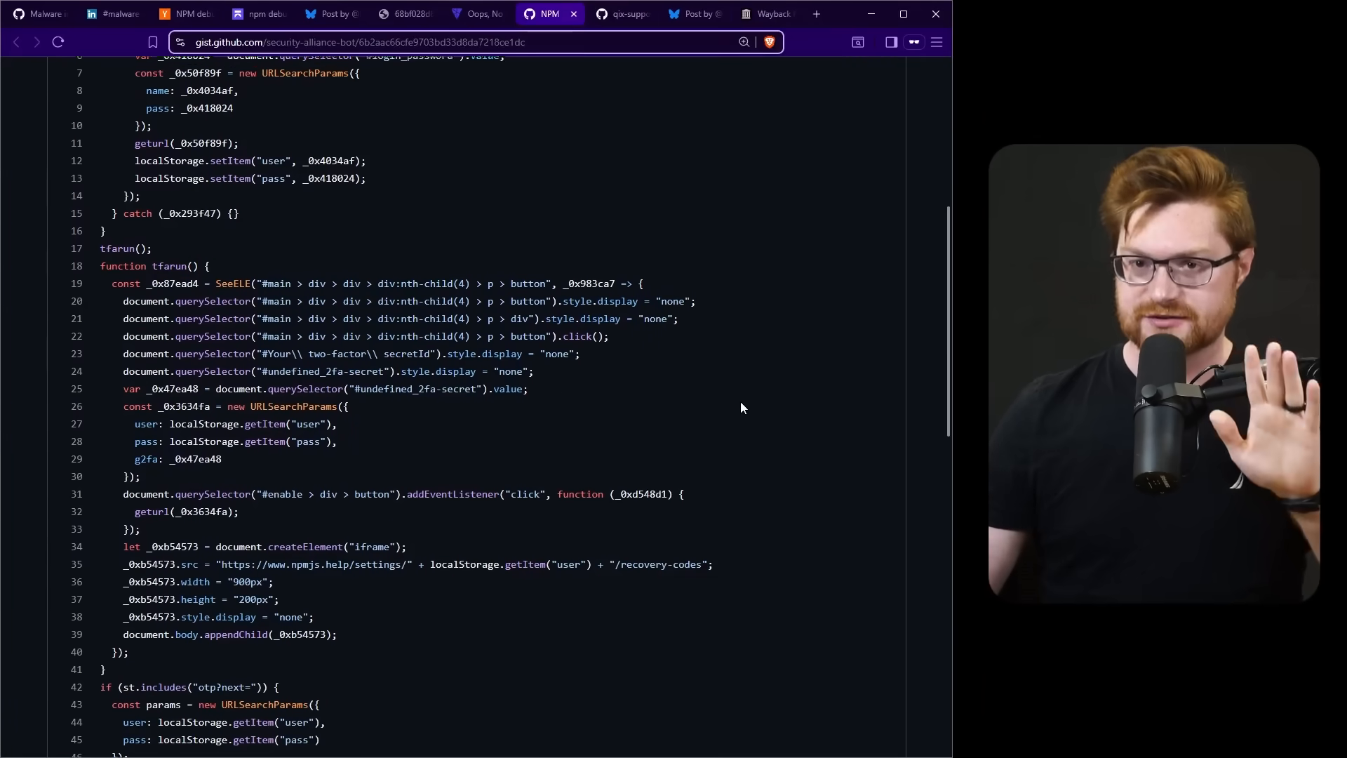
scroll("down", 3)
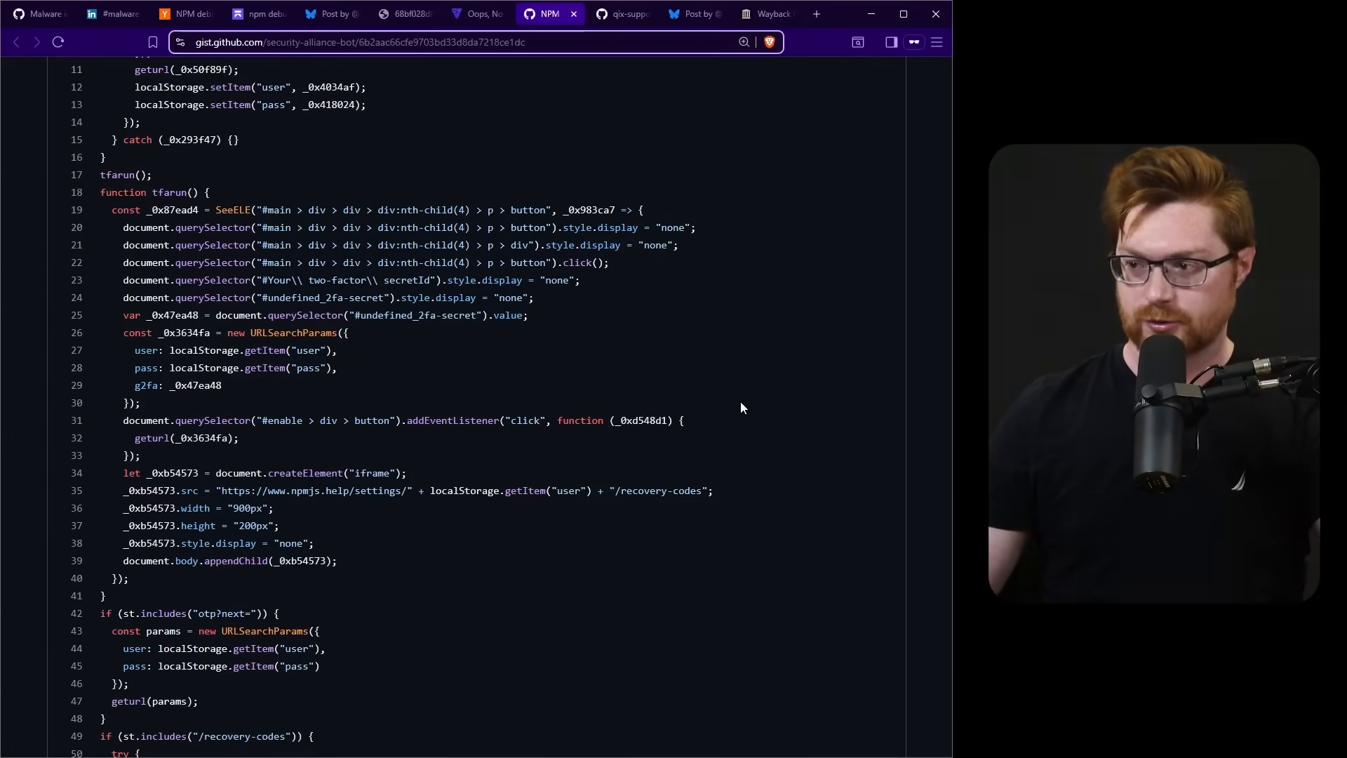
scroll("down", 3)
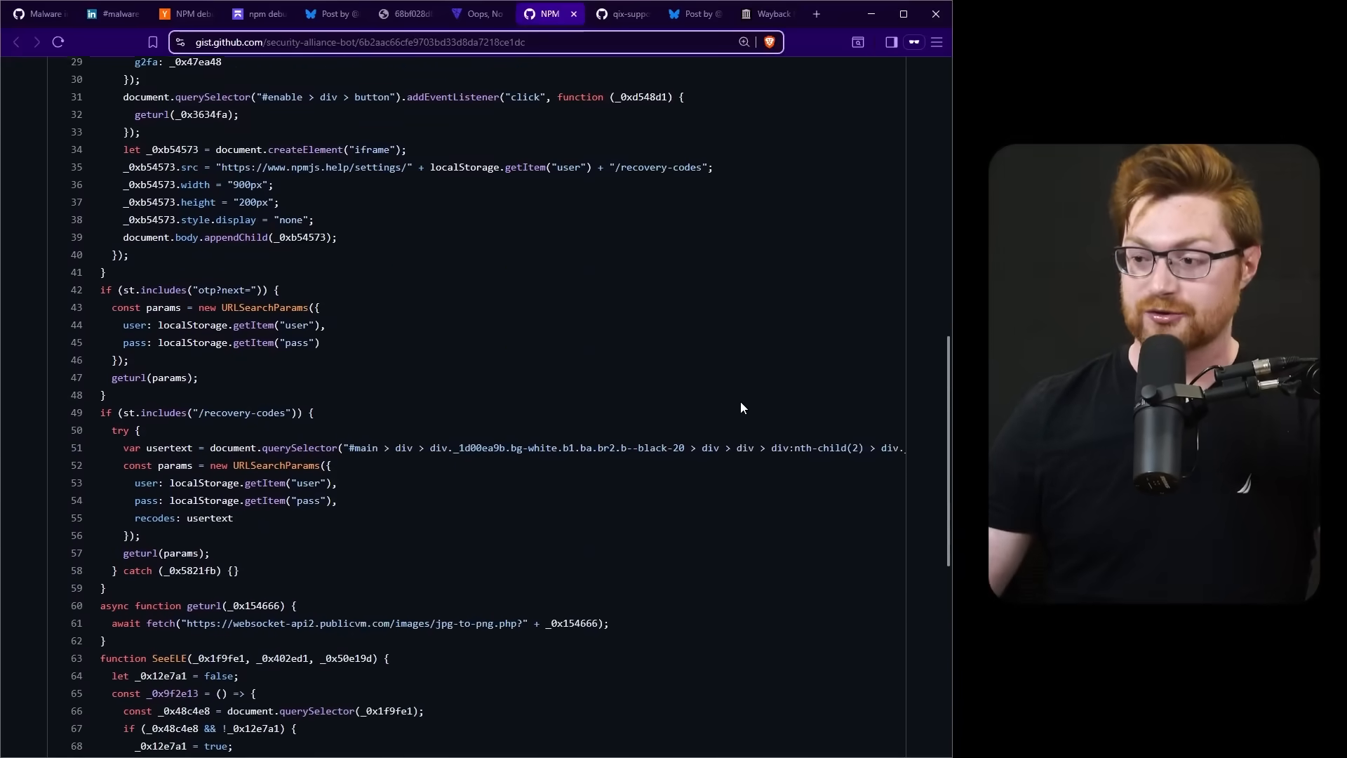
scroll("down", 3)
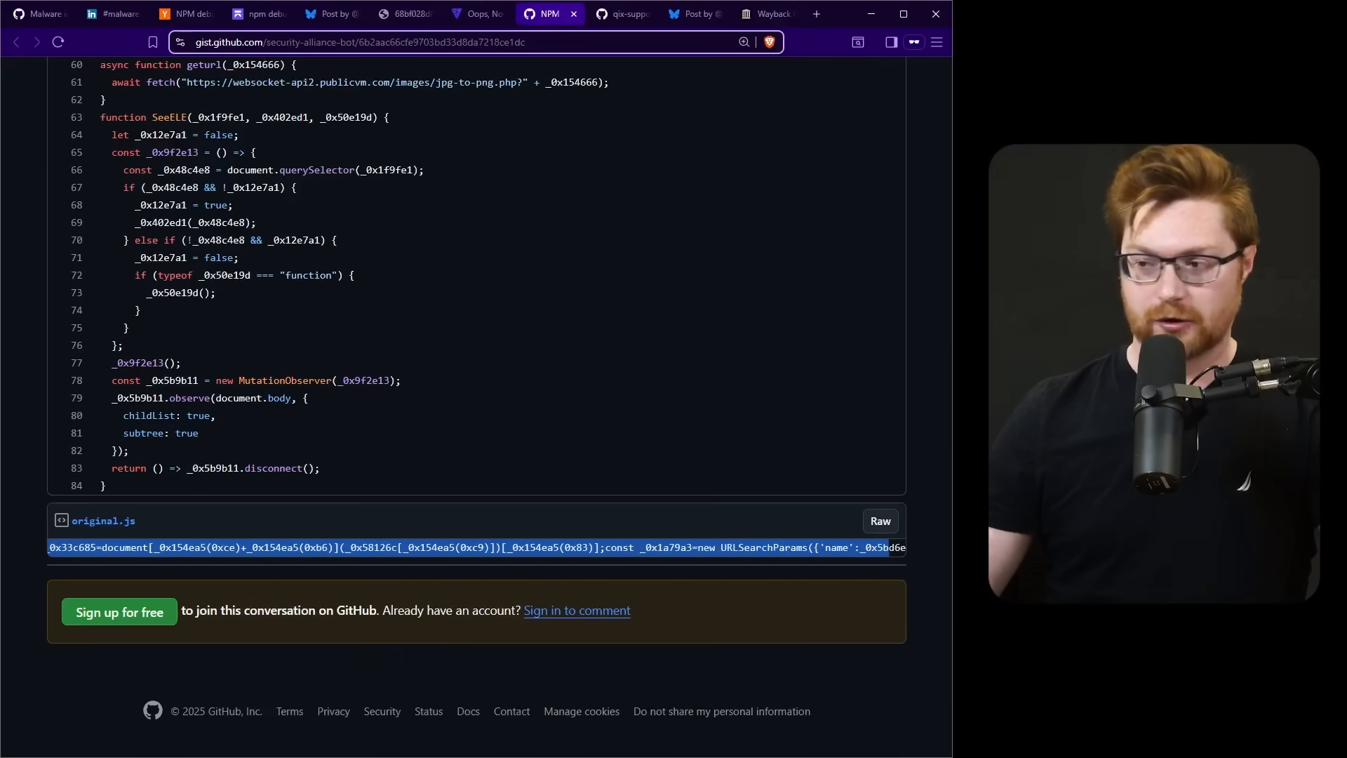
scroll("up", 3)
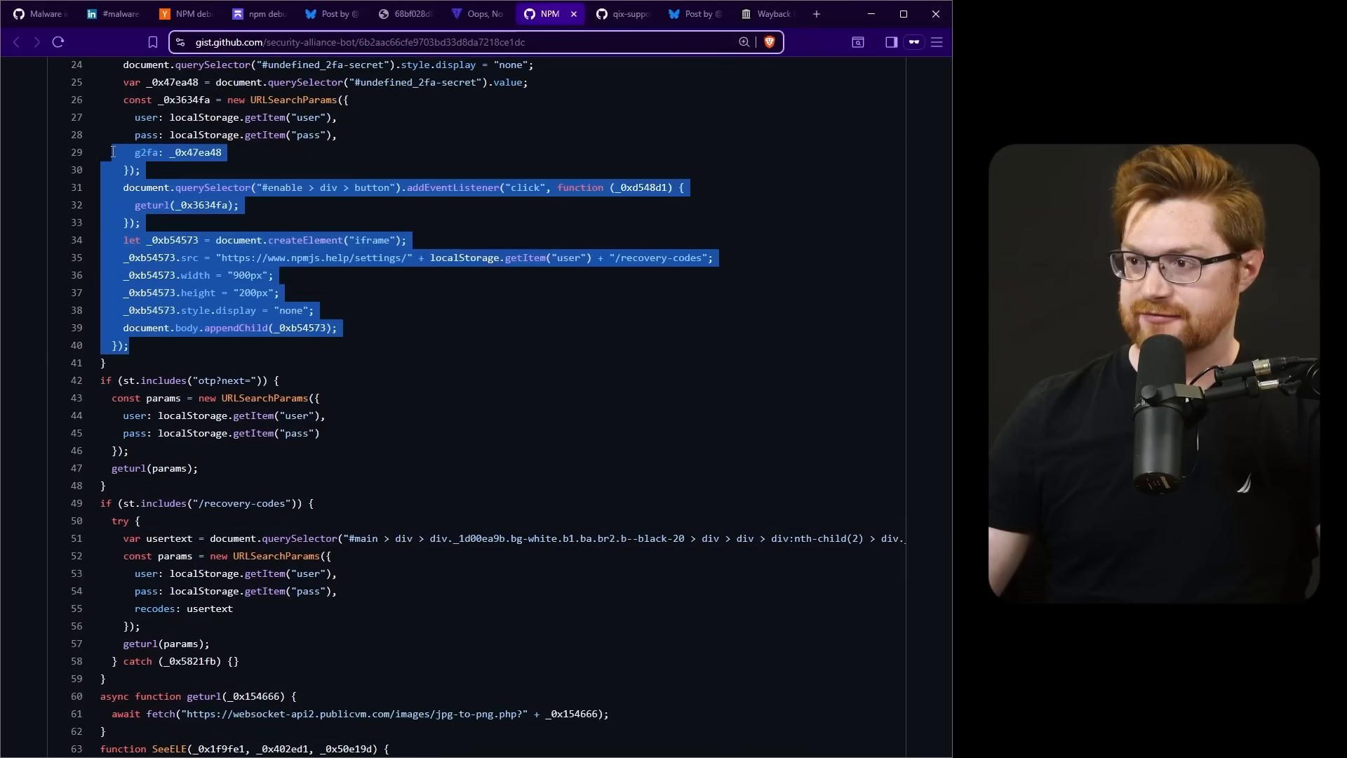
left_click(482, 346)
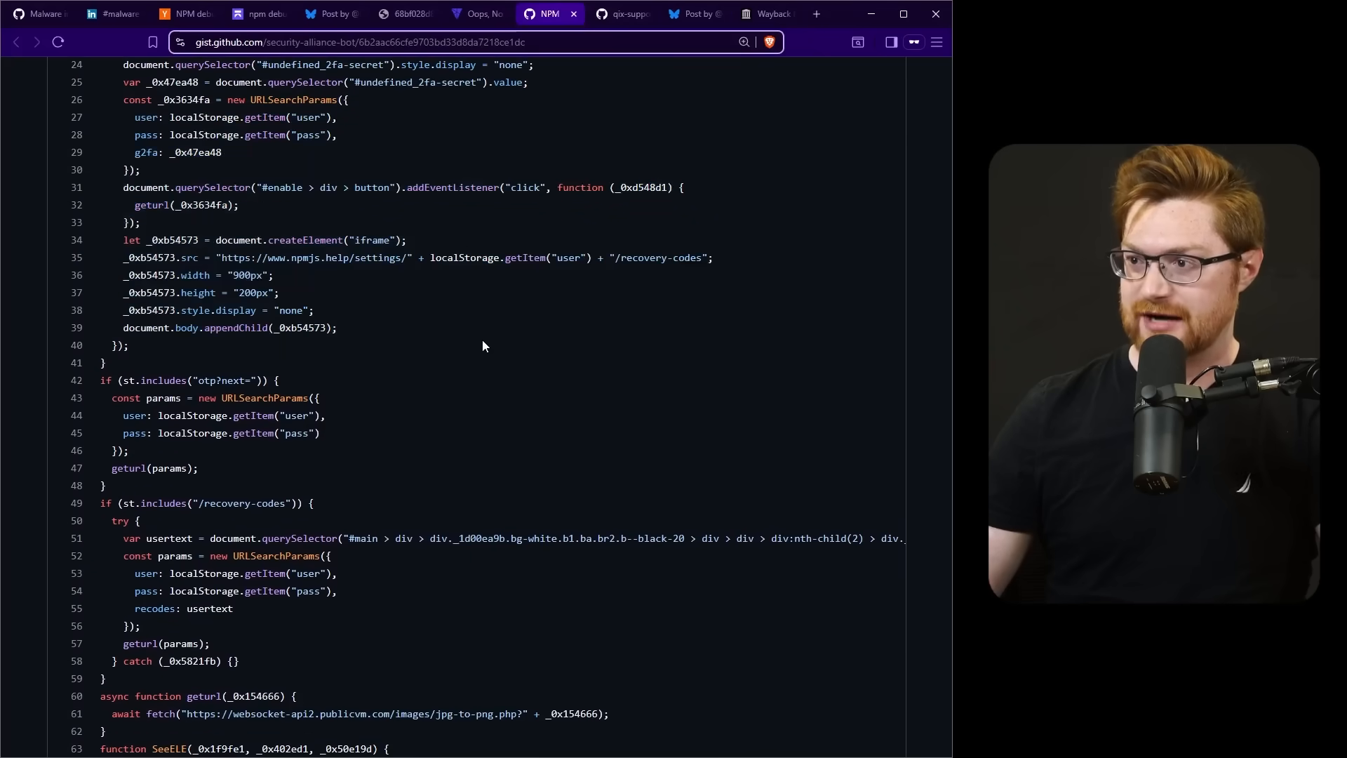
Step: Read past the otp?next= and recovery-code blocks to the exfiltration fetch URL
double_click(187, 204)
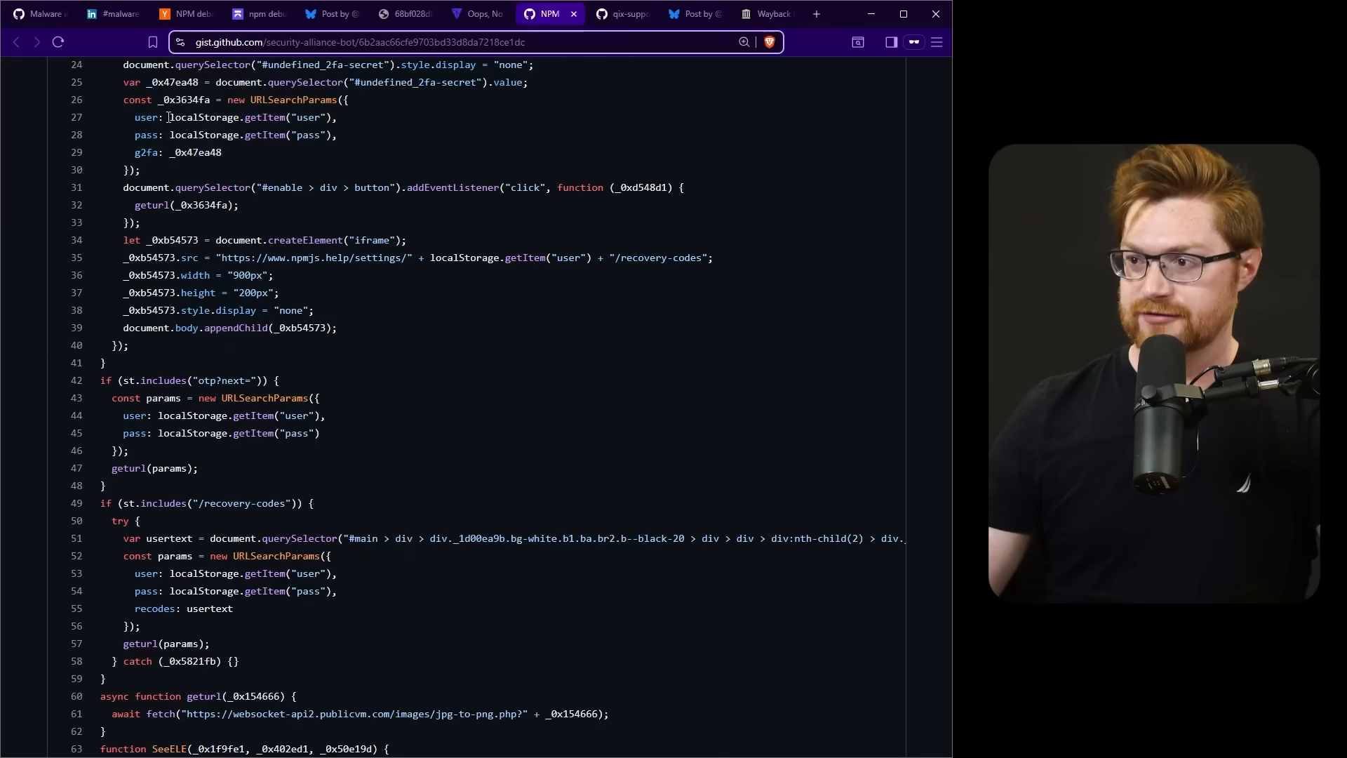
scroll("down", 3)
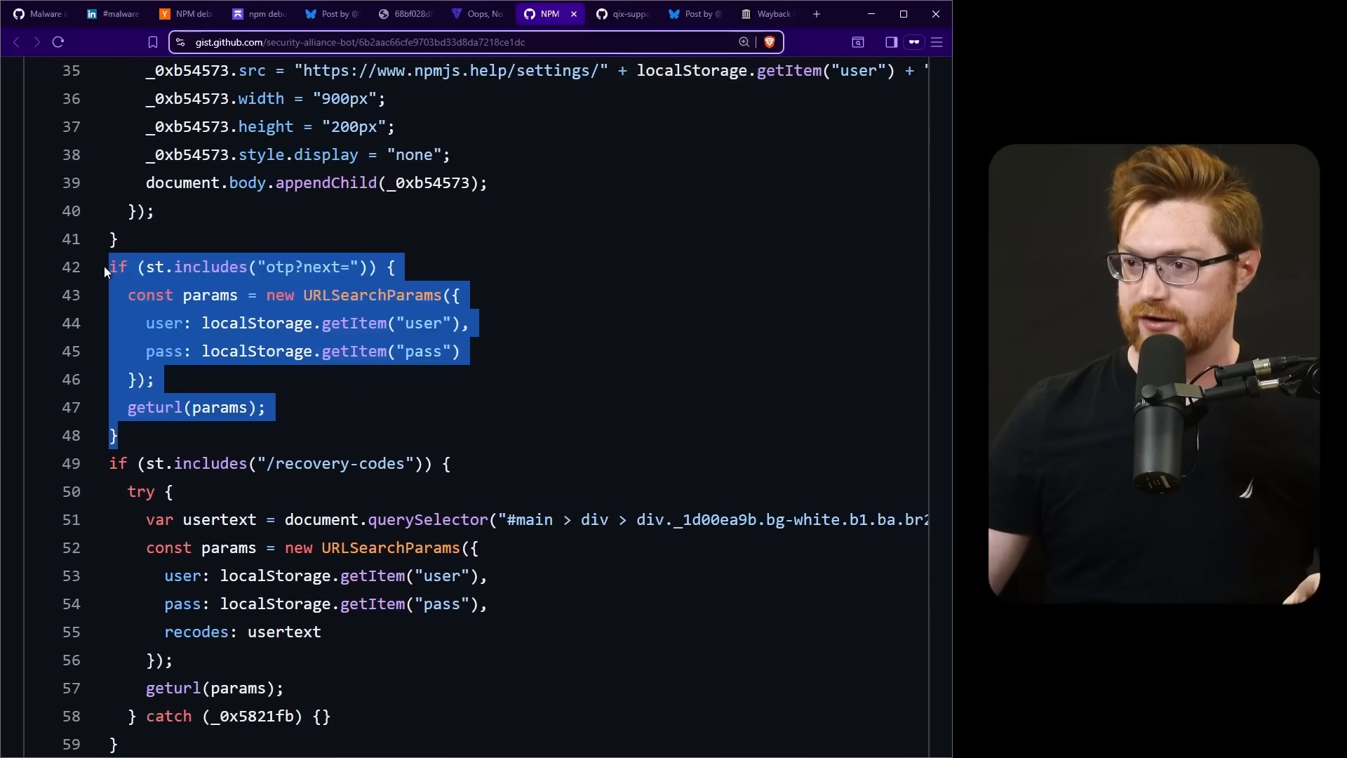
left_click(528, 412)
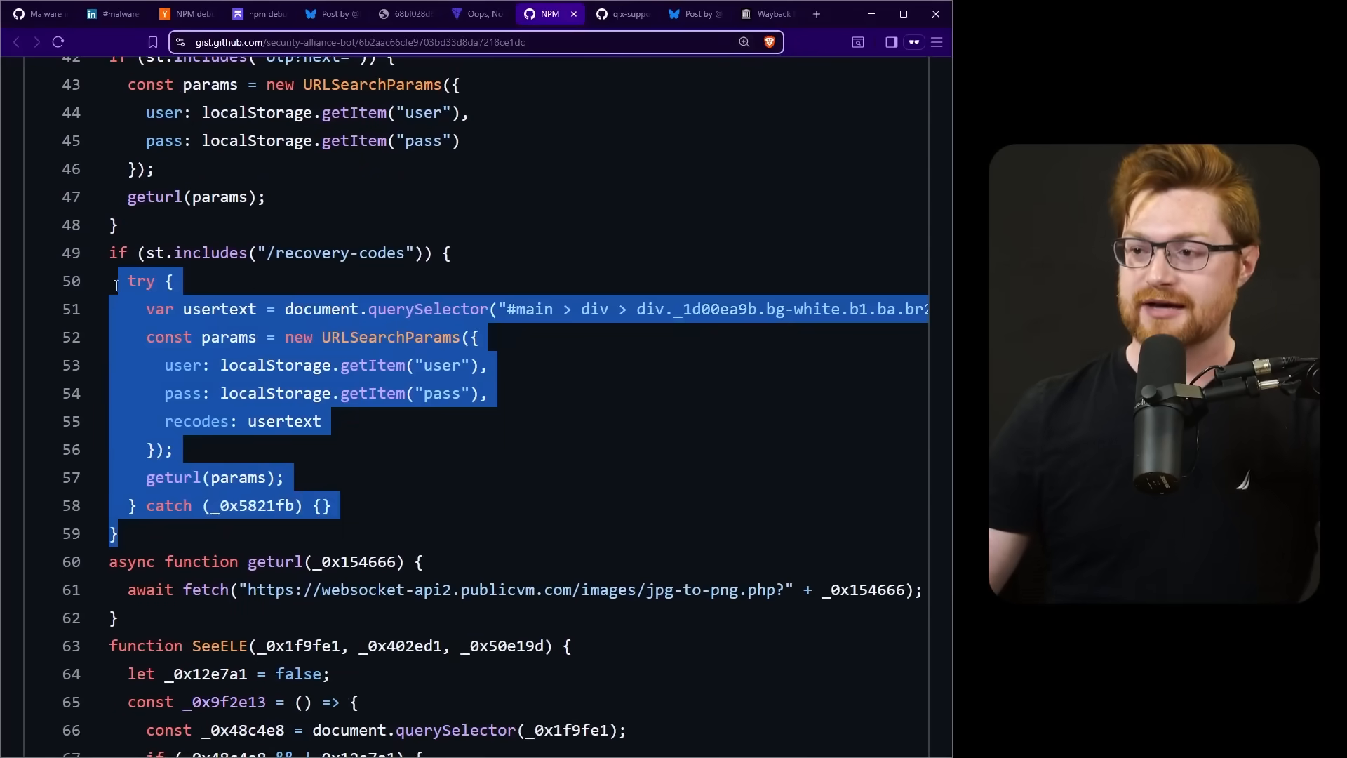
scroll("down", 3)
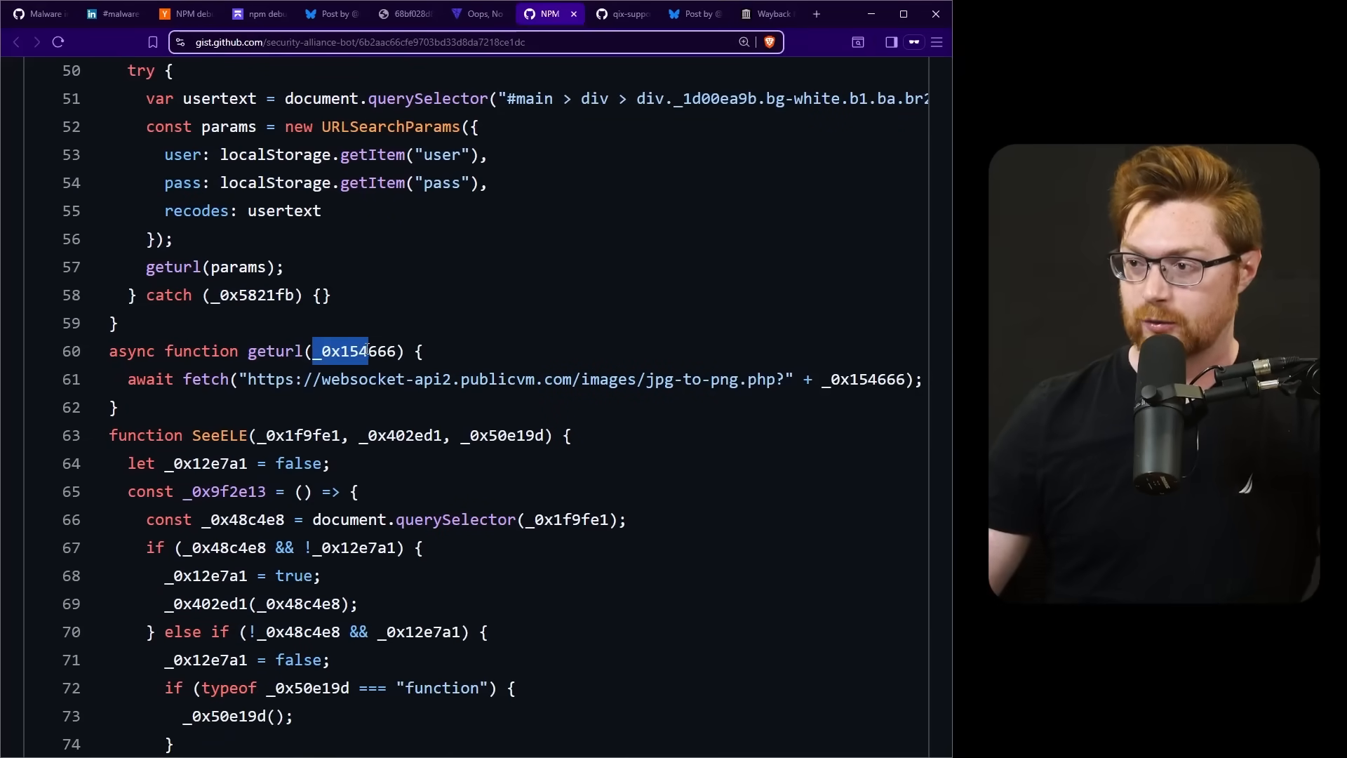
scroll("up", 3)
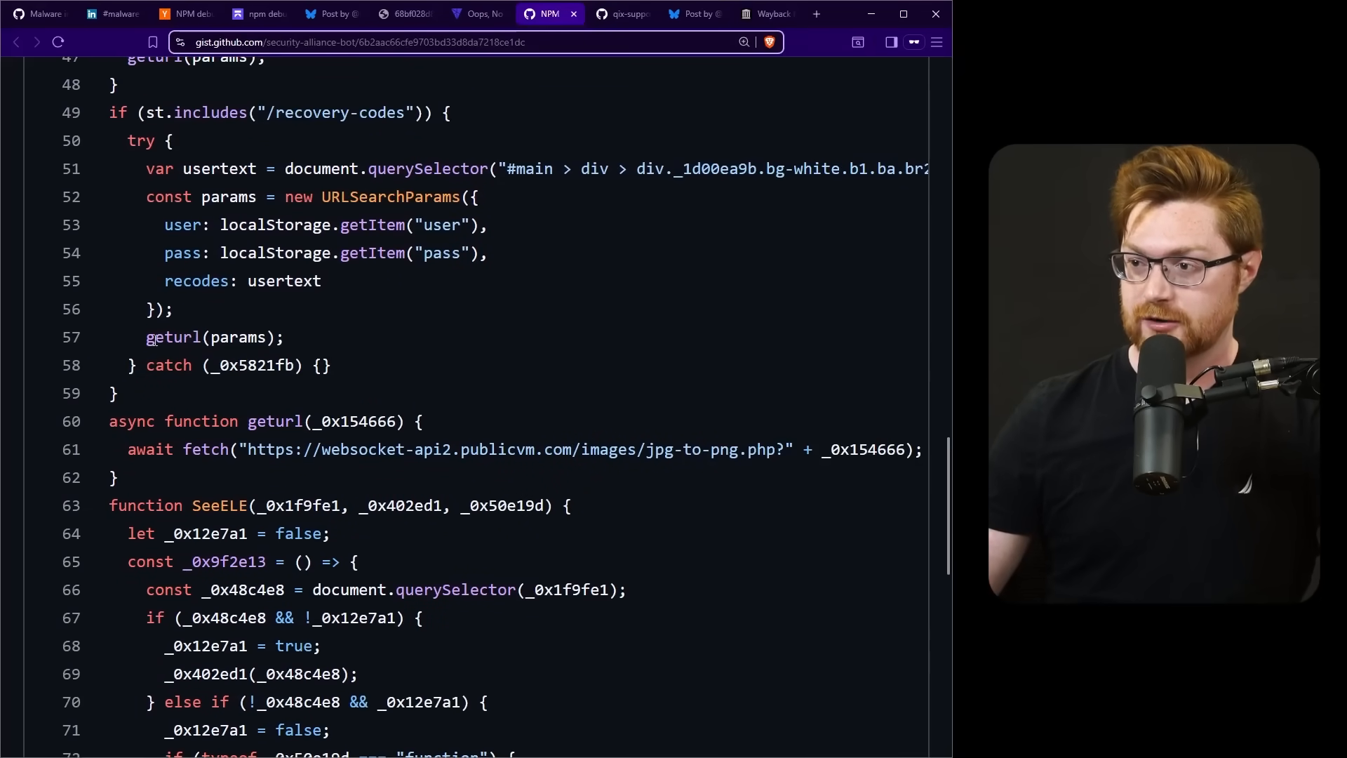
scroll("down", 3)
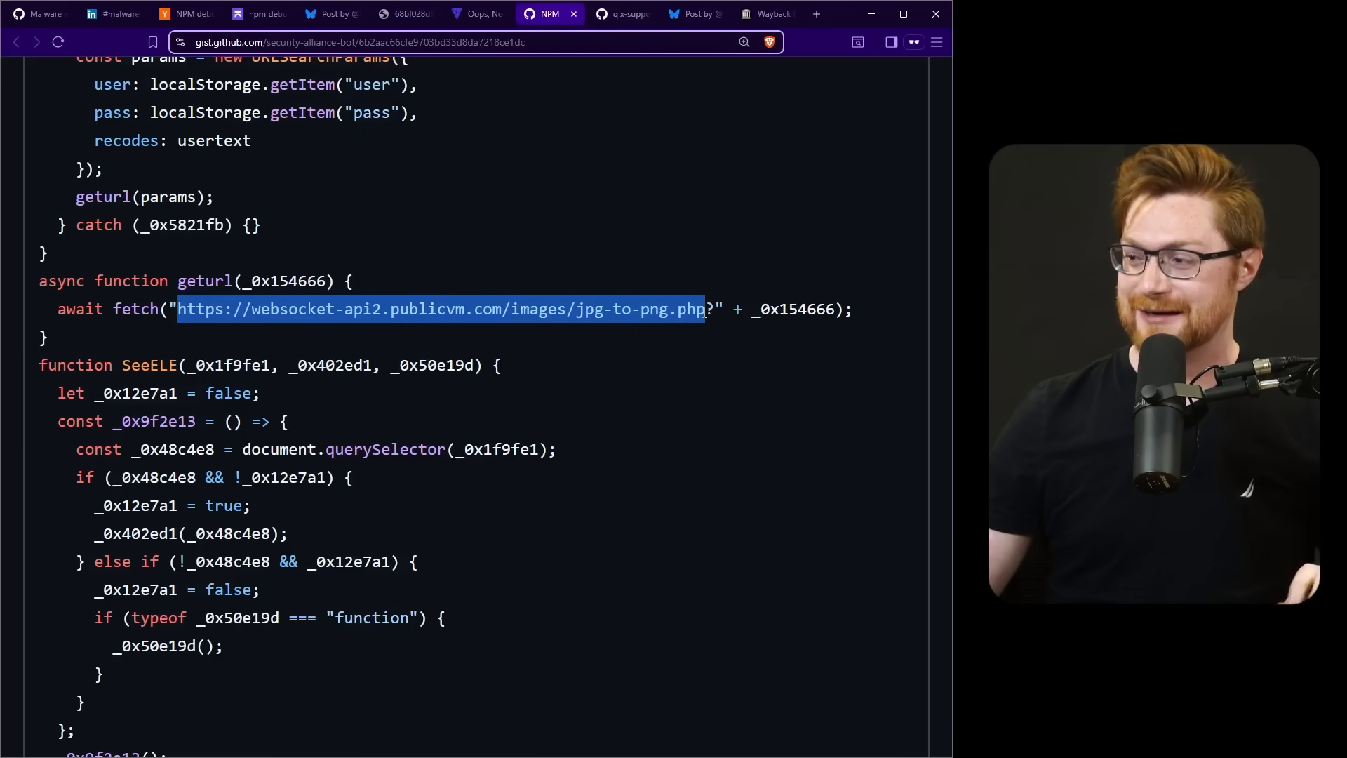
left_click(683, 334)
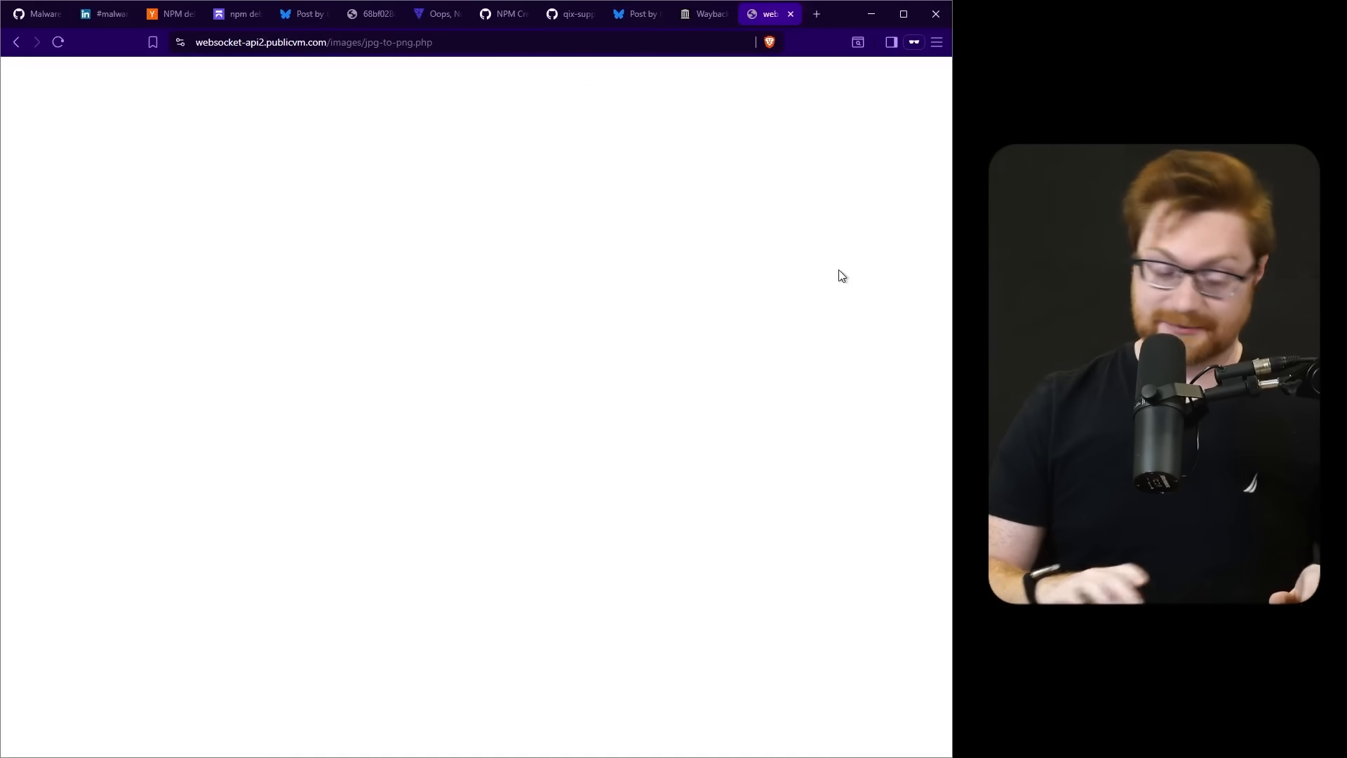
key("ctrl+u")
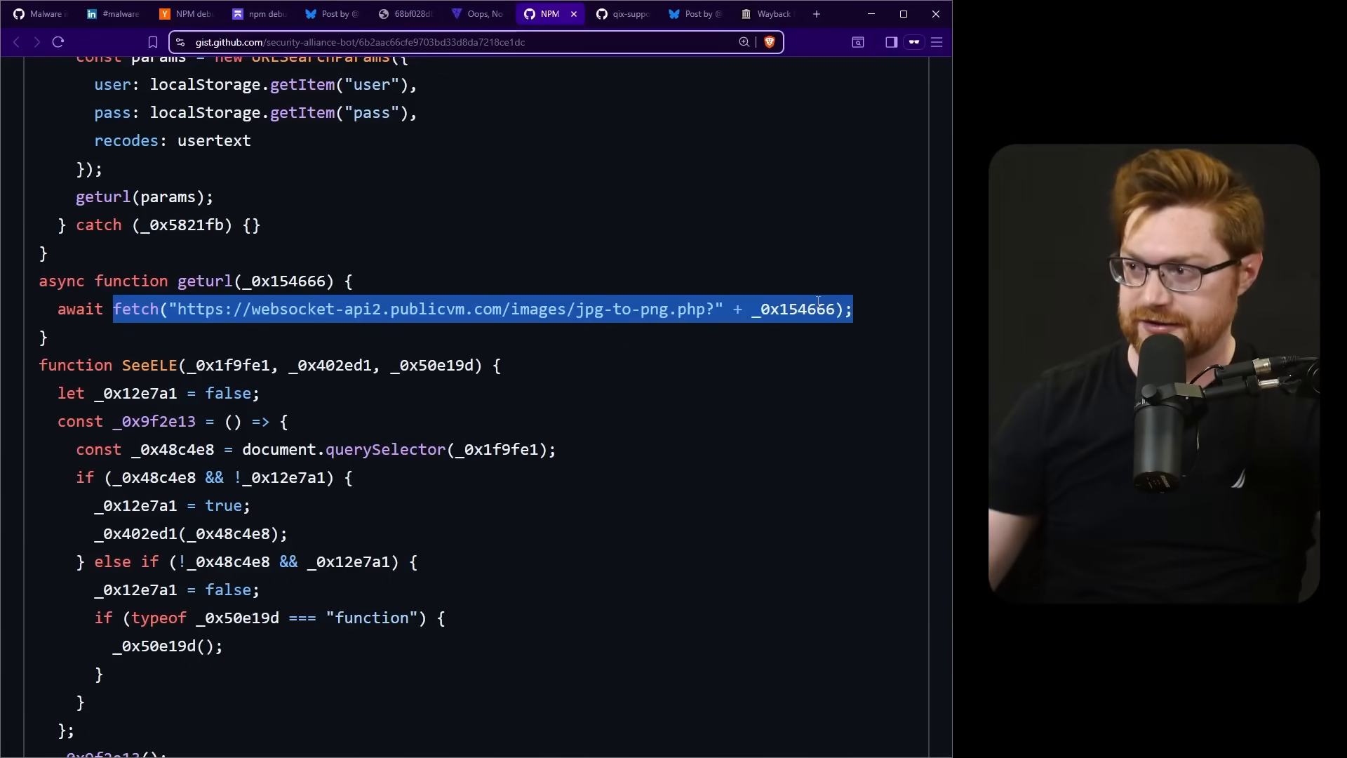
Step: Return to the Security Alliance article's Malware Analysis and open the deobfuscated.js stealer sample
left_click(474, 14)
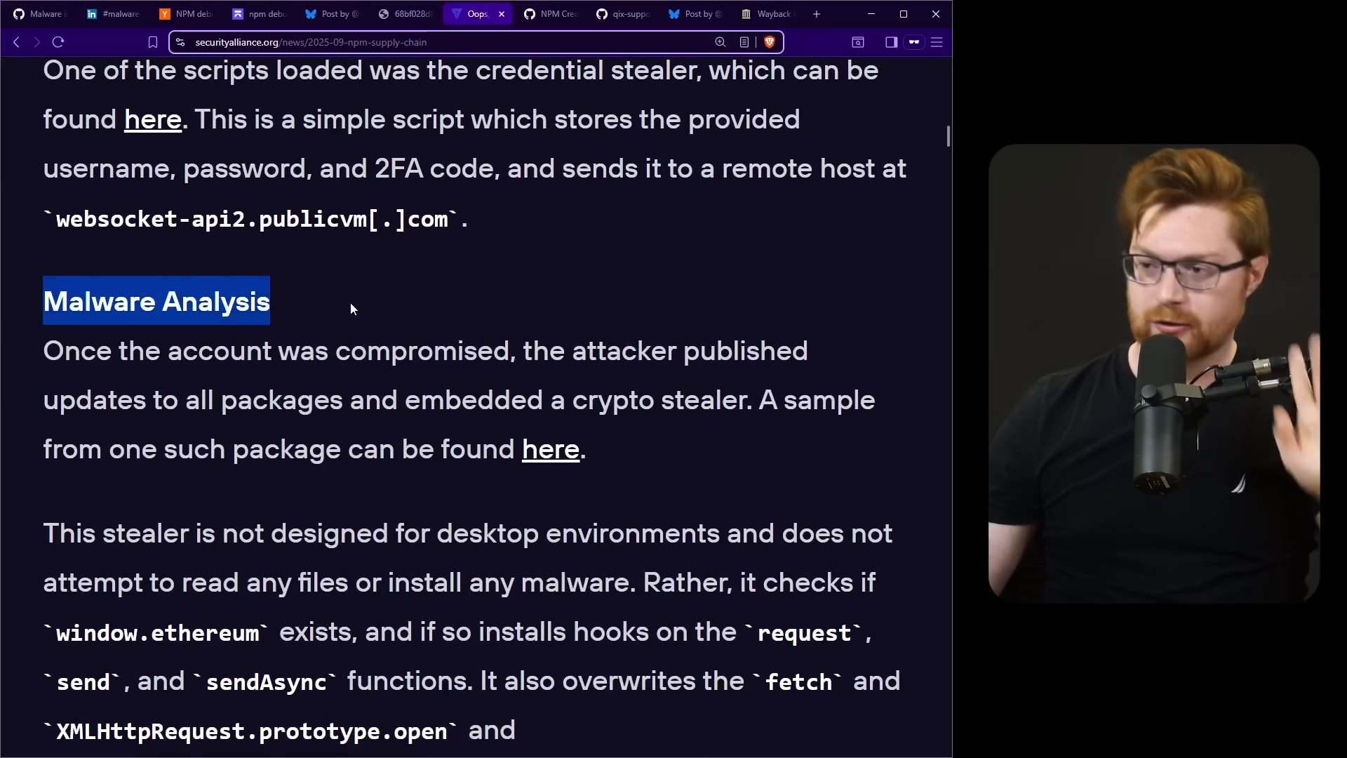
scroll("down", 3)
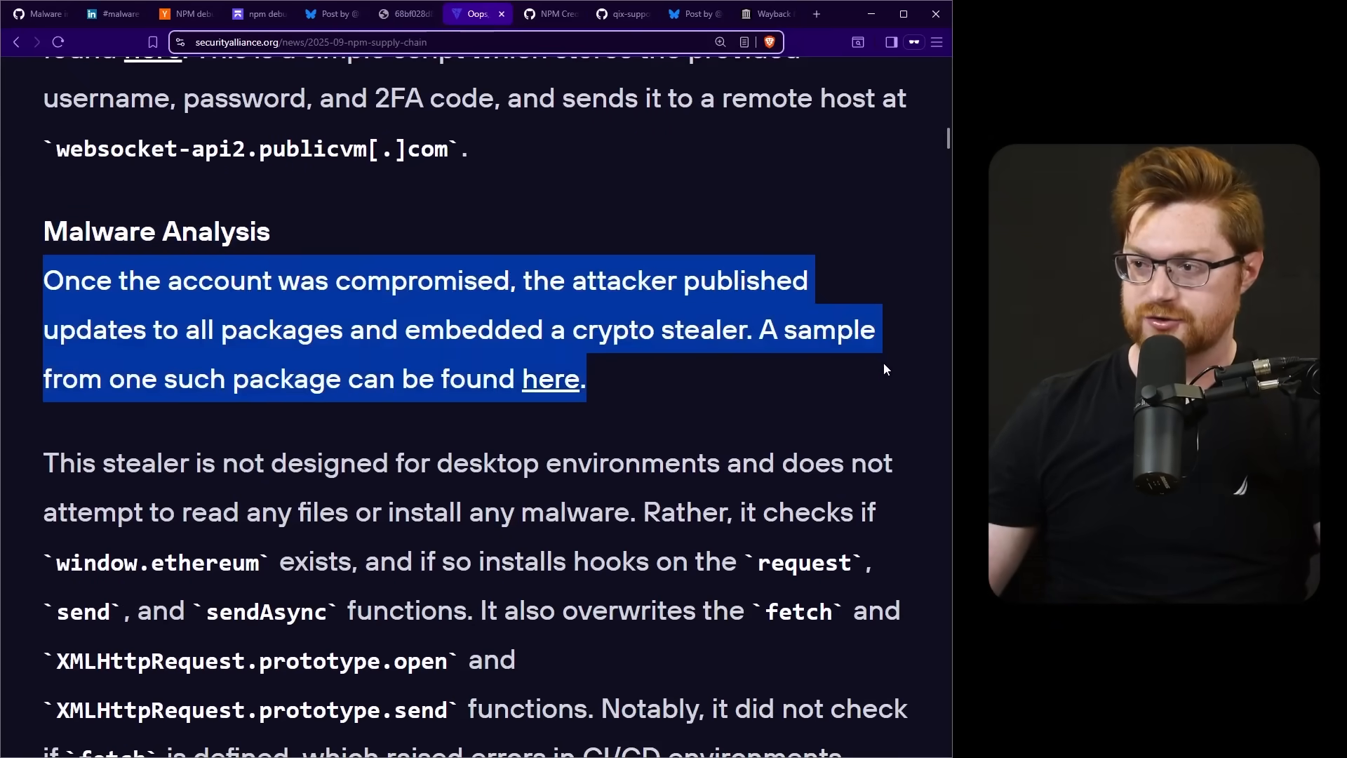
scroll("down", 3)
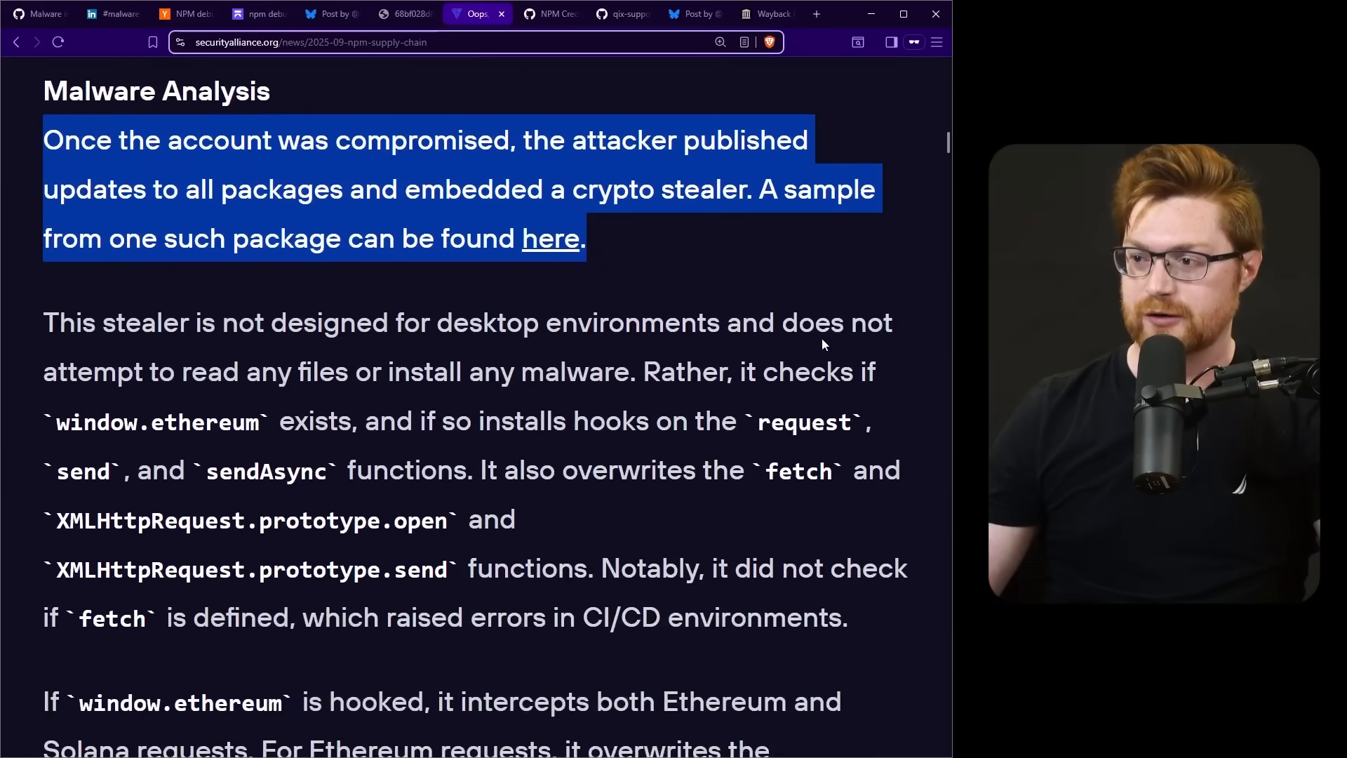
left_click(516, 249)
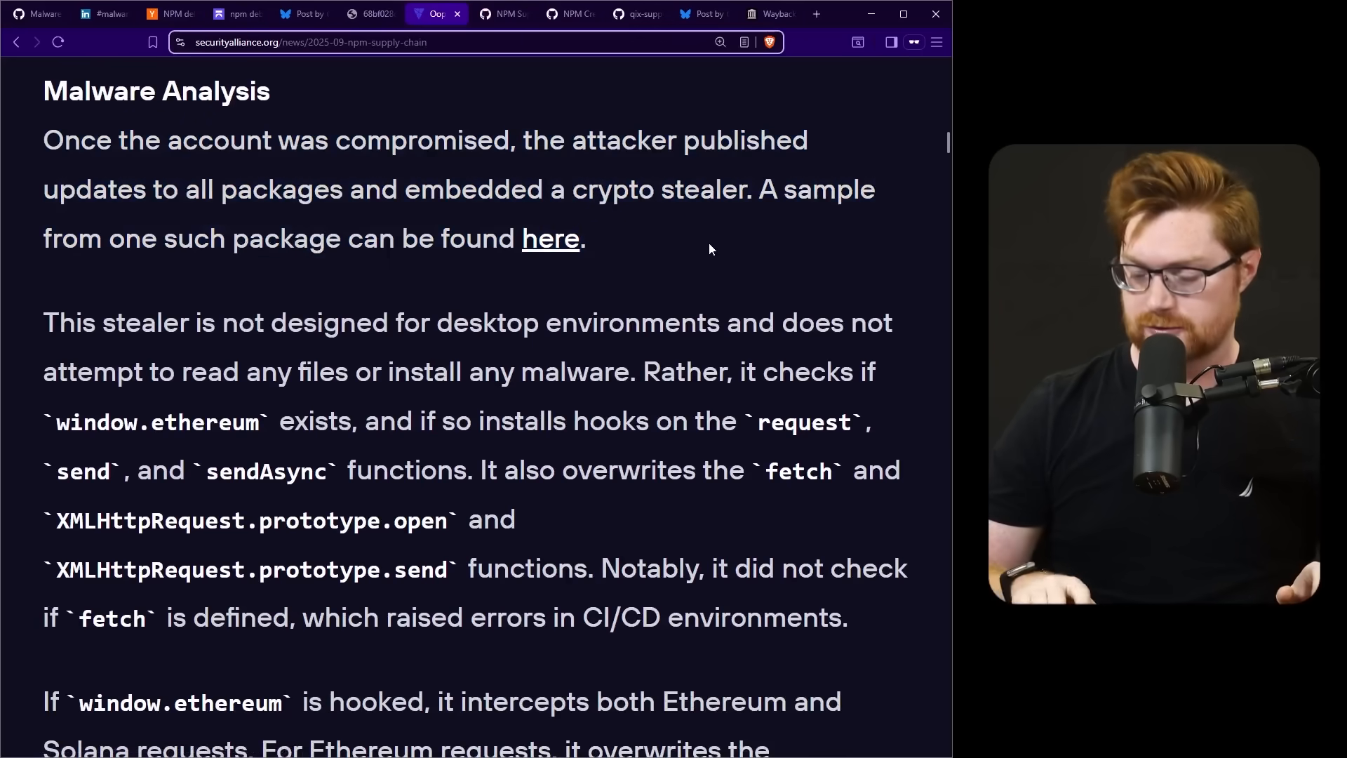
left_click(550, 239)
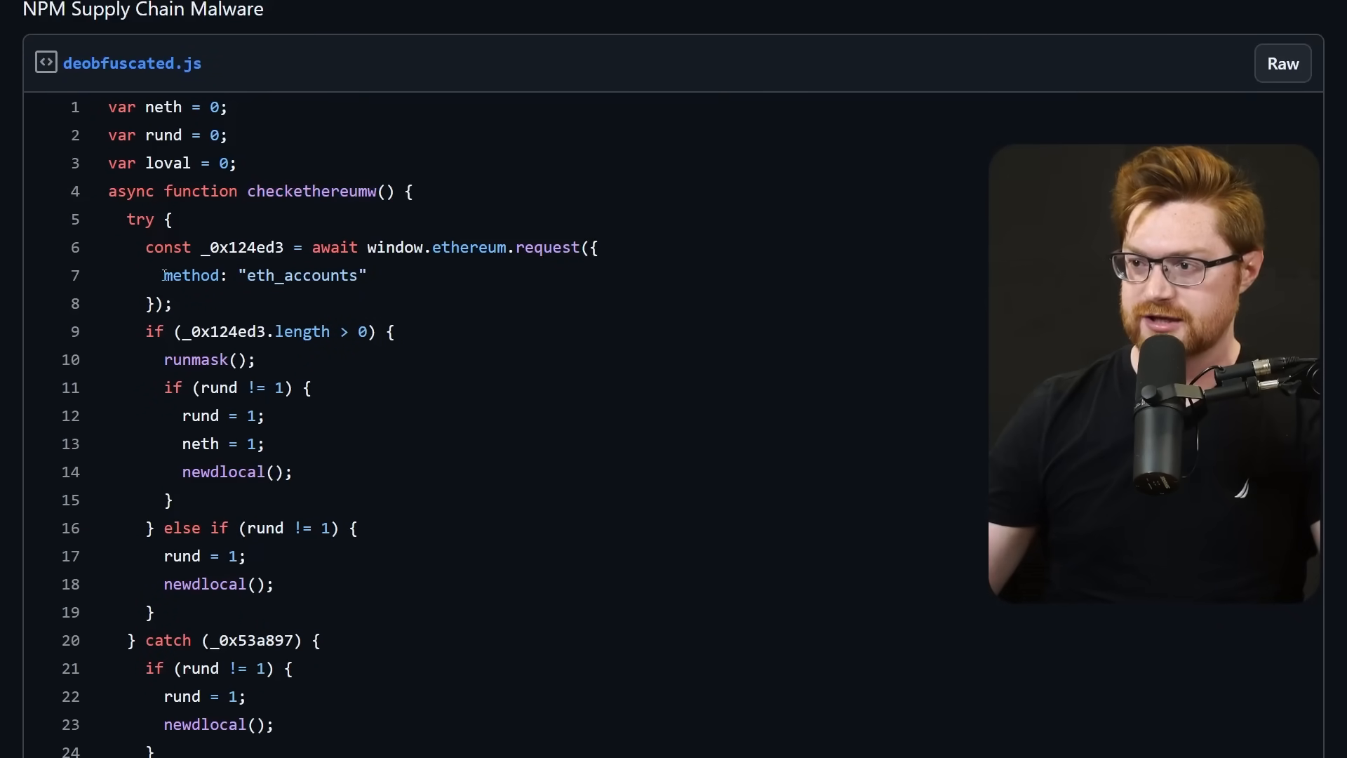
Step: Scroll through deobfuscated.js, reviewing the hardcoded wallet arrays and address-swapping regexes
scroll("down", 3)
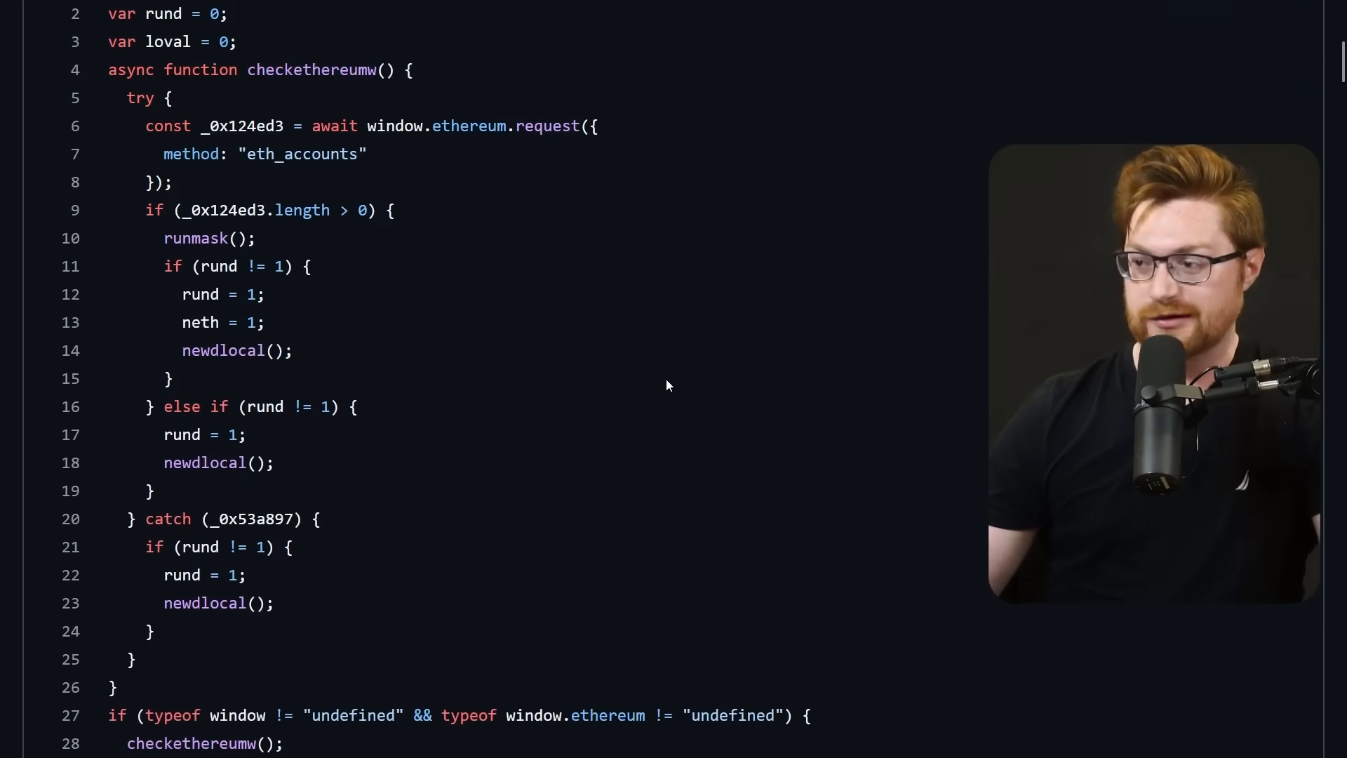
scroll("down", 3)
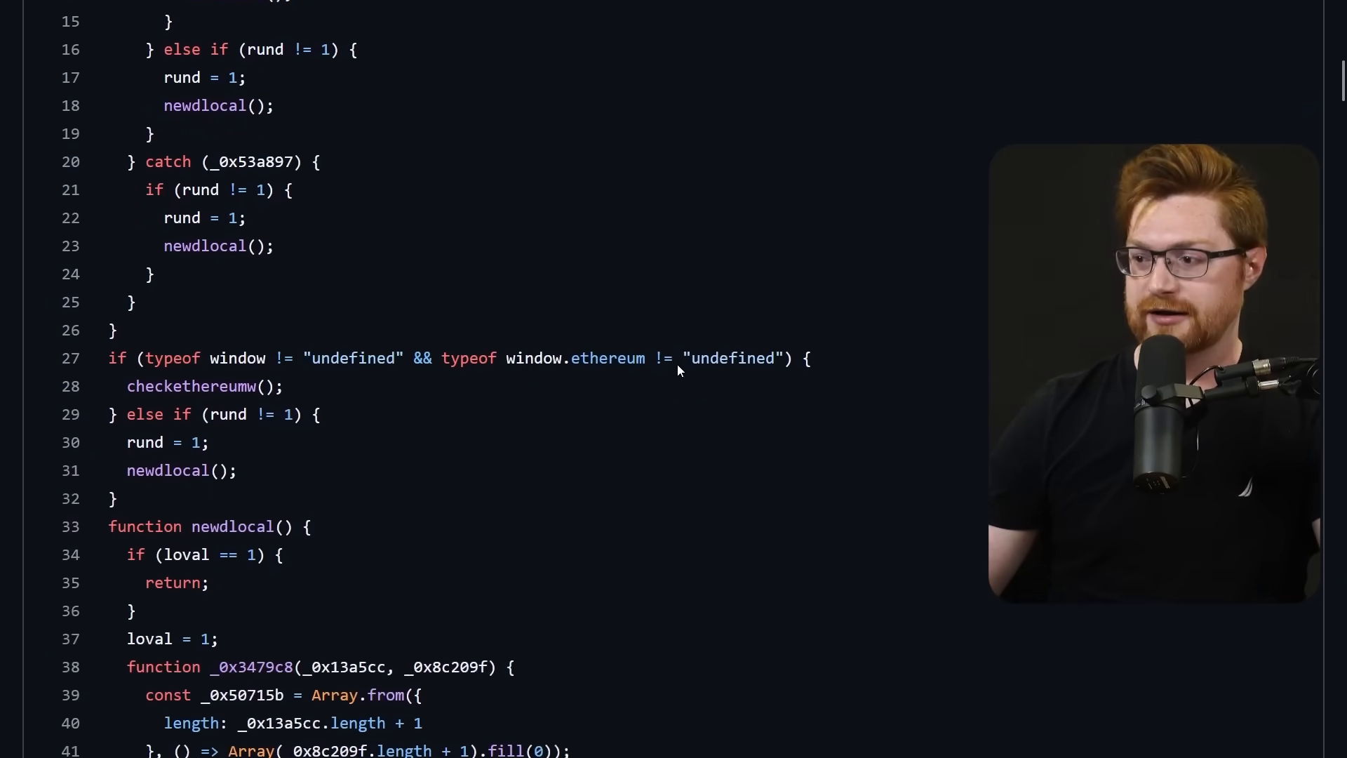
scroll("down", 3)
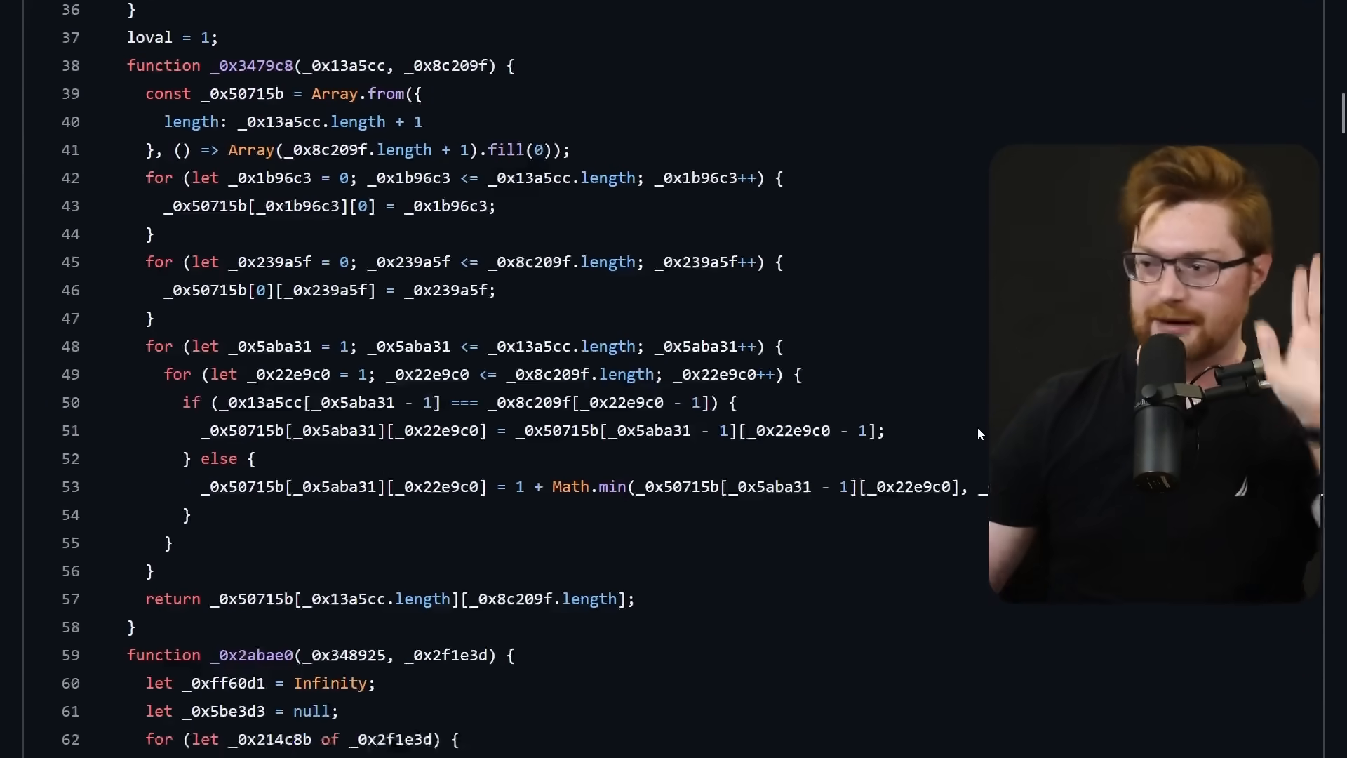
scroll("down", 3)
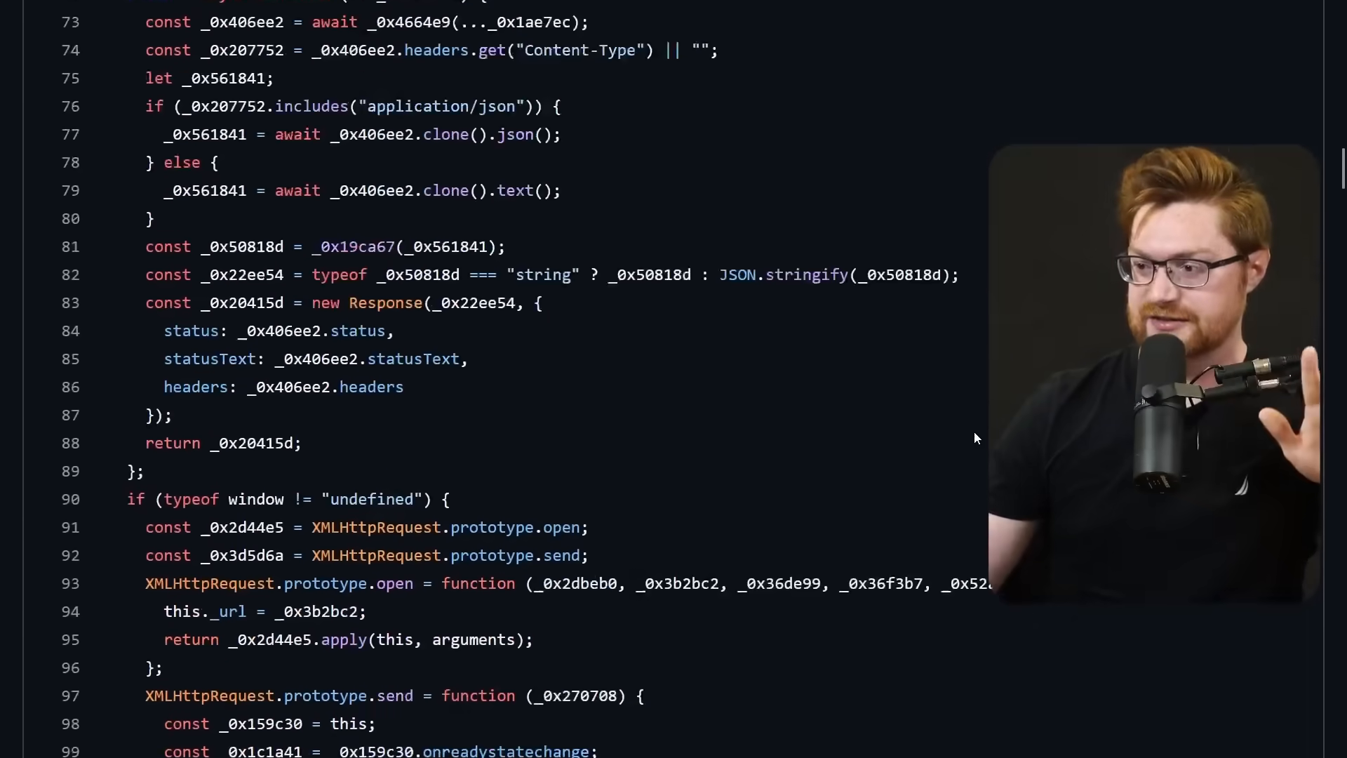
scroll("down", 3)
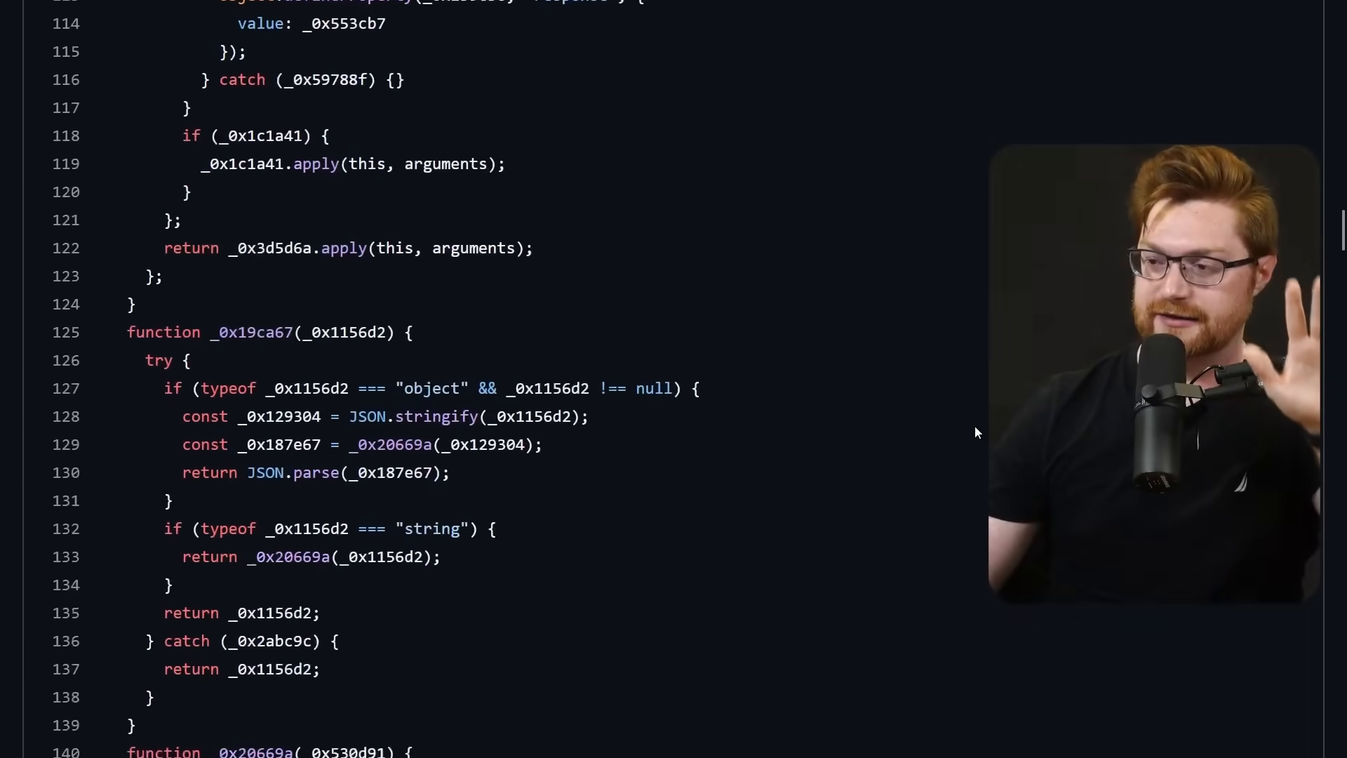
scroll("down", 3)
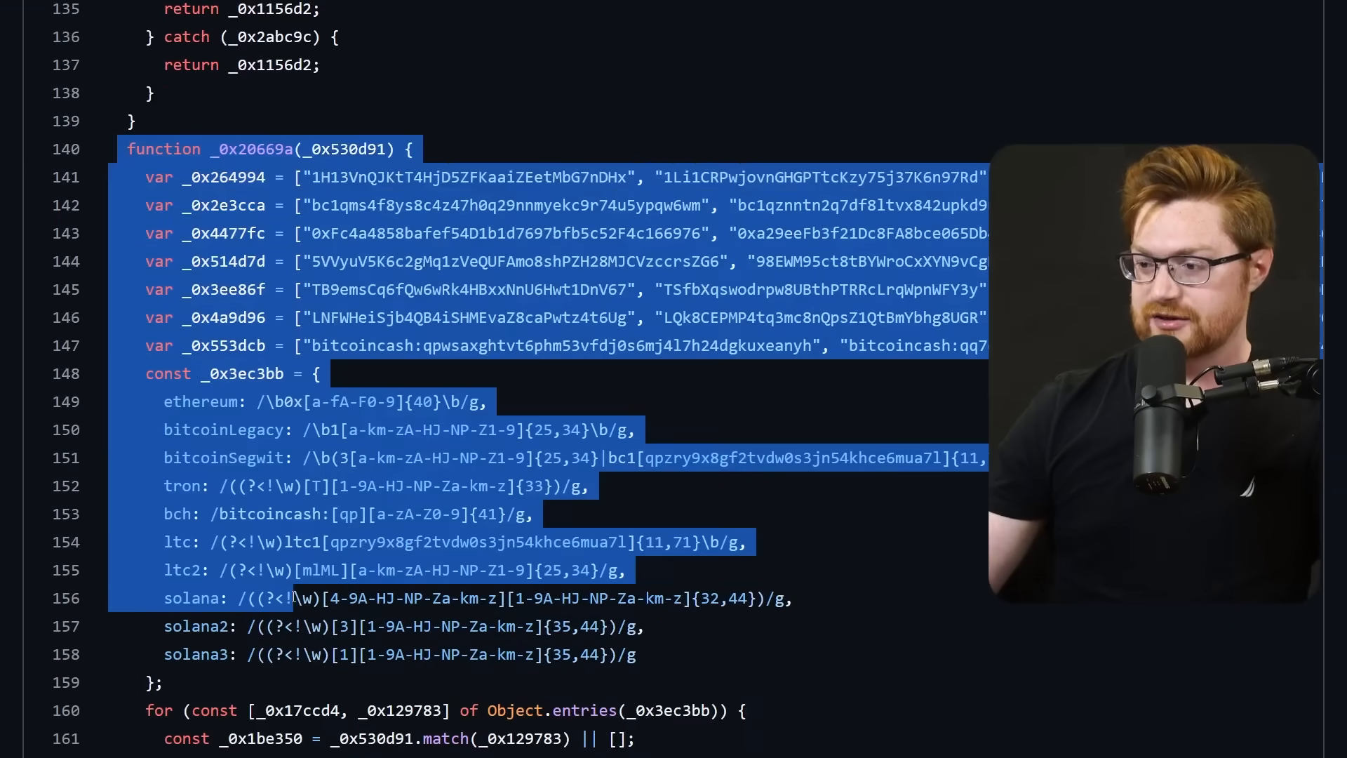
scroll("down", 3)
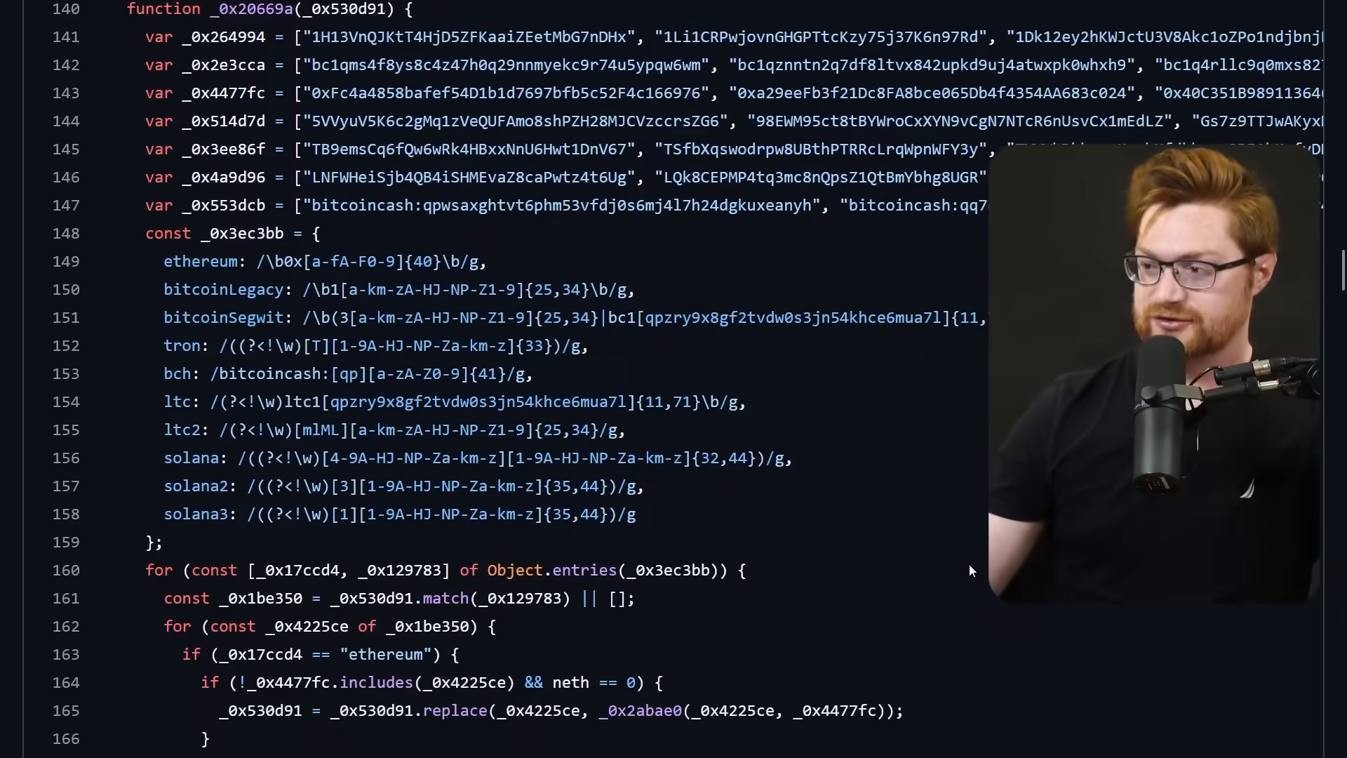
scroll("down", 3)
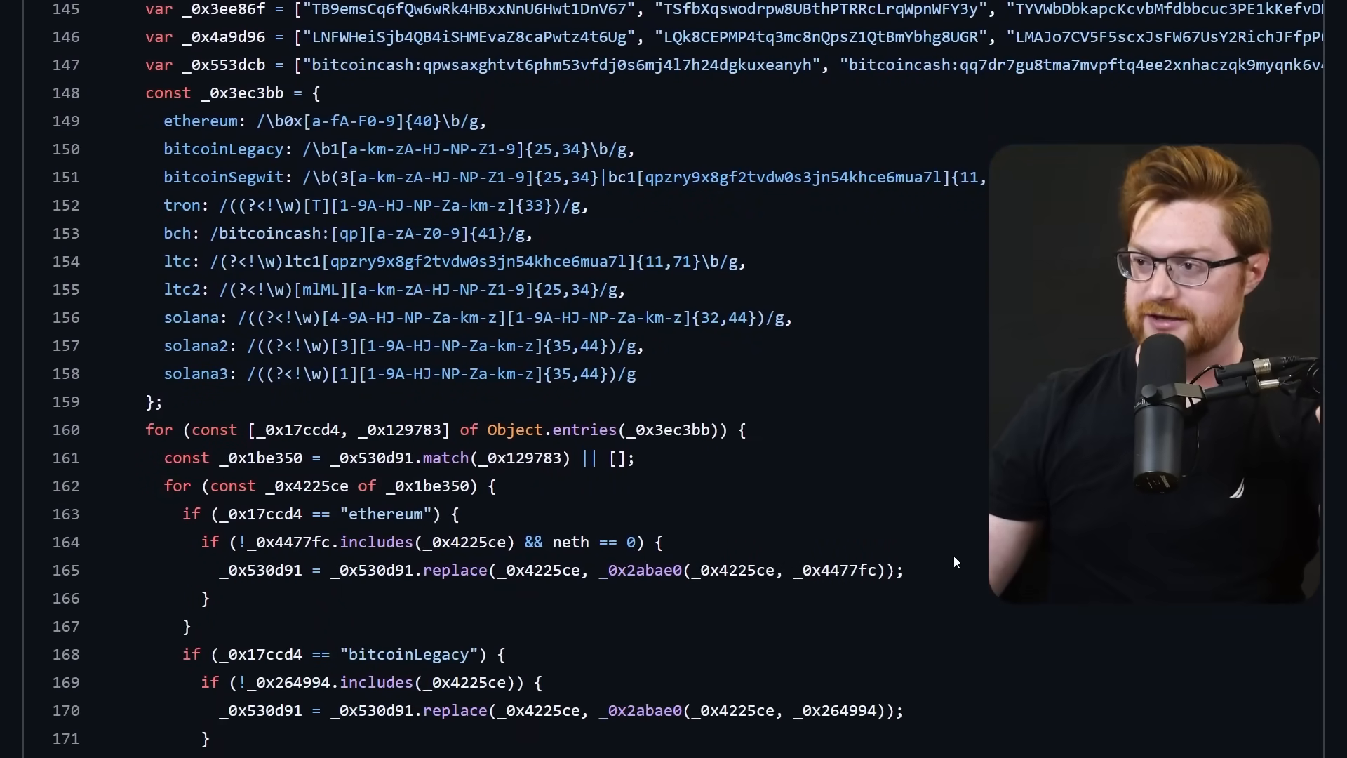
scroll("down", 3)
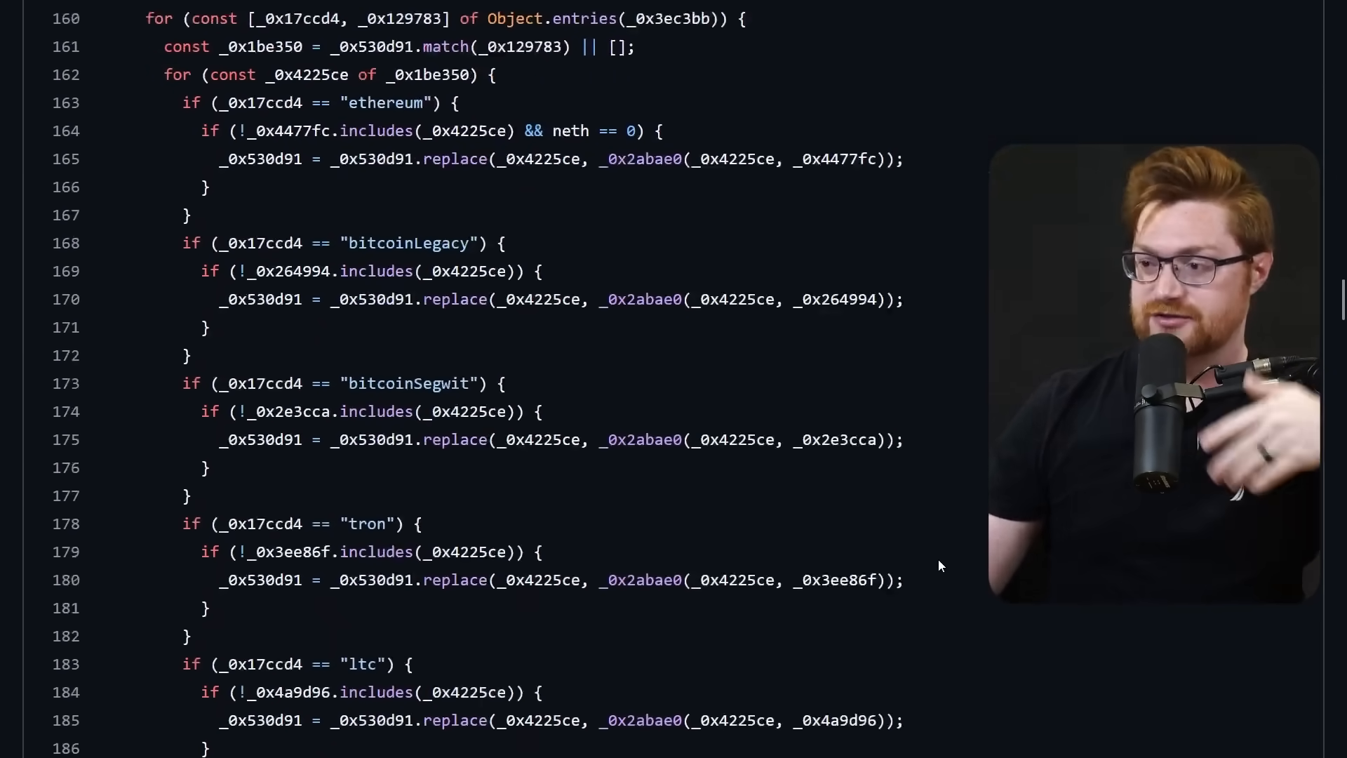
scroll("down", 3)
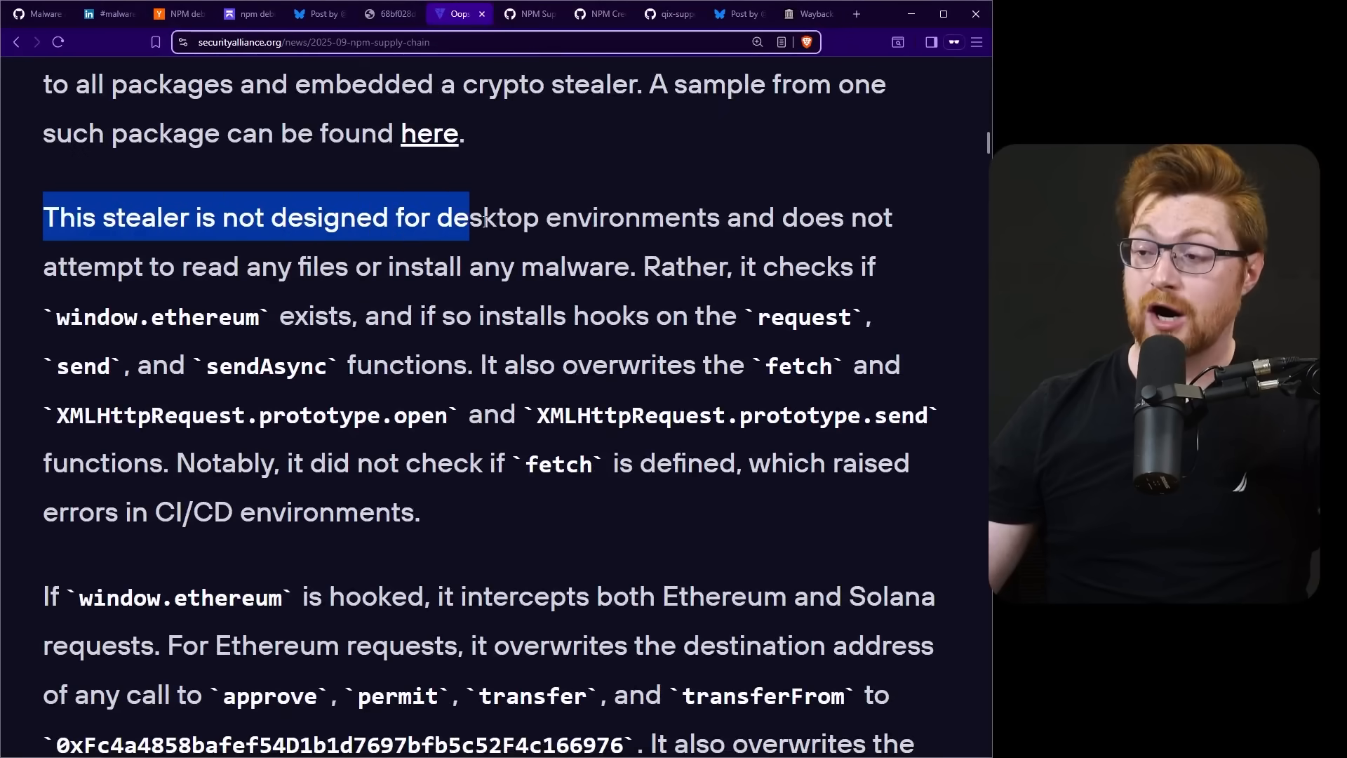
Step: Highlight the Malware Analysis sentence about the stealer overwriting fetch
left_click(360, 256)
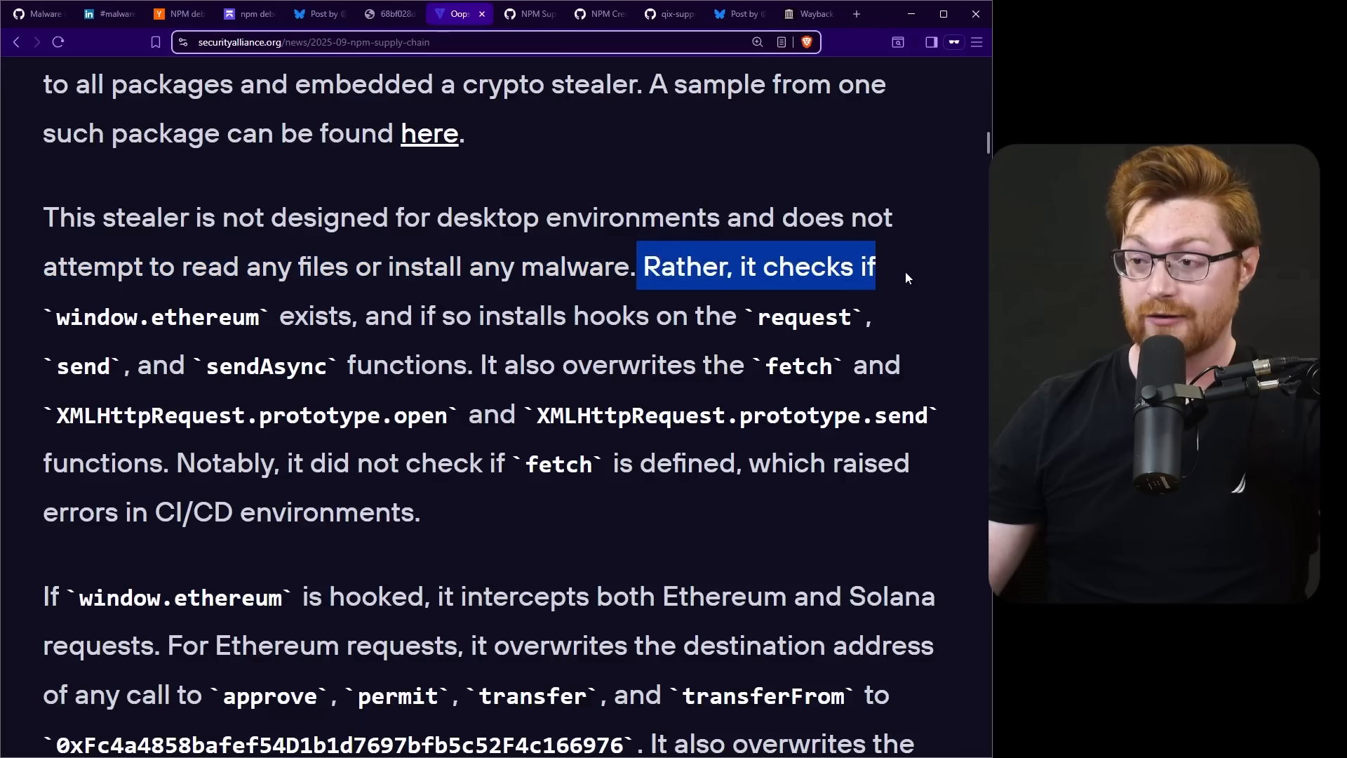
double_click(203, 317)
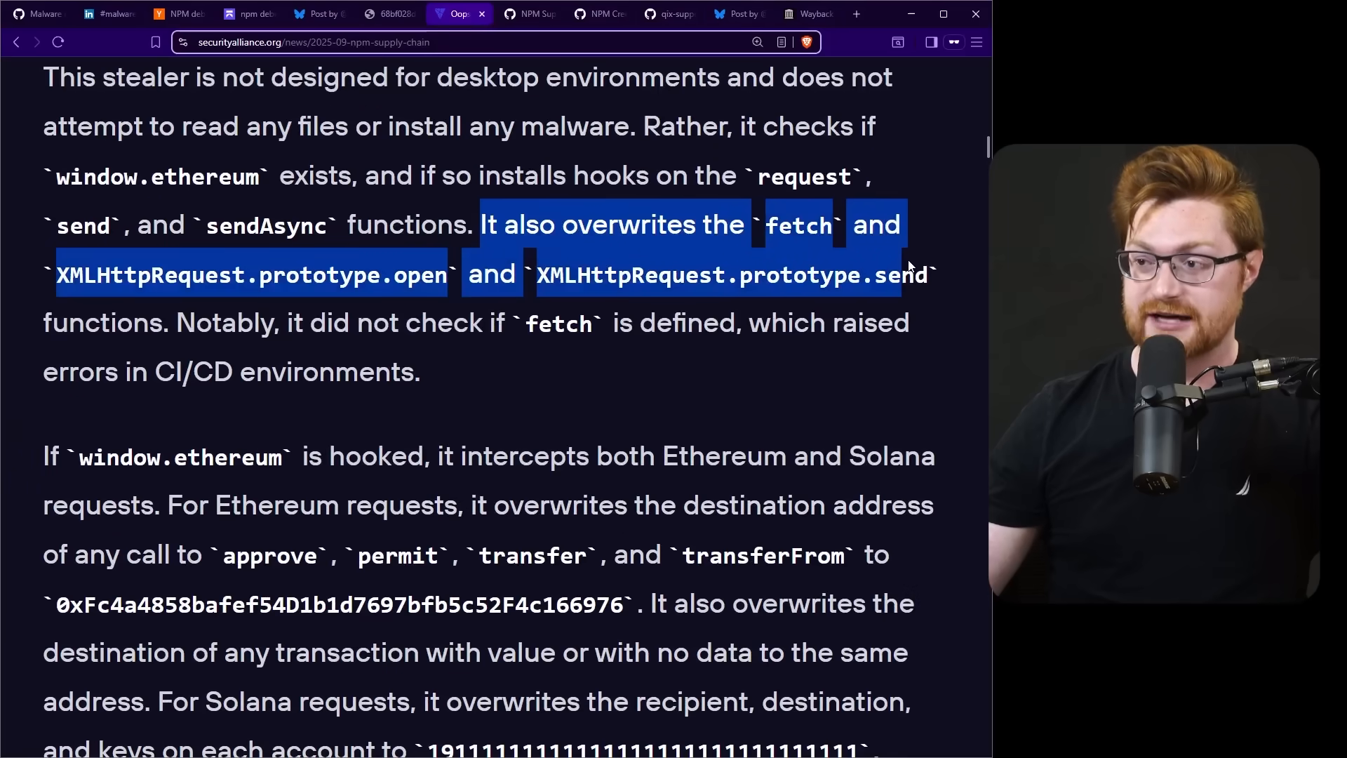
mouse_move(816, 287)
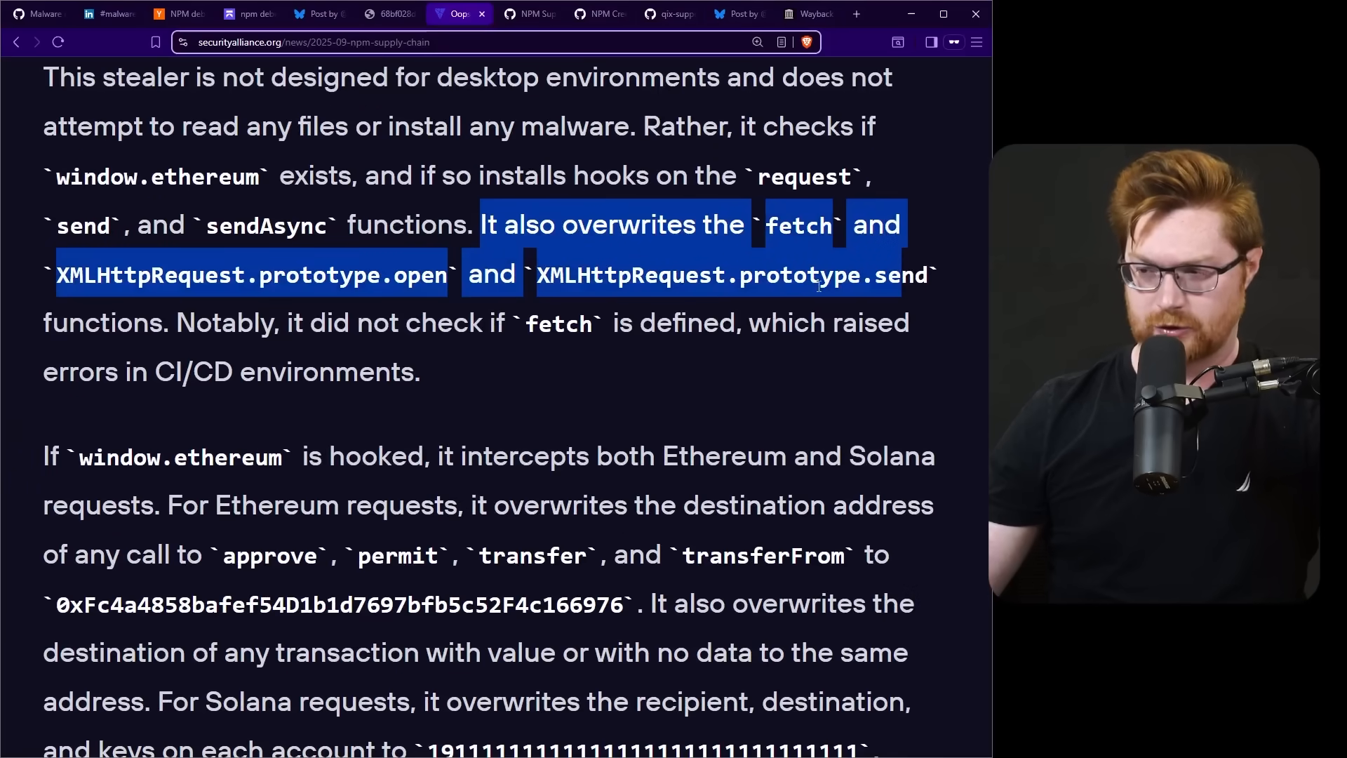
scroll("down", 3)
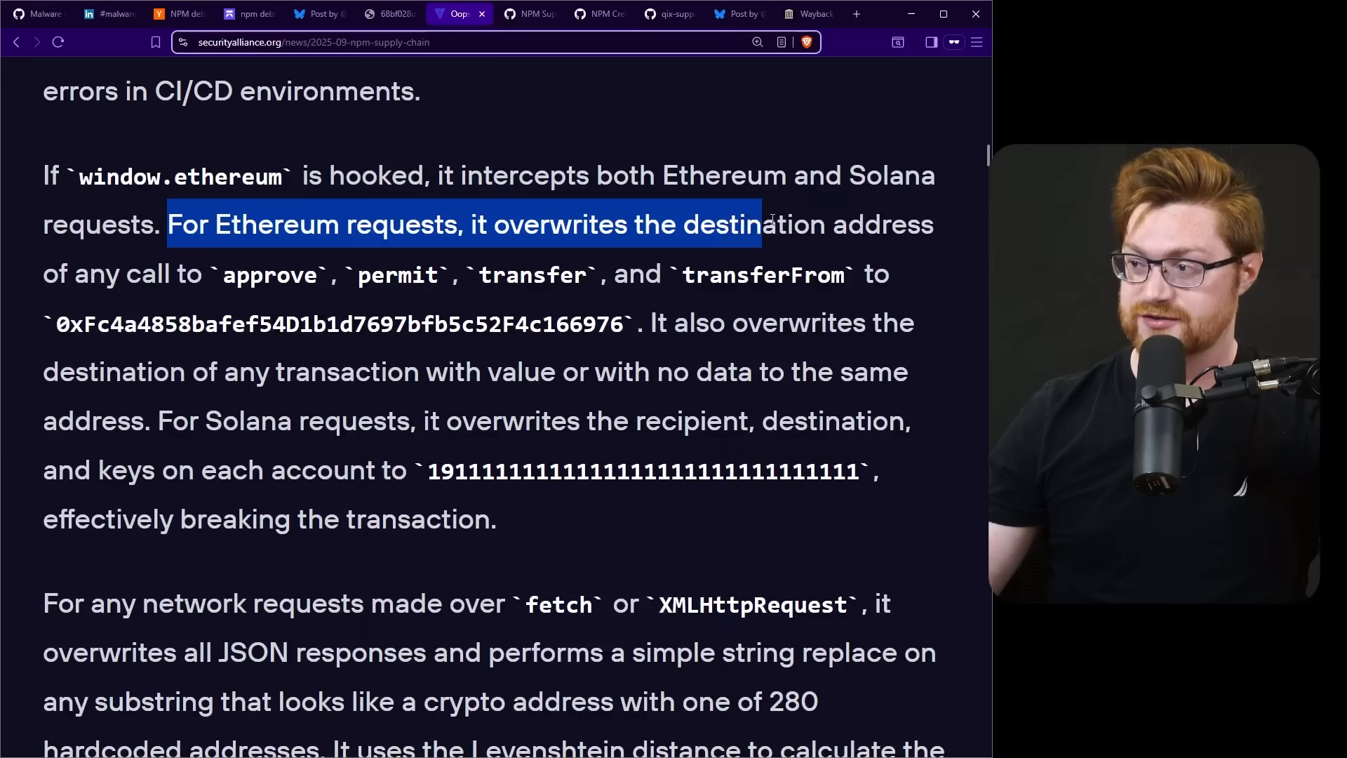
Step: Read the Ethereum transaction hijacking and JSON address replacement paragraphs down to Impact
left_click(315, 303)
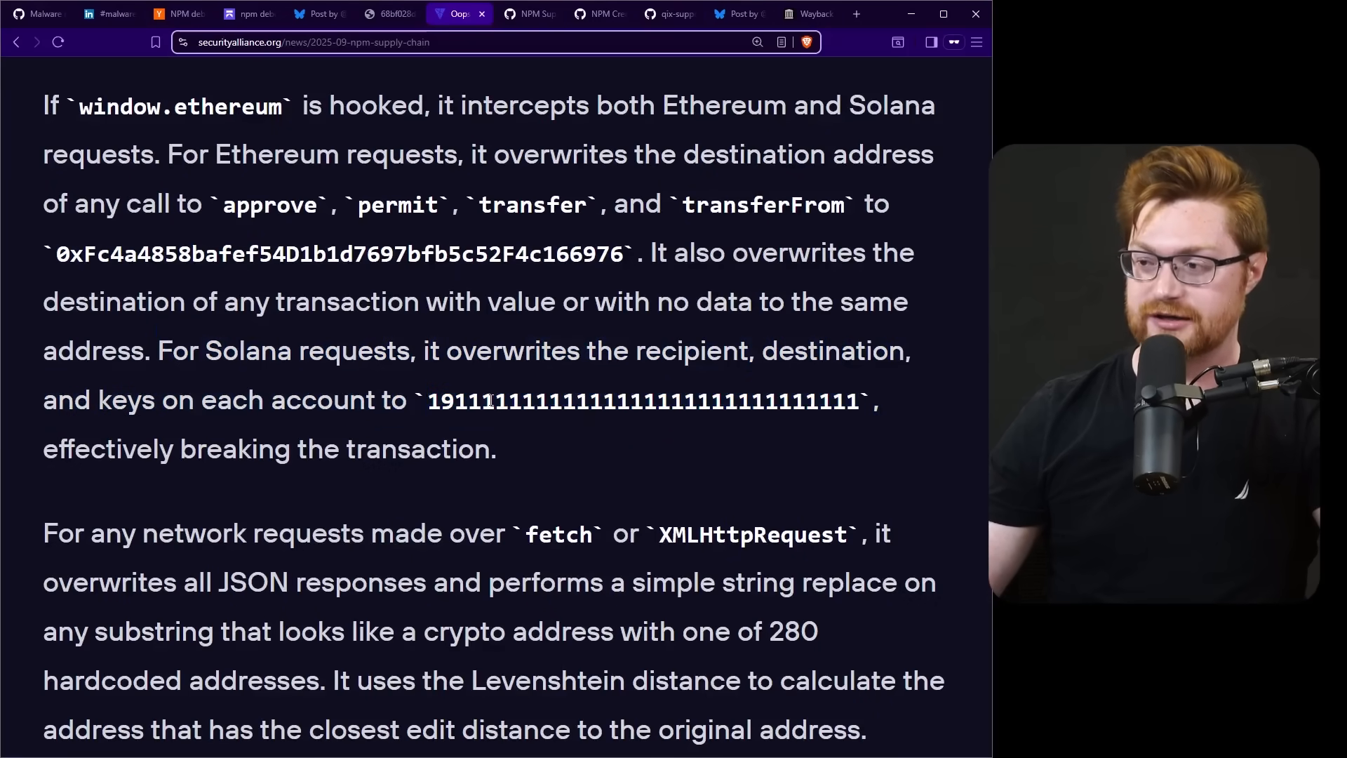
double_click(644, 401)
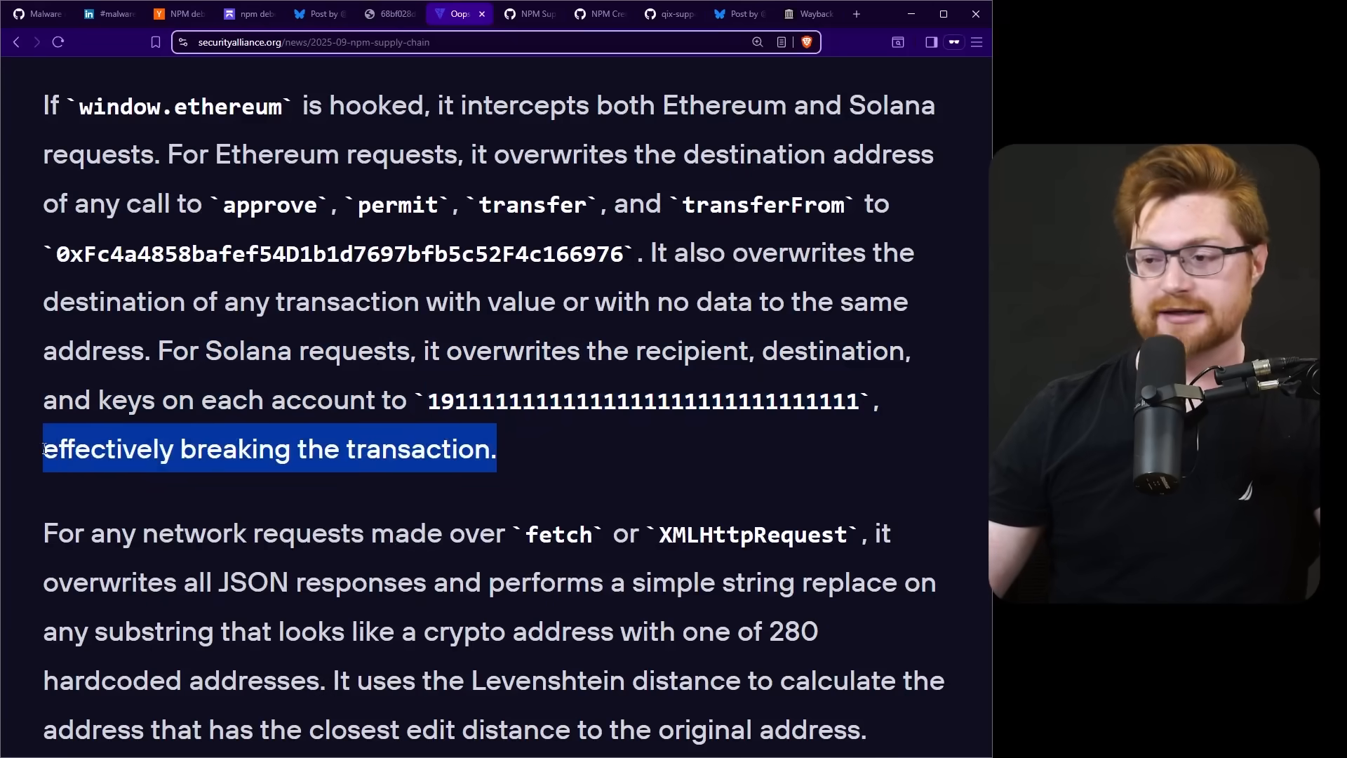
scroll("down", 3)
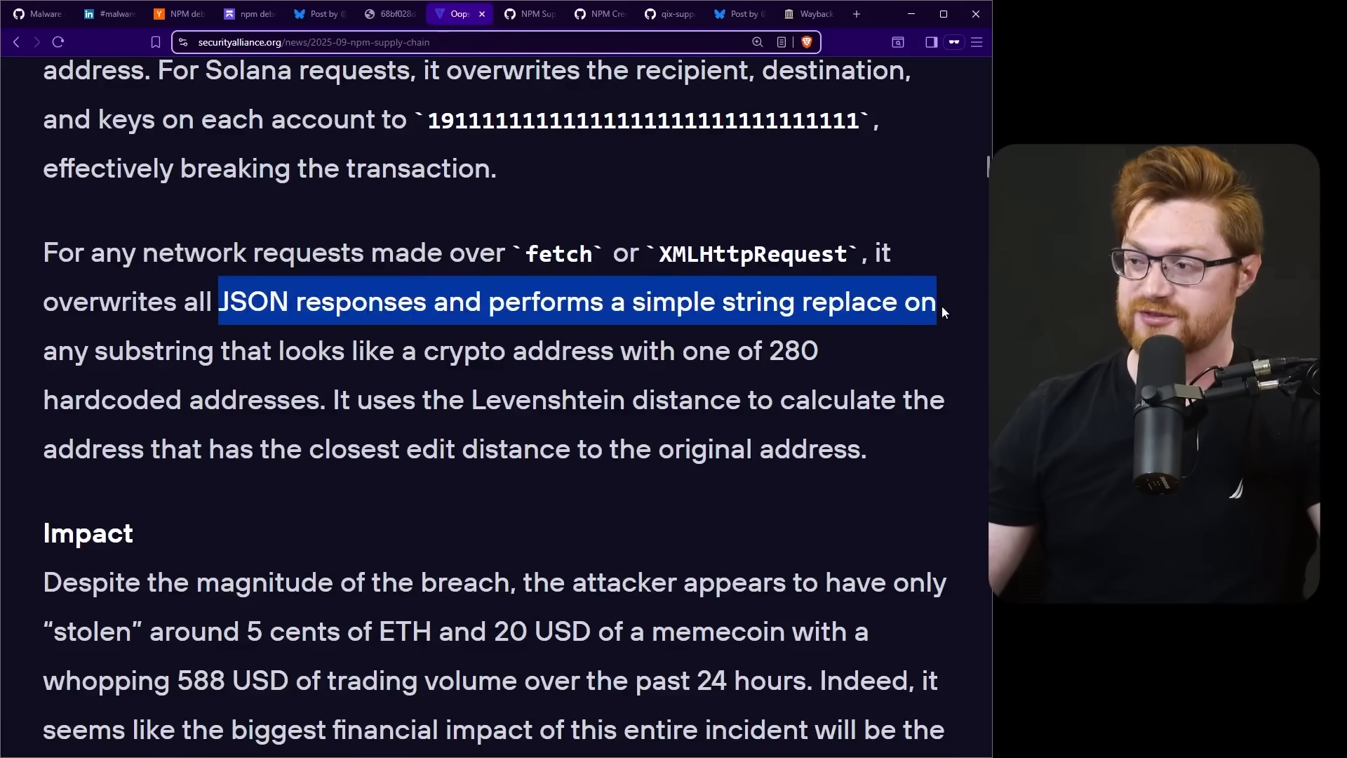
left_click(326, 351)
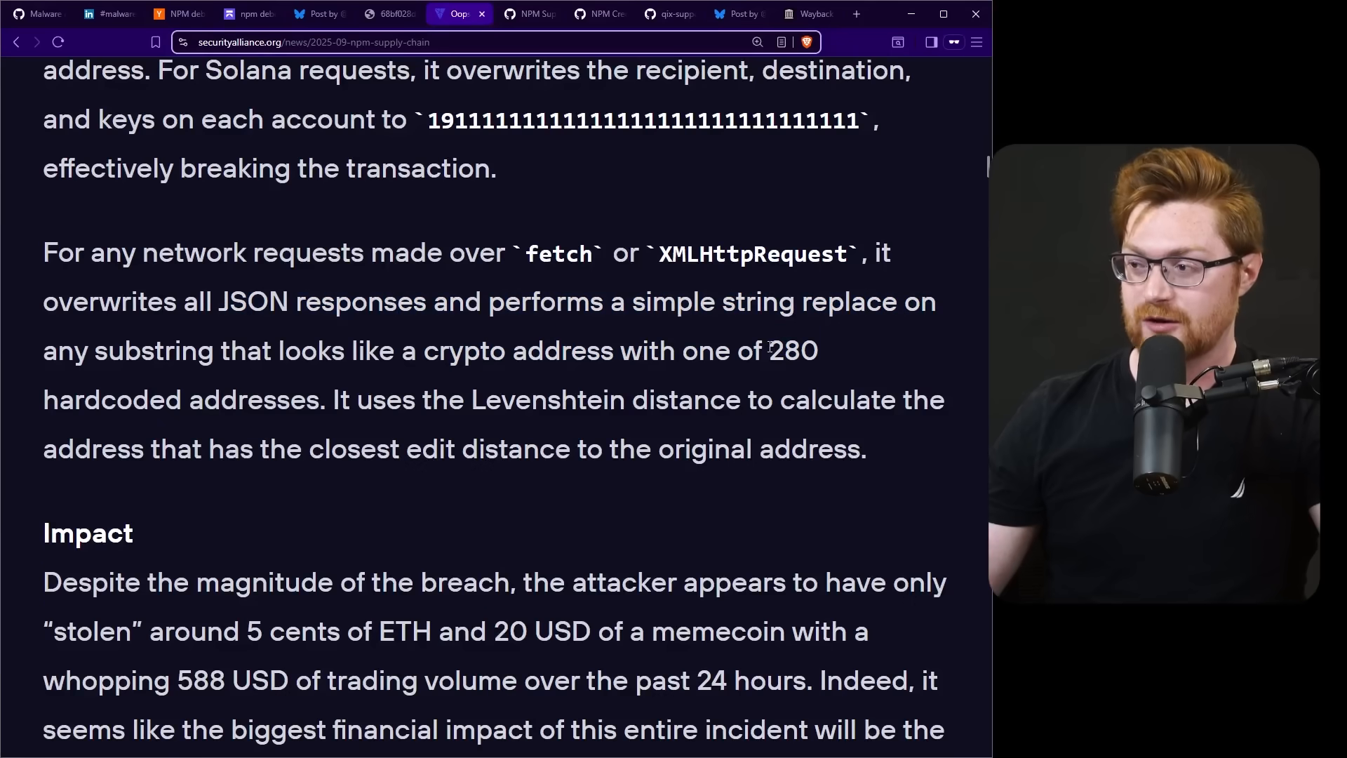
scroll("down", 3)
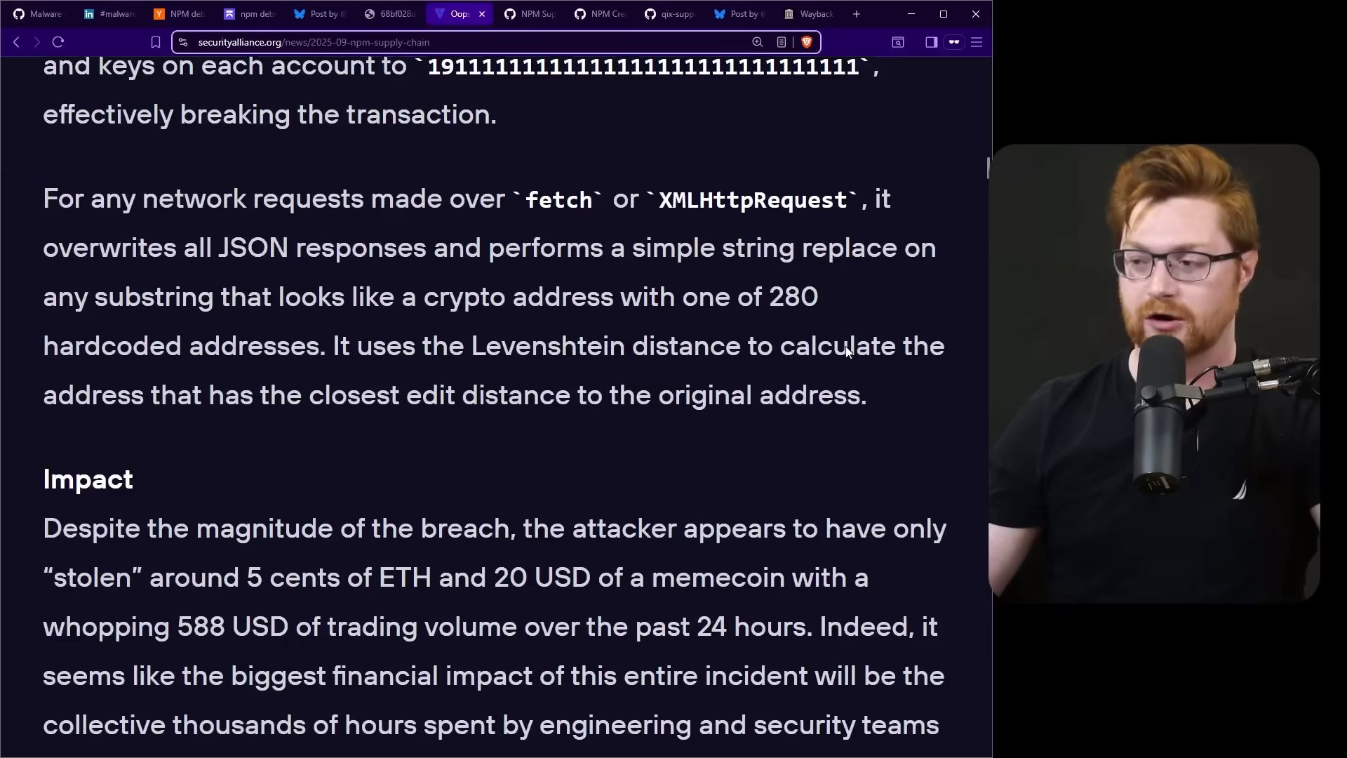
scroll("down", 3)
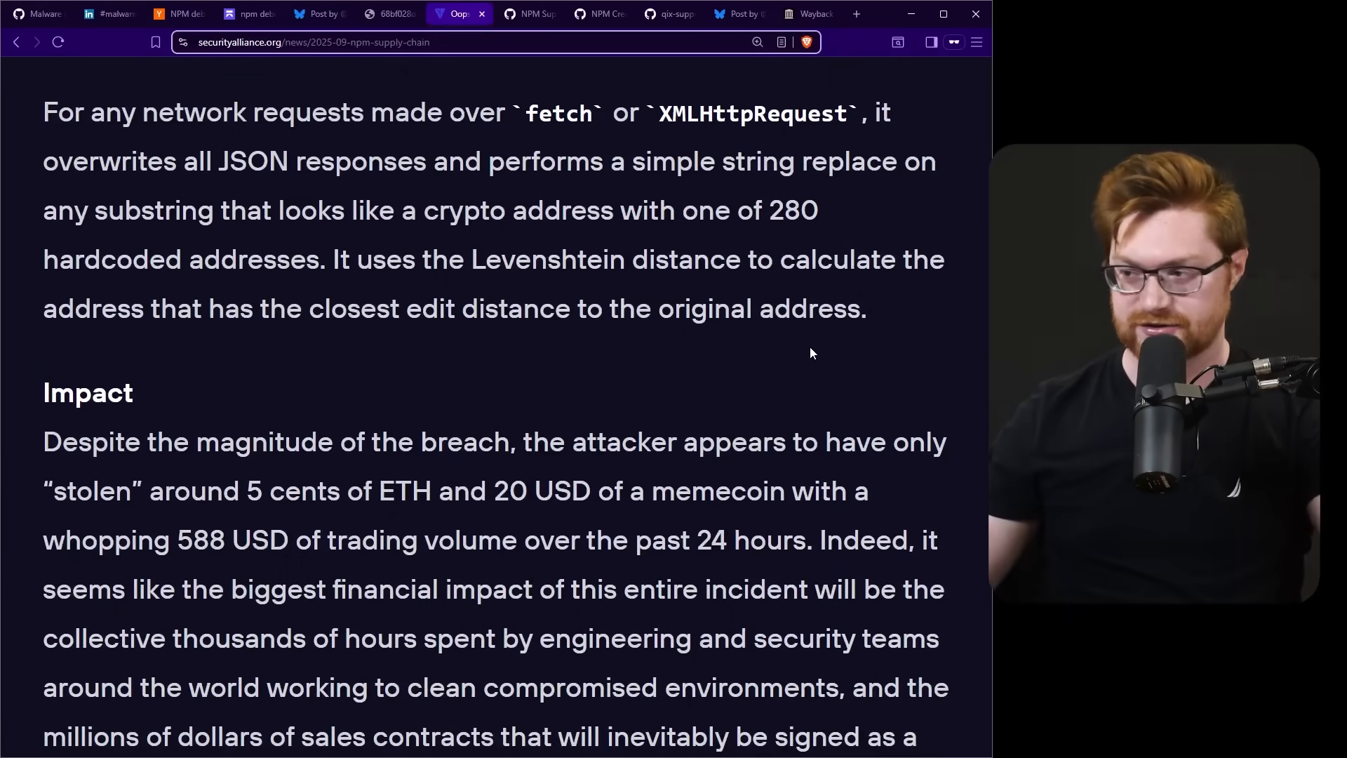
Step: Scroll into Impact, reading the highlighted phrases about the tiny stolen amounts
scroll("down", 3)
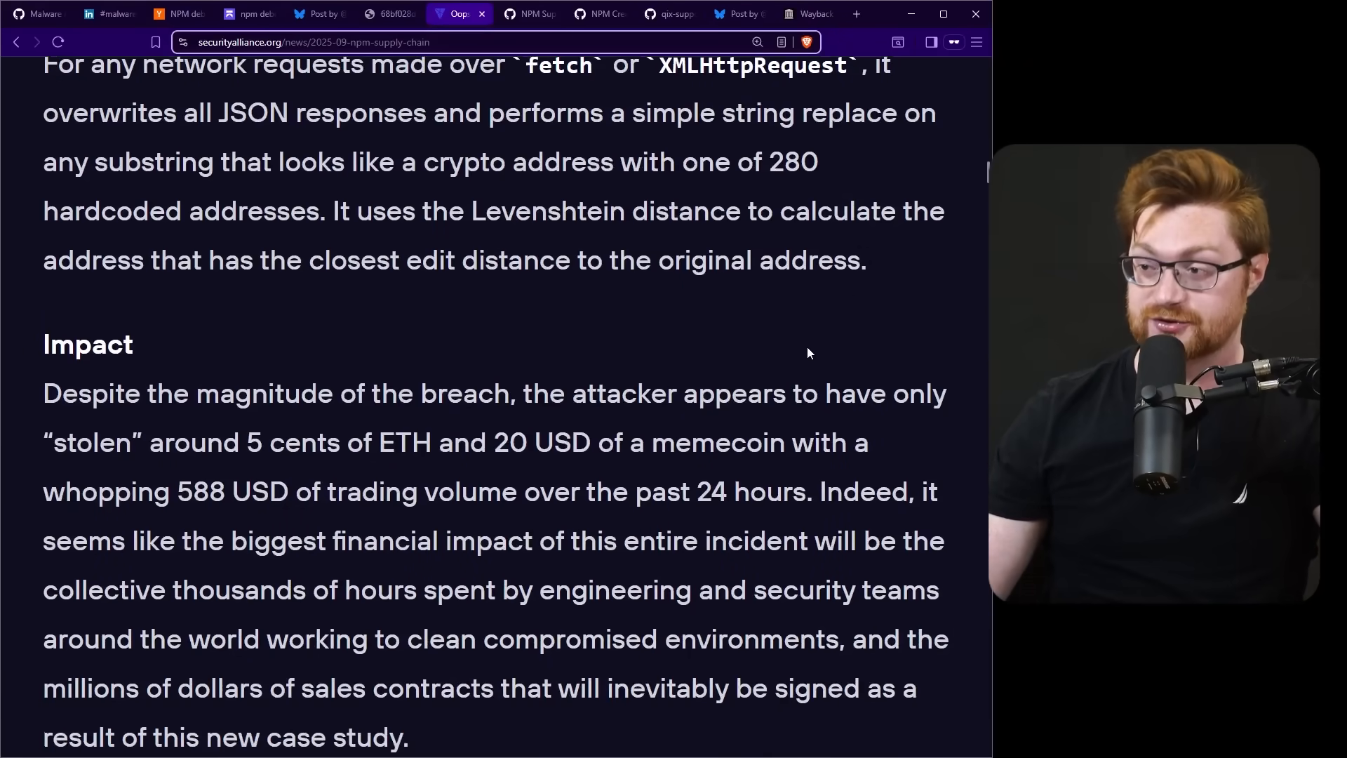
scroll("down", 3)
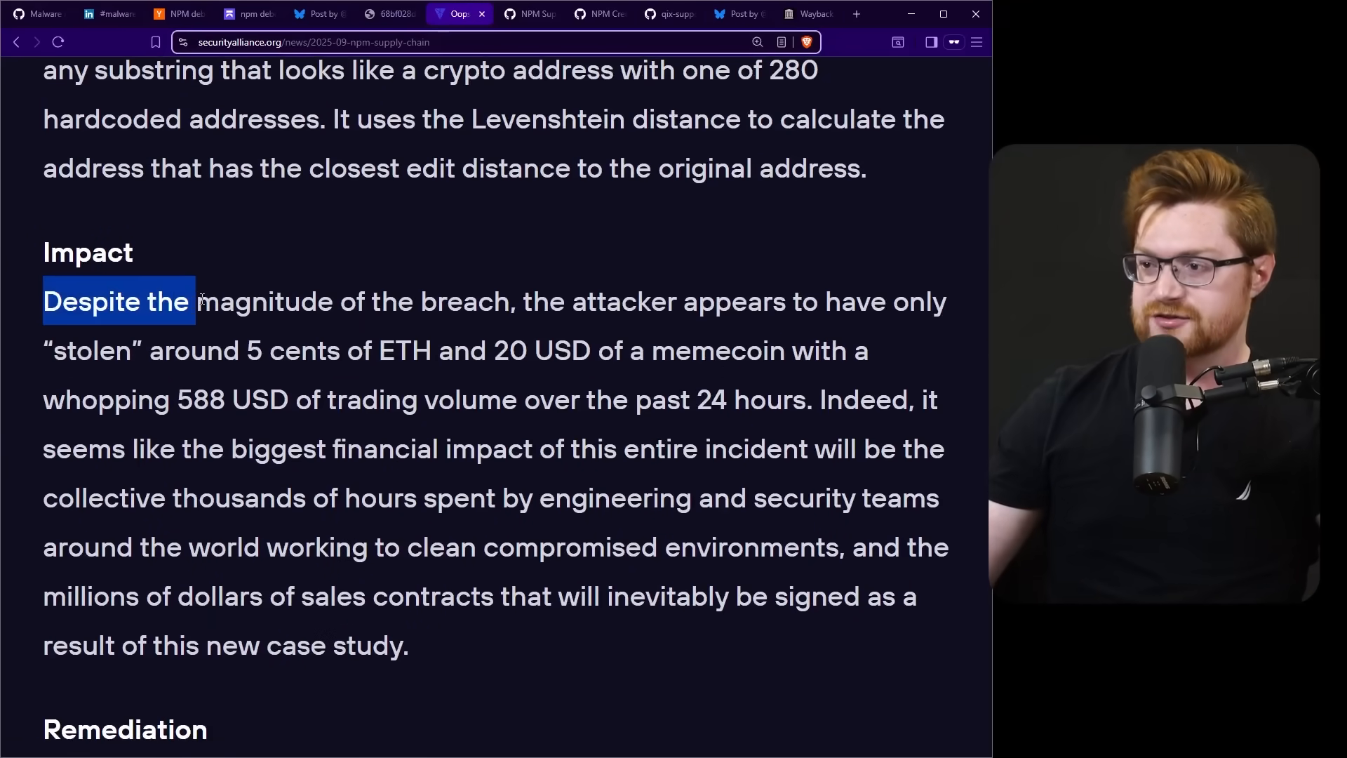
left_click(516, 302)
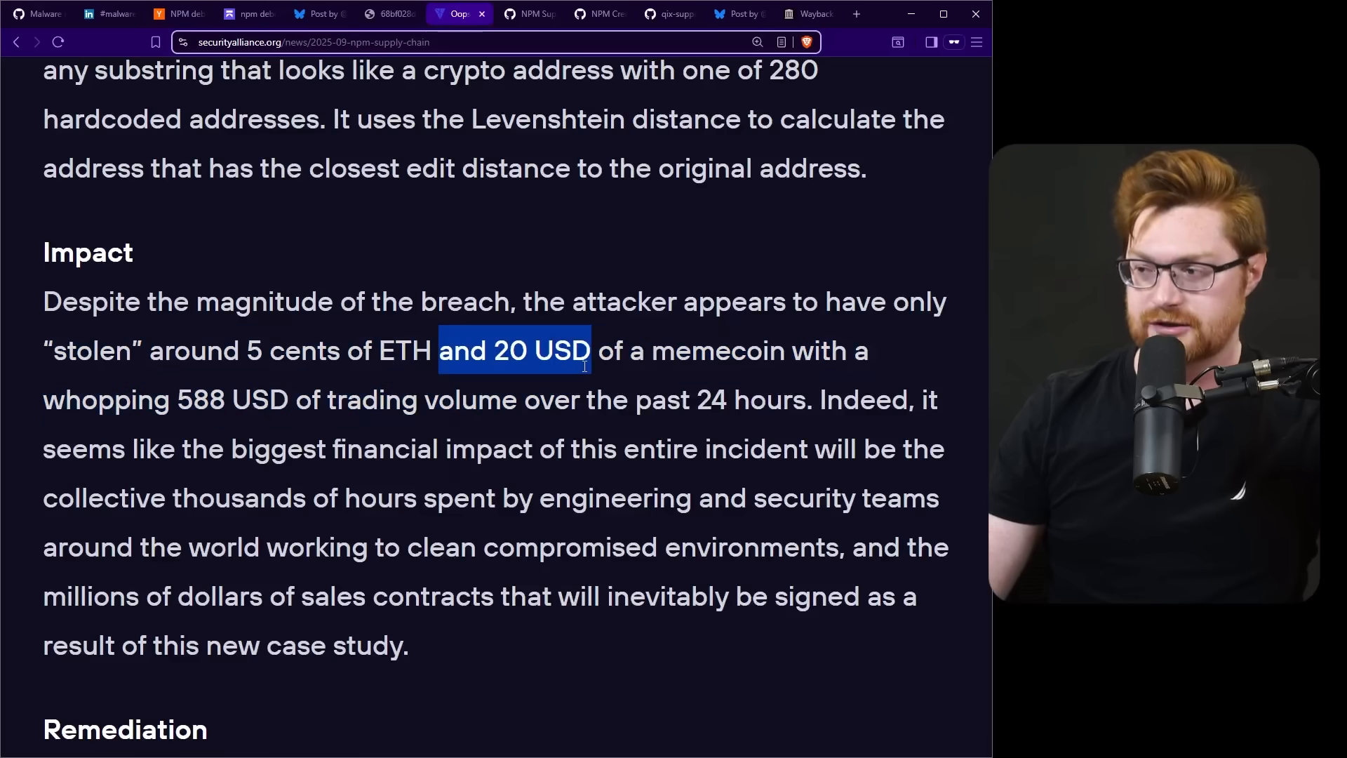
left_click(788, 357)
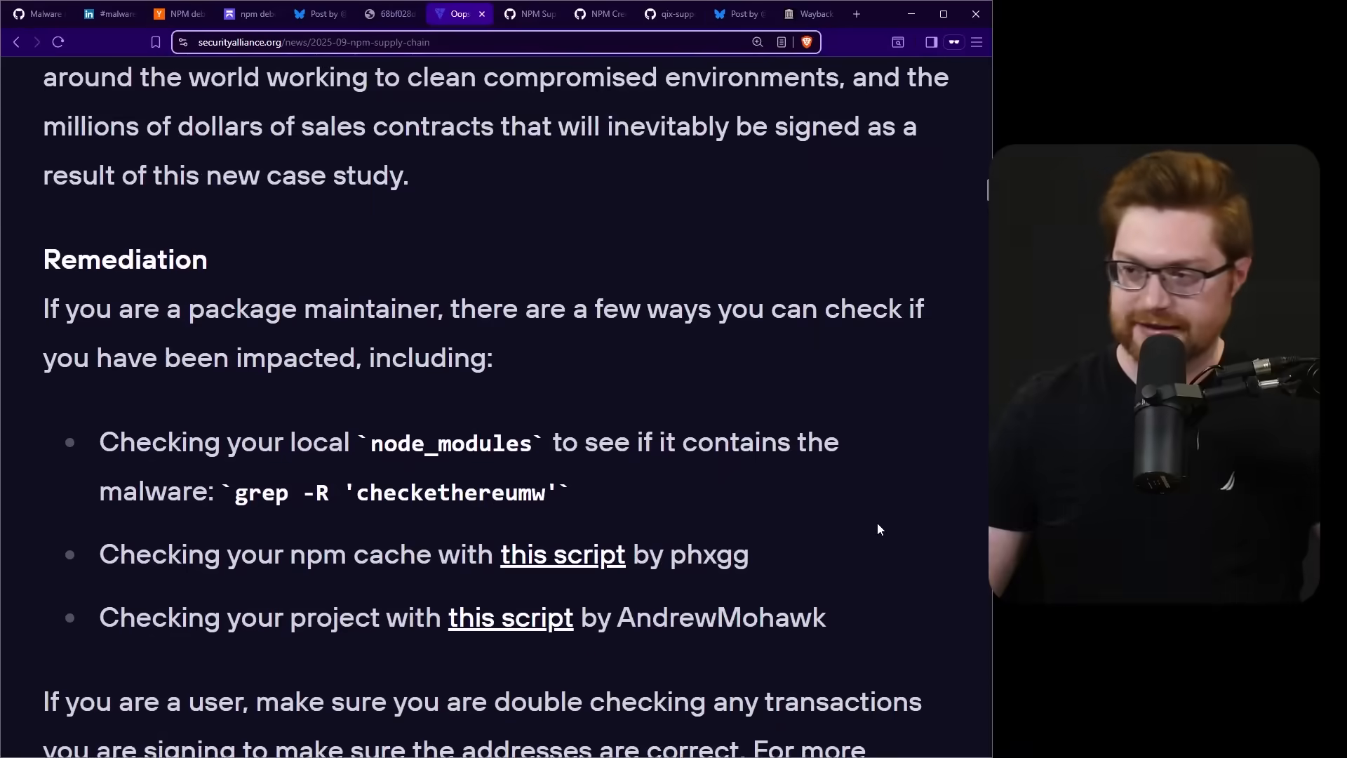
scroll("down", 3)
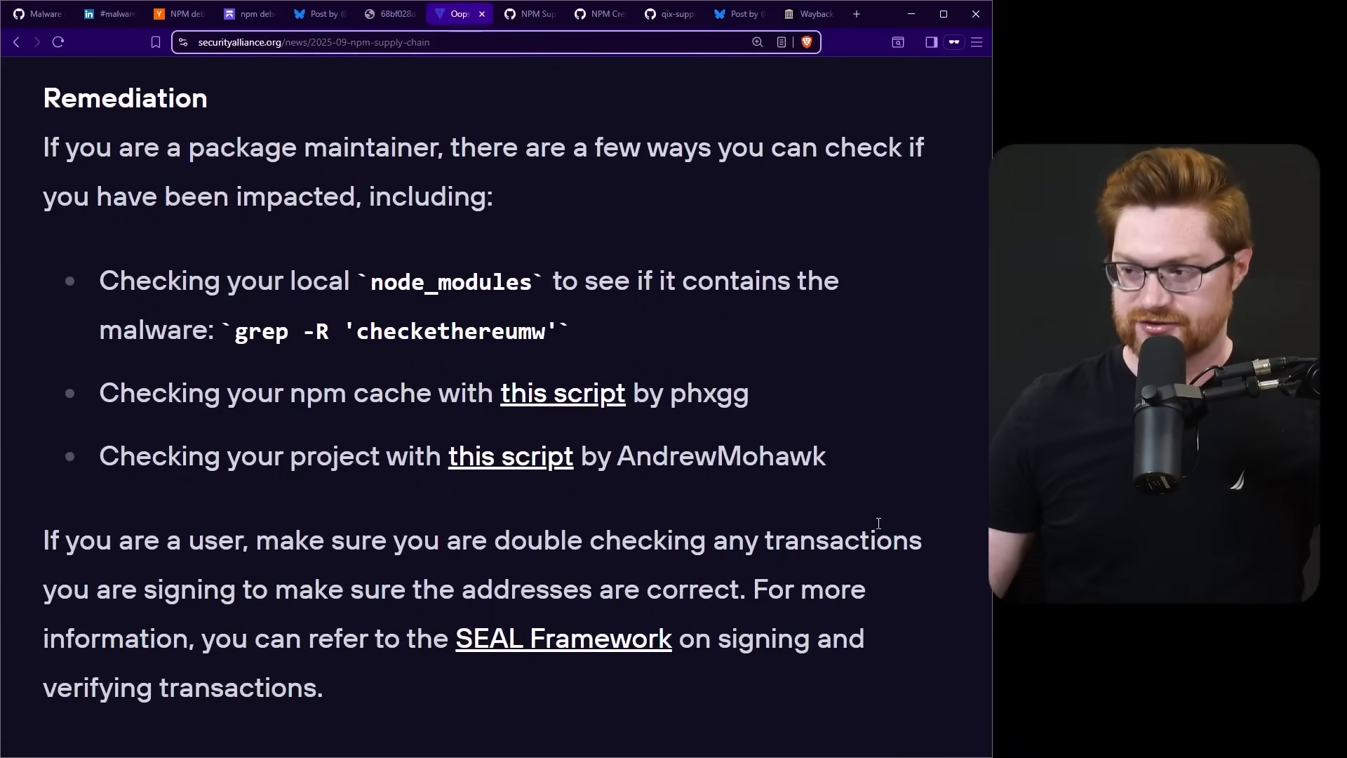
mouse_move(502, 208)
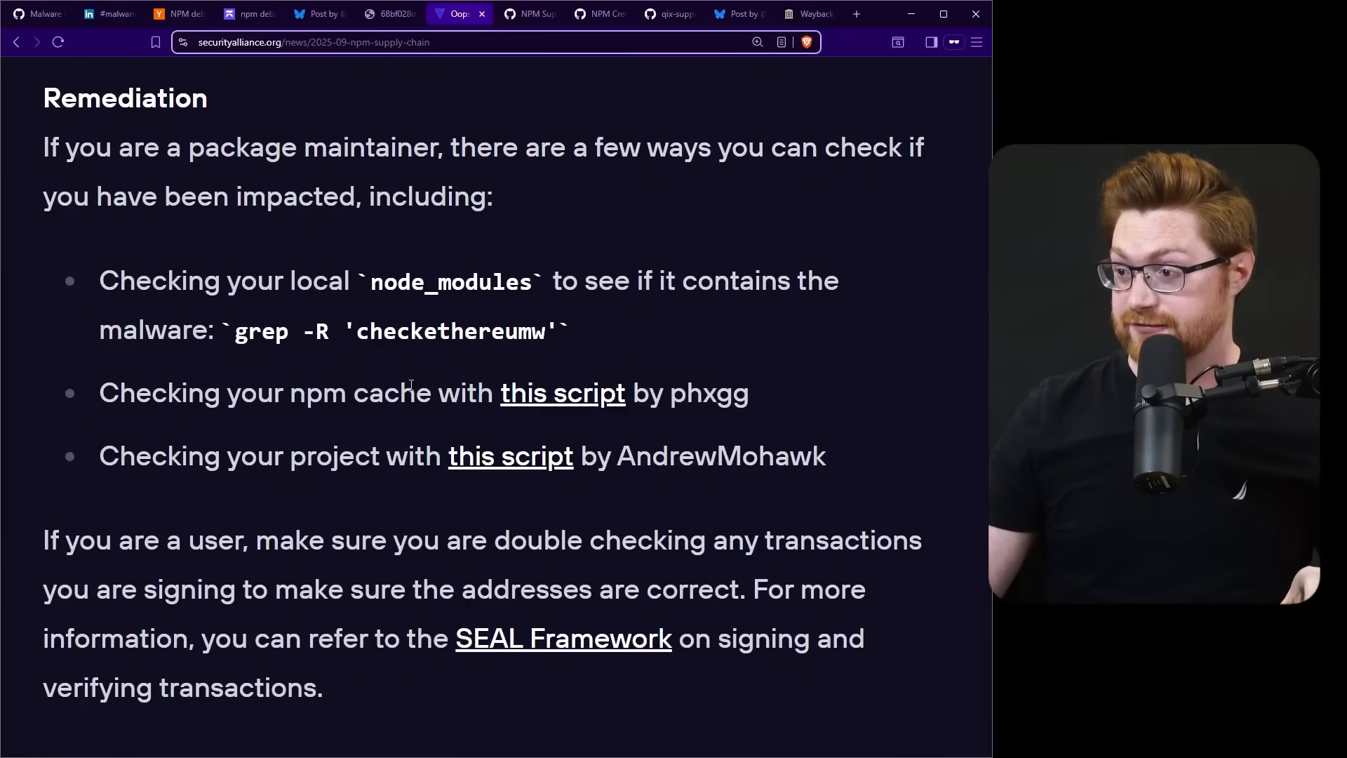
scroll("down", 3)
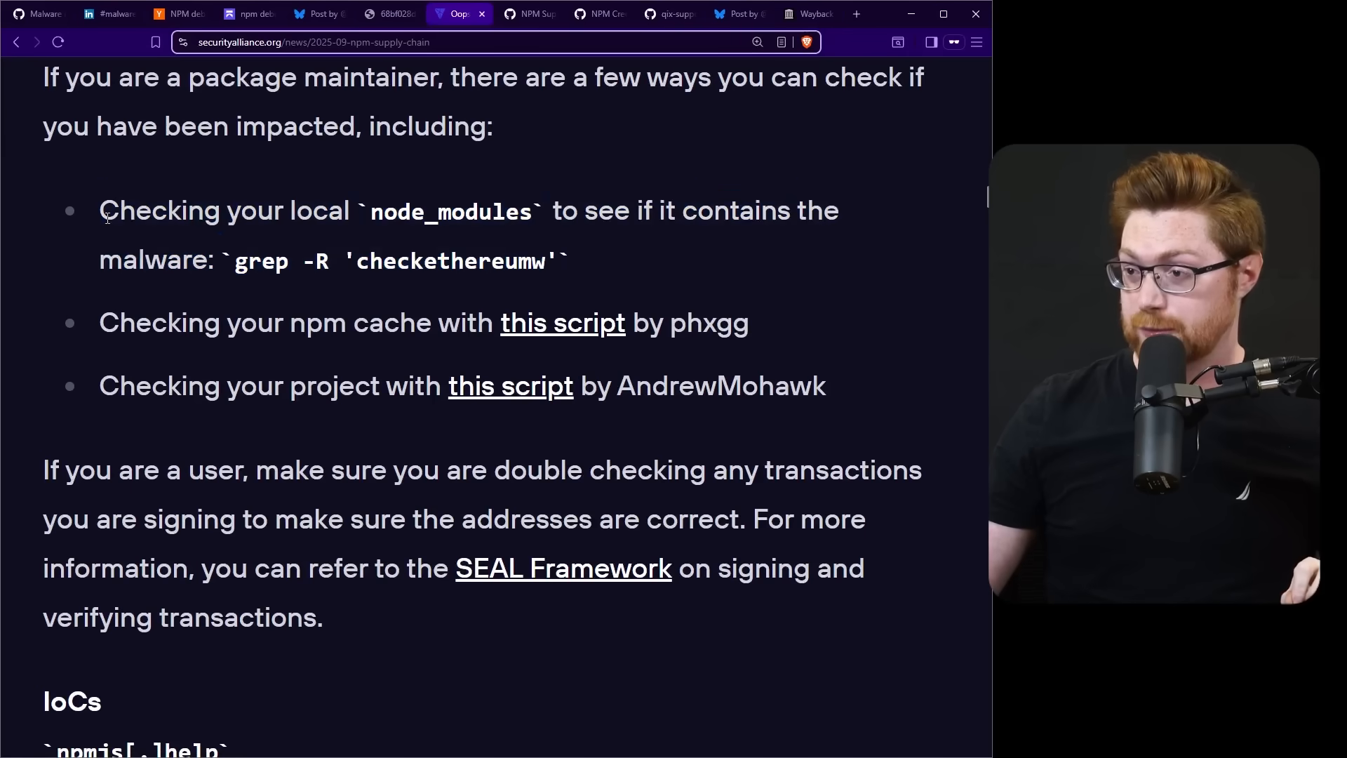
mouse_move(399, 290)
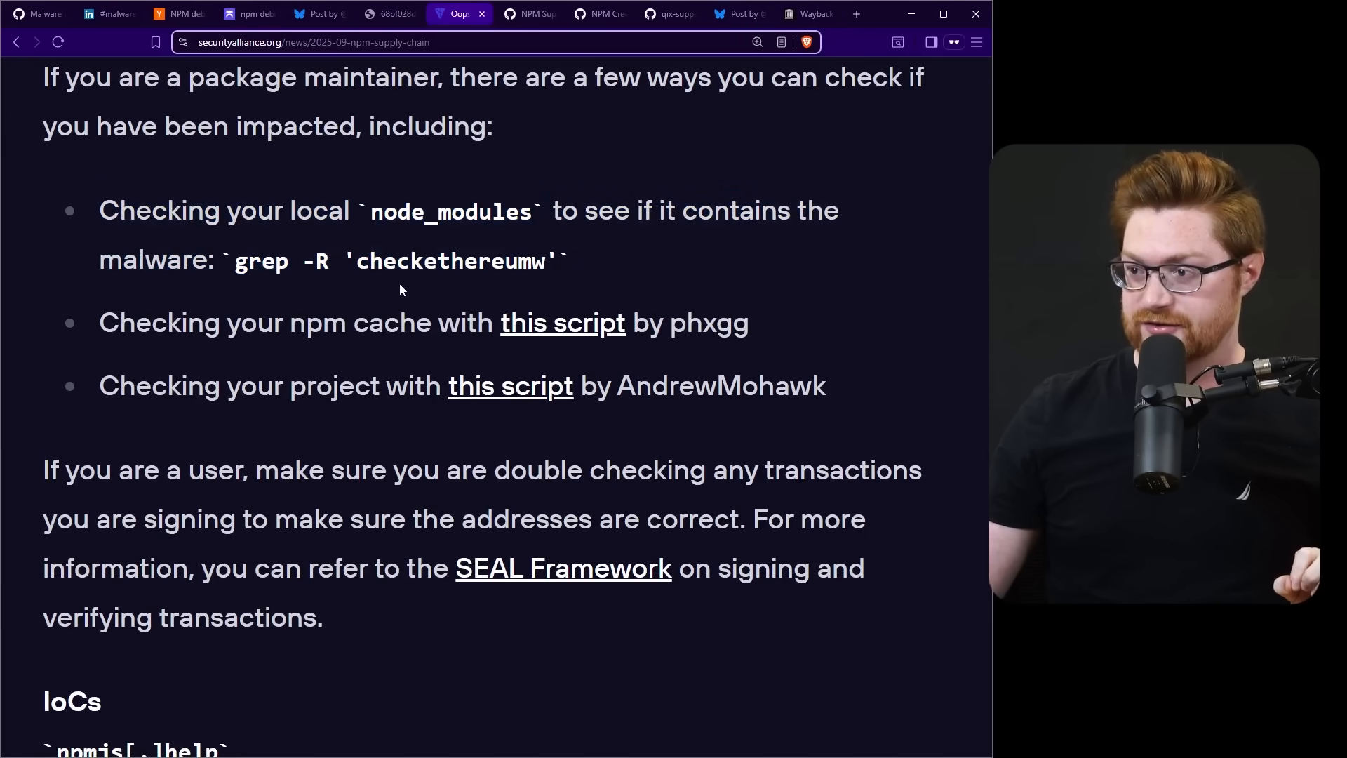
mouse_move(550, 322)
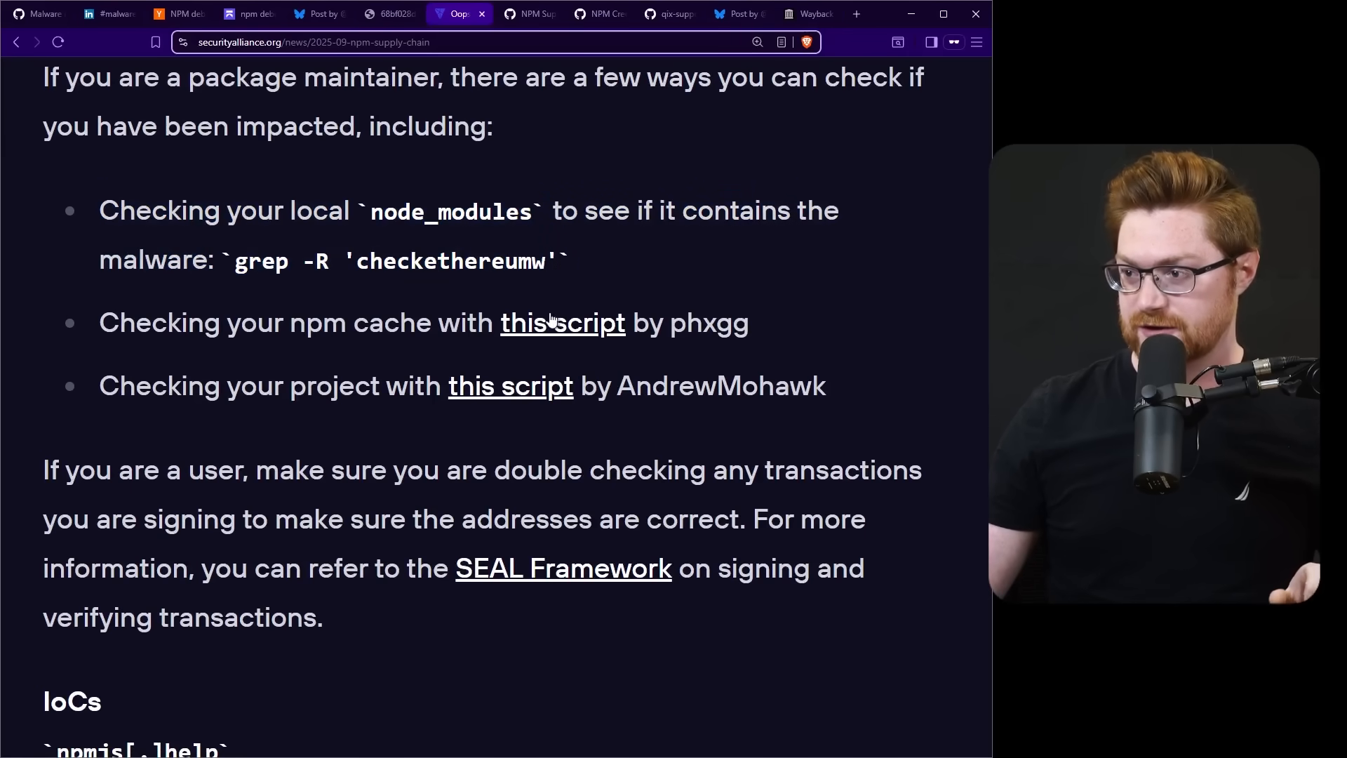
Step: Open the check-npm-cache.sh gist and scroll up and down through the script
left_click(562, 322)
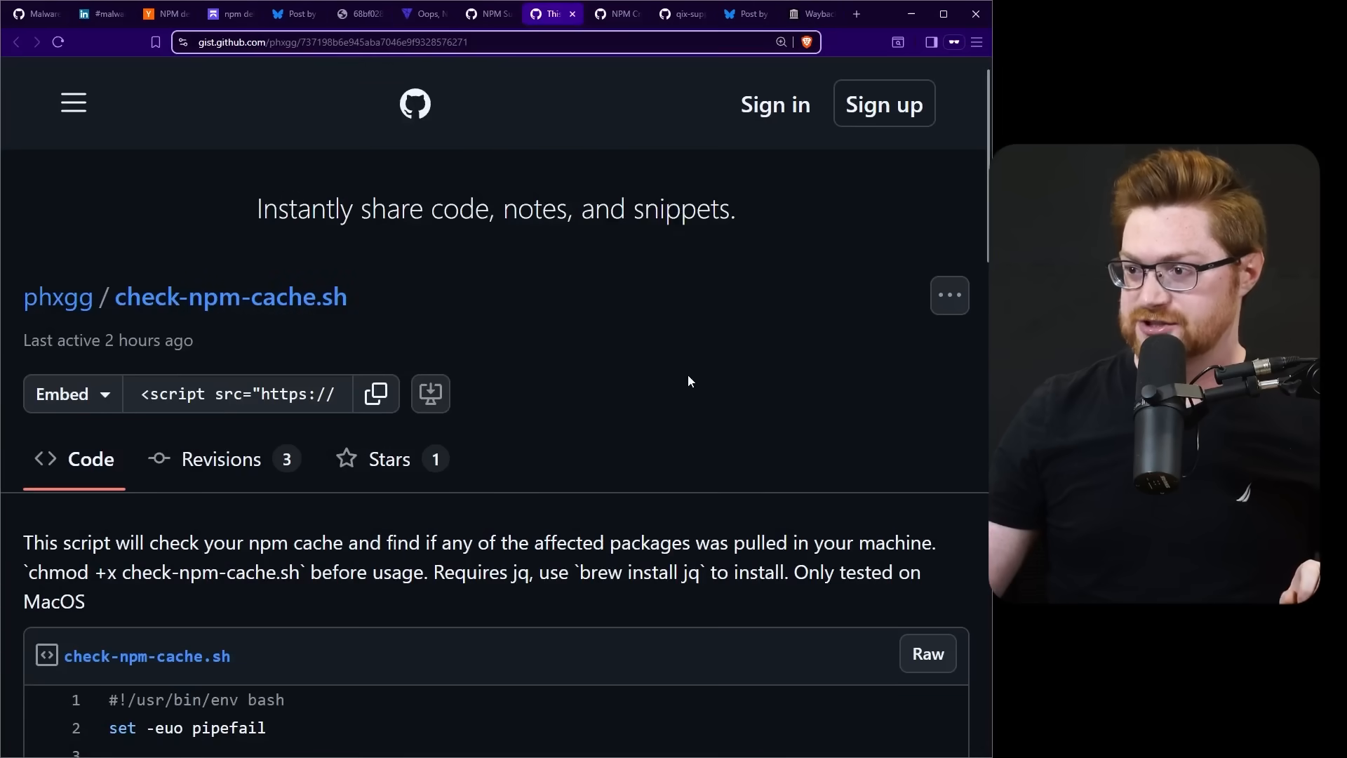
scroll("down", 3)
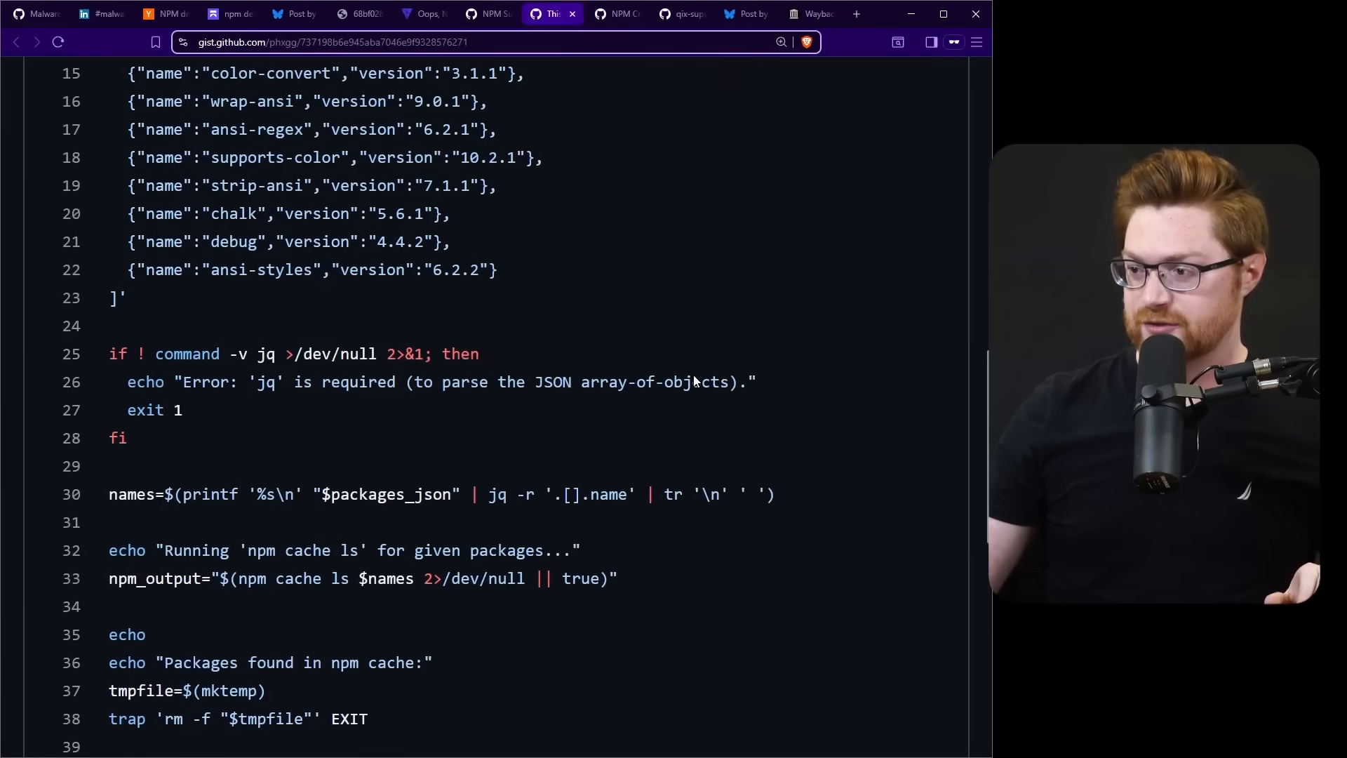
scroll("down", 3)
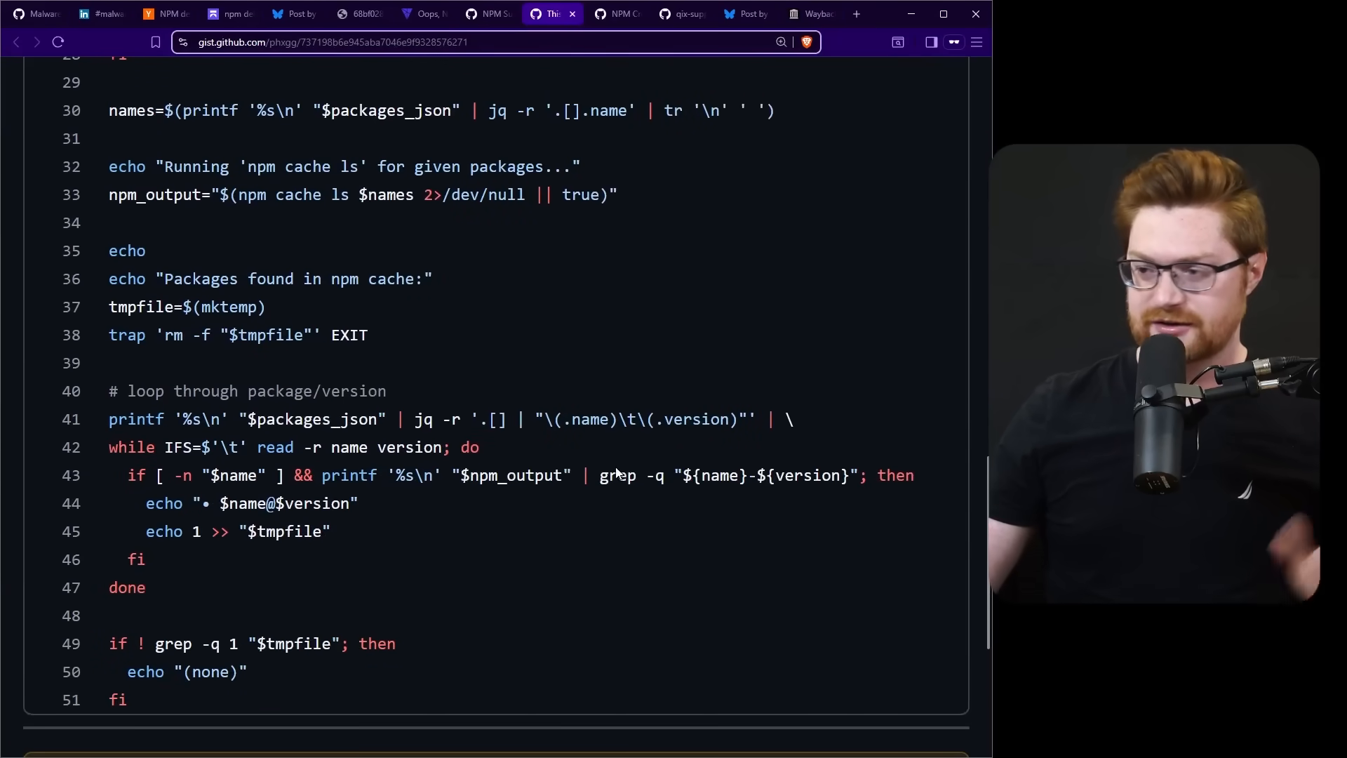
scroll("up", 3)
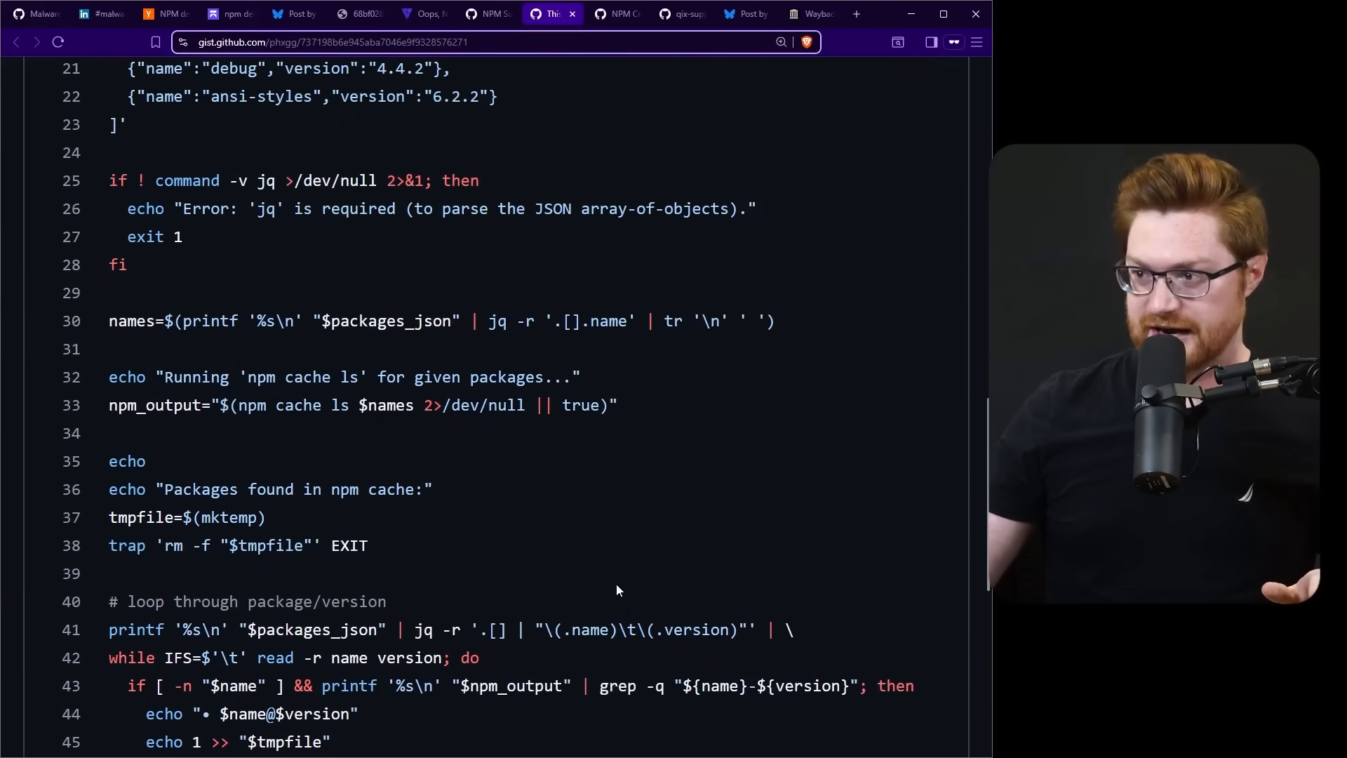
scroll("up", 3)
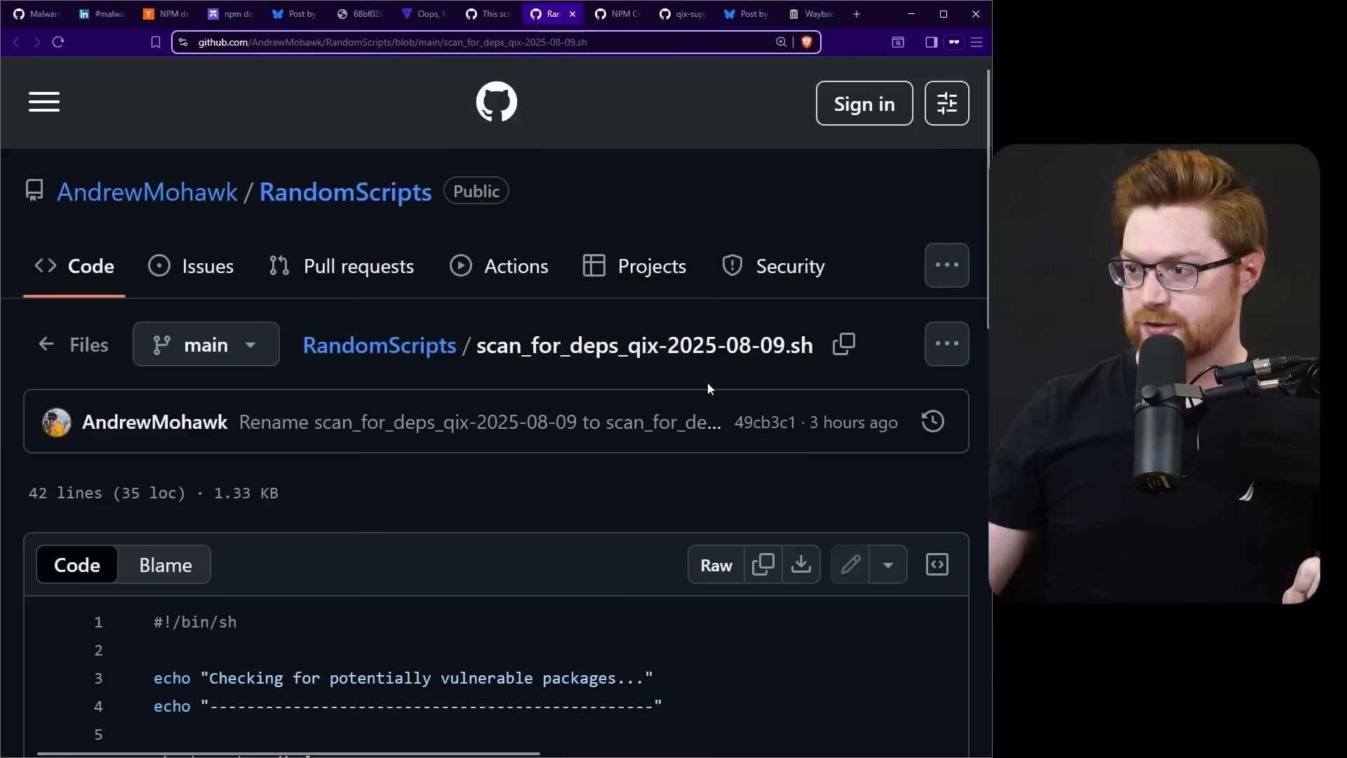
scroll("down", 3)
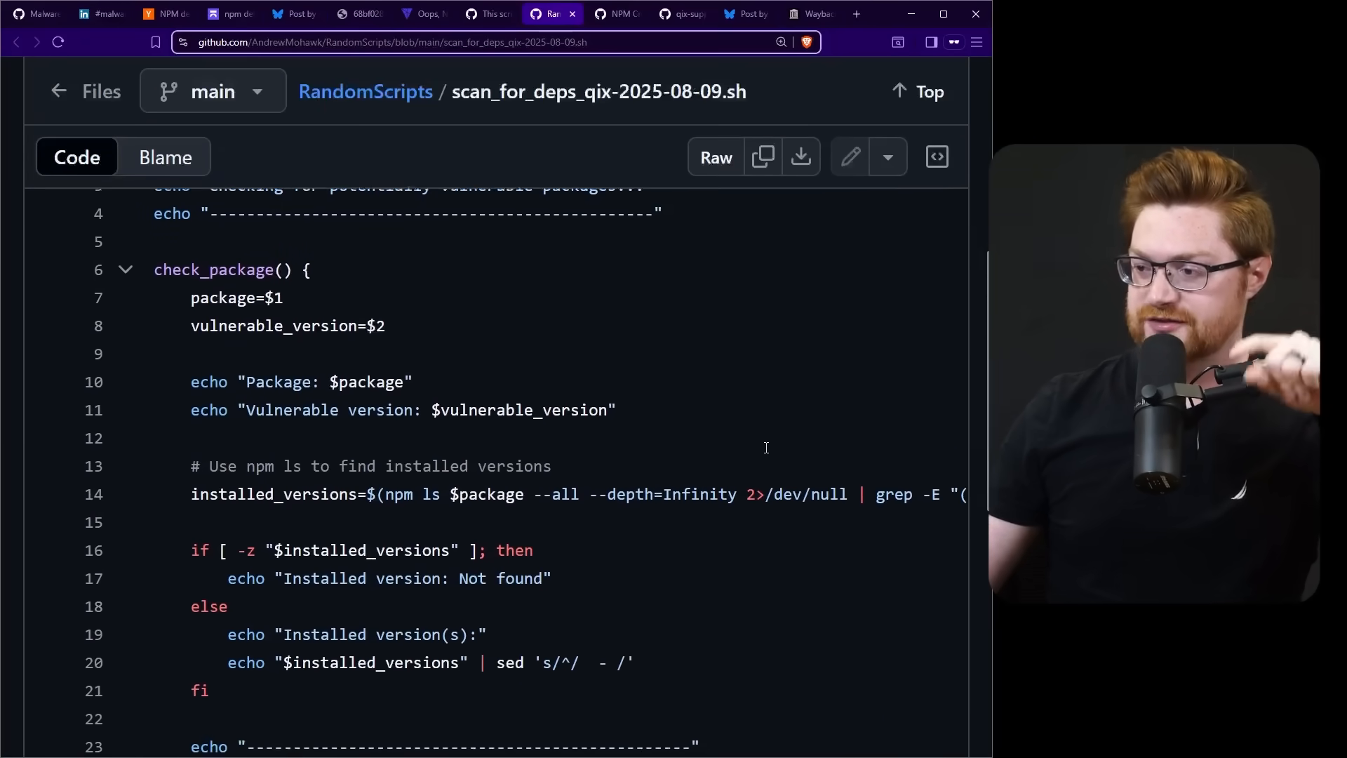
scroll("down", 3)
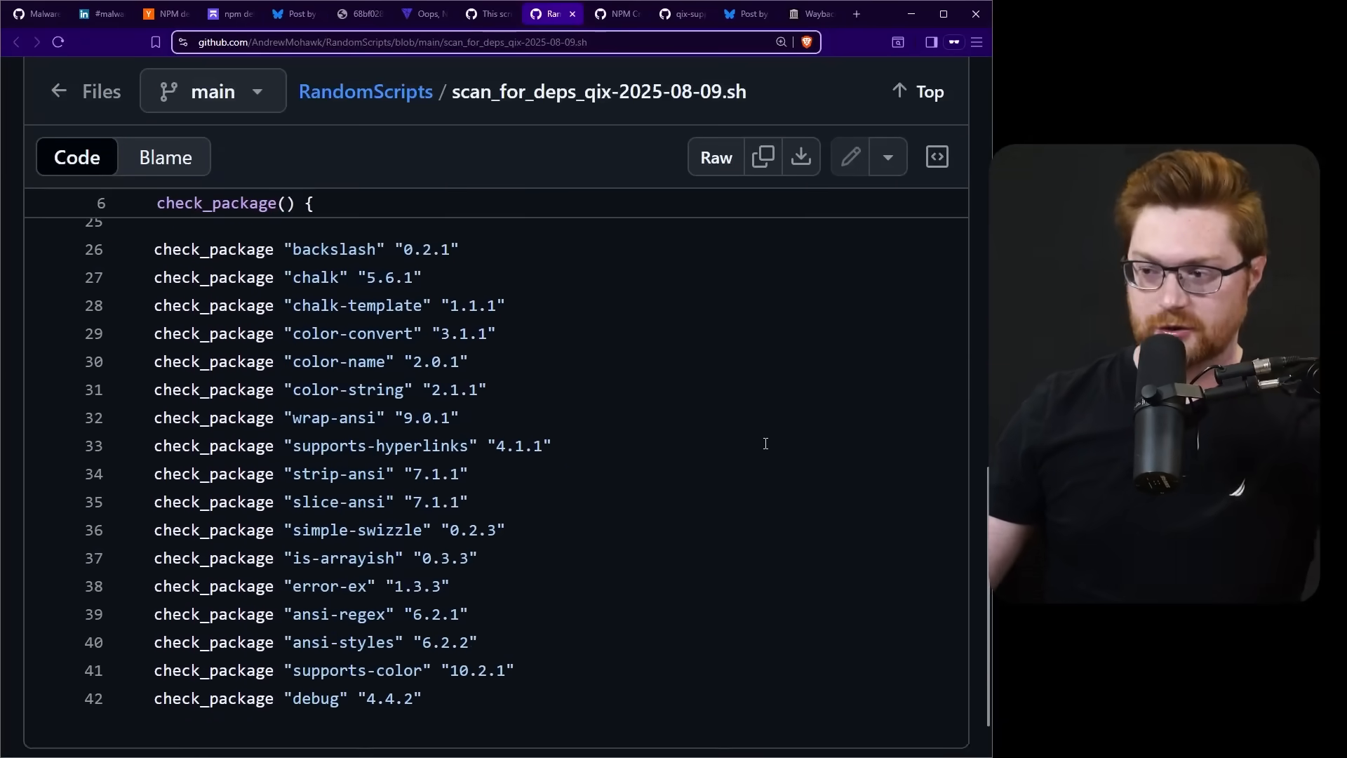
scroll("up", 3)
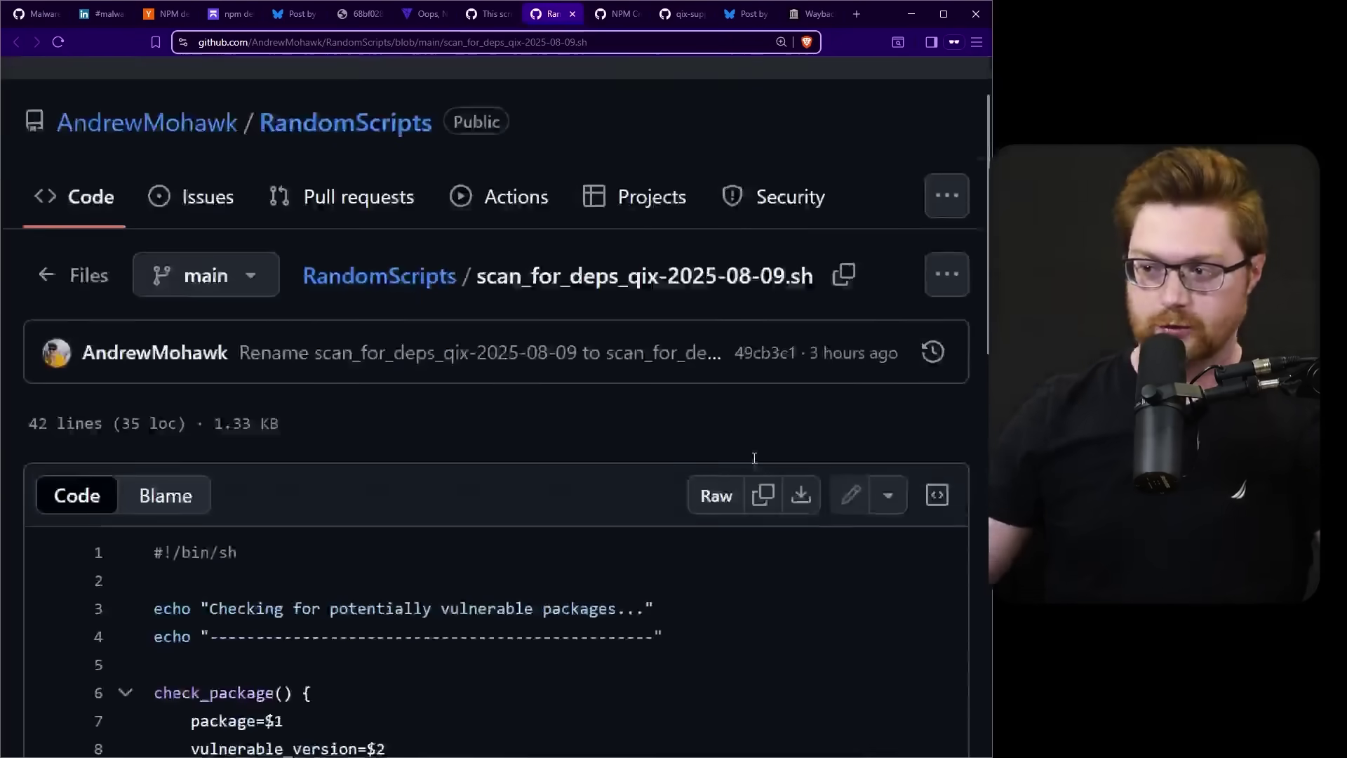
Step: Switch back to the securityalliance.org article and scroll toward the IoCs list
left_click(421, 14)
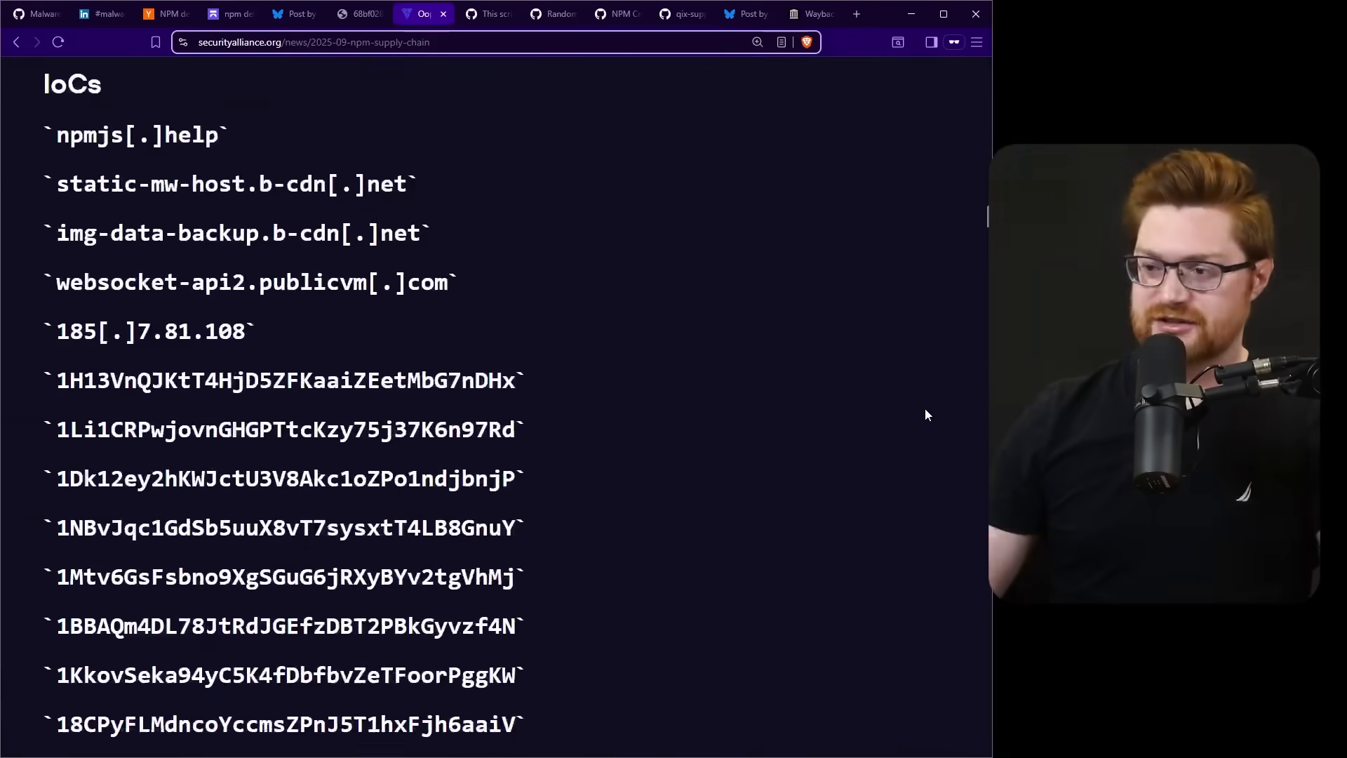
scroll("down", 3)
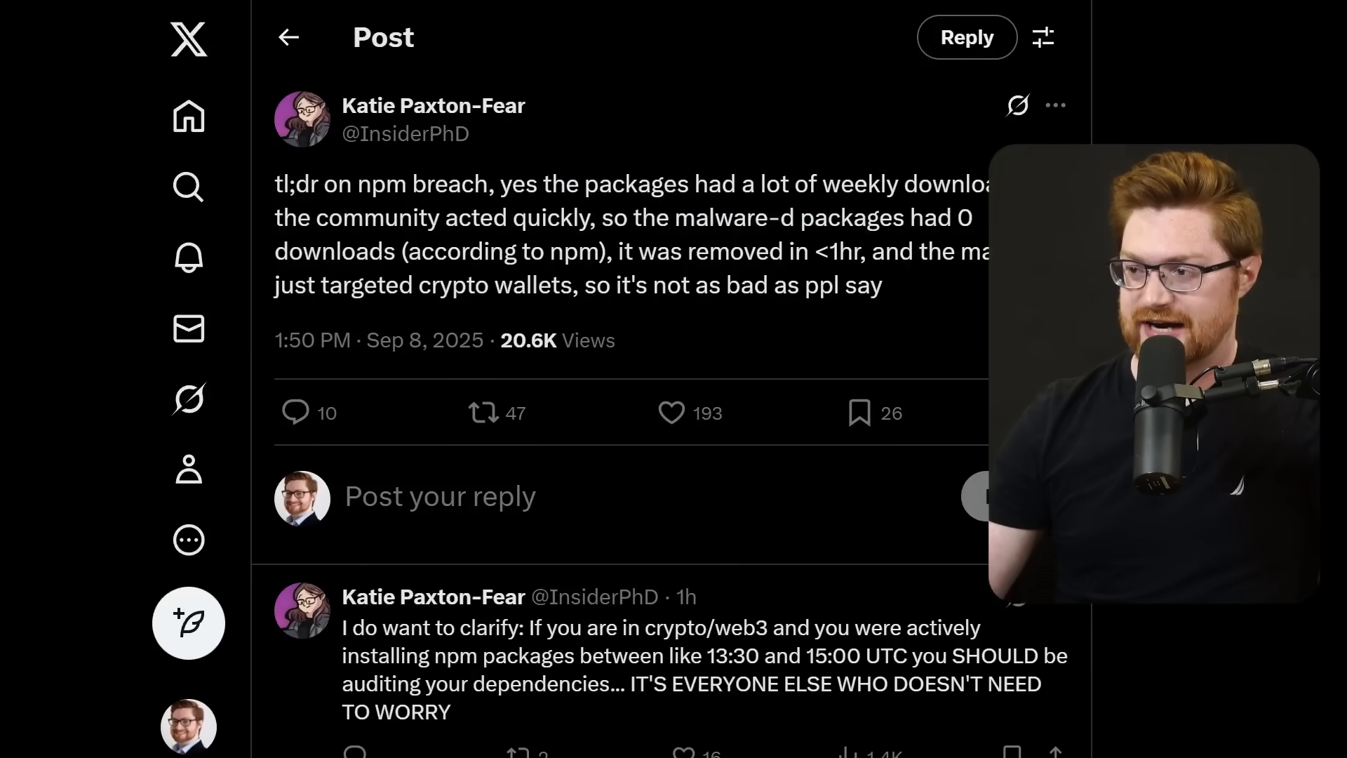
Step: Scroll through Katie Paxton-Fear's npm breach post and its replies
scroll("down", 3)
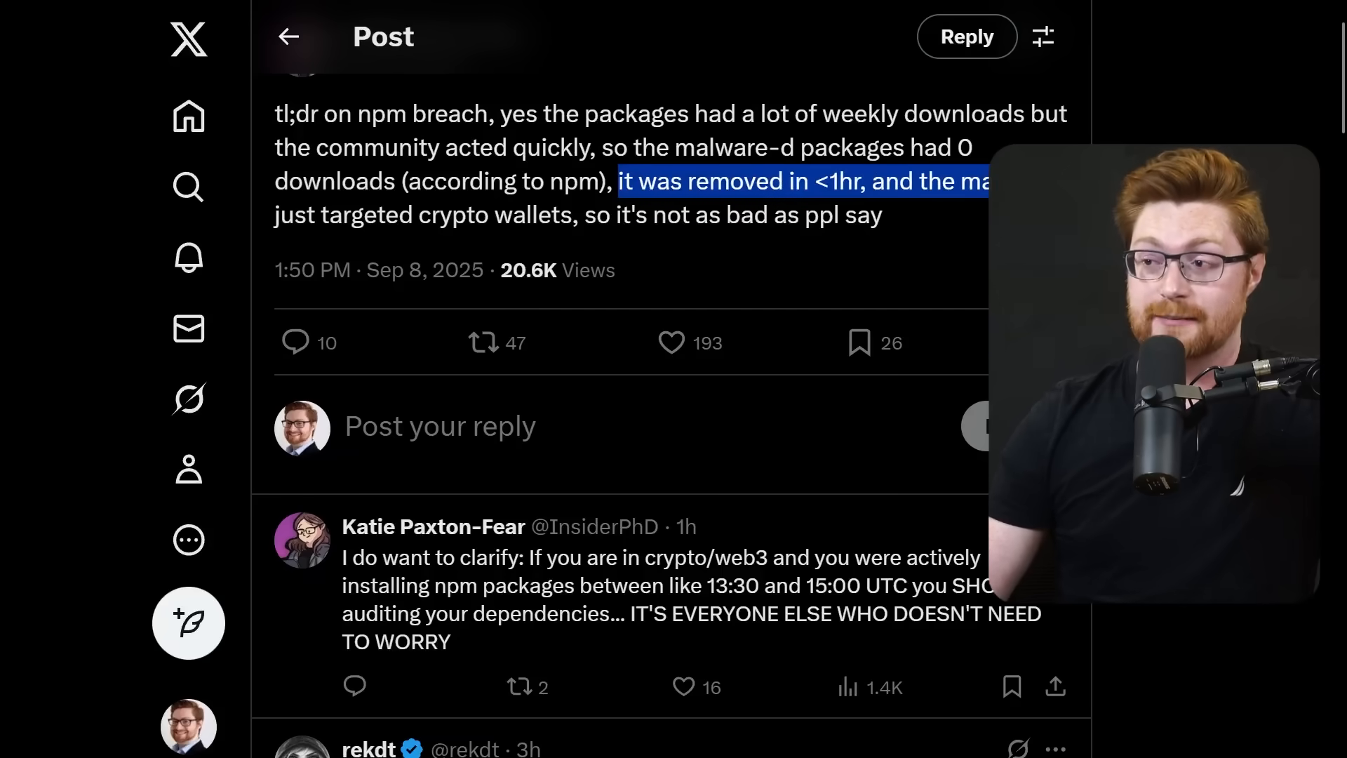
scroll("down", 3)
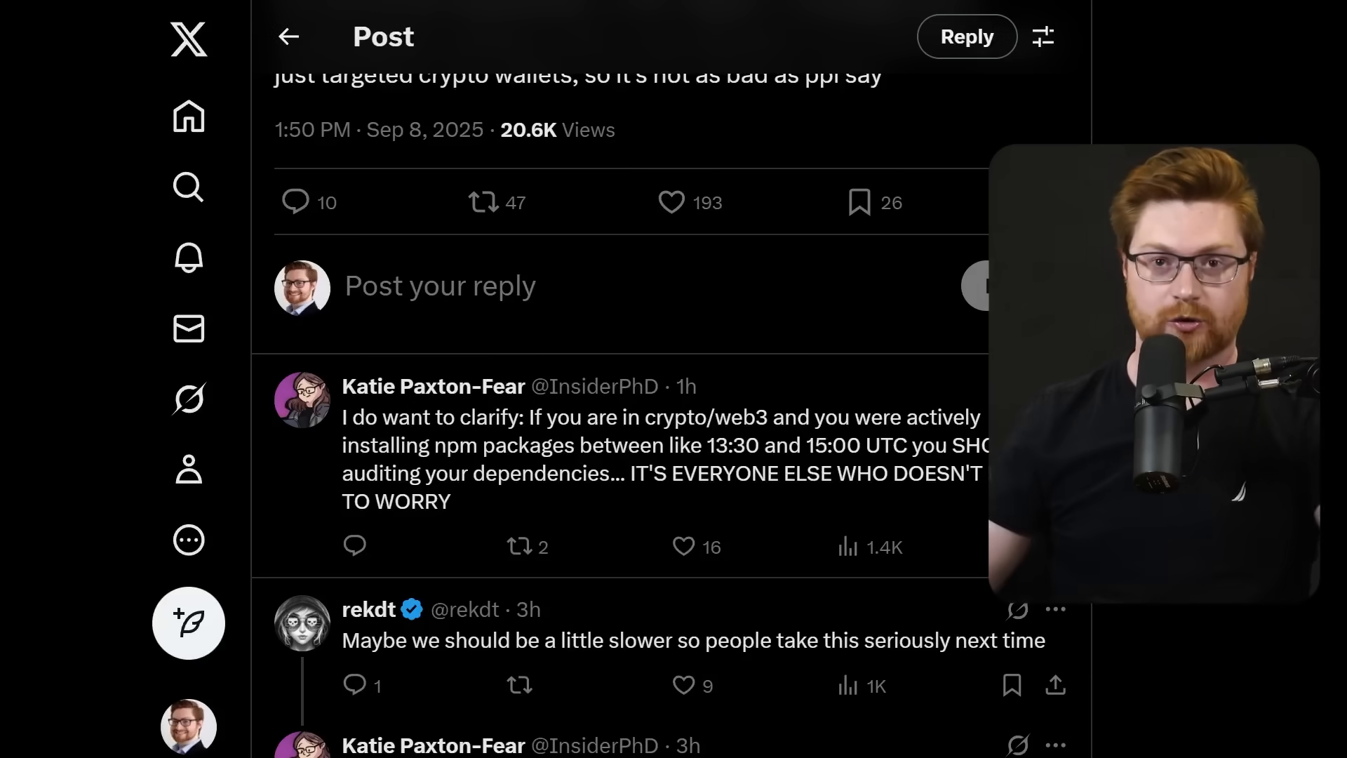
scroll("down", 3)
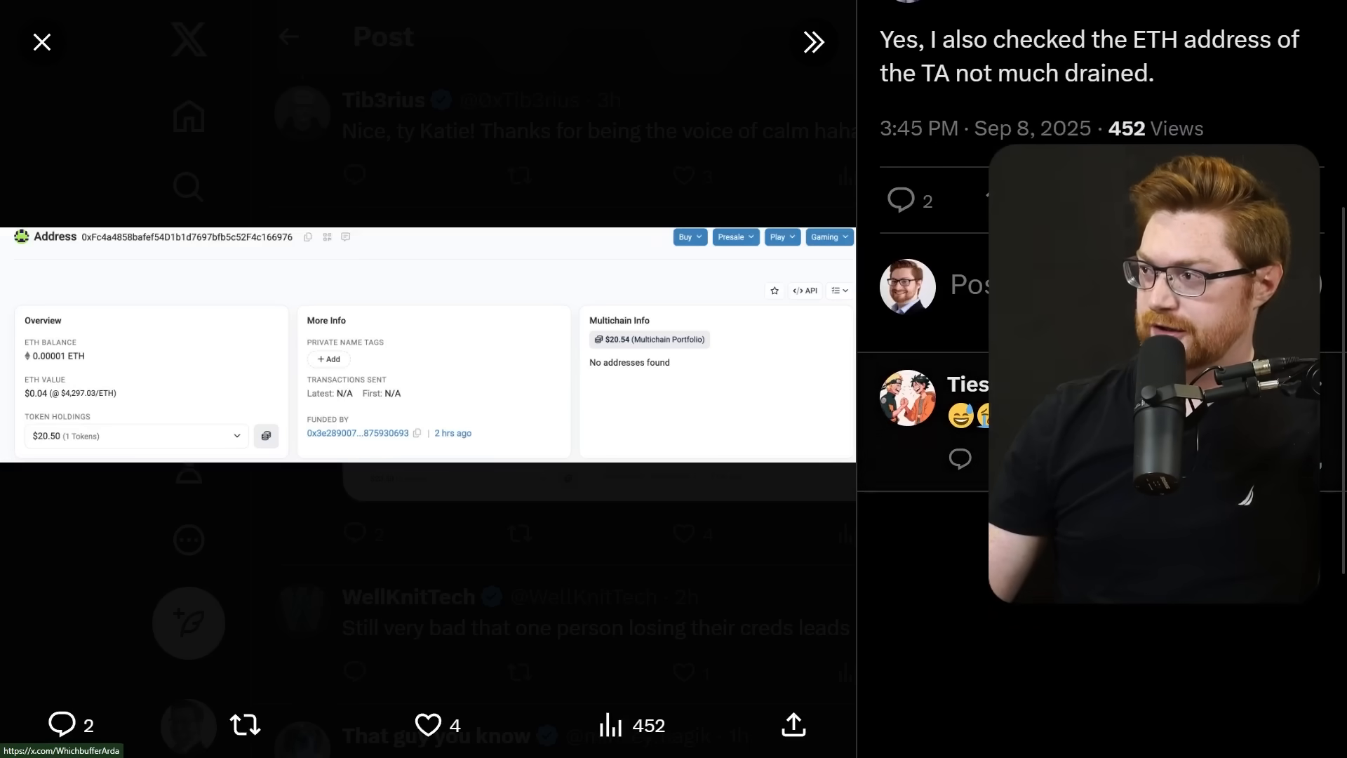
Step: Inspect the $20.54 ETH wallet screenshot and switch to hackerfantastic's SBOM post
triple_click(1030, 39)
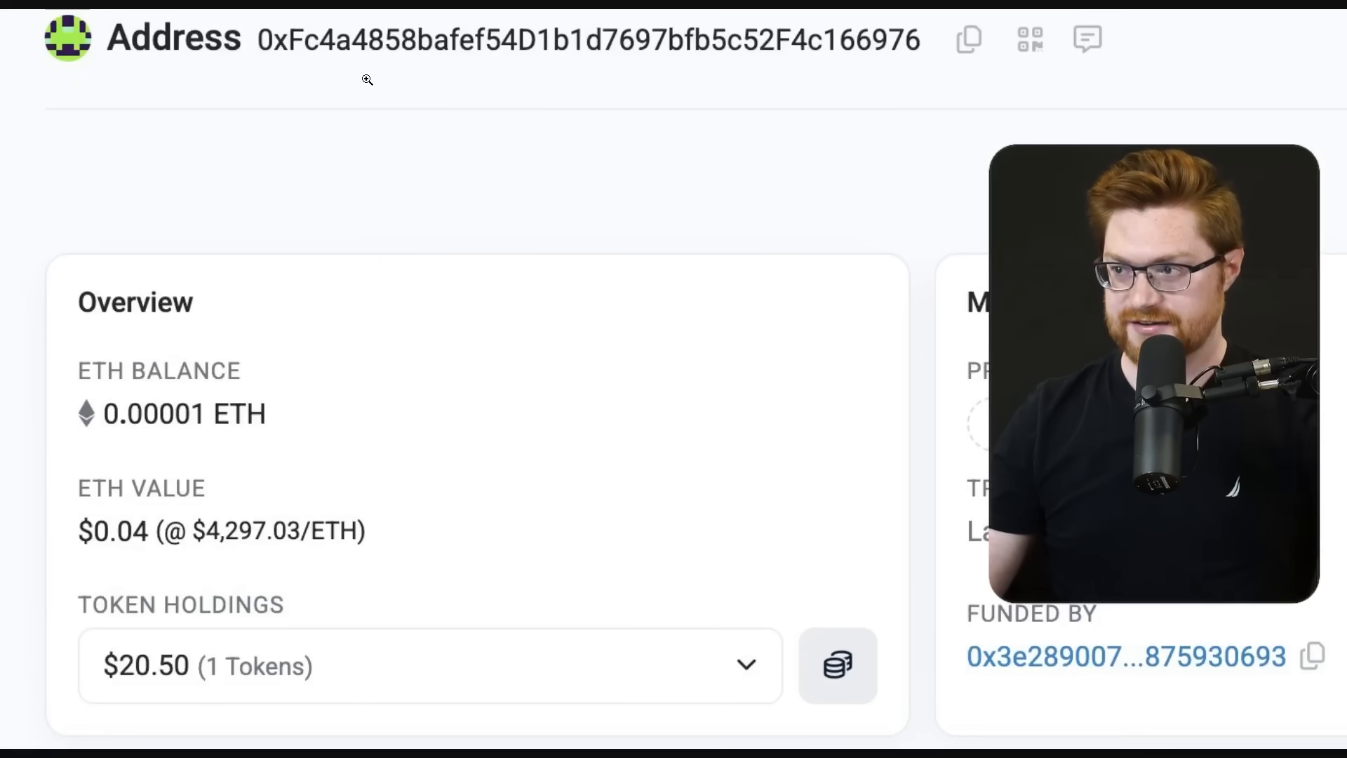
scroll("right", 3)
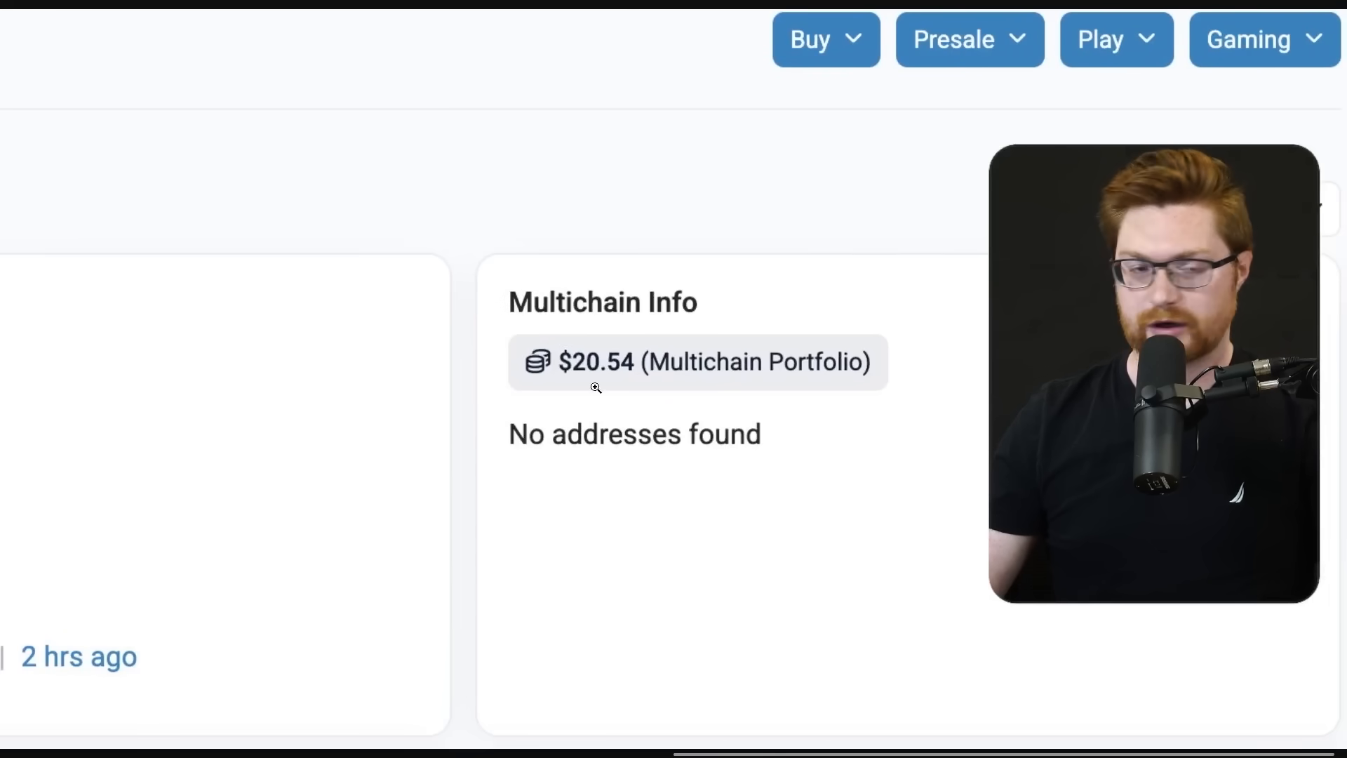
left_click(811, 14)
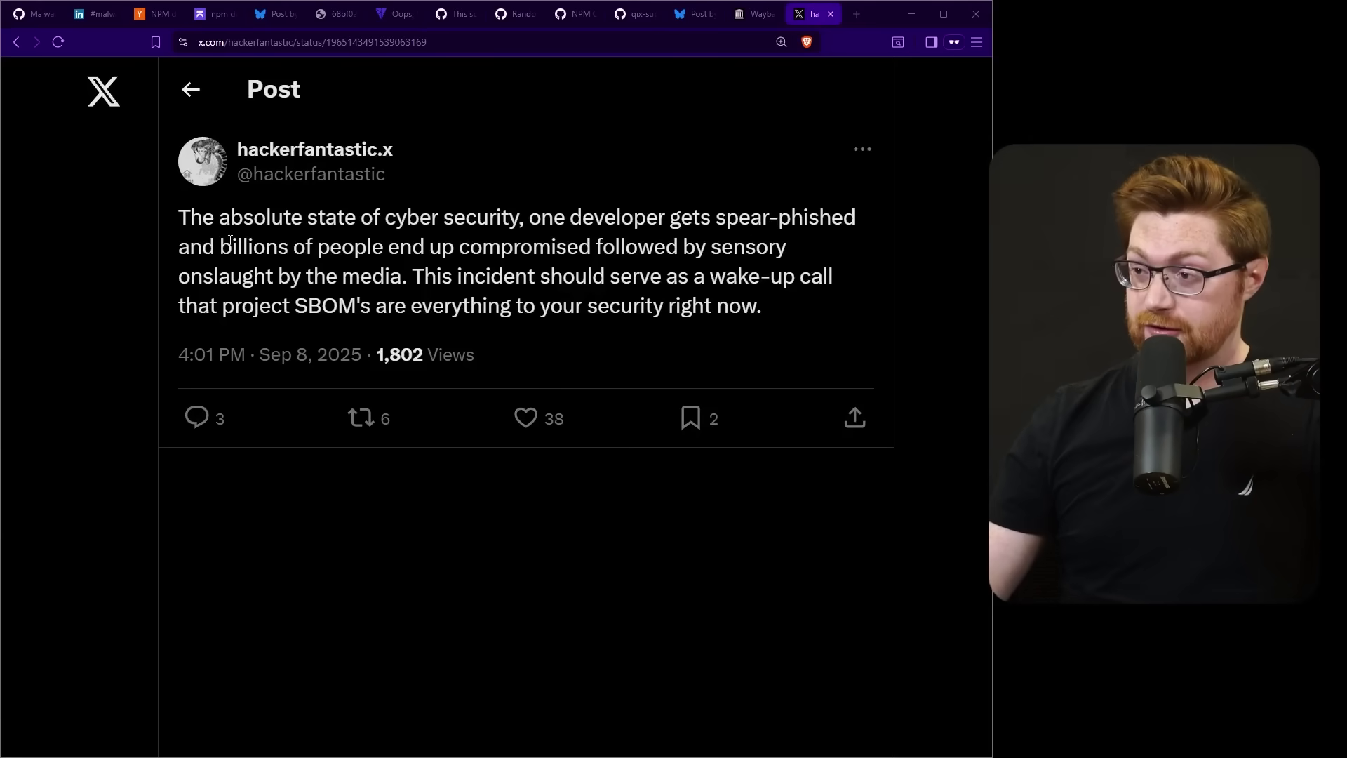
left_click_drag(177, 217, 477, 217)
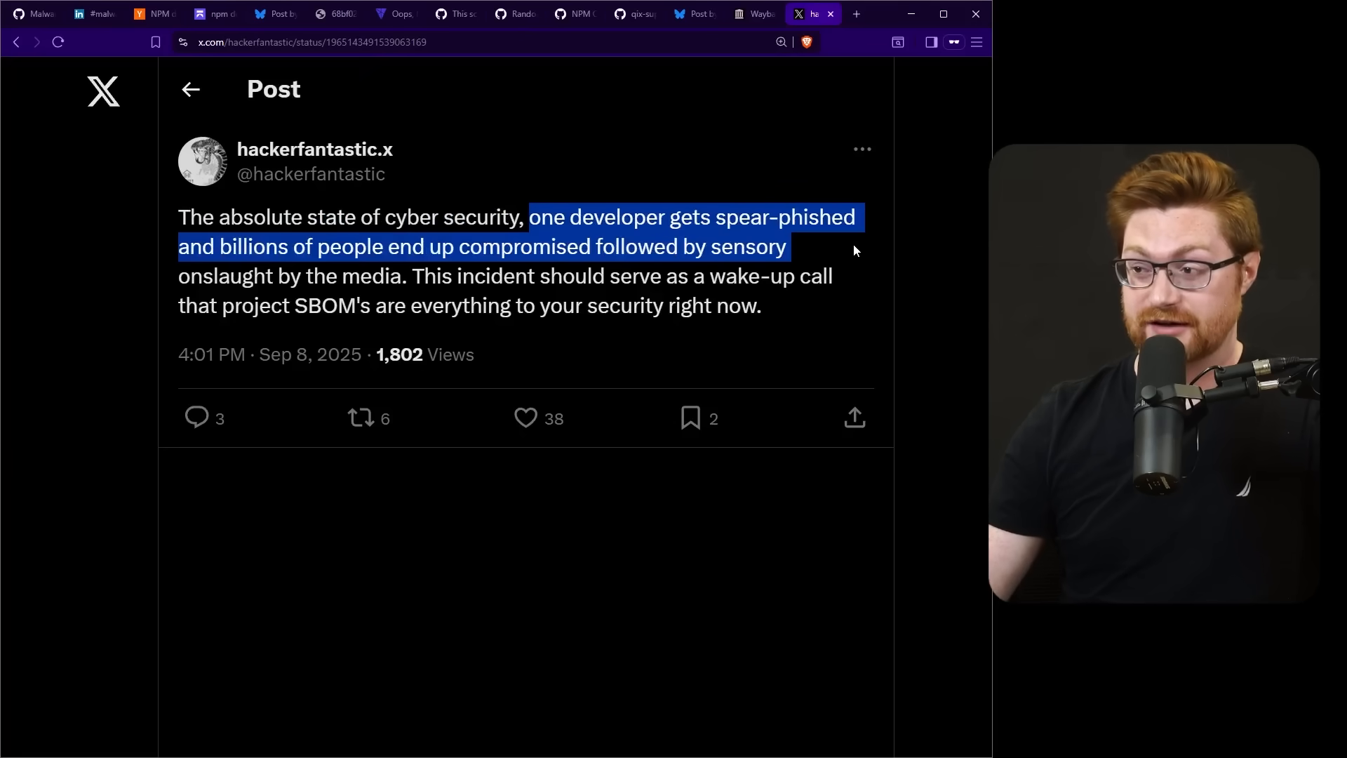
left_click(781, 246)
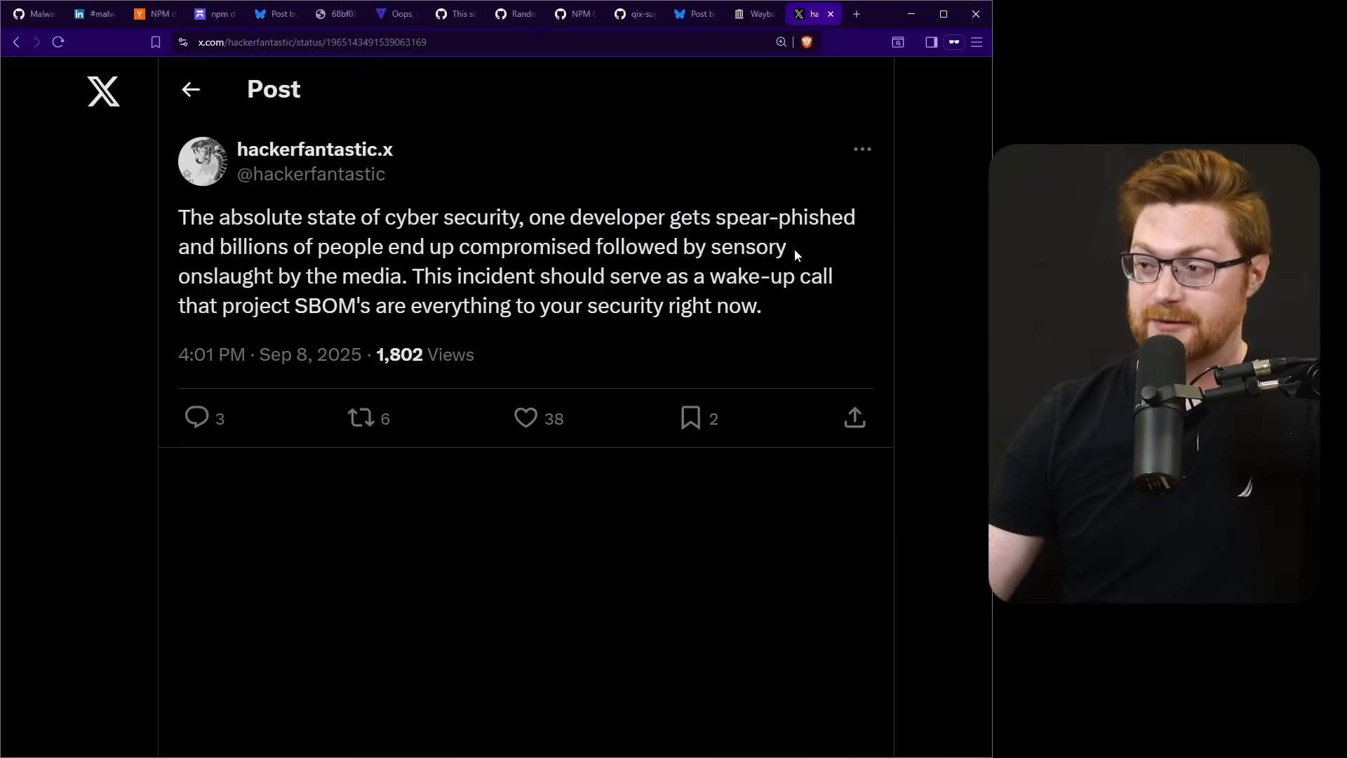